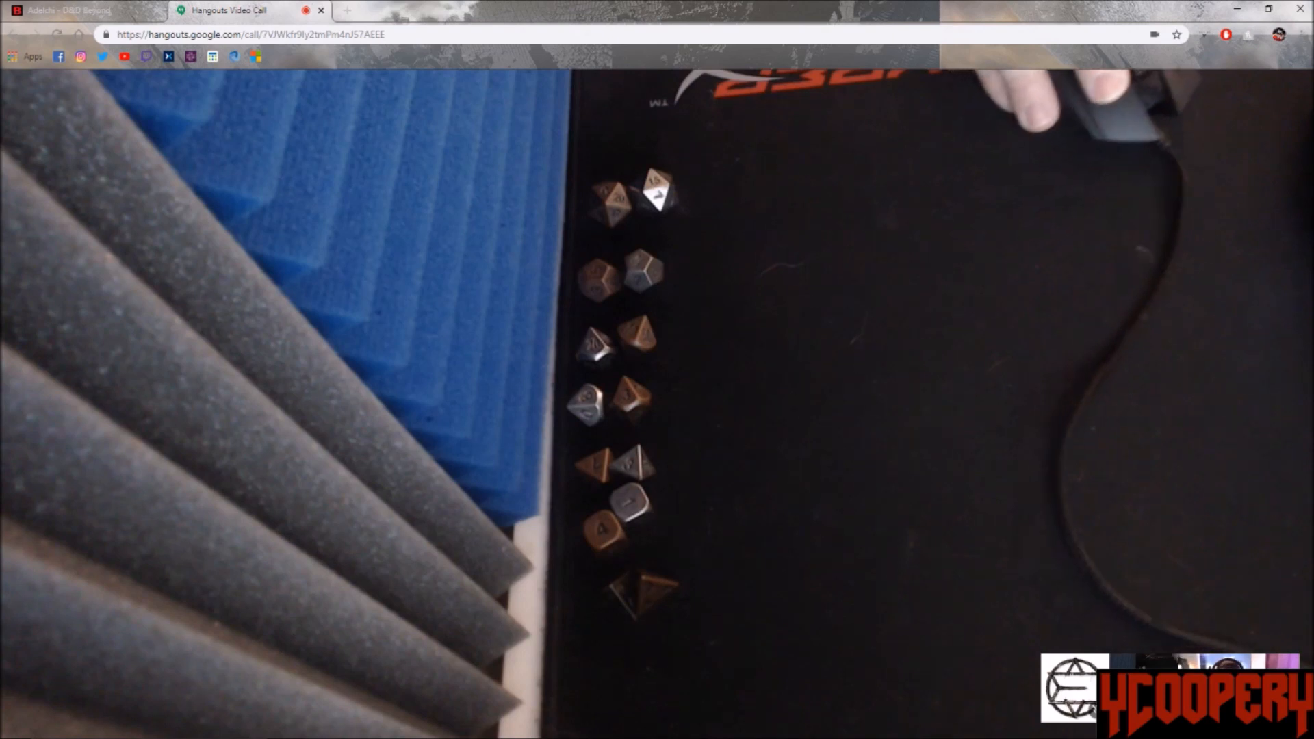
Step: Bring Adelchi's character sheet tab to the front, leaving the Hangouts call view
left_click(67, 10)
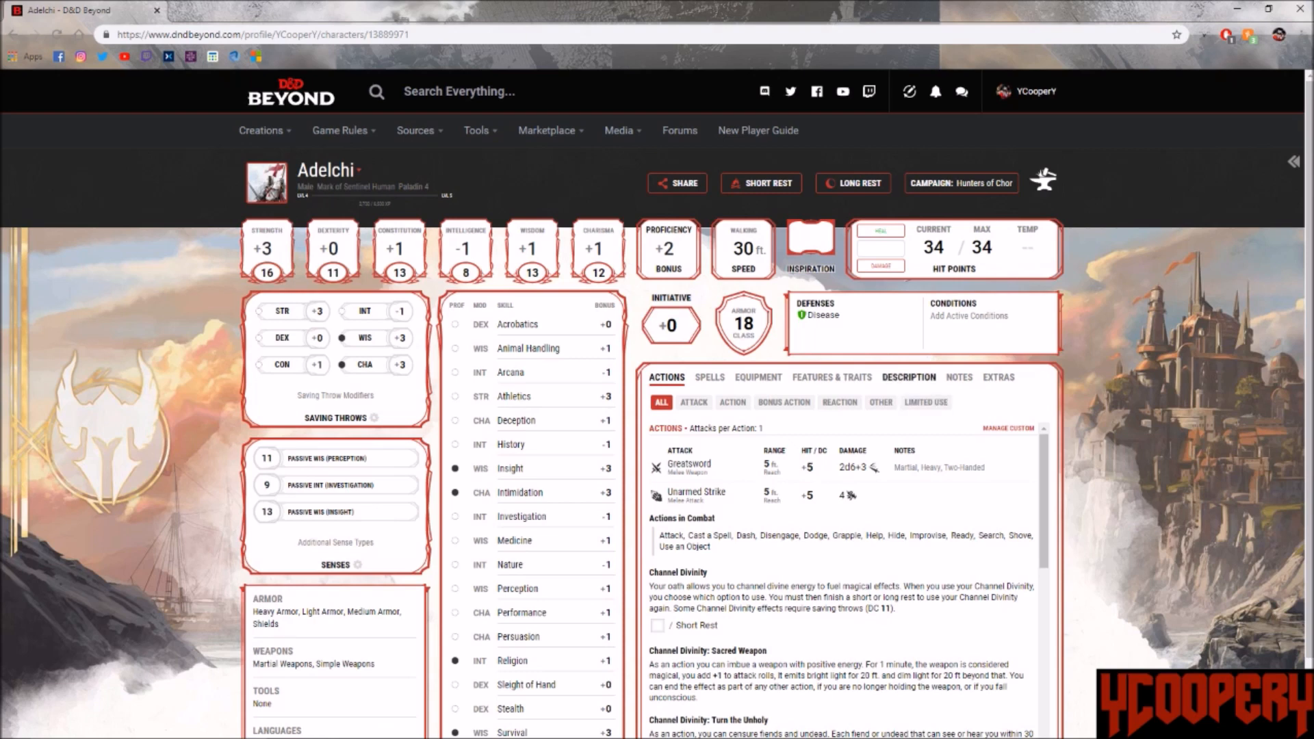
Step: Read through Adelchi's Description (background, characteristics), then go to the Hunters of Chor campaign page
left_click(907, 378)
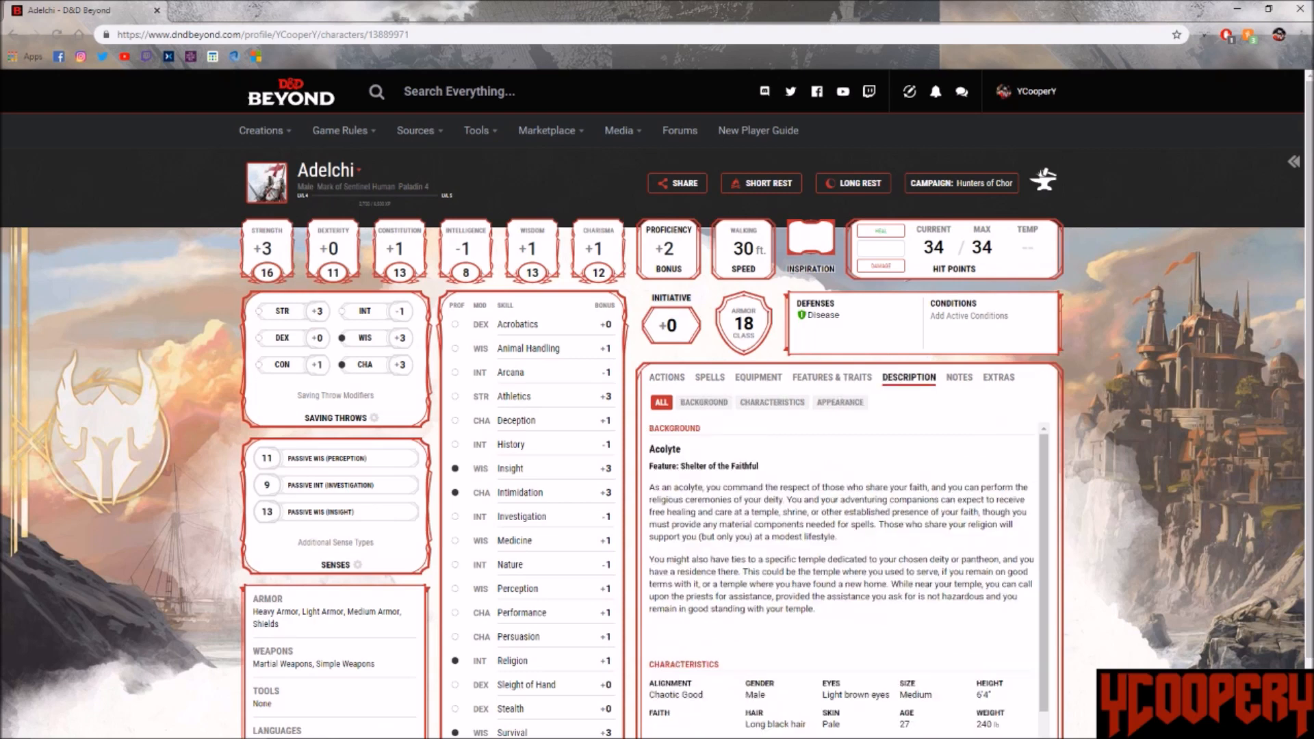
scroll("down", 3)
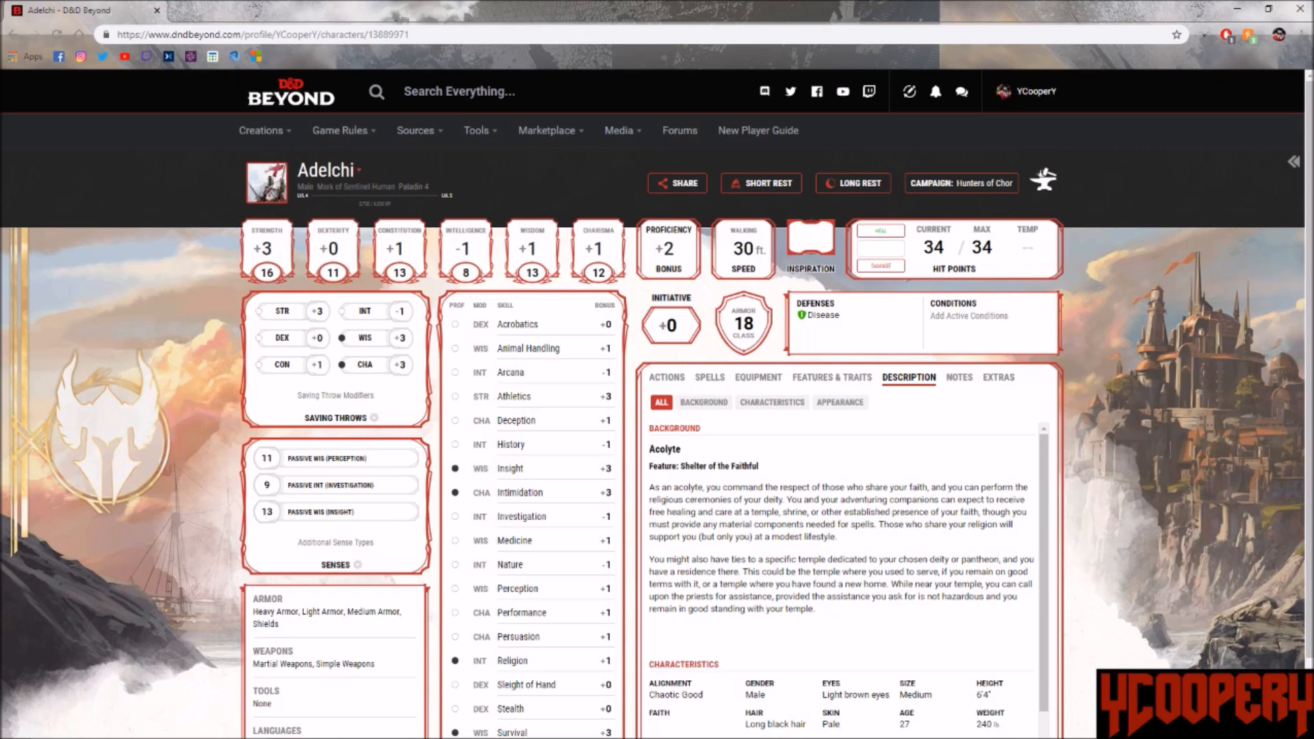
scroll("down", 3)
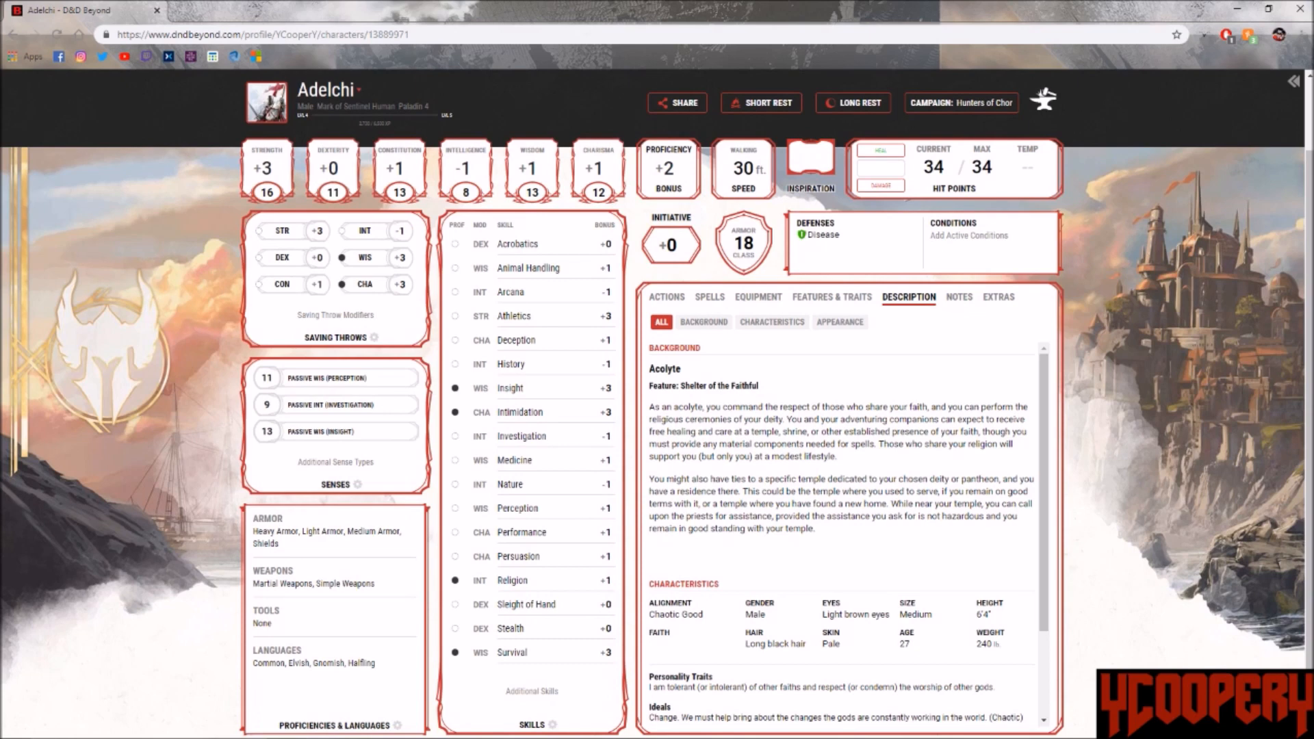
scroll("down", 3)
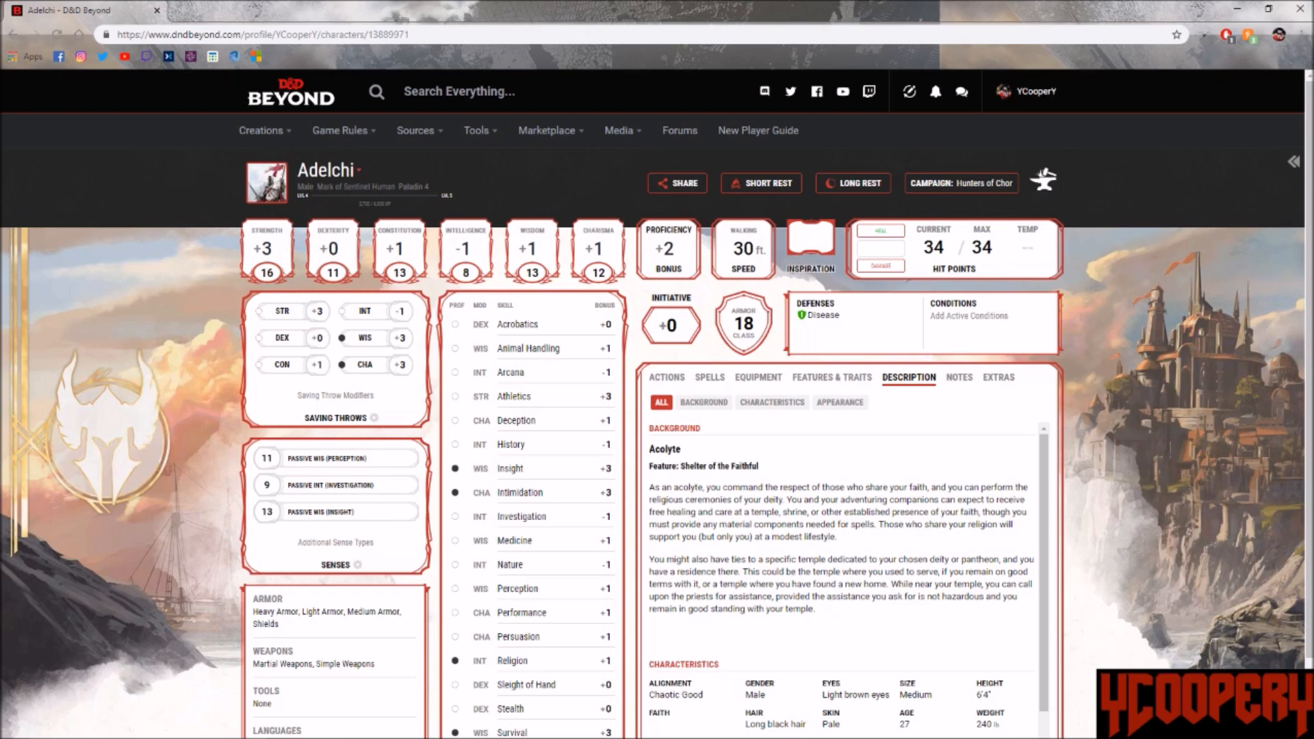
left_click(961, 182)
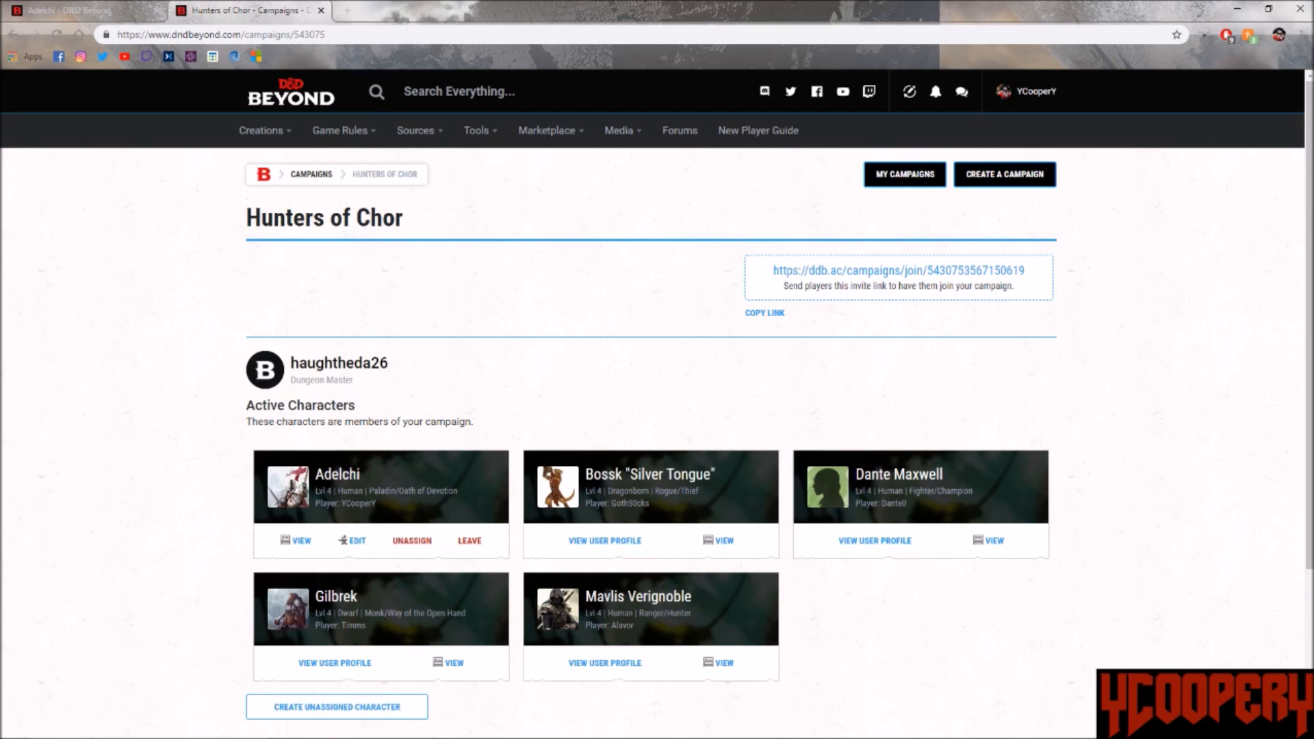
Step: Open Gilbrek's sheet from its View link in a new tab, keeping the campaign page
scroll("down", 3)
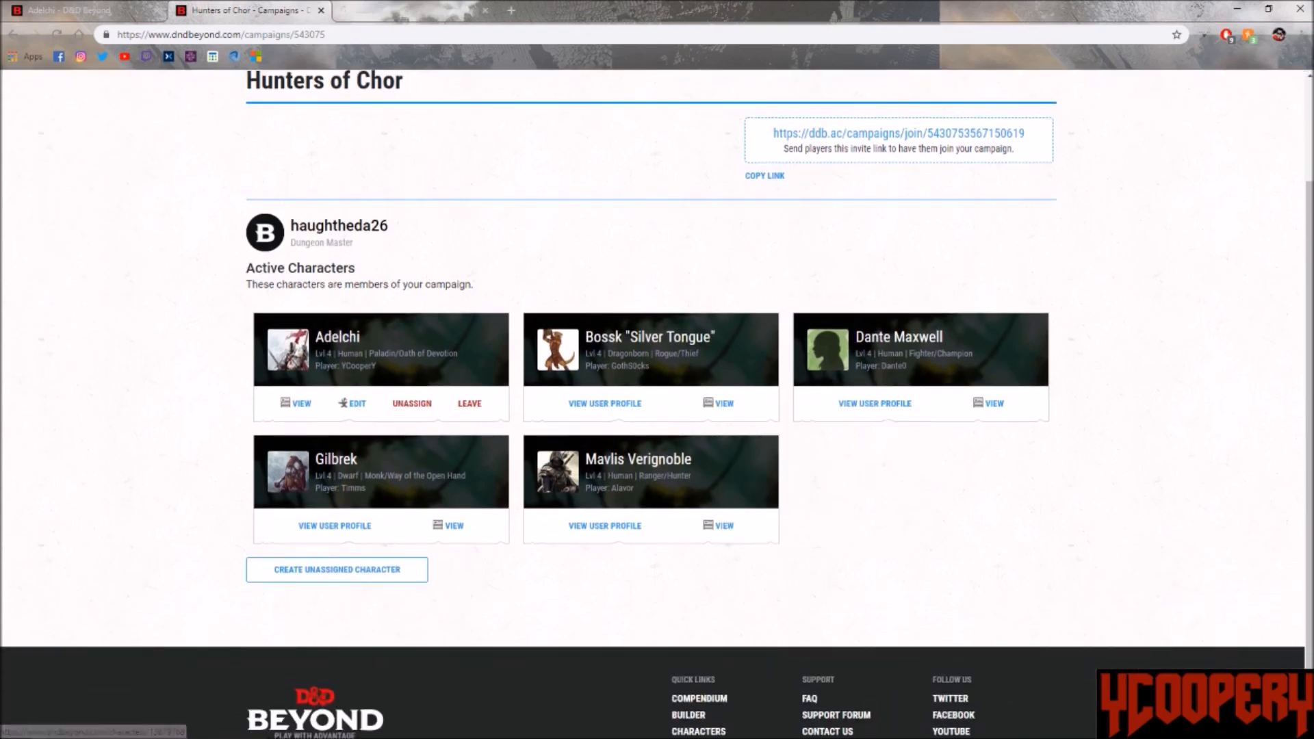
right_click(454, 525)
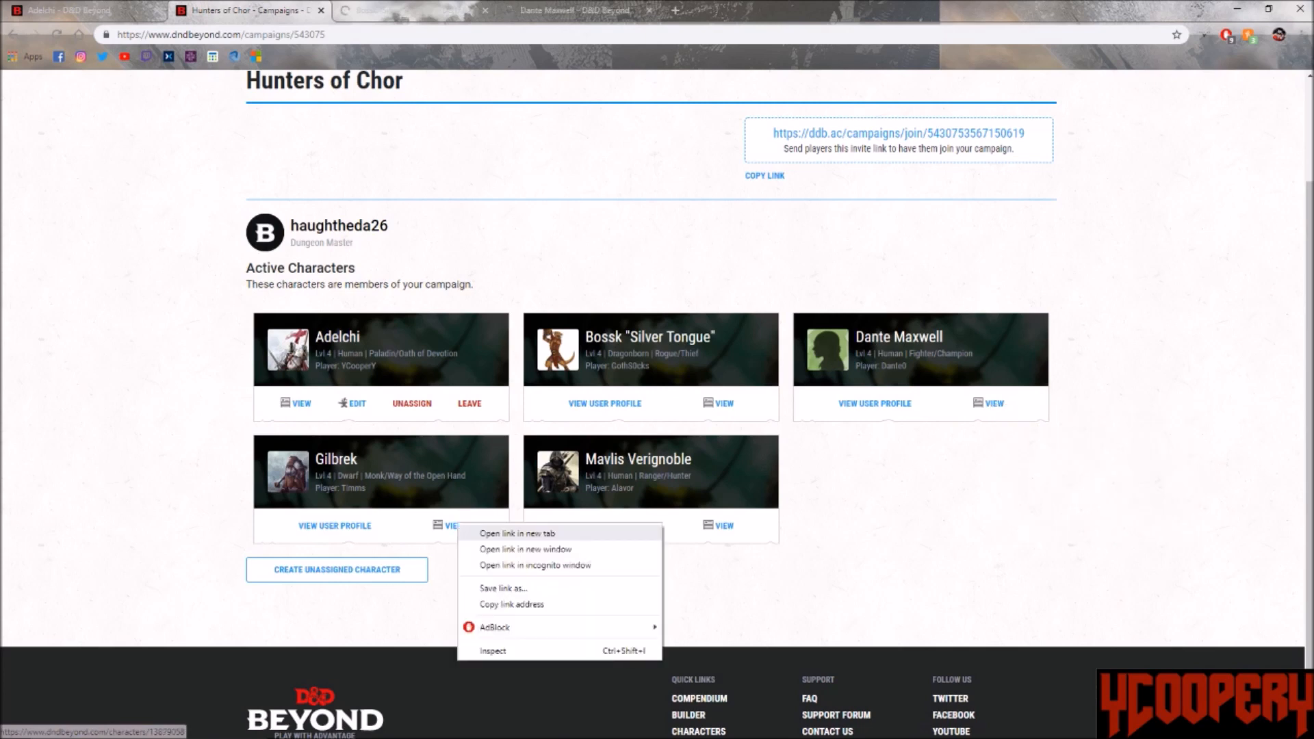
left_click(517, 532)
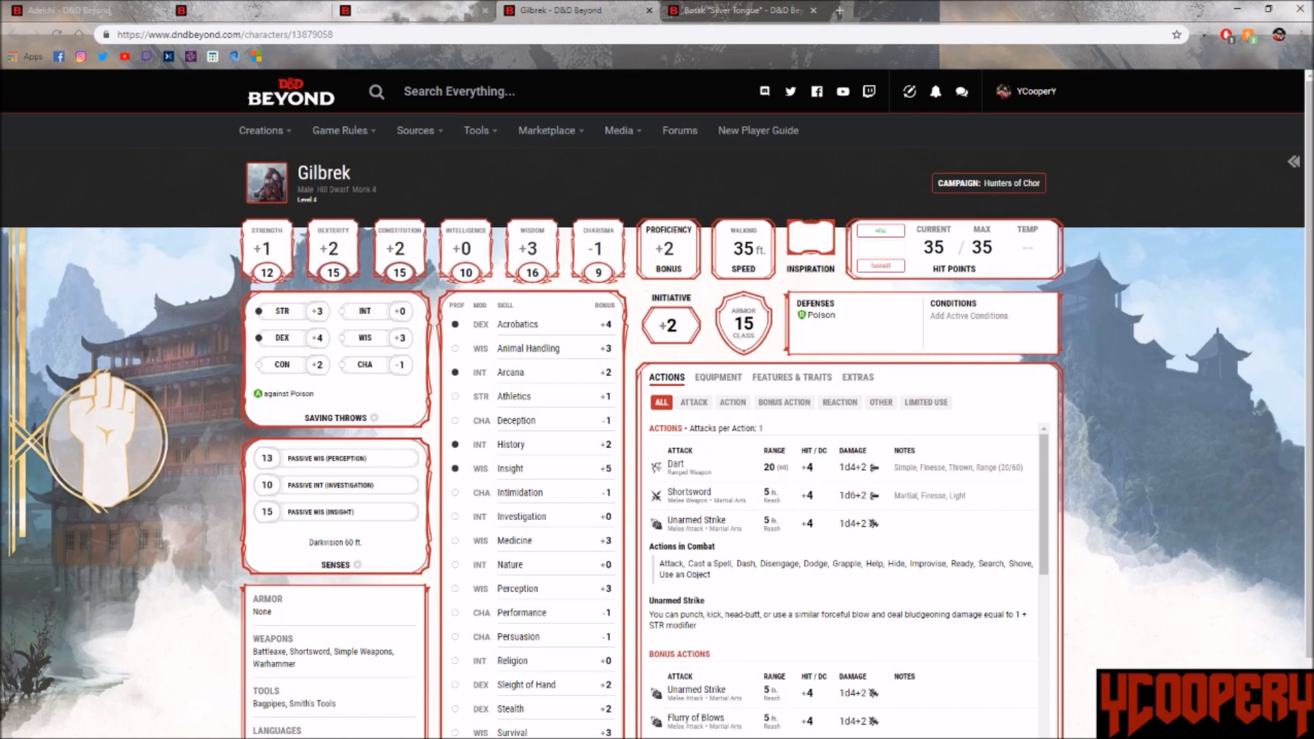
Step: Return to Adelchi's character sheet showing his background and characteristics
left_click(409, 9)
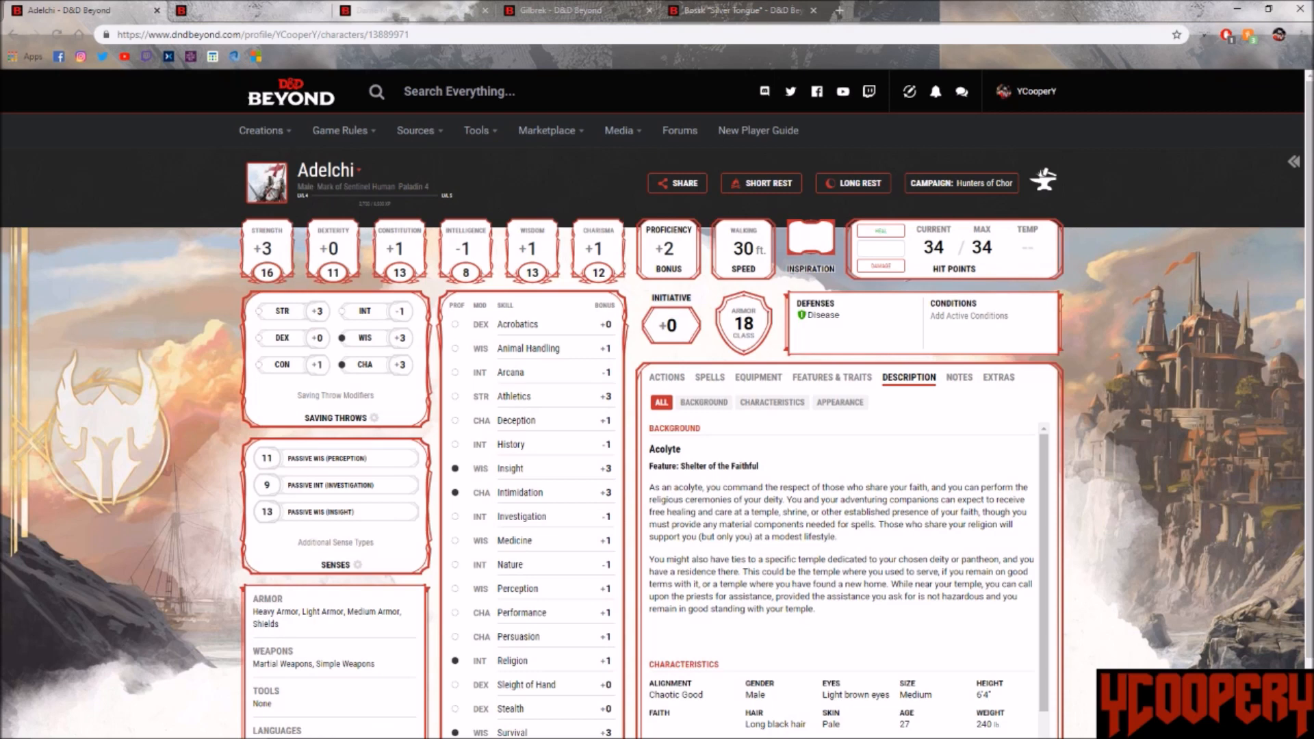
Step: Glance at Mavlis Verignoble's ranger sheet, then bring up Gilbrek's monk sheet
left_click(248, 9)
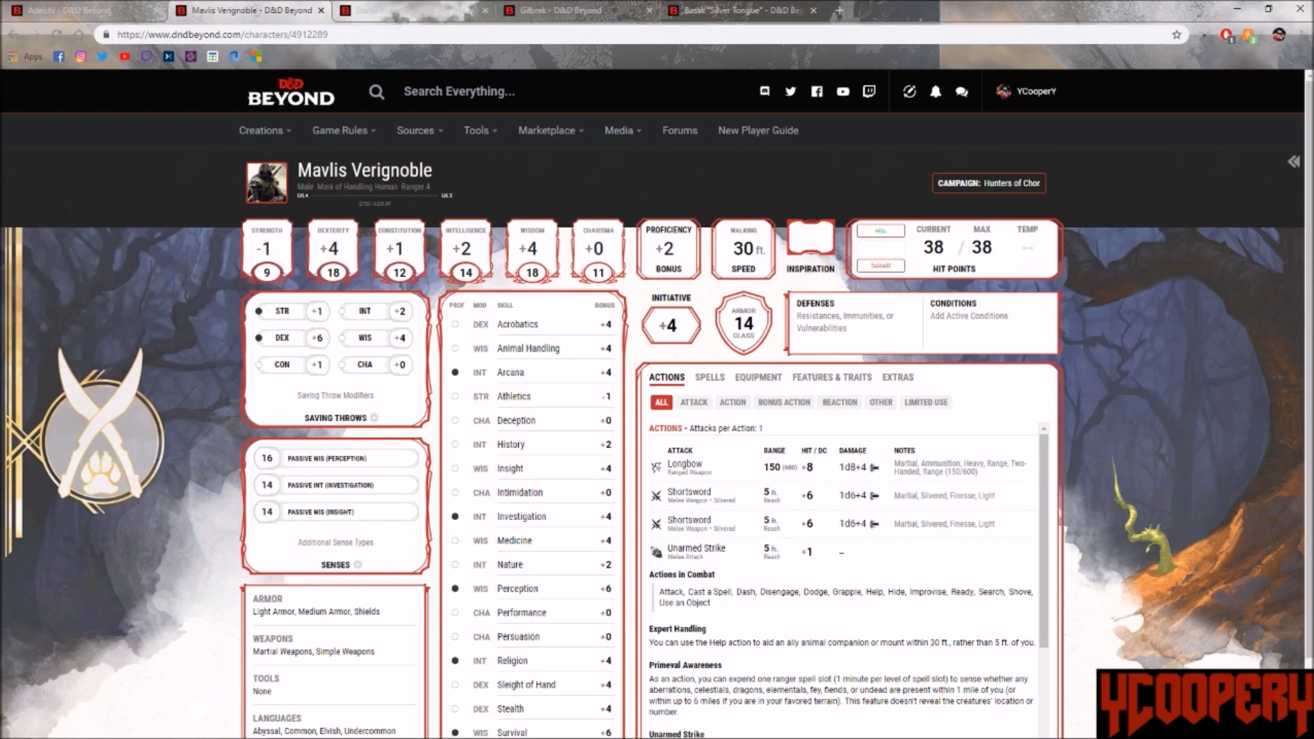
left_click(79, 9)
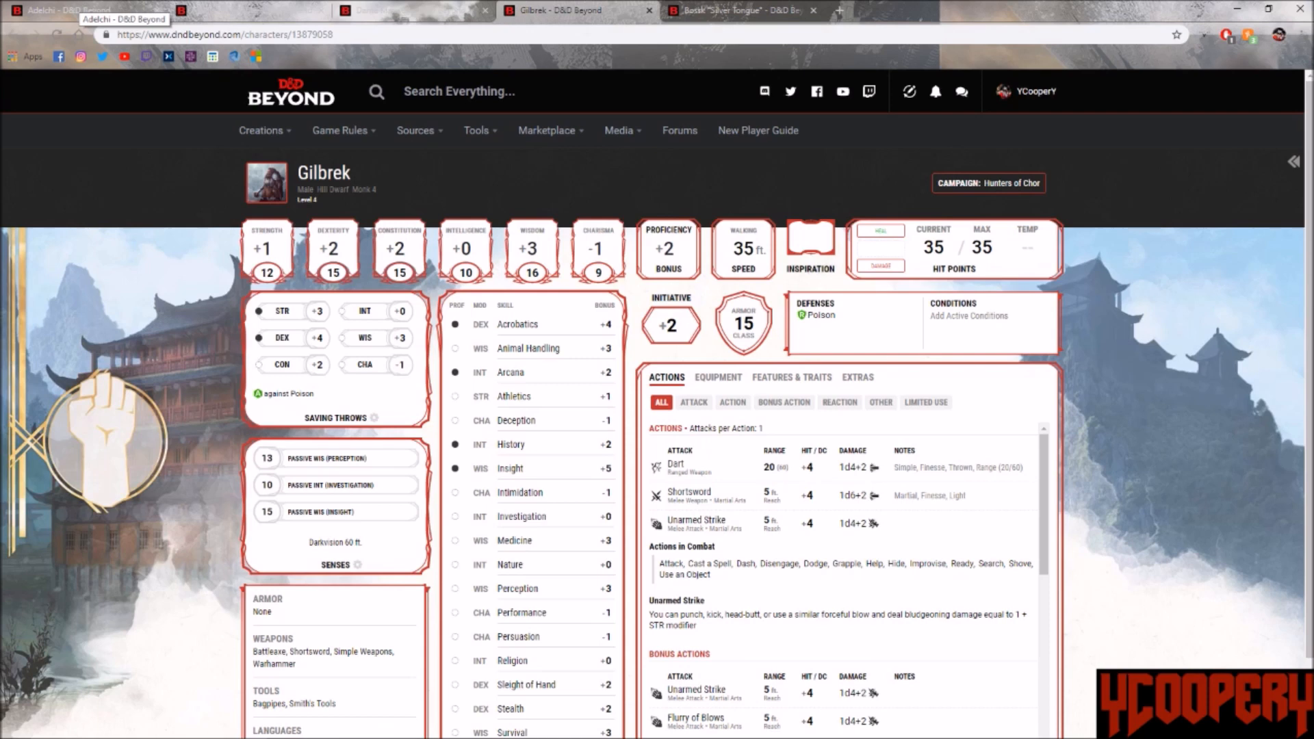
Step: Return to Adelchi's paladin sheet with his acolyte background showing
left_click(84, 10)
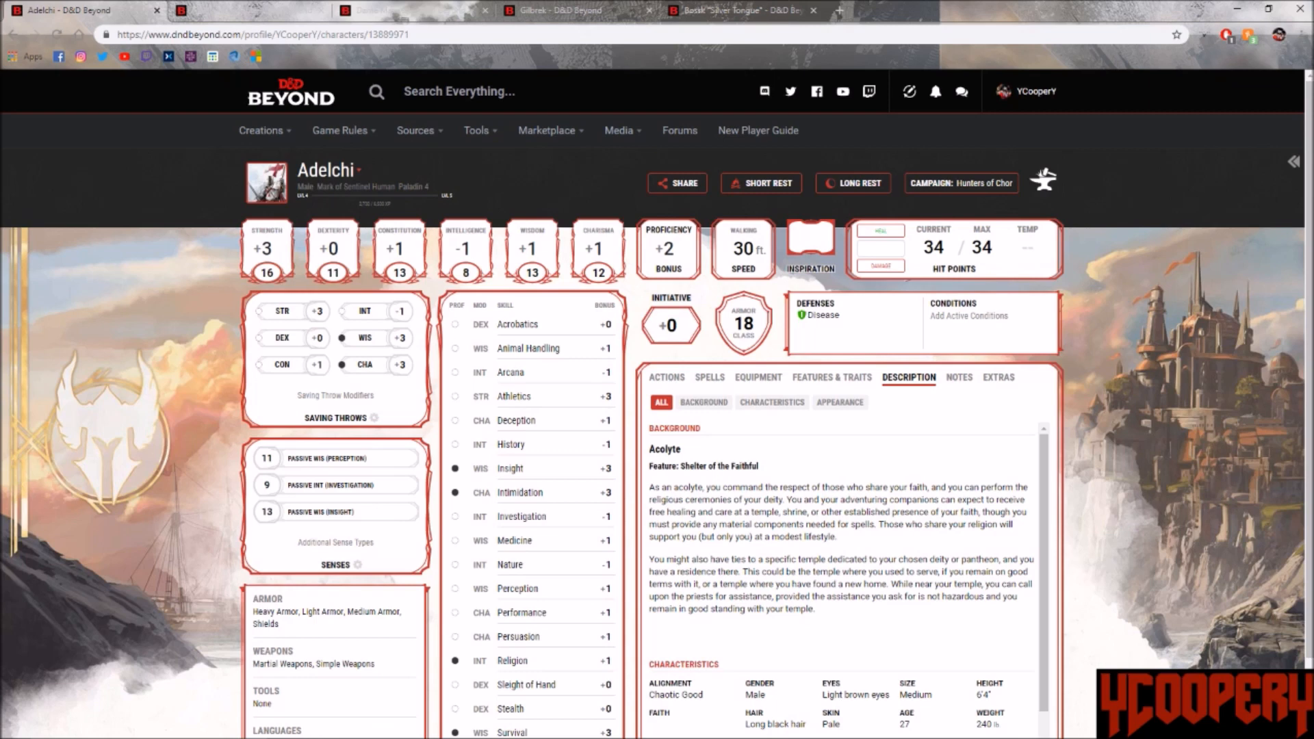
Step: Bring up Bossk "Silver Tongue"'s rogue sheet with his attacks and breath weapon
left_click(742, 9)
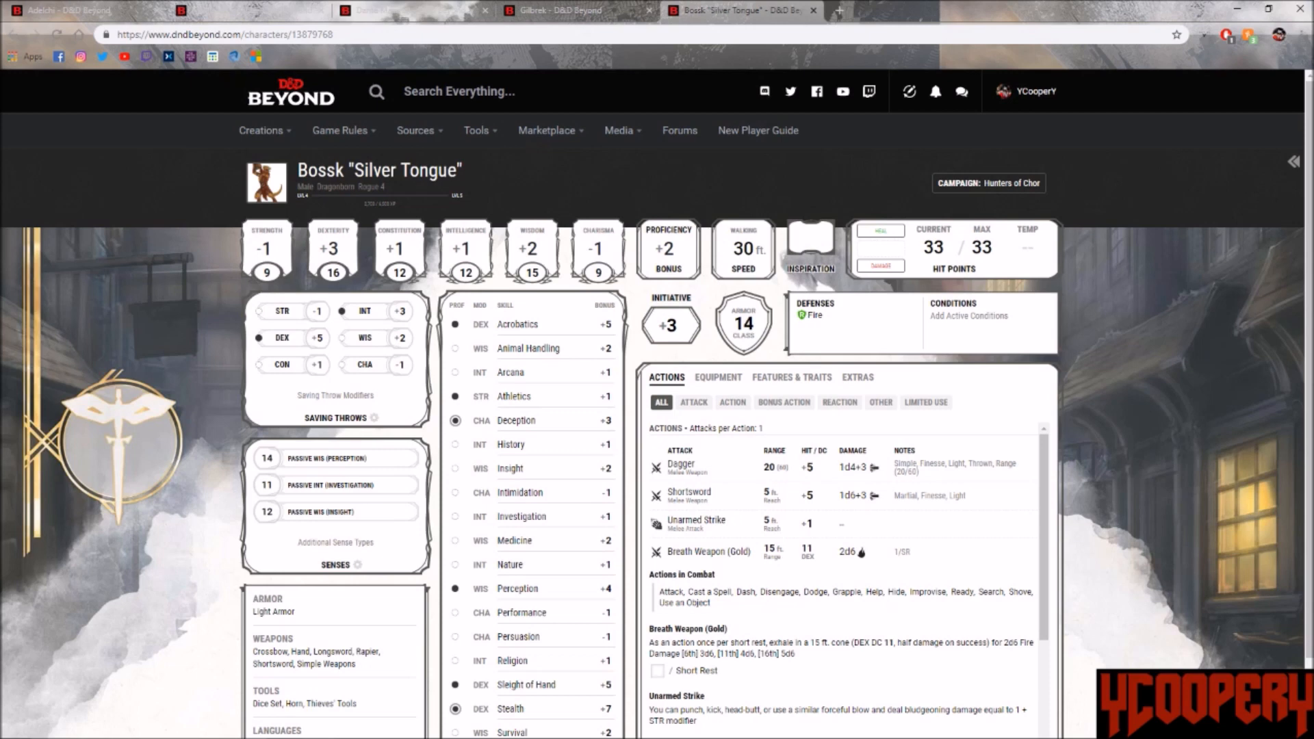
left_click(243, 9)
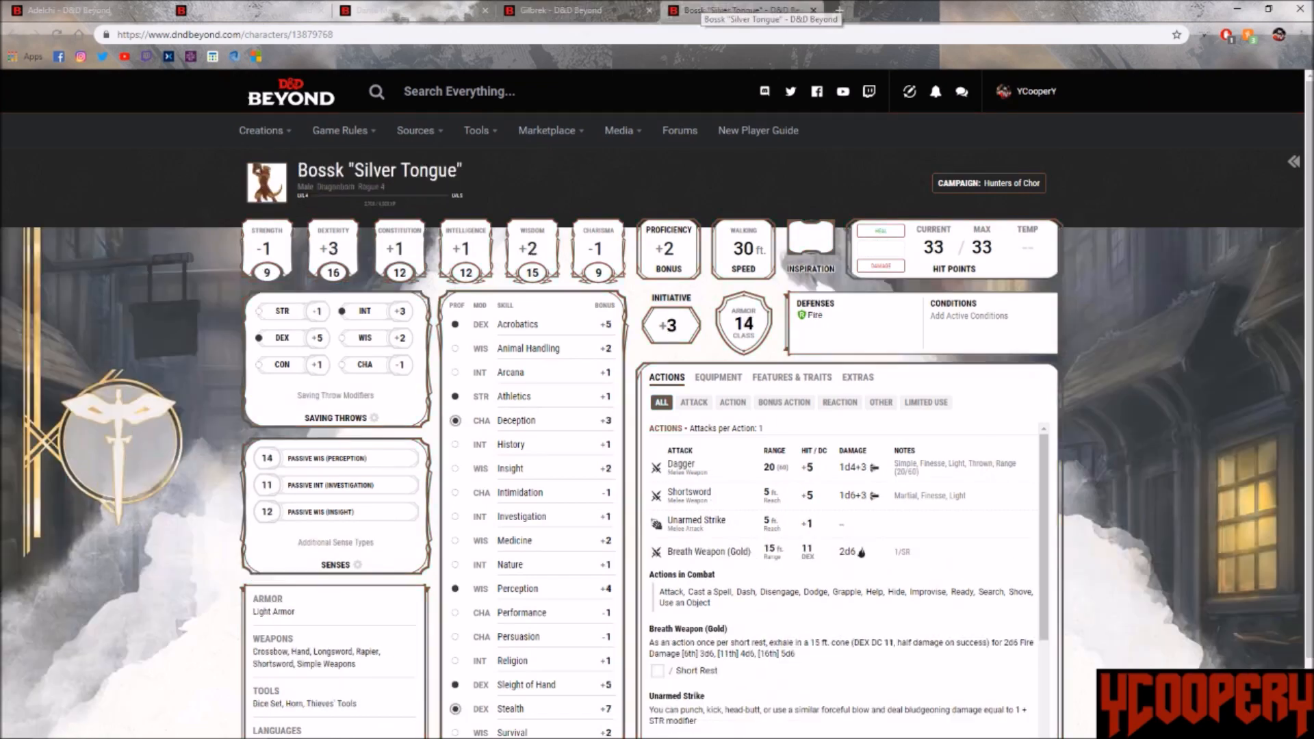
Step: Glance at Mavlis's longbow and shortsword attacks, then return to Adelchi's sheet
left_click(244, 9)
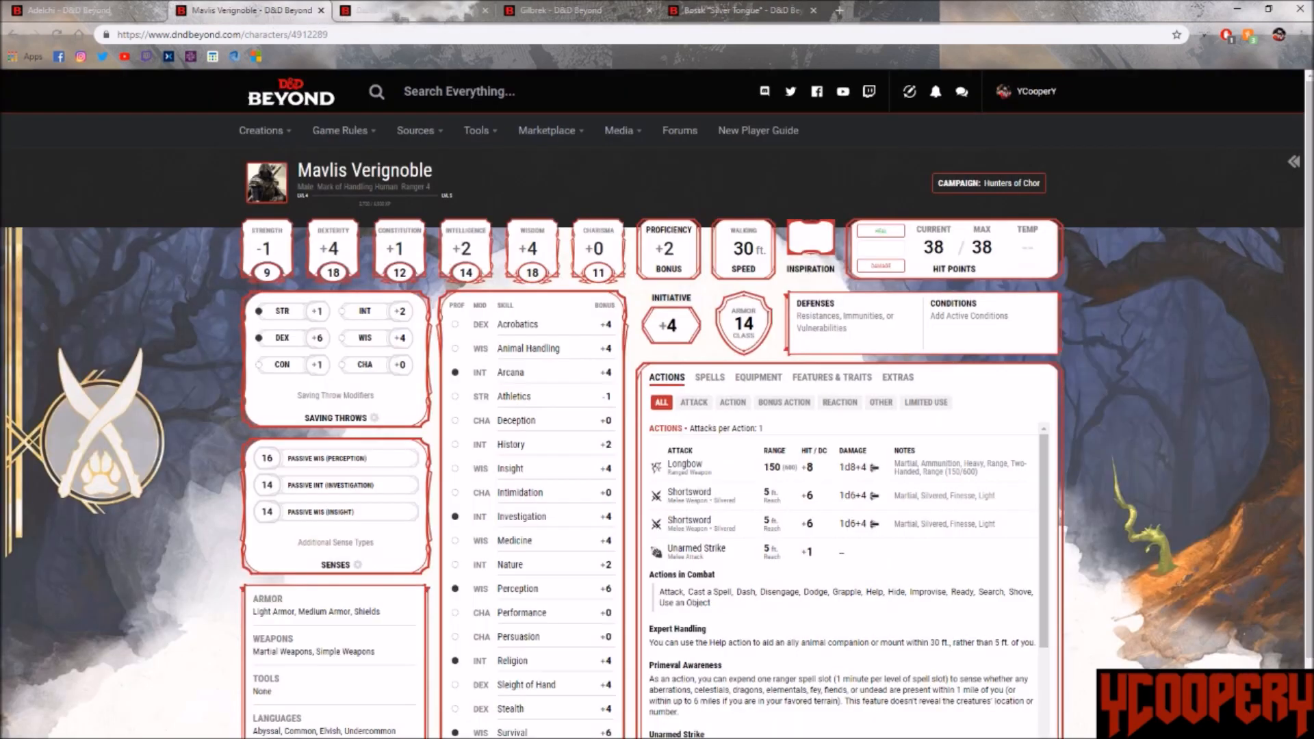
left_click(83, 10)
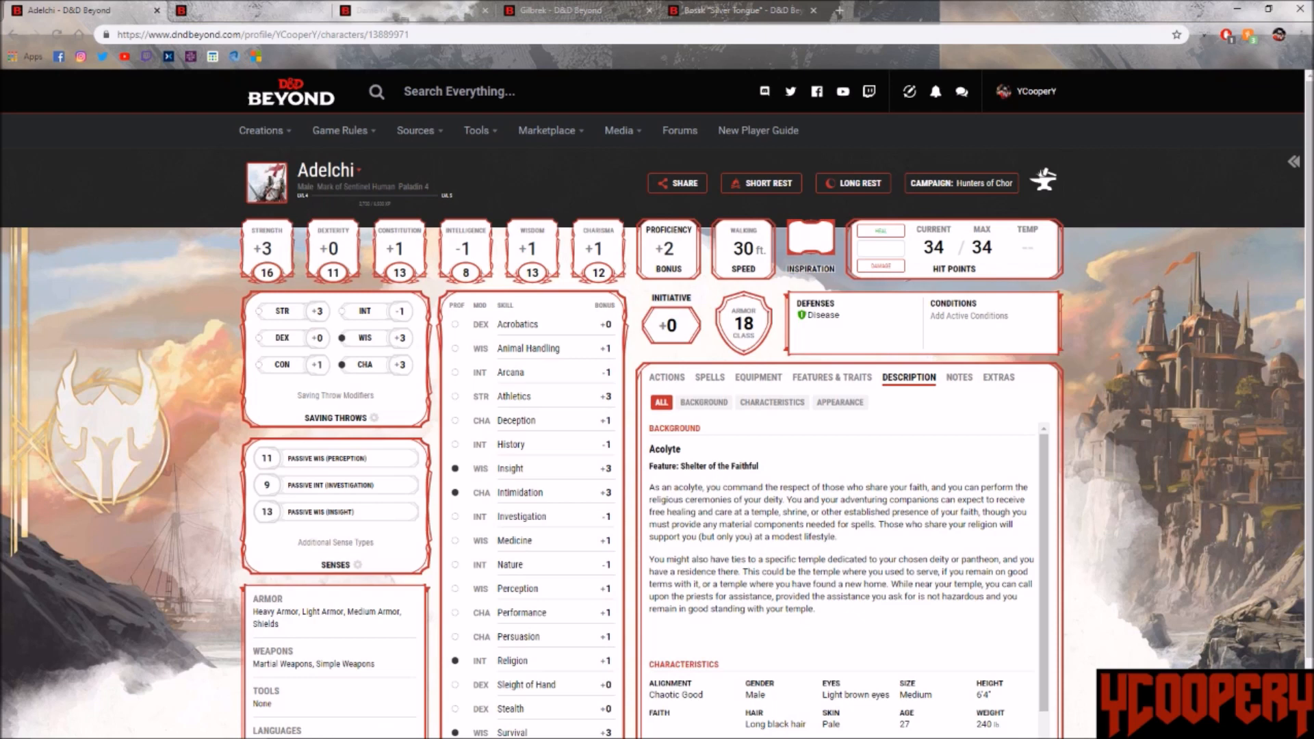
Step: Reveal Adelchi's personality traits, ideals, bonds and flaws in the Description panel
scroll("down", 3)
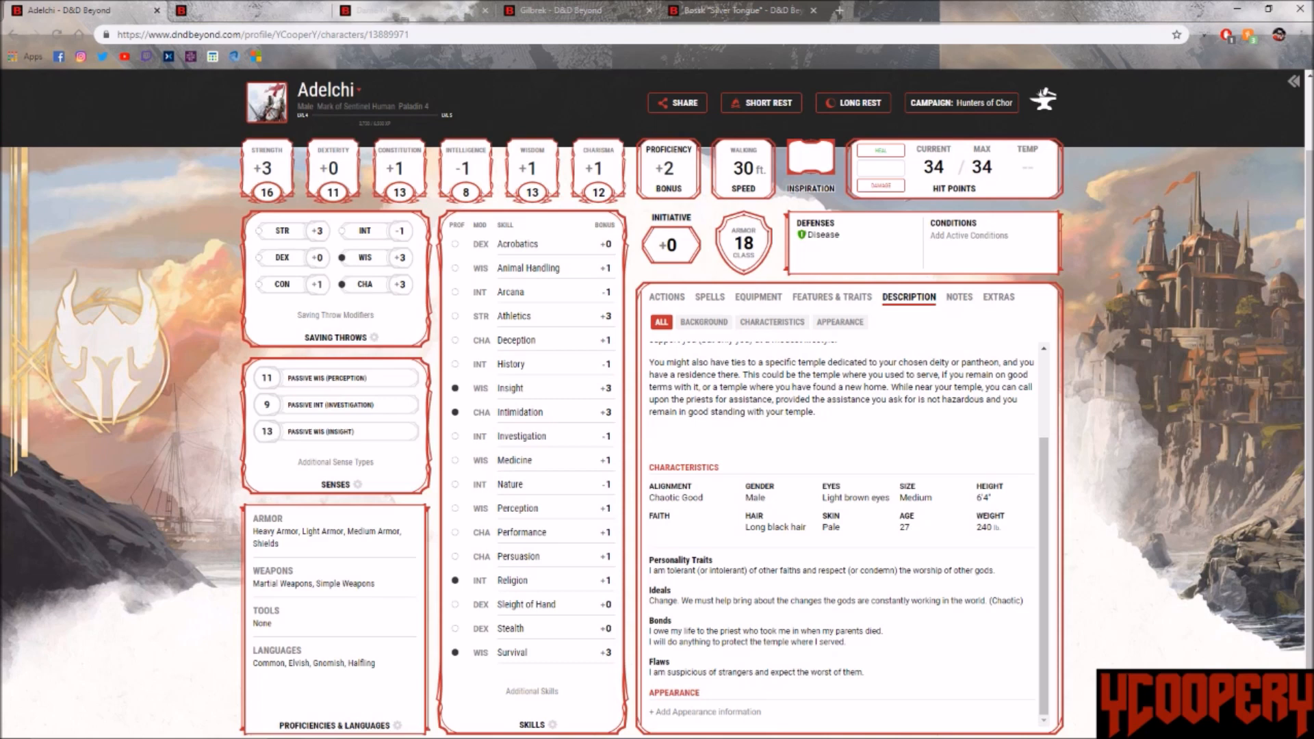
Step: Set the character's current hit points to 28 of 34
left_click(973, 167)
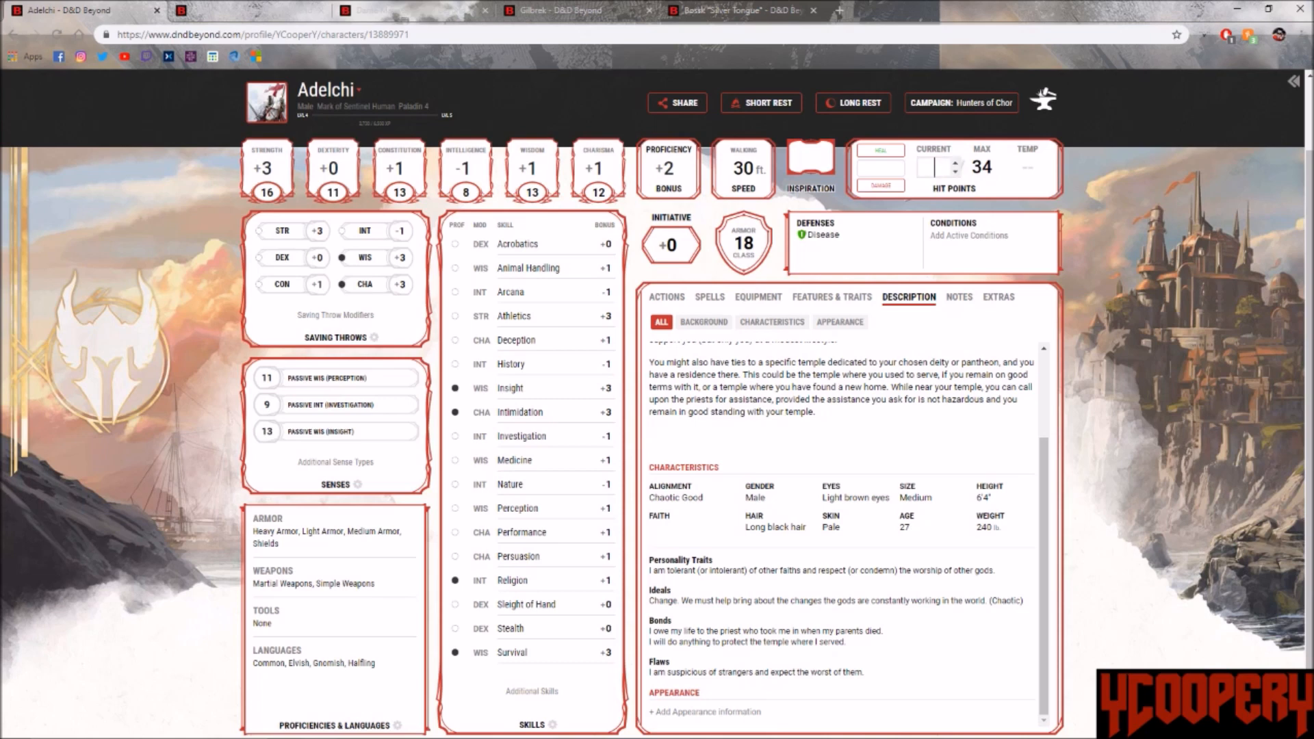
type("28")
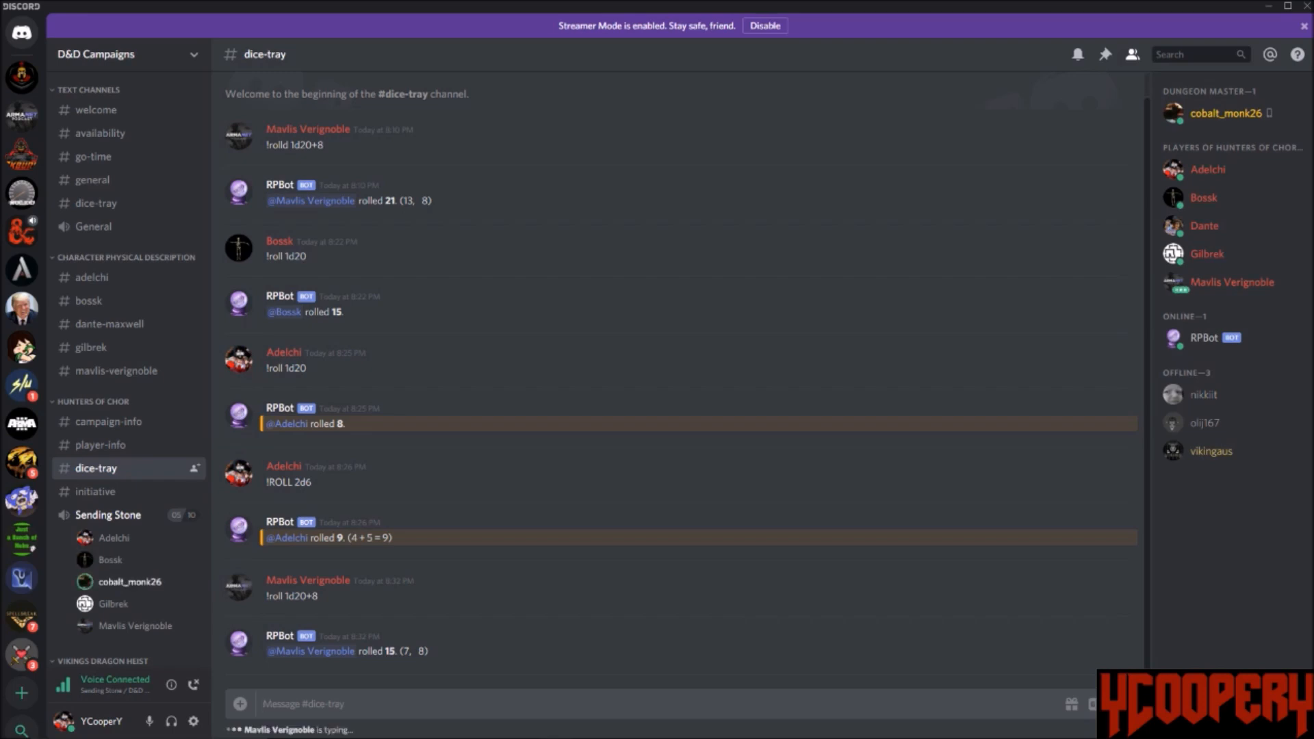
Step: Scroll the #dice-tray channel down to Mavlis Verignoble's latest RPBot rolls
scroll("down", 3)
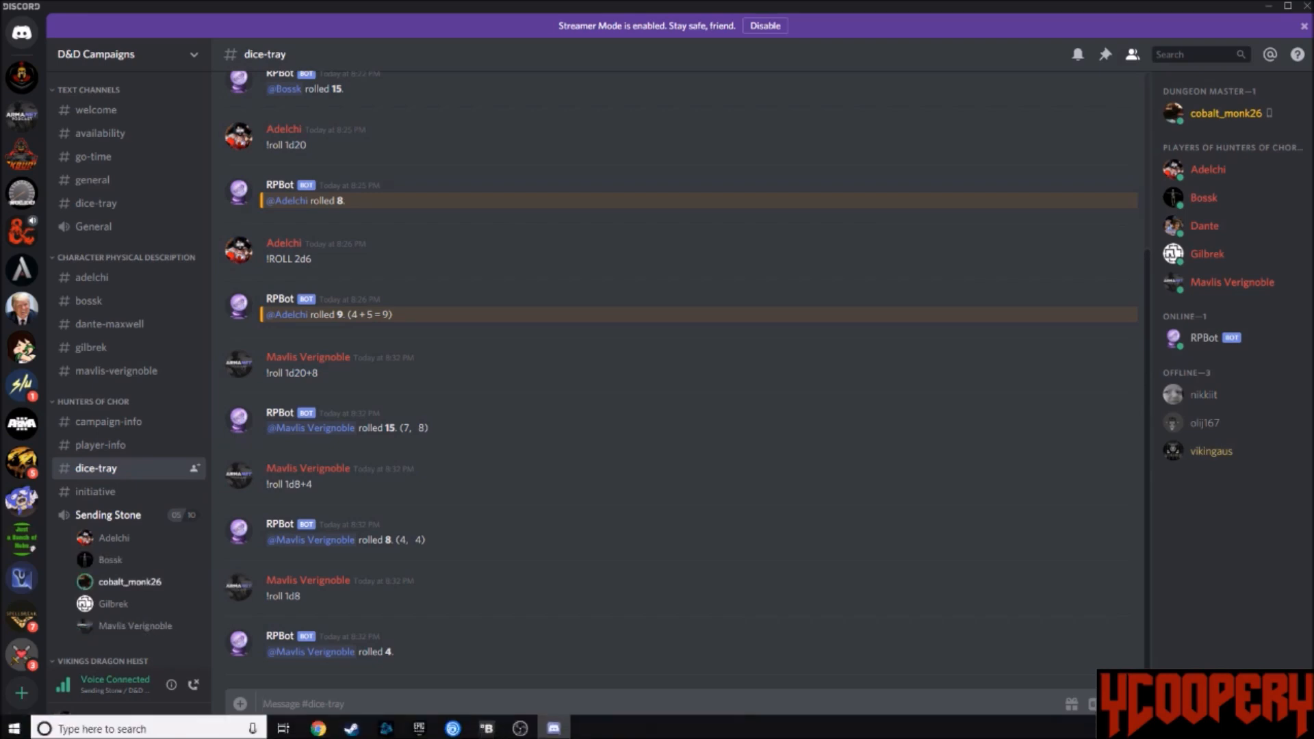
mouse_move(317, 727)
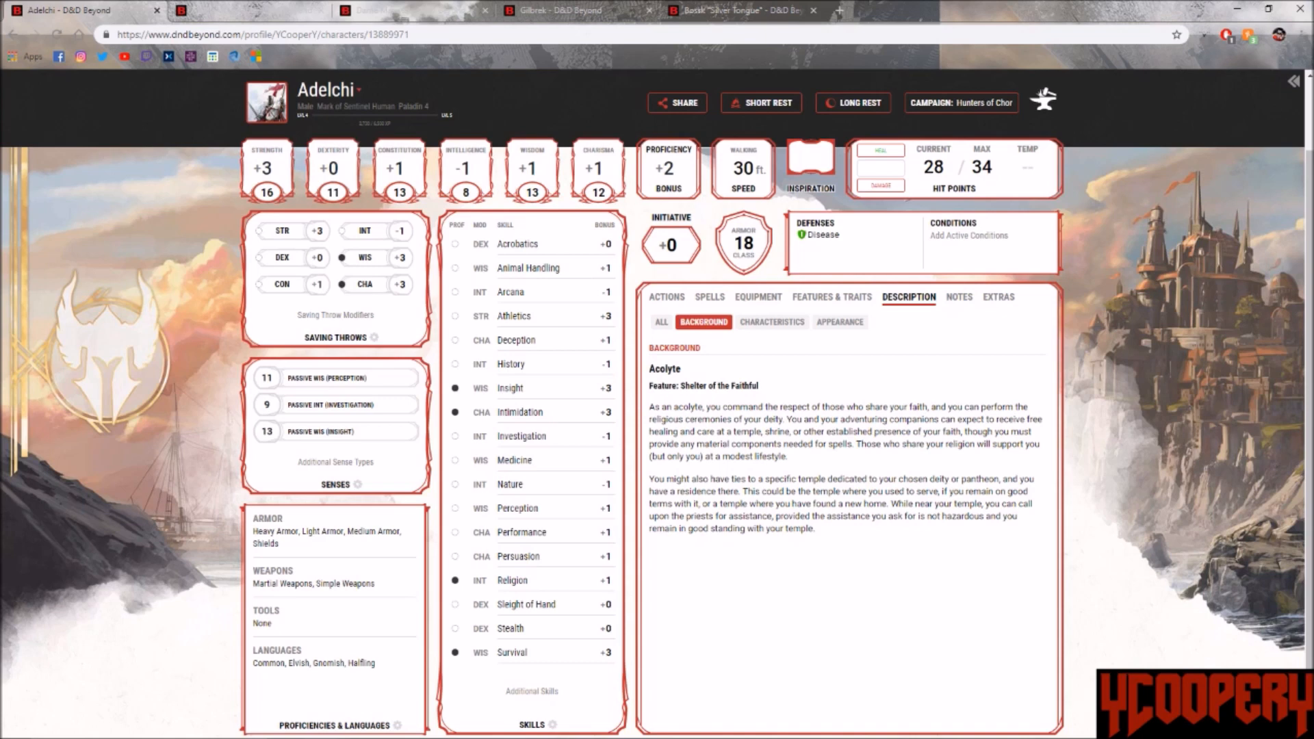
Step: Open the full Acolyte background entry with its Insight and Religion proficiencies beside the sheet
left_click(771, 321)
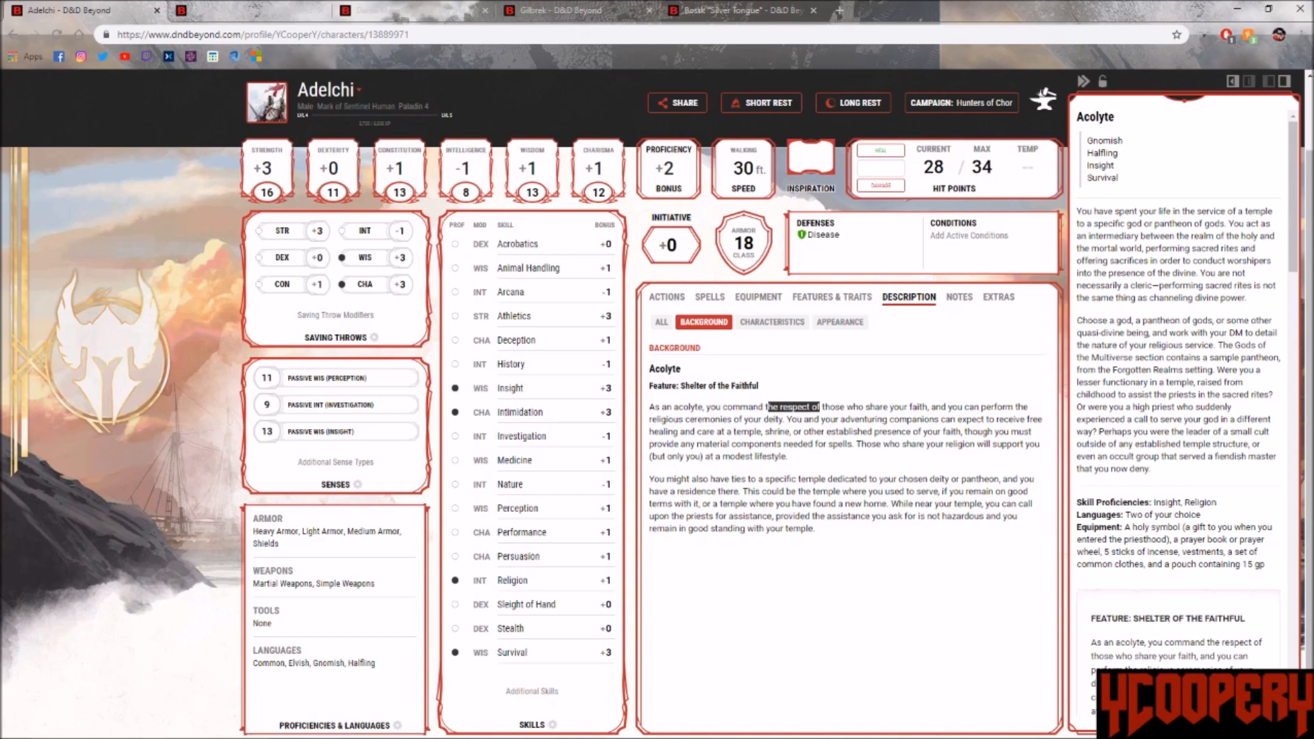
Step: Browse through the Acolyte sidebar, then filter the description to Adelchi's characteristics only
scroll("down", 3)
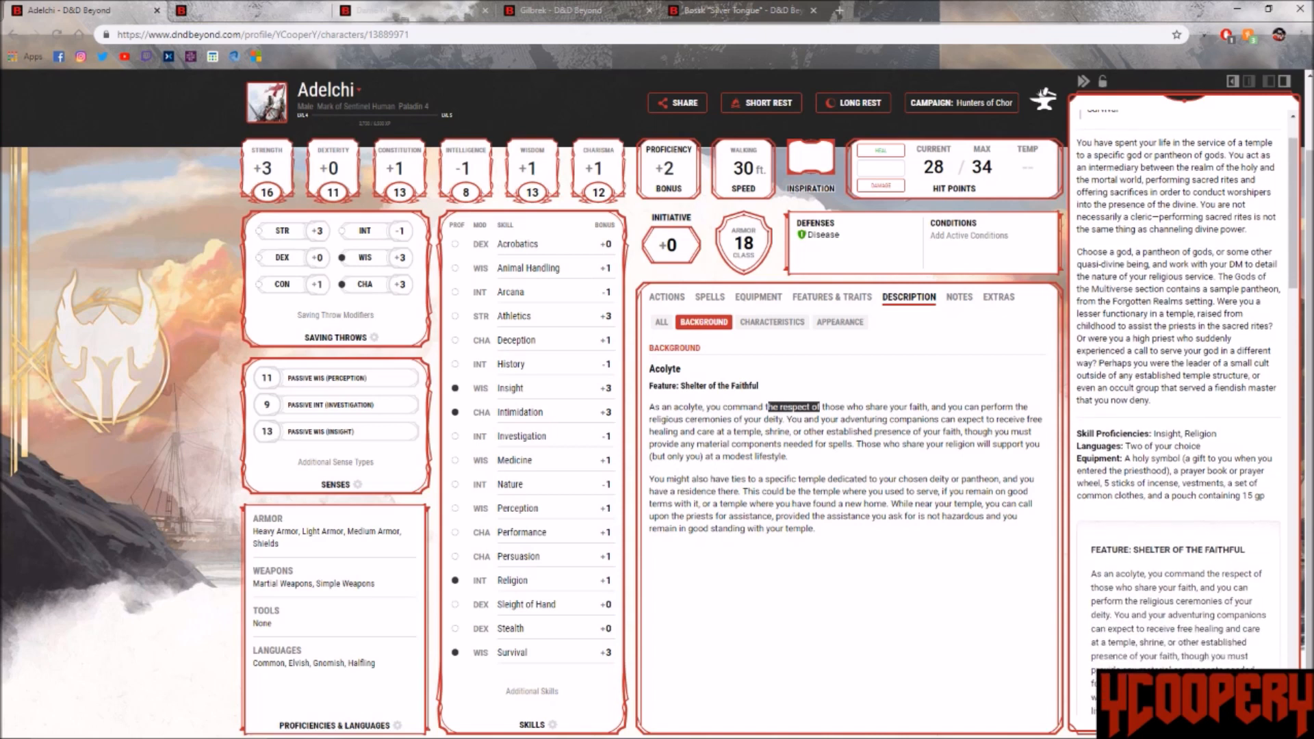
scroll("down", 3)
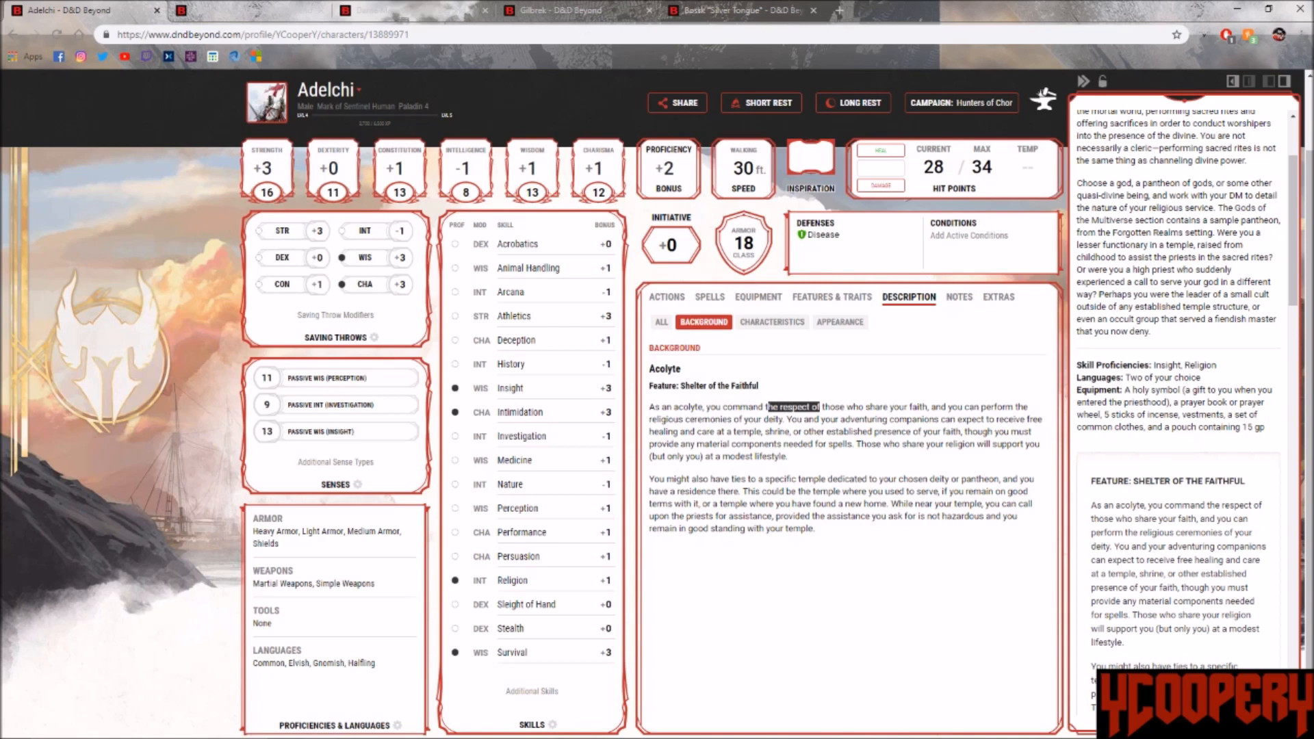
scroll("down", 3)
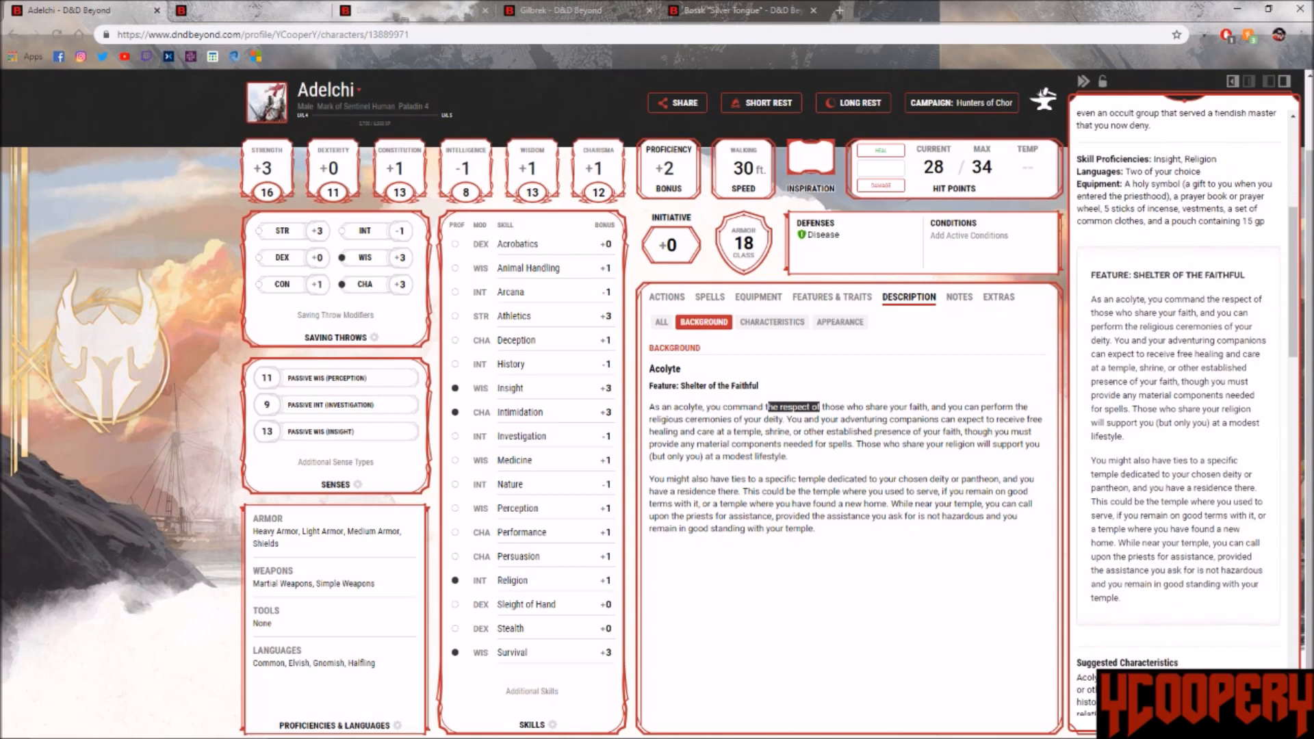
scroll("down", 3)
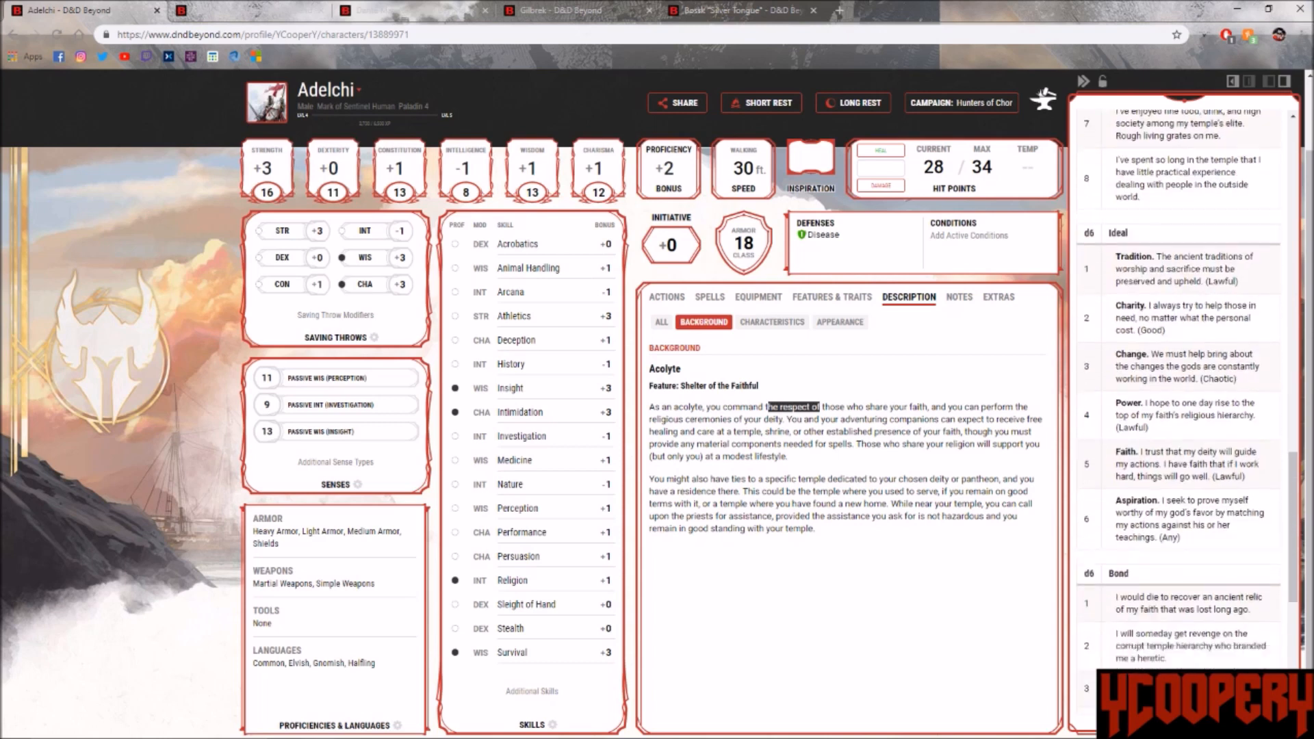
left_click(771, 321)
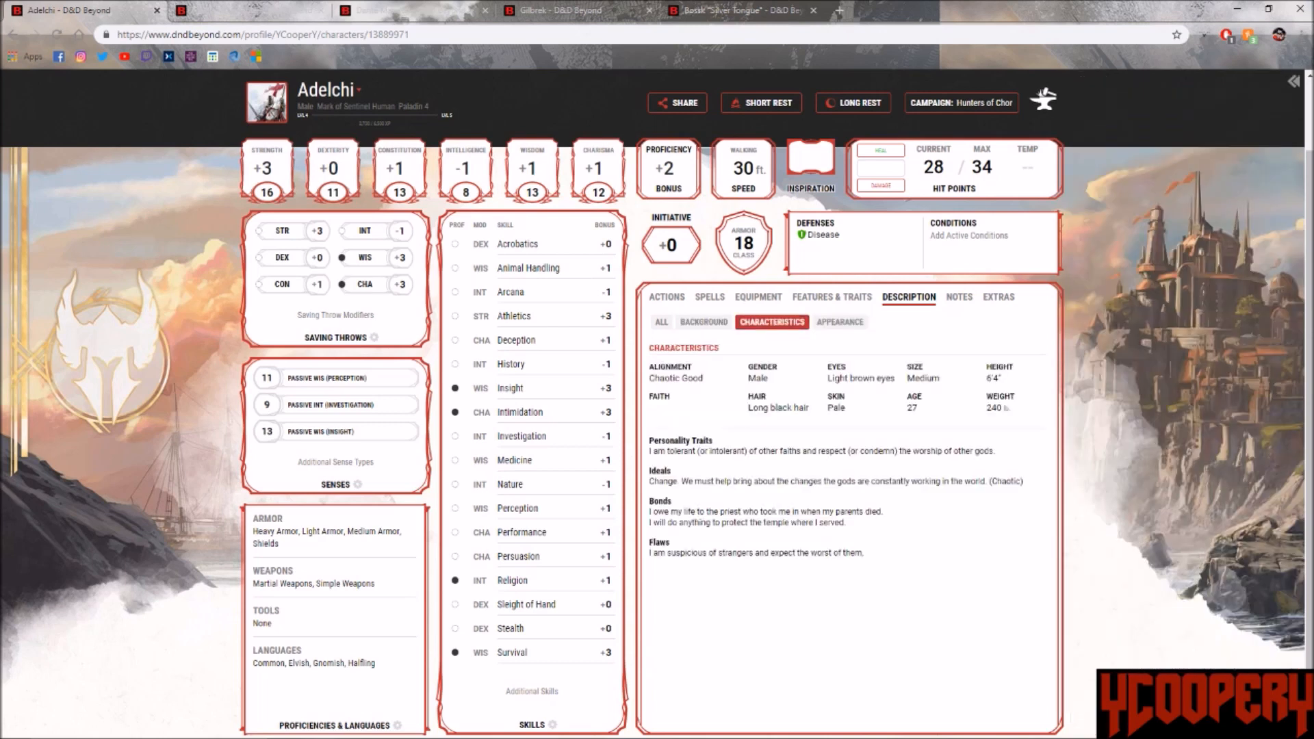
Step: Browse Adelchi's notes filtered by allies, backstory and enemies, then return to his actions
left_click(959, 297)
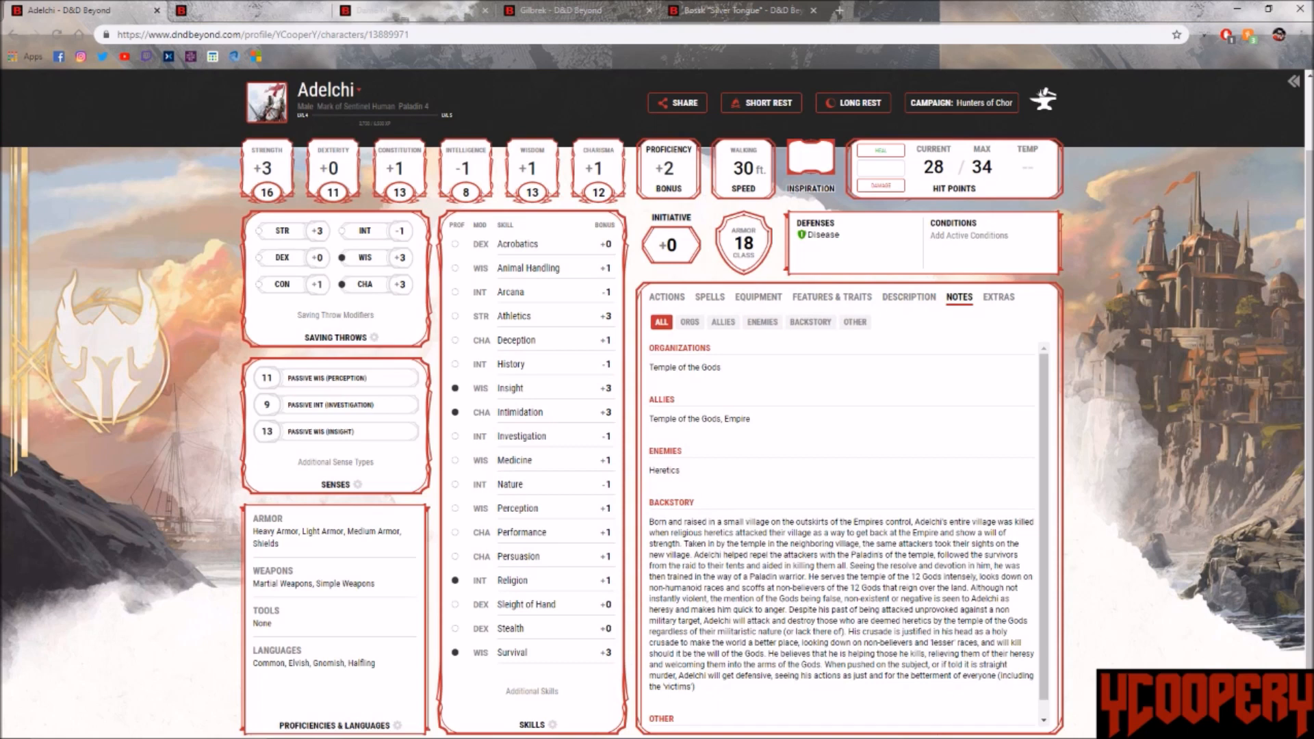
scroll("down", 3)
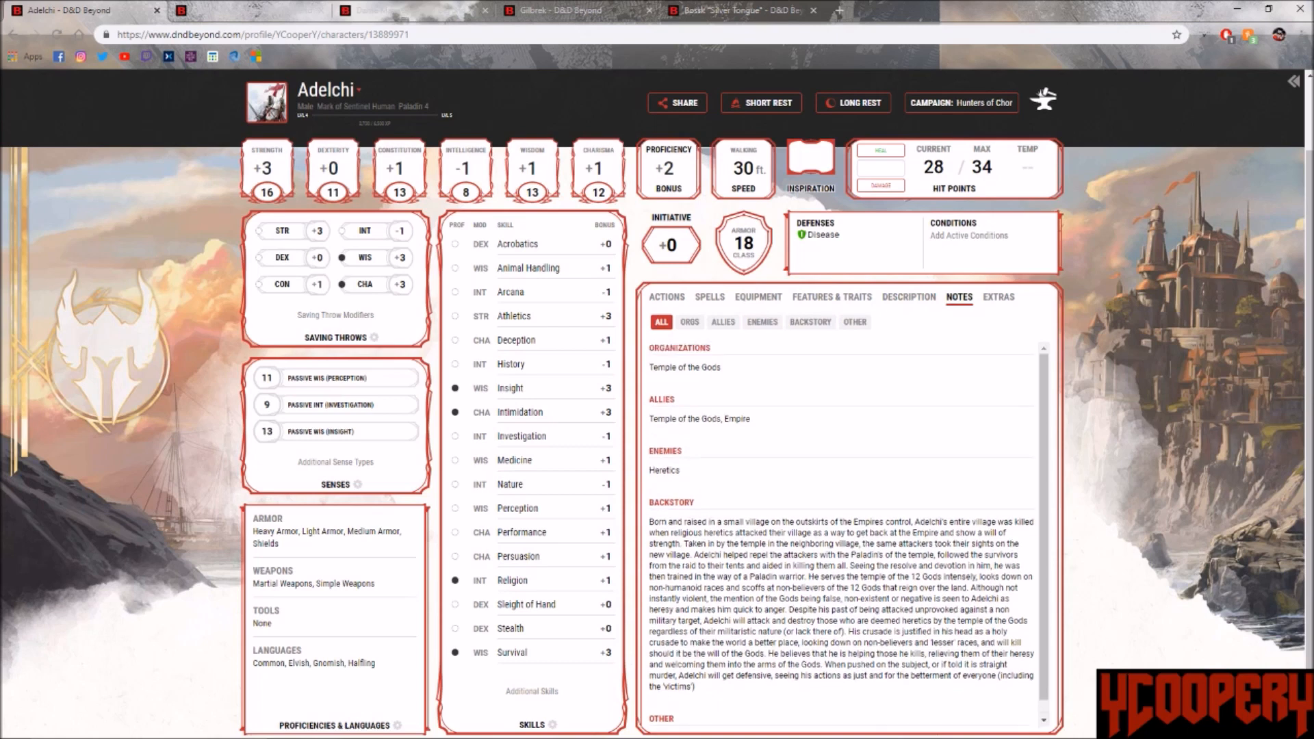
left_click(722, 321)
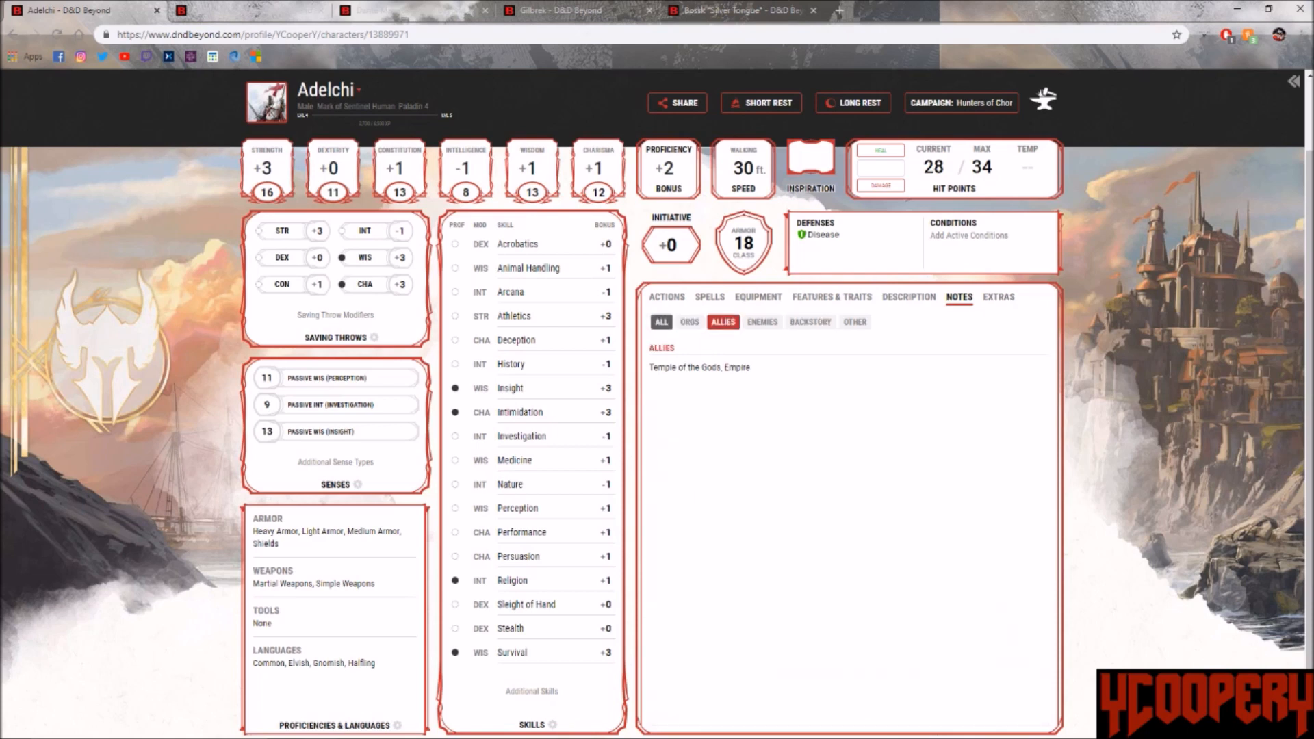
left_click(809, 322)
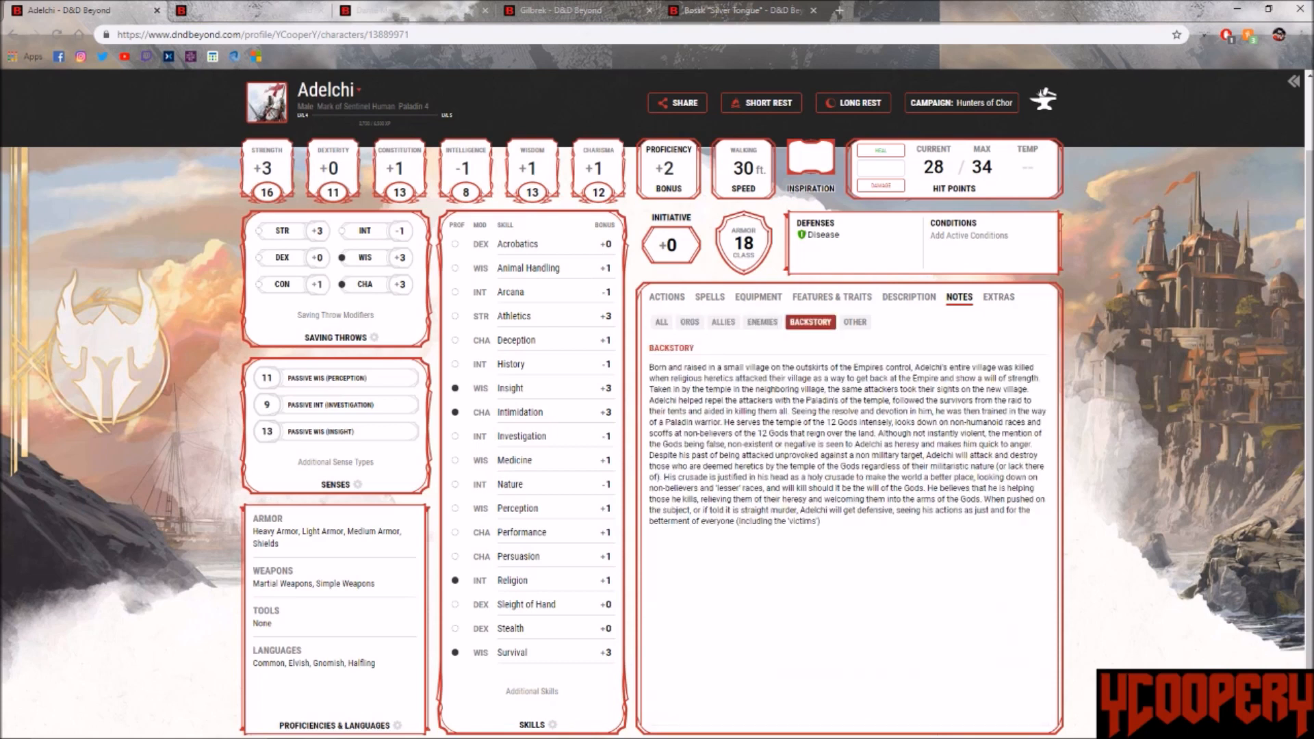
left_click(761, 322)
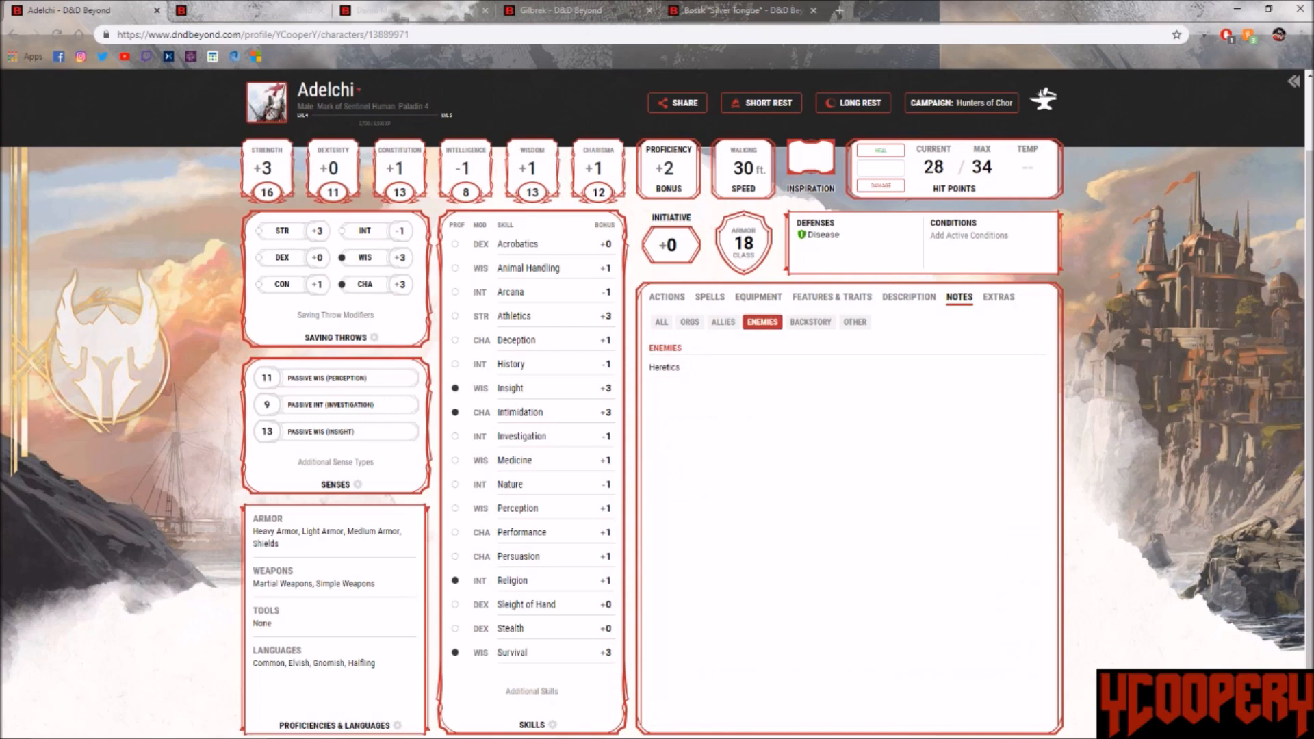
left_click(667, 297)
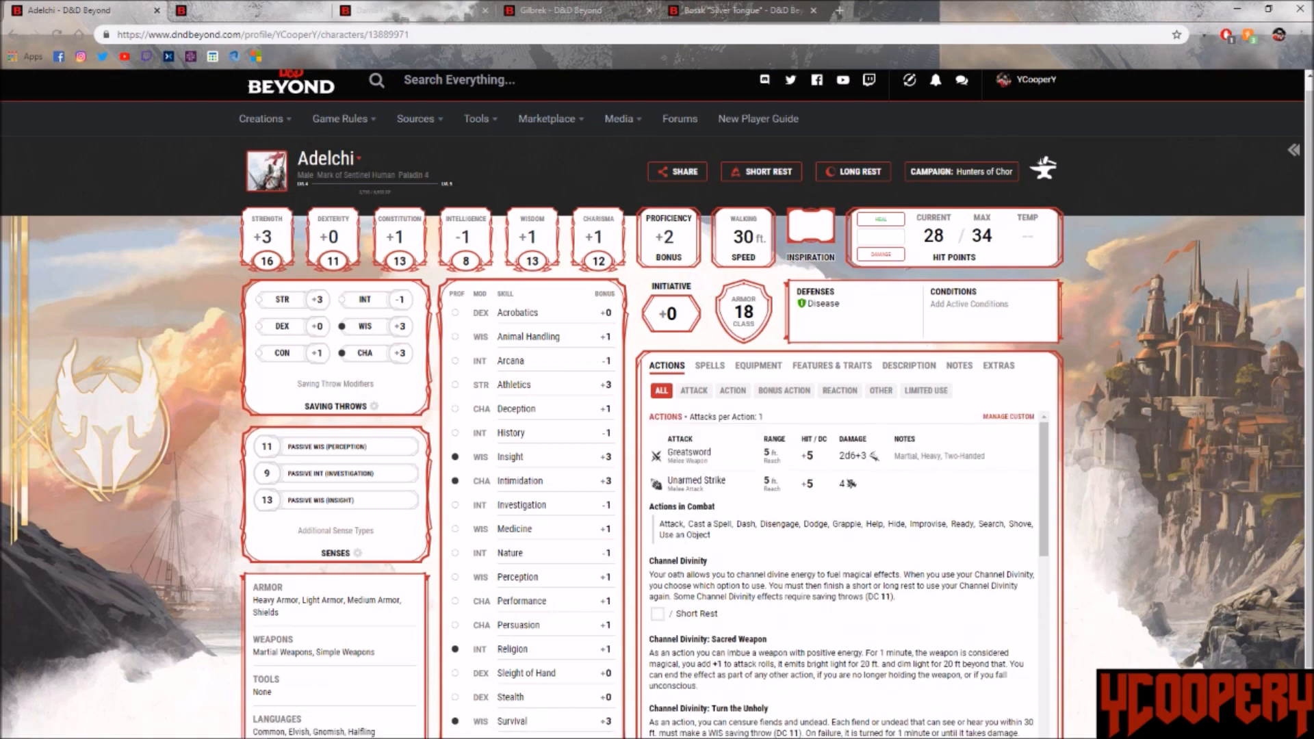
Step: Browse Adelchi's actions by attacks, bonus actions, reactions and other categories
left_click(693, 390)
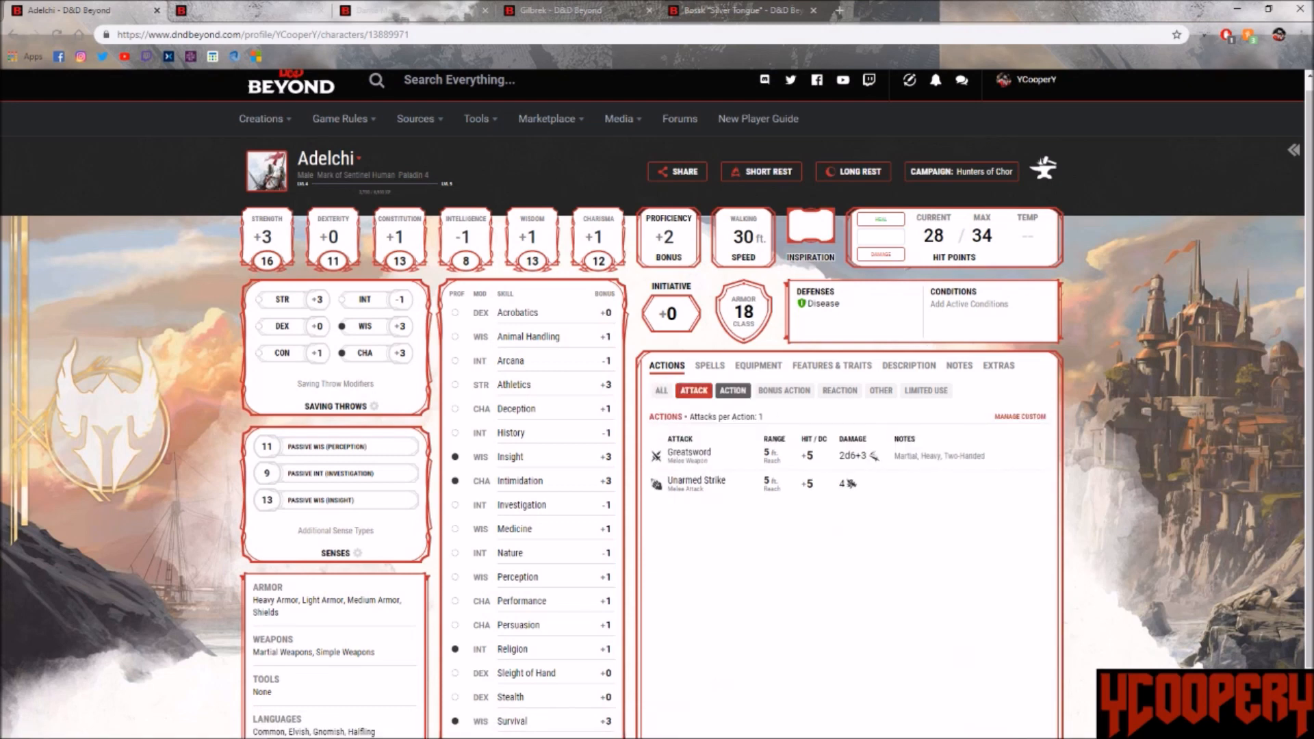
left_click(783, 390)
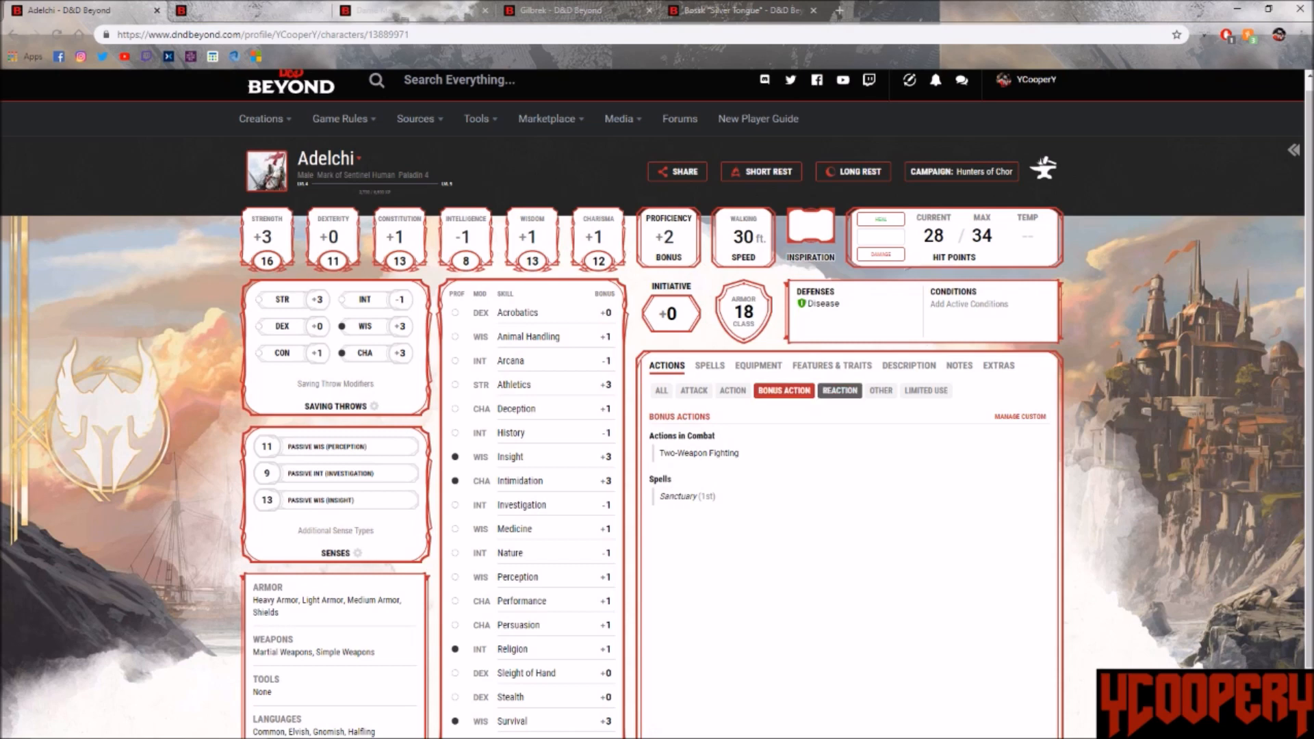
left_click(838, 390)
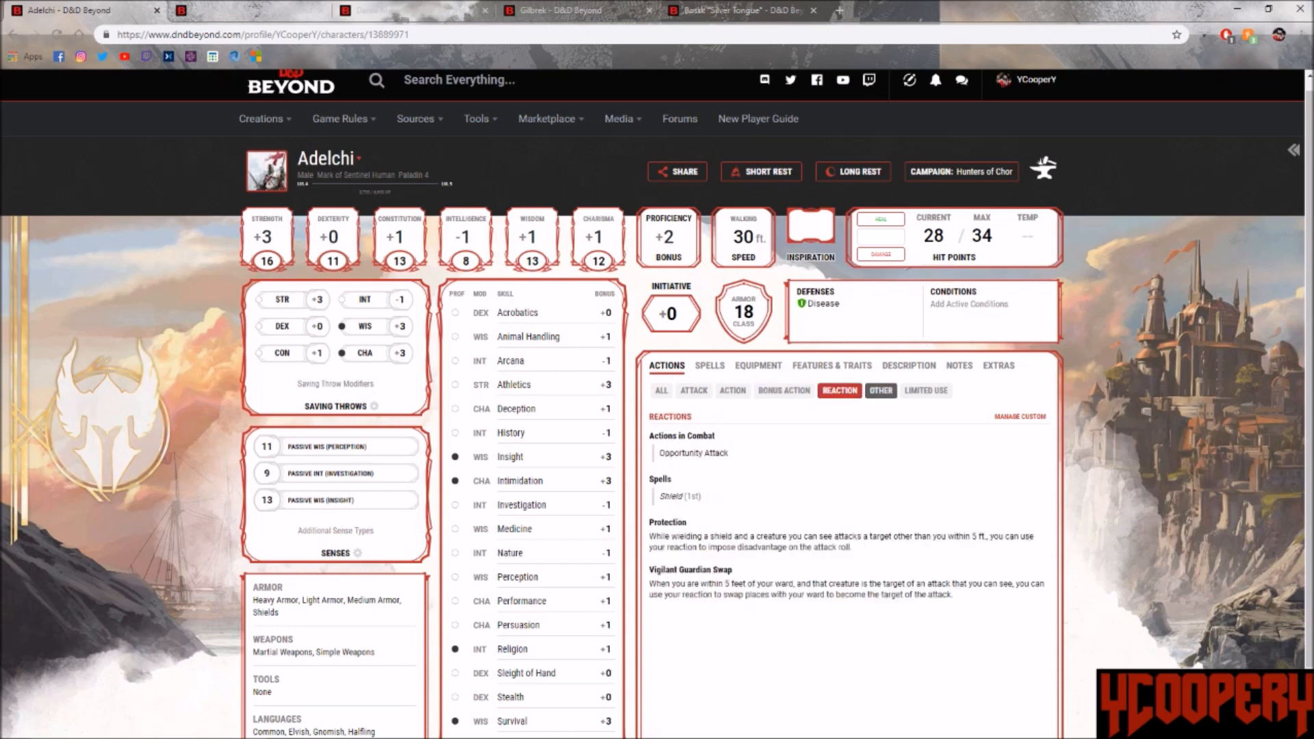
left_click(880, 390)
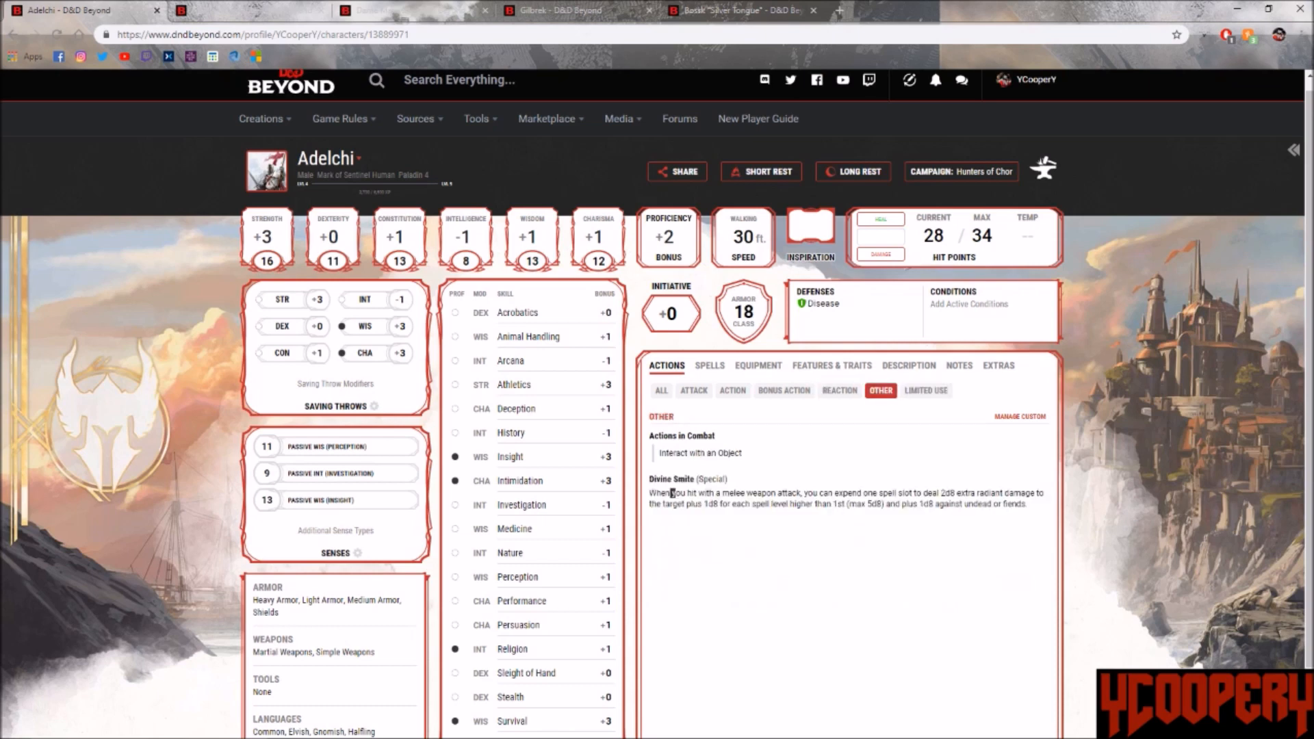
Step: Select the Divine Smite text and open its full feature details beside the sheet
left_click_drag(670, 493, 884, 493)
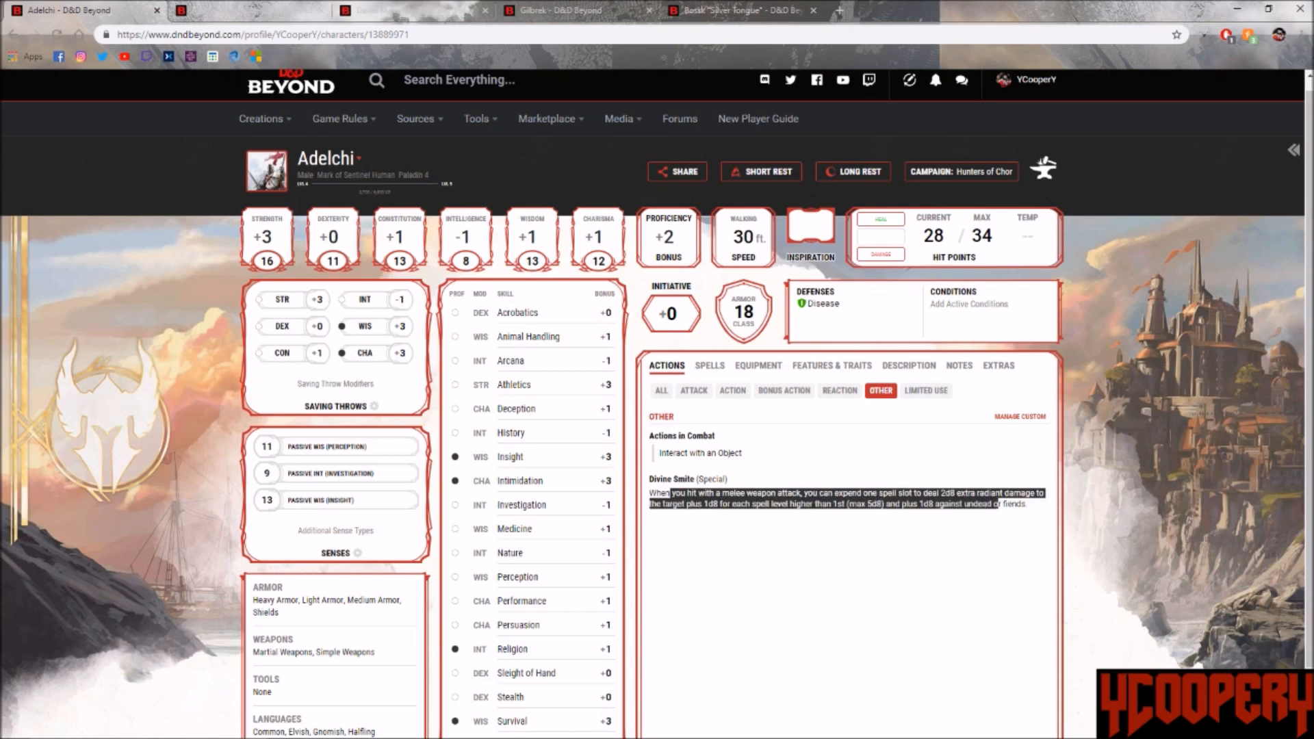
left_click(670, 479)
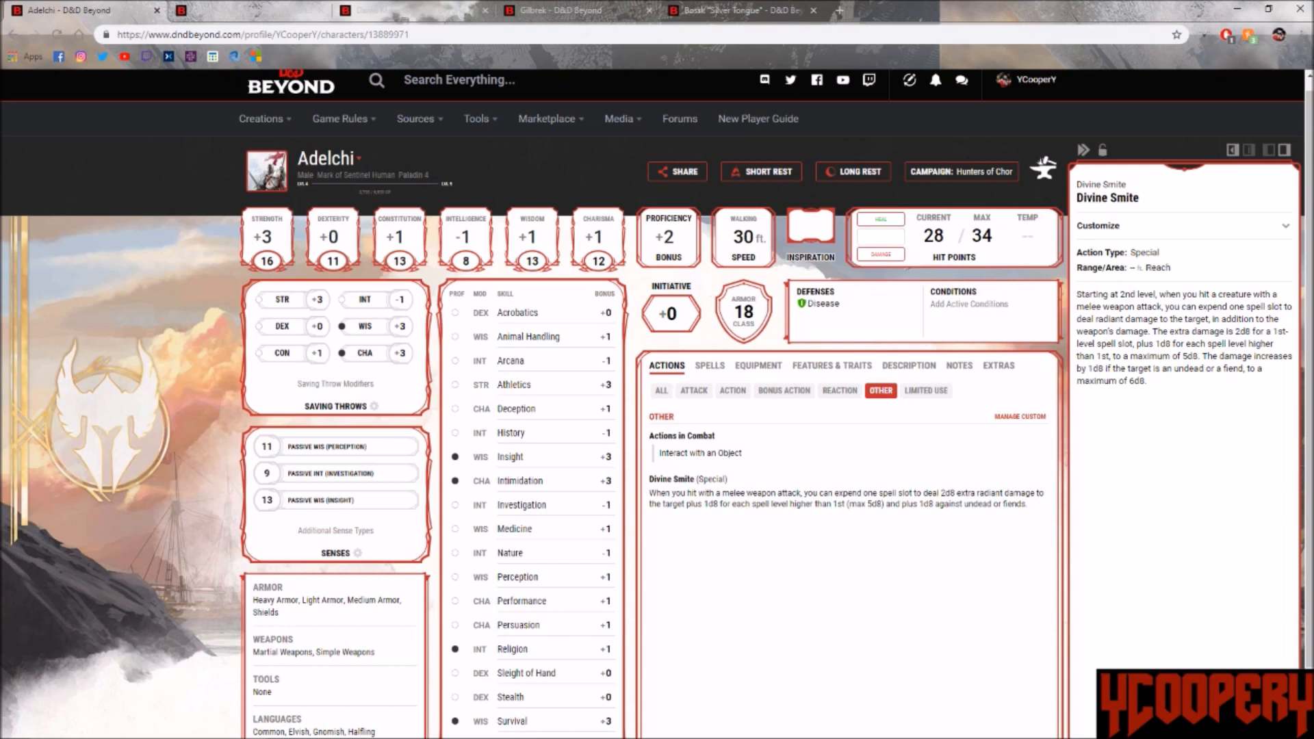
Step: Close the Divine Smite details, glance at the spell list, and show all of Adelchi's actions again
left_click(178, 10)
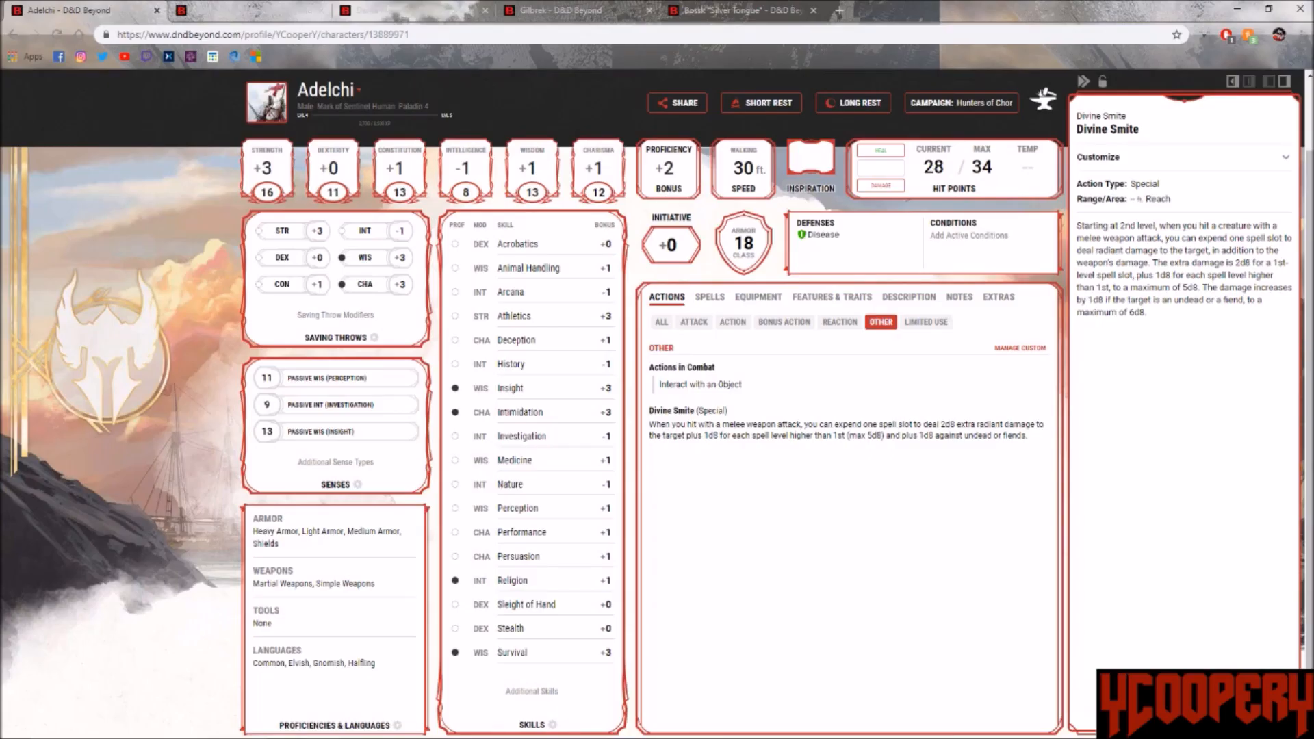
left_click(709, 297)
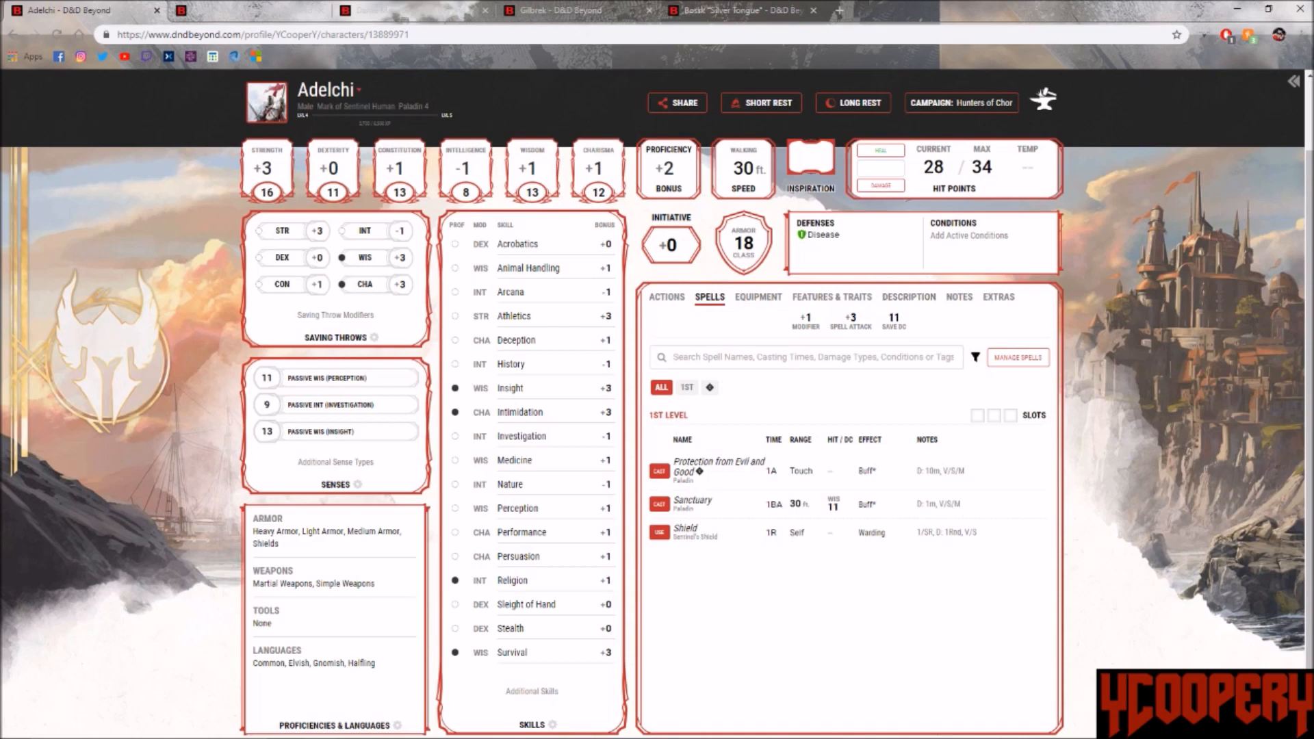
left_click(666, 297)
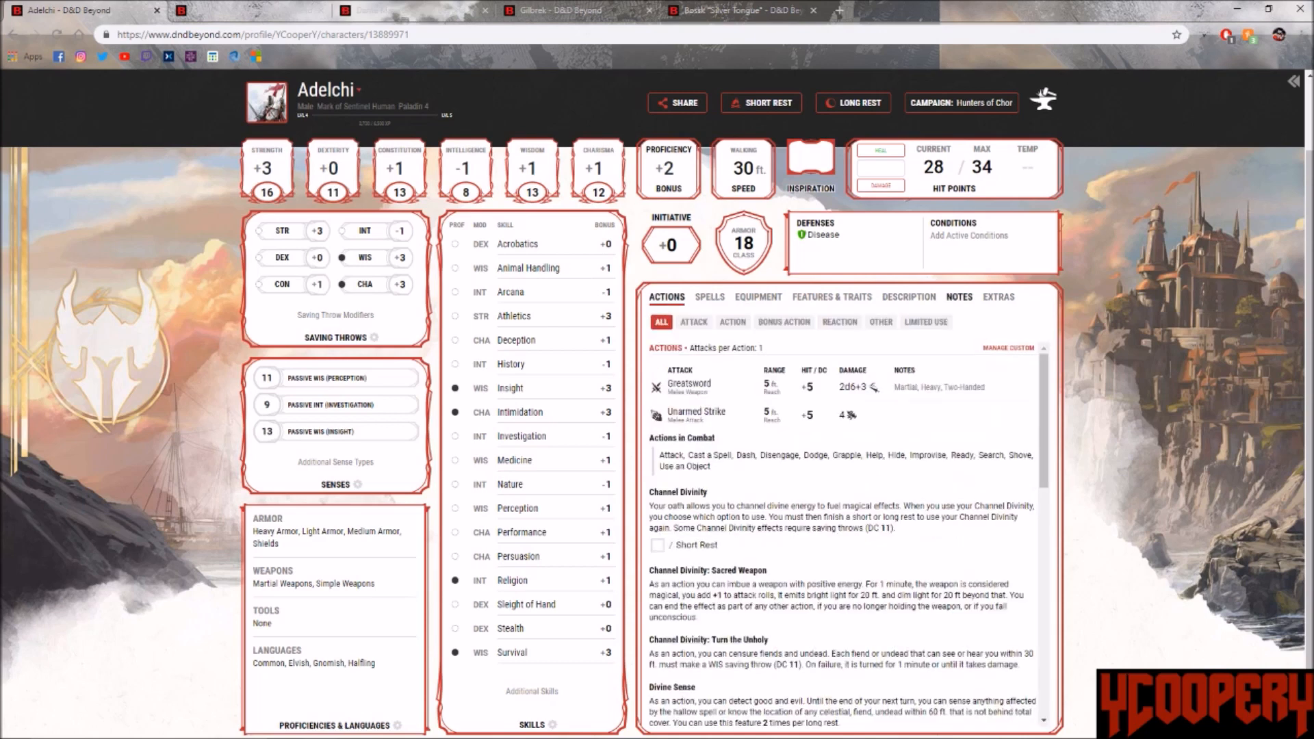
Step: Show Adelchi's notes covering organizations, allies, enemies and backstory
left_click(959, 297)
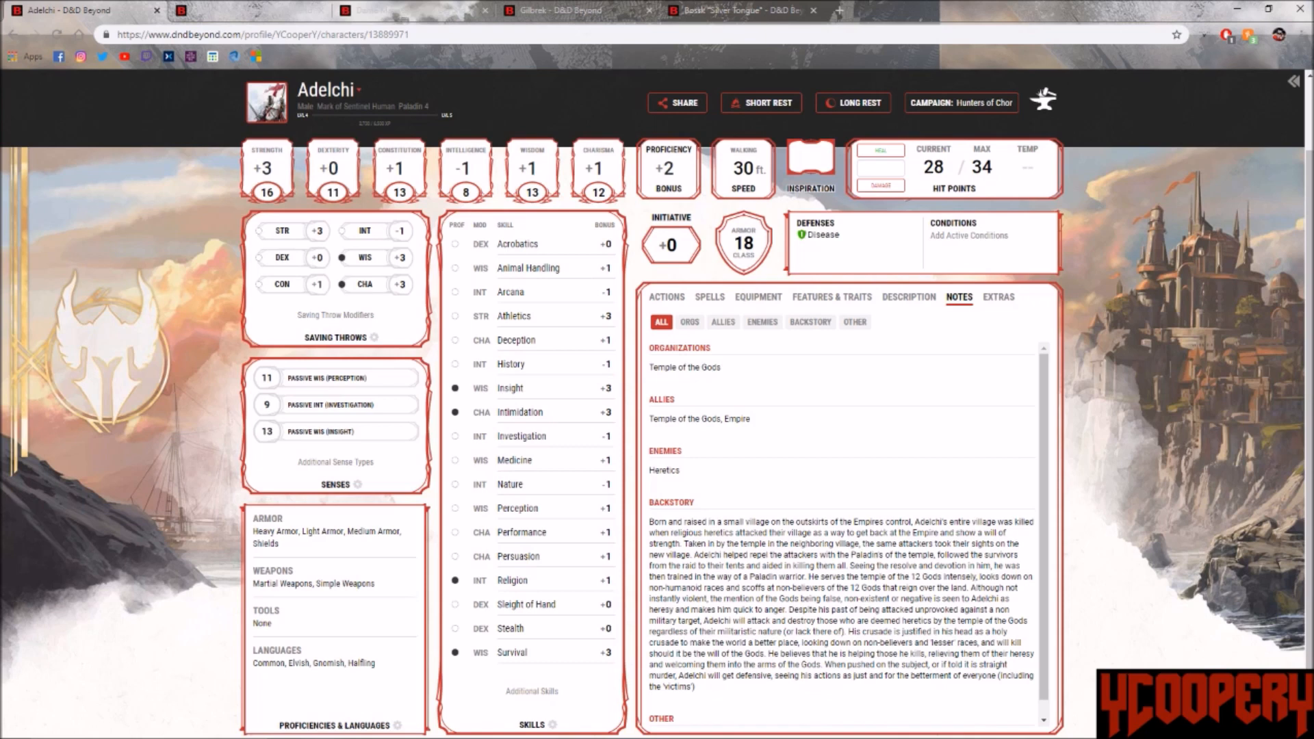
Step: Flip through equipment, spells, other actions and notes, then open the Holy Symbol reference page in a new tab
left_click(757, 297)
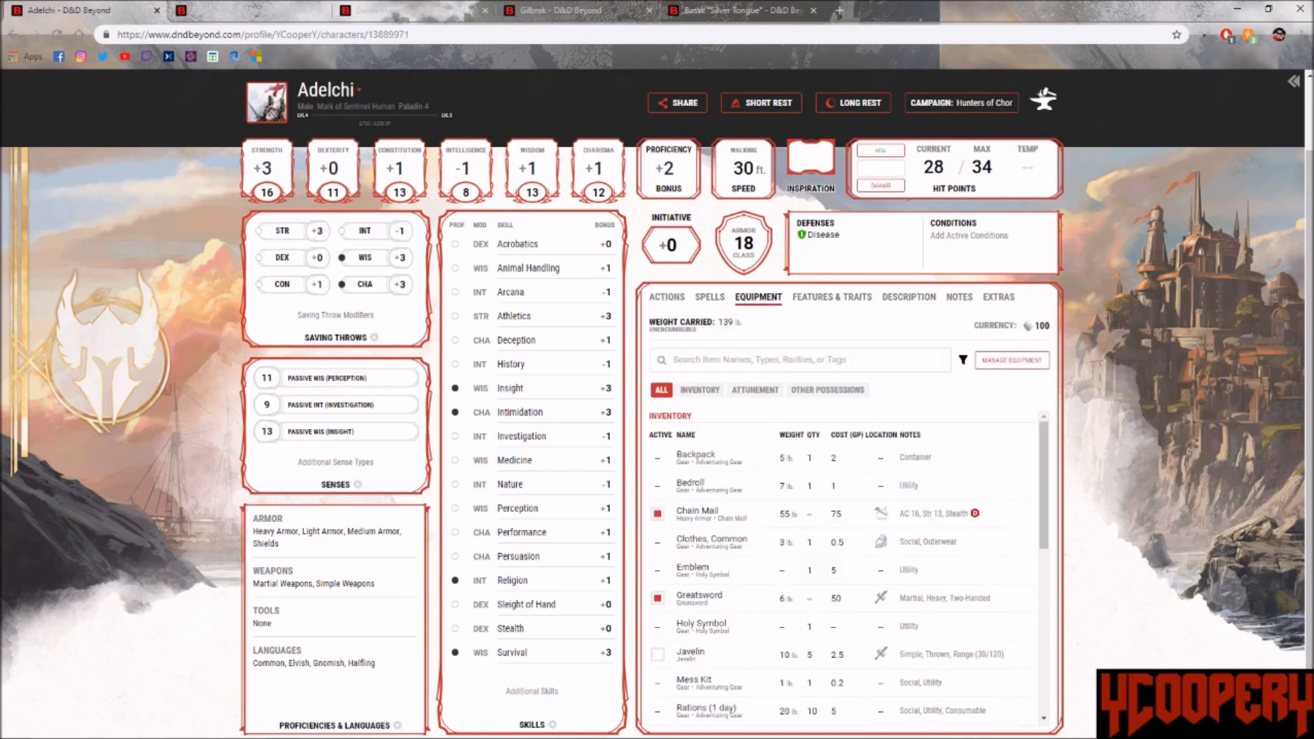
left_click(710, 297)
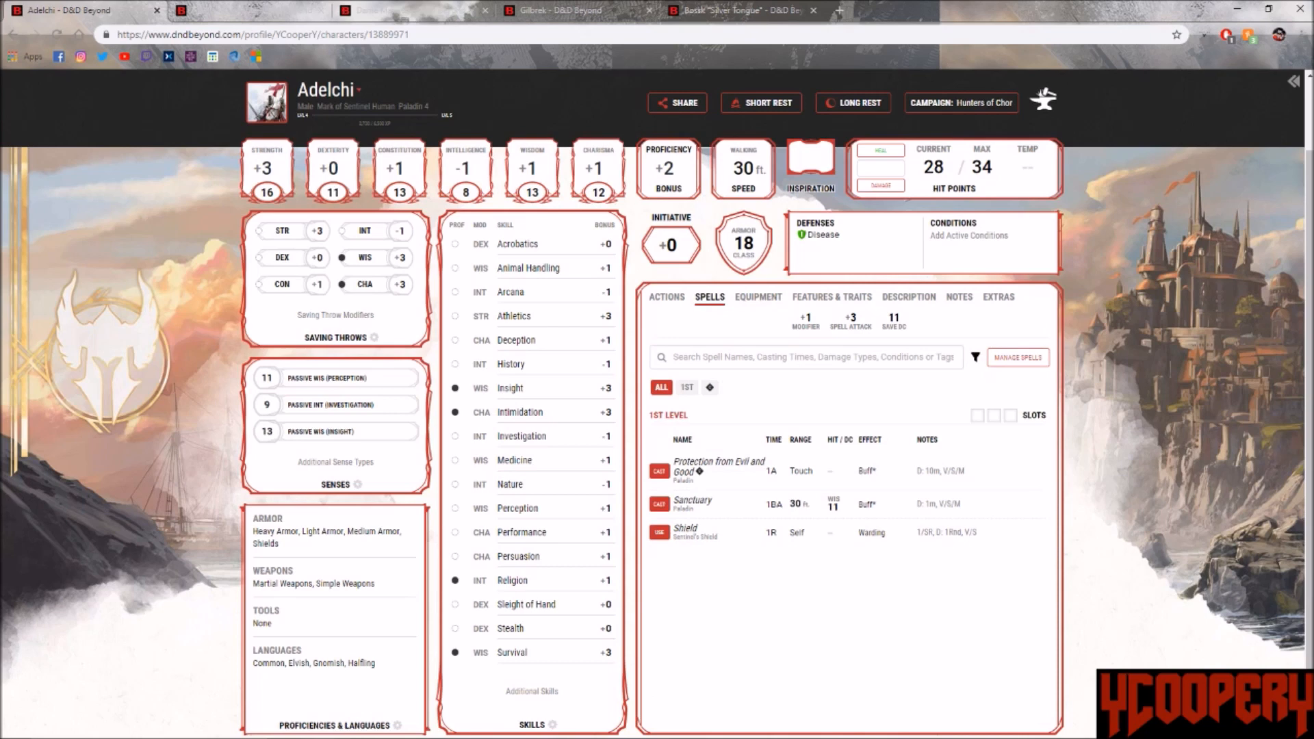
left_click(667, 297)
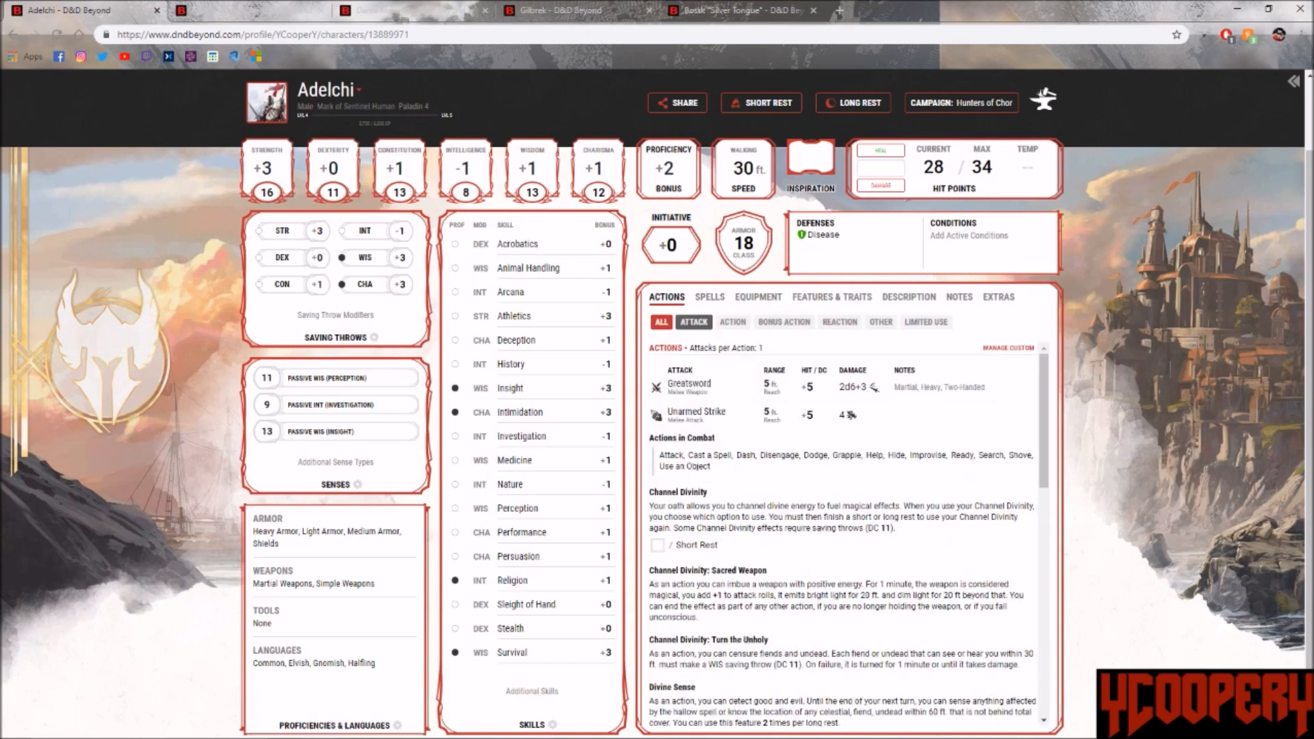
left_click(880, 322)
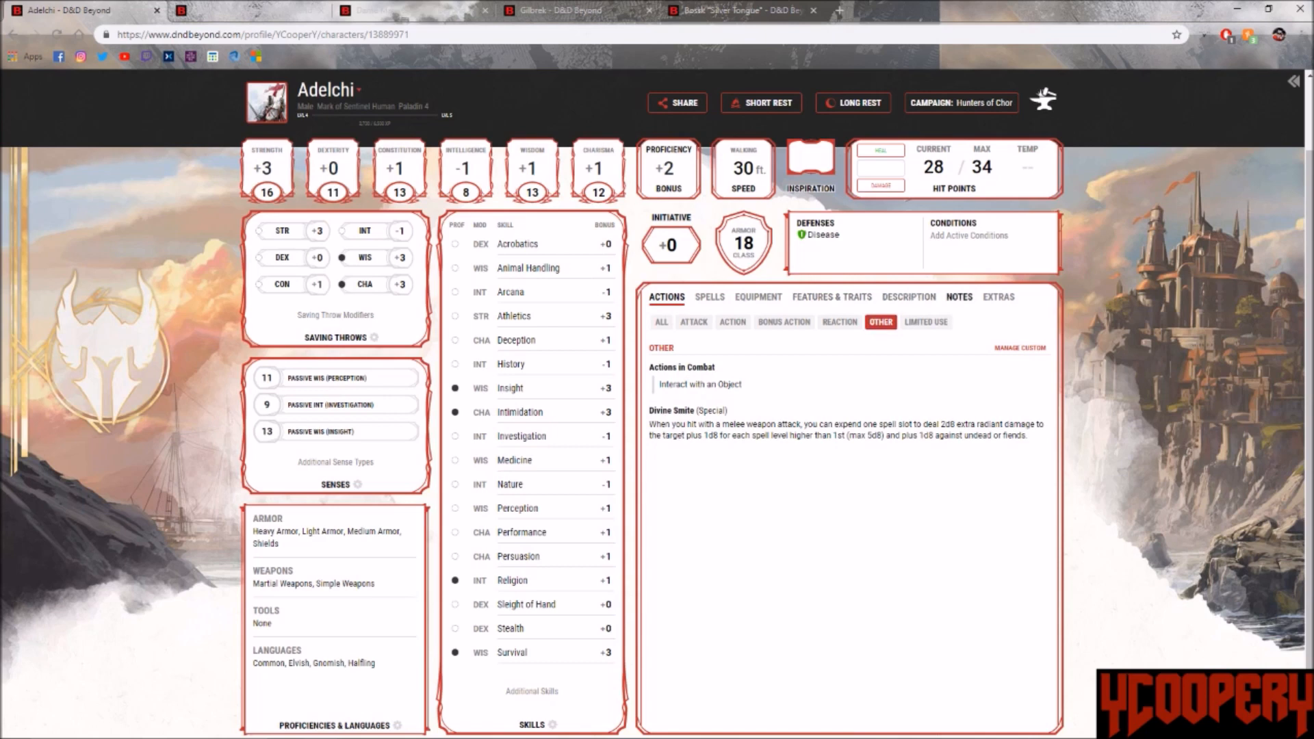
left_click(958, 297)
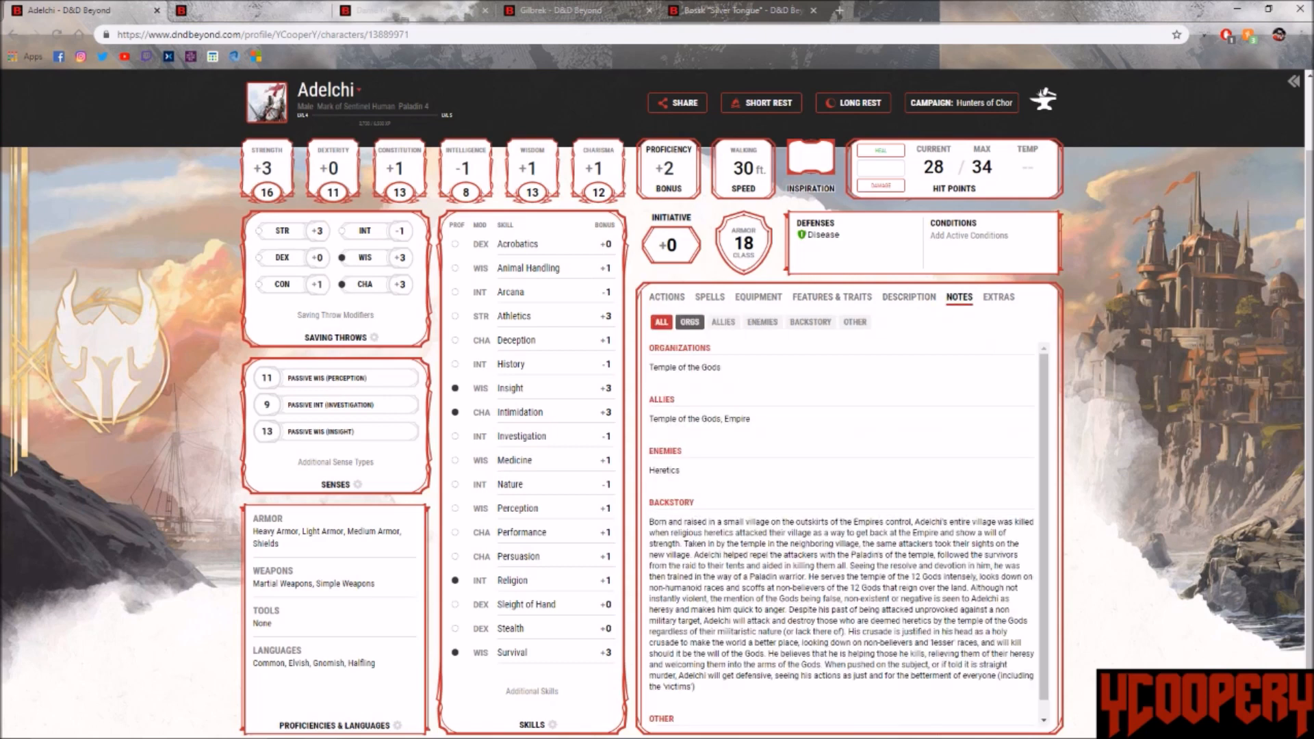
left_click(831, 297)
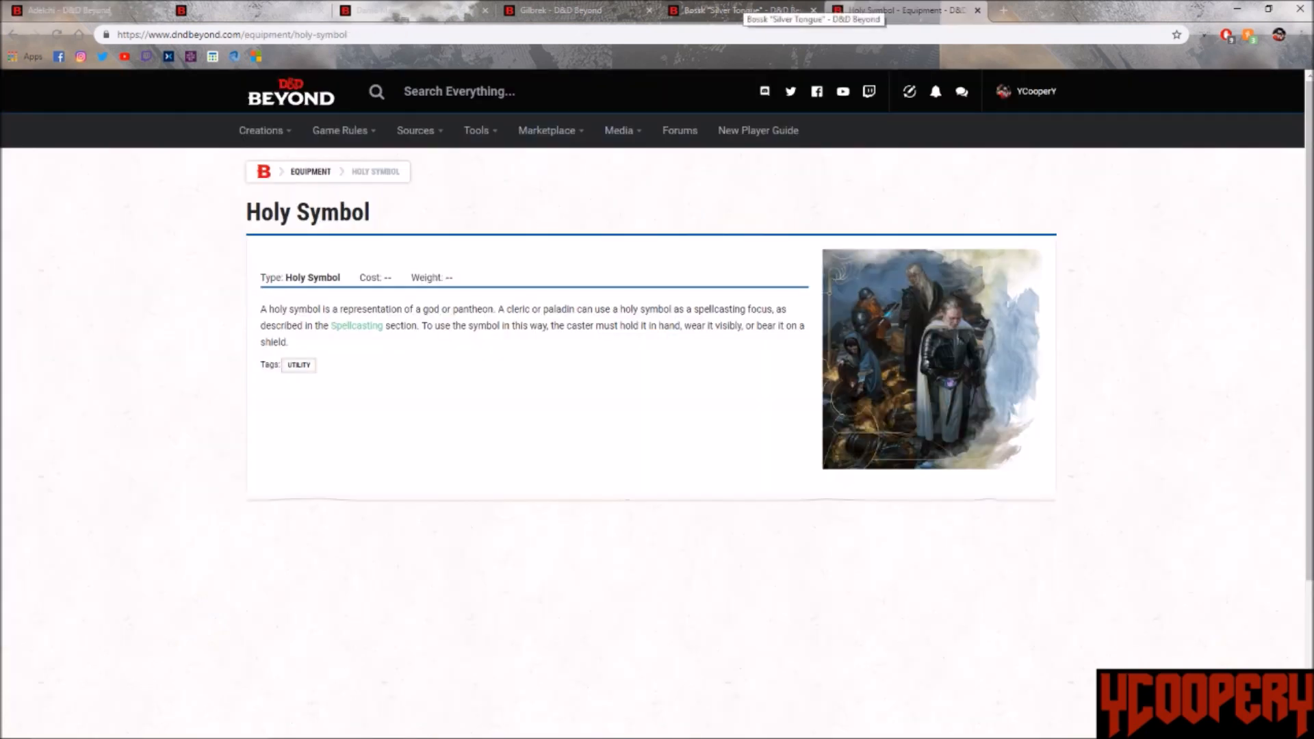
Step: Return to Adelchi's character sheet tab with the equipment inventory showing the holy symbol
left_click(67, 9)
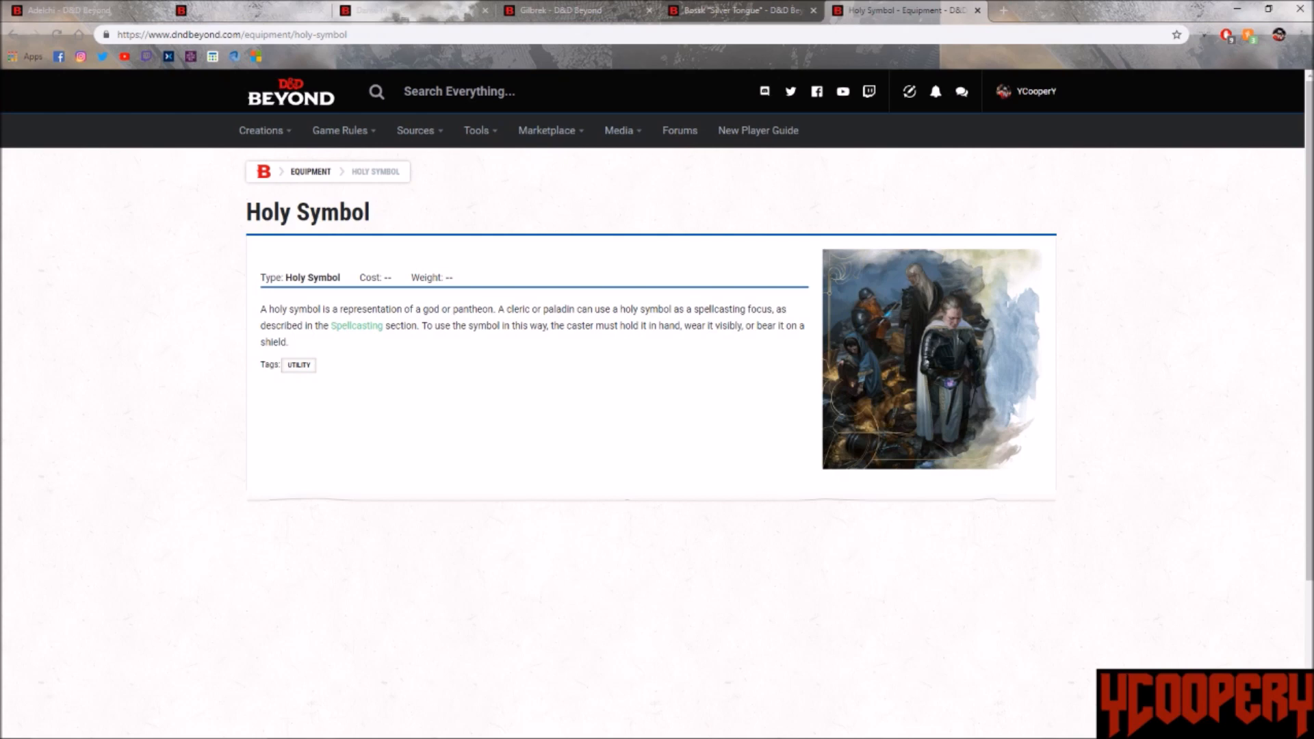
left_click(67, 10)
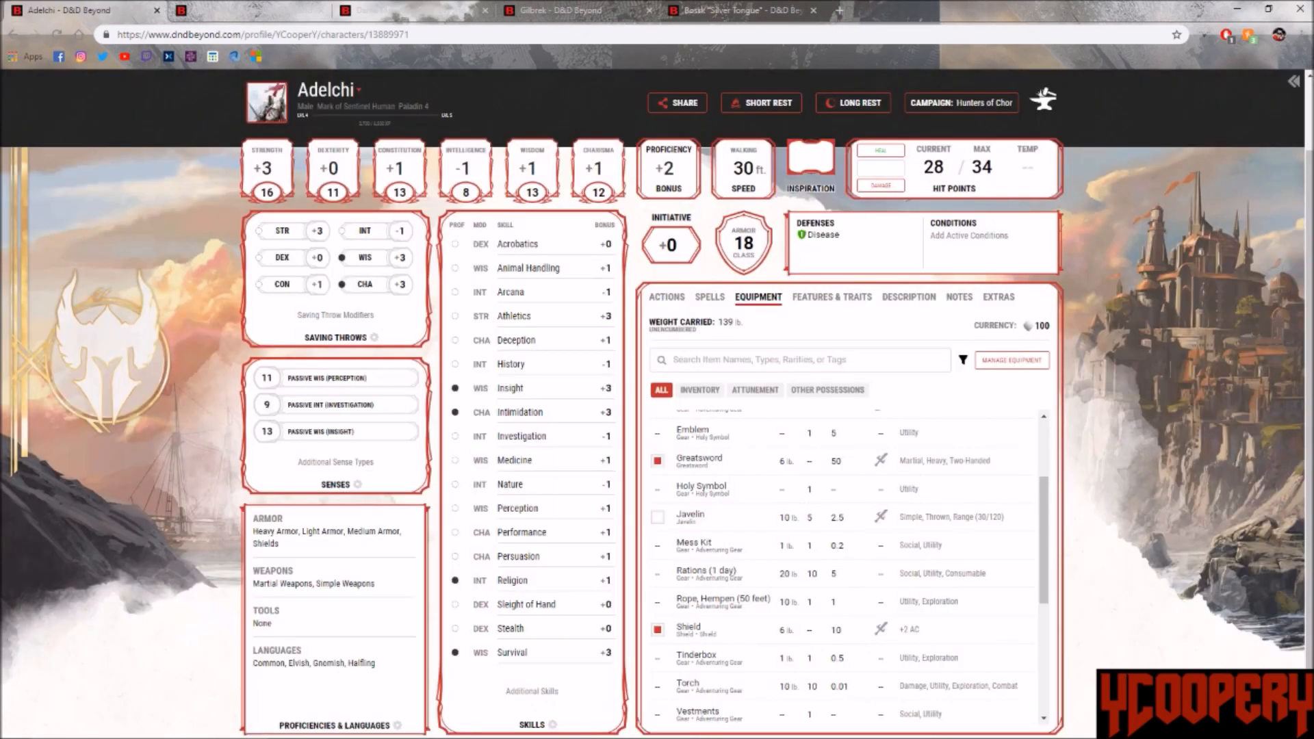
Step: Scroll further down Adelchi's equipment inventory before searching for a prayer book
scroll("down", 3)
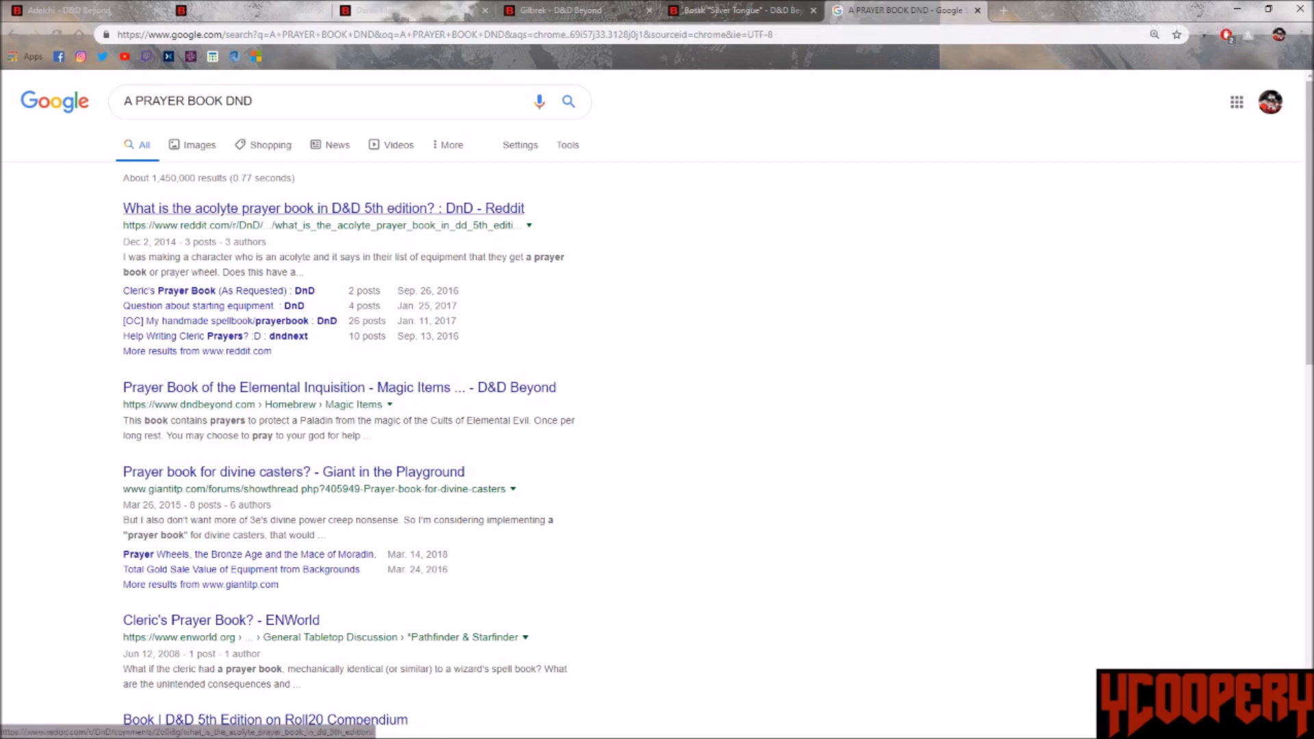
Step: Open the Reddit r/DnD thread about the acolyte prayer book from the results
left_click(323, 208)
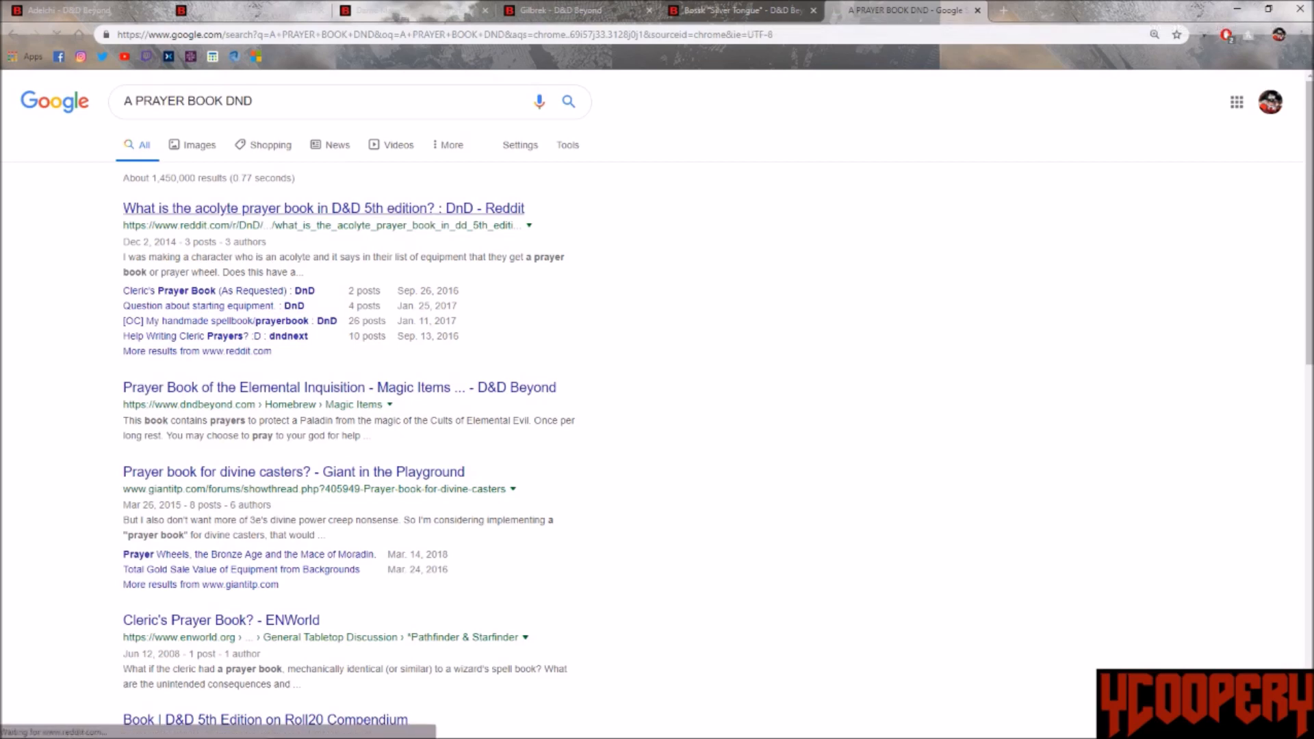
left_click(323, 208)
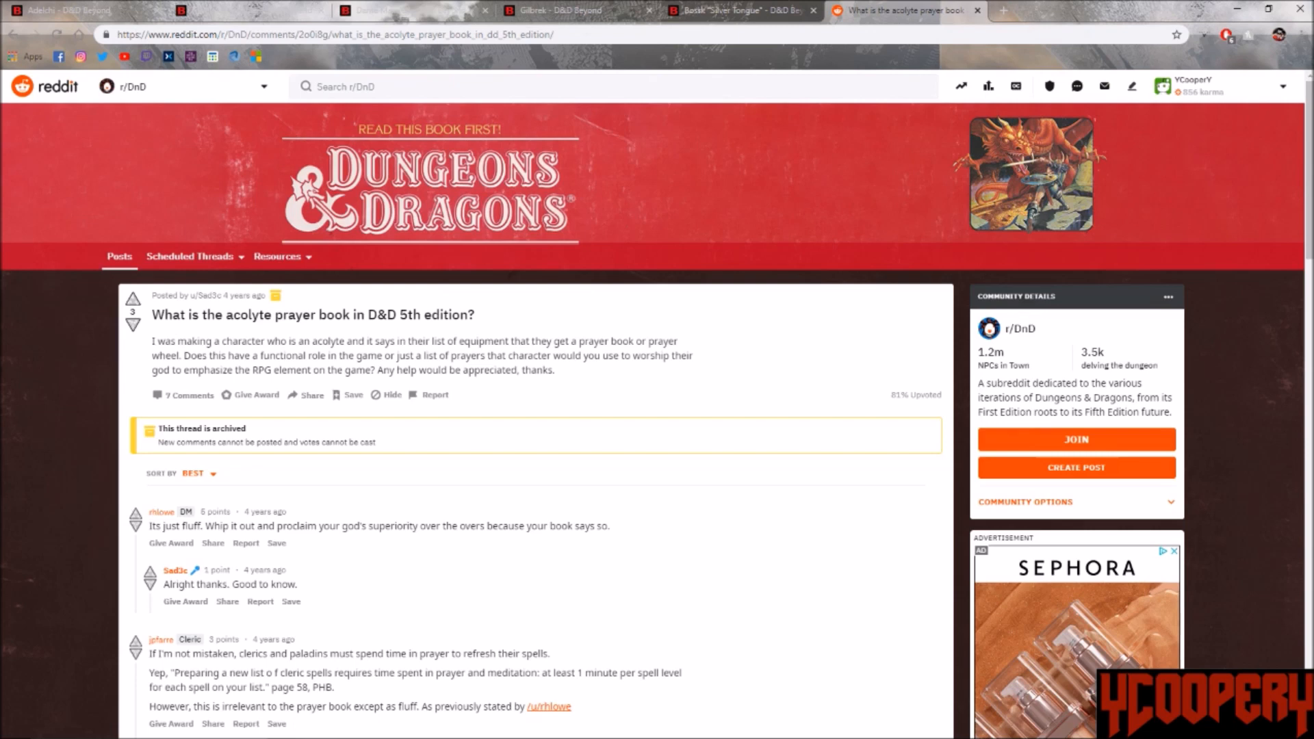
Step: Return to Adelchi's character sheet and select the Current hit points box
left_click(75, 9)
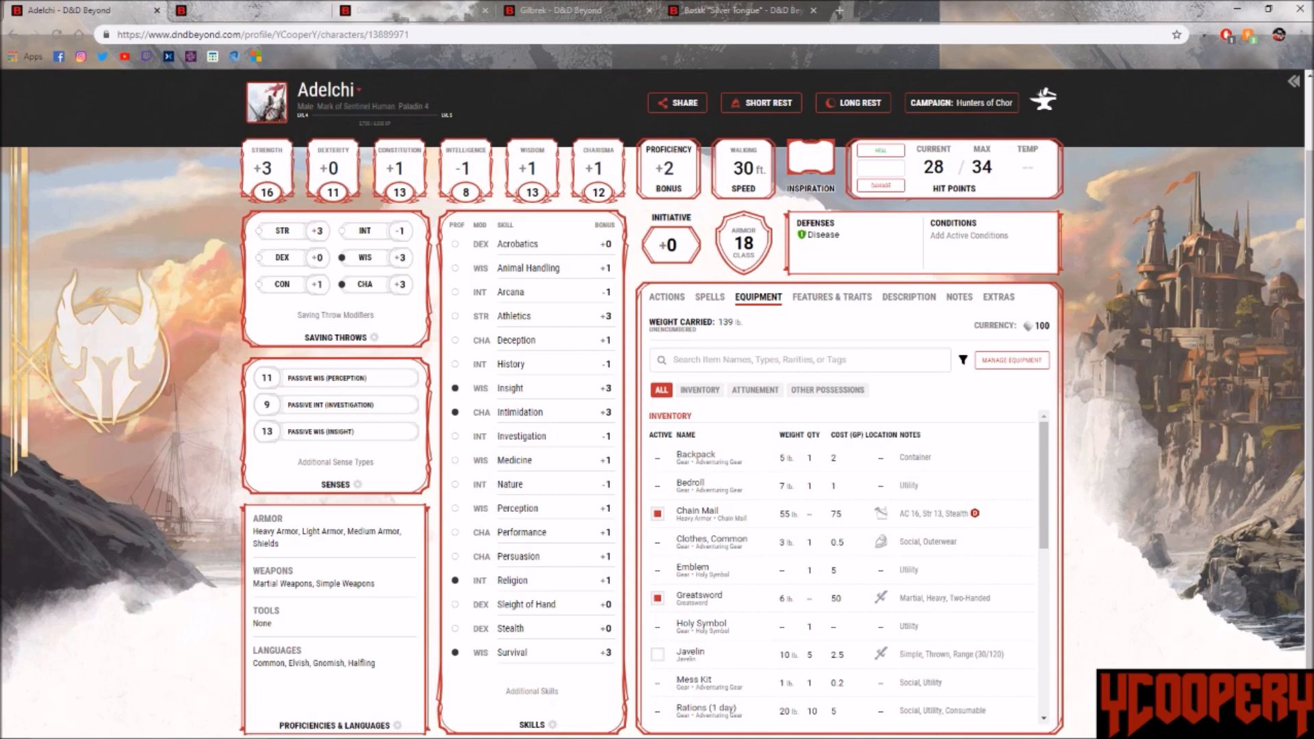
left_click(932, 167)
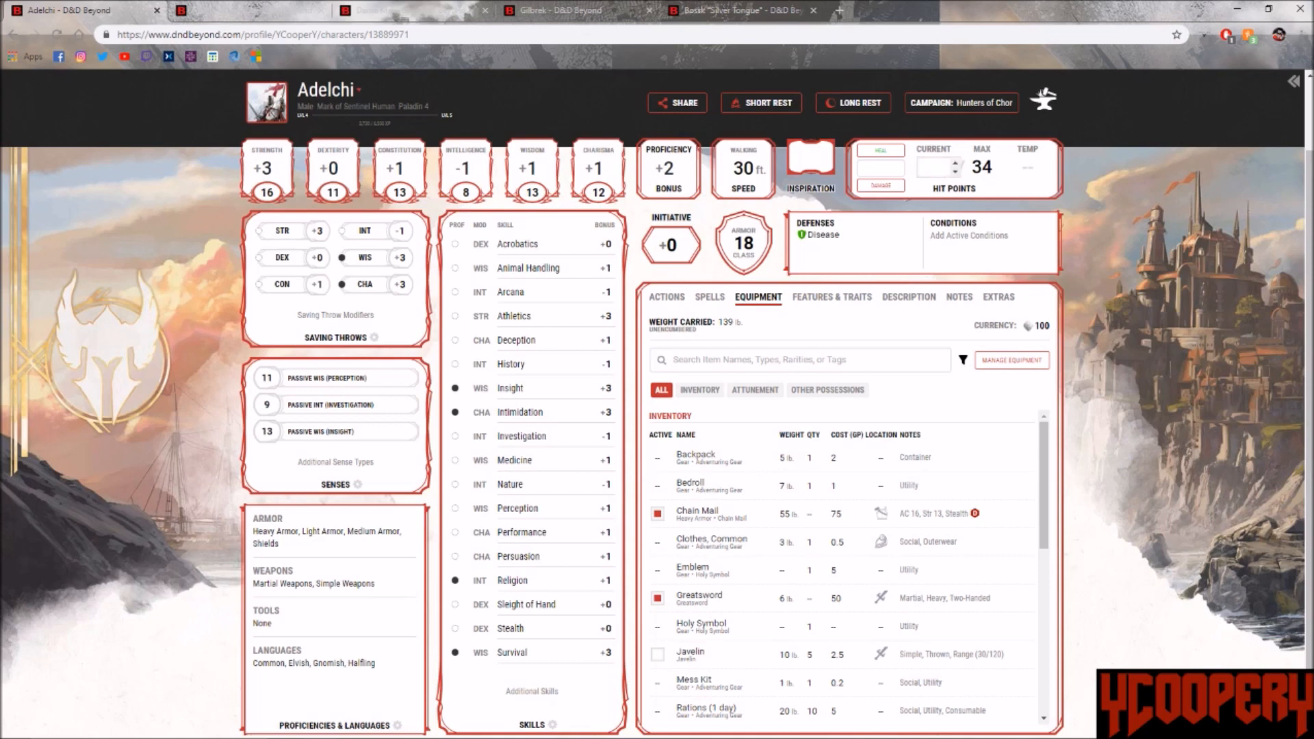
Step: Enter 16 current hit points for Adelchi, then begin a search with 'INTI'
type("16")
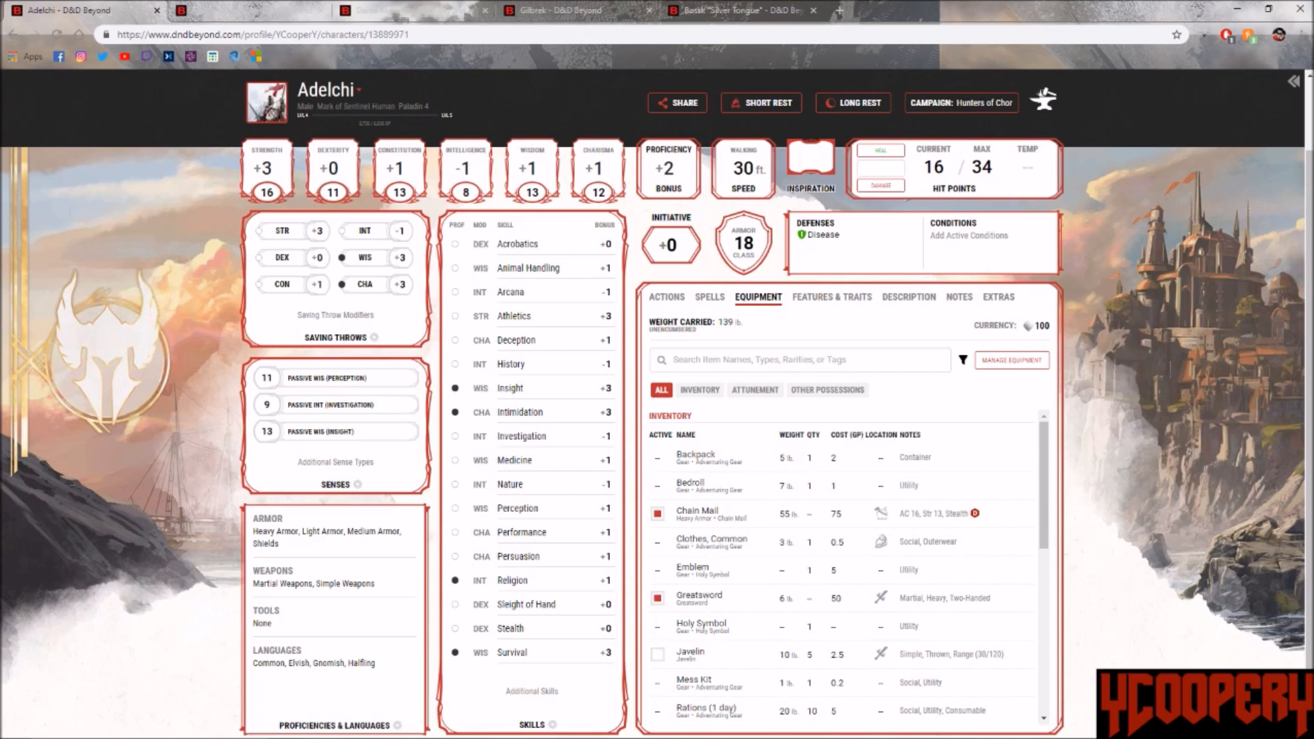
type("INTI")
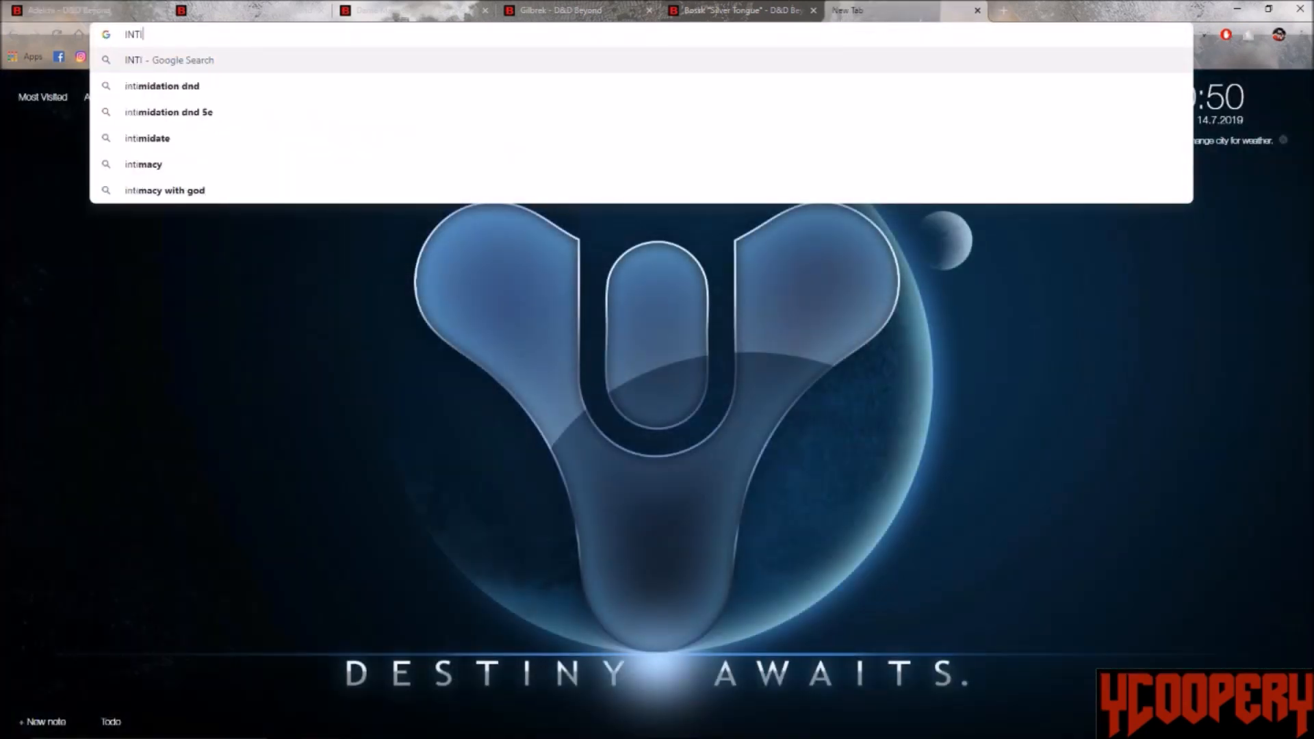
Step: Search 'intimidation dnd', read the d20srd Intimidate page and highlight its Check paragraph
left_click(161, 84)
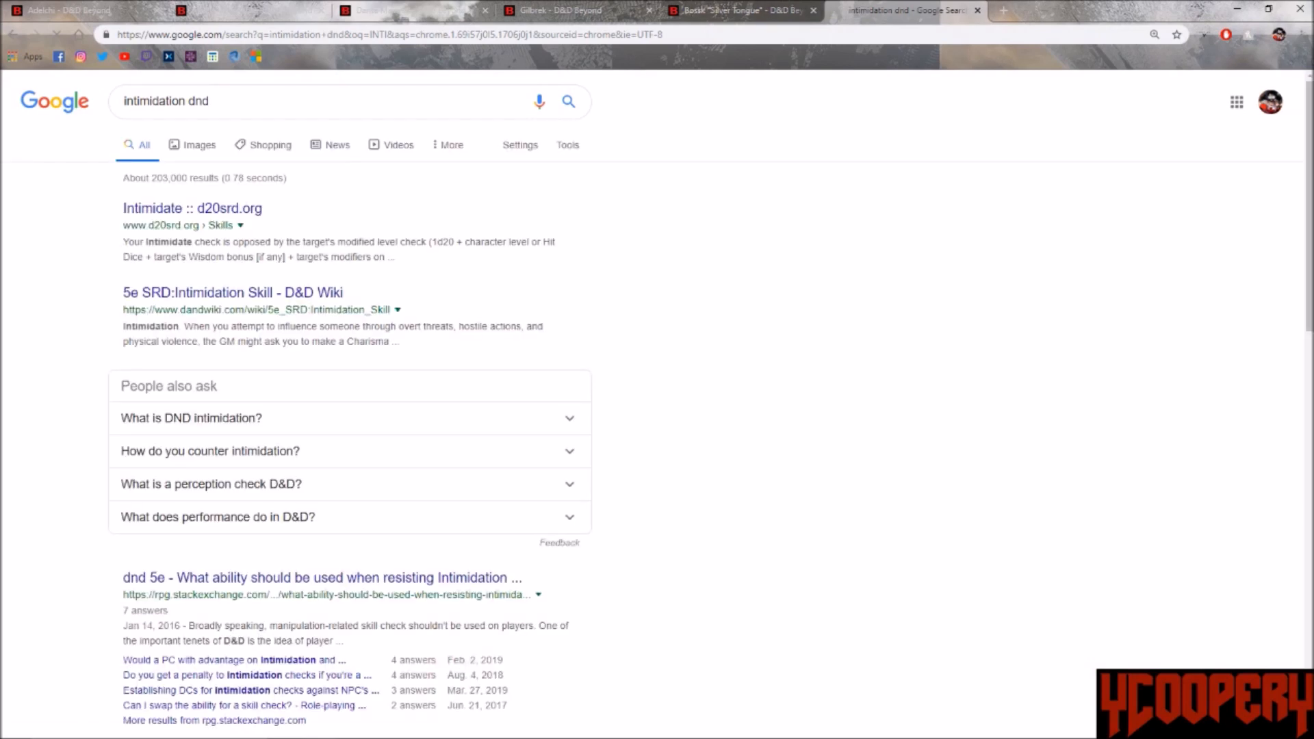
left_click(190, 208)
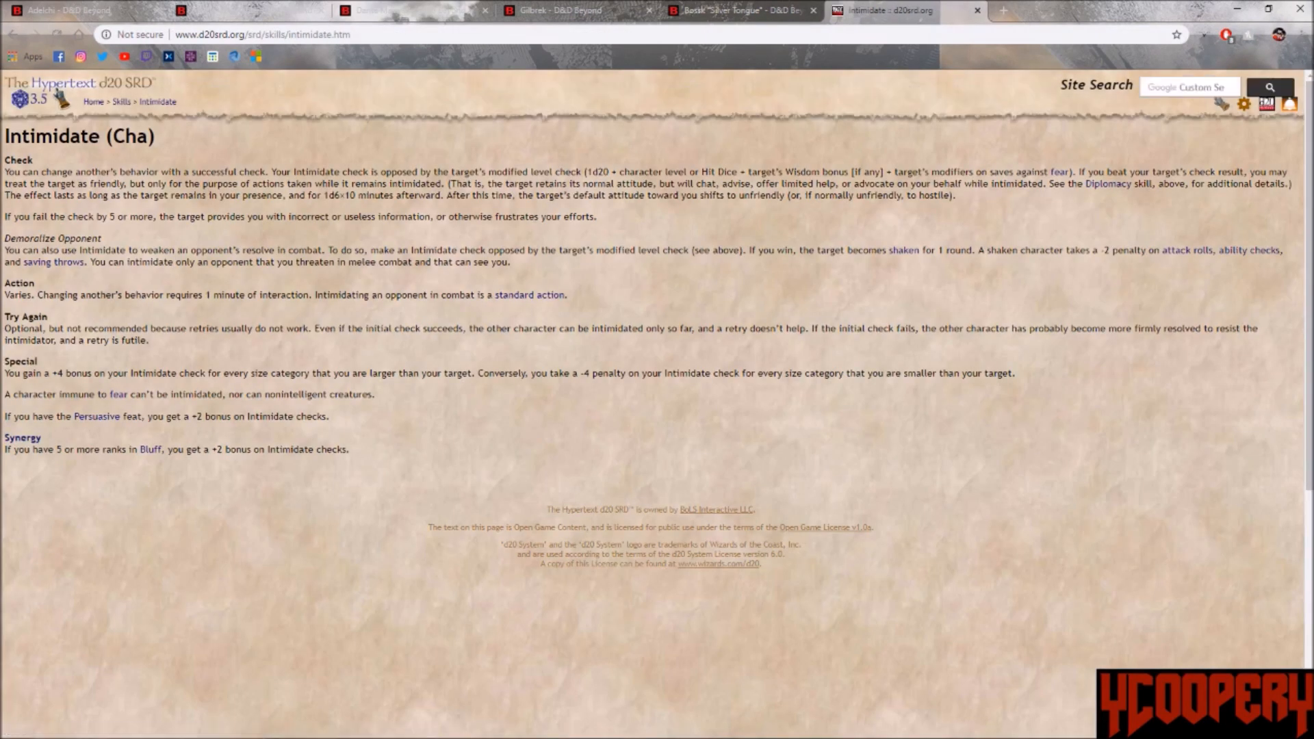
left_click_drag(59, 173, 304, 172)
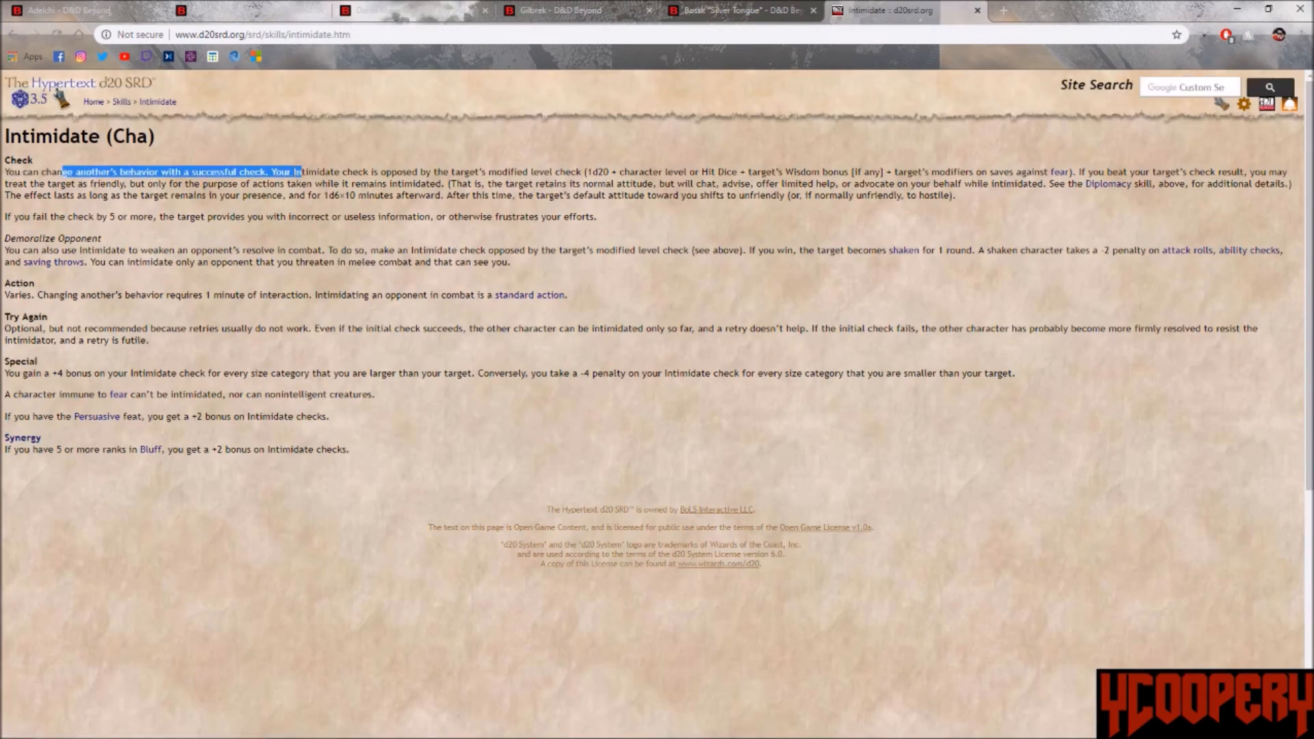
left_click_drag(301, 172, 612, 173)
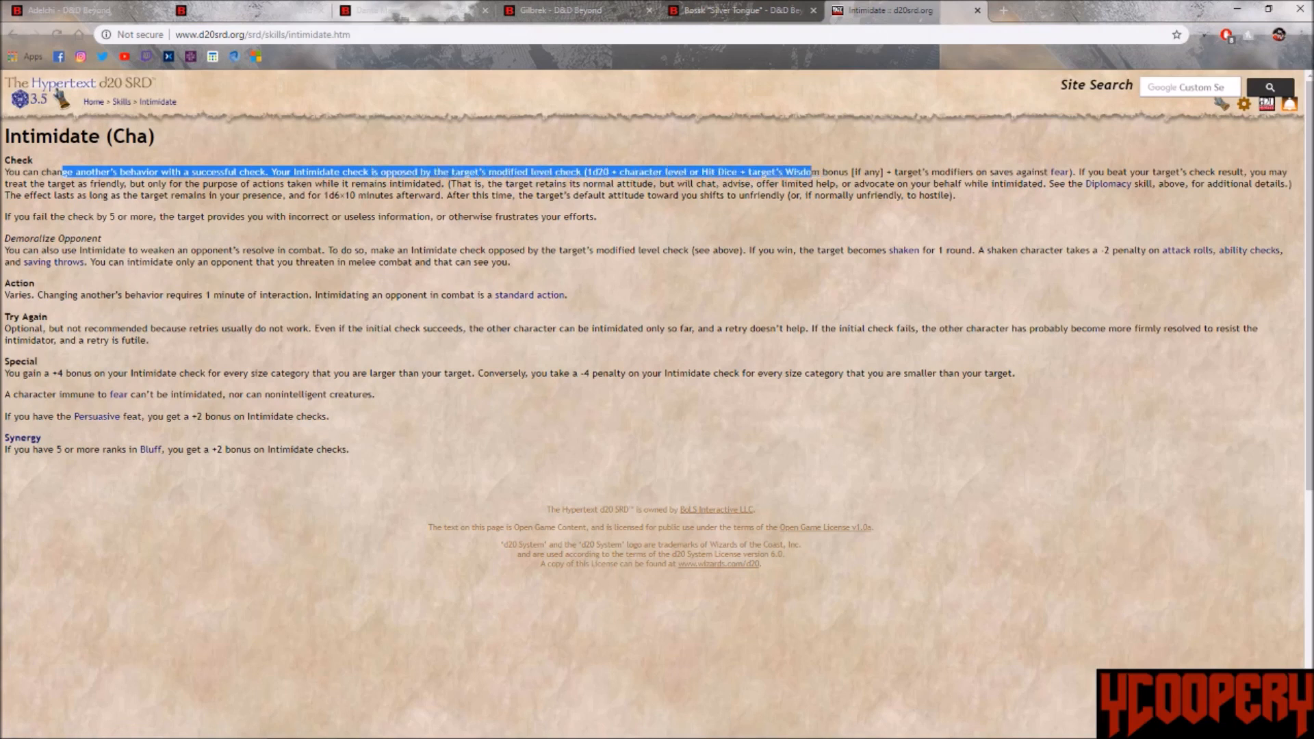
left_click_drag(74, 171, 726, 183)
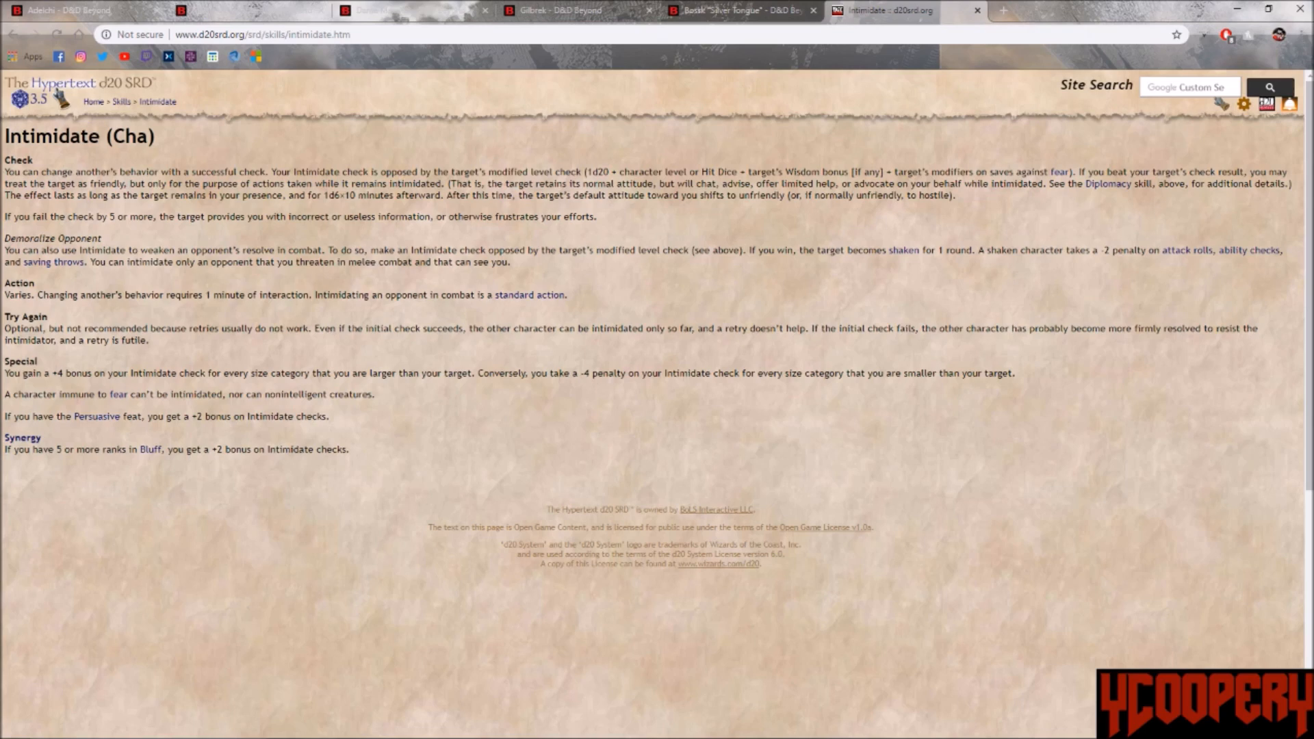
left_click(83, 10)
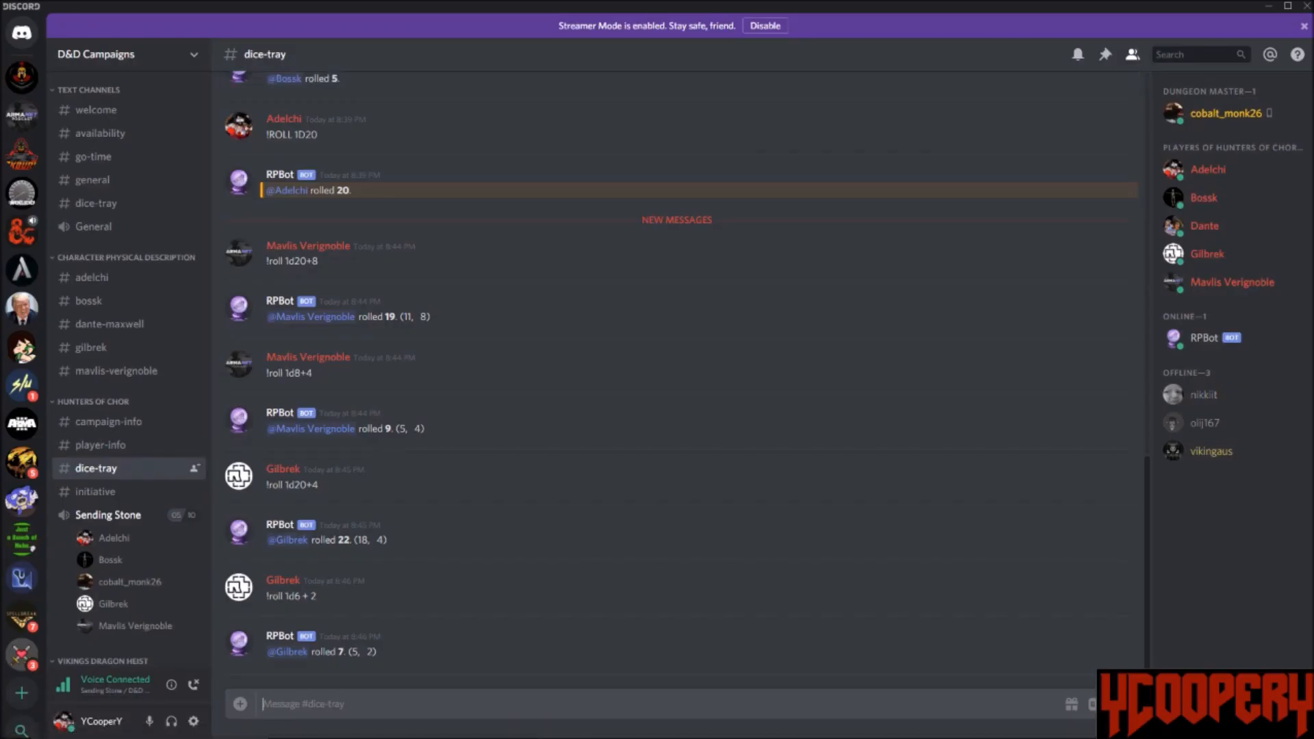
Step: View Adelchi's 1d20+4+3 roll of 25 in the dice tray and return to his sheet
scroll("down", 3)
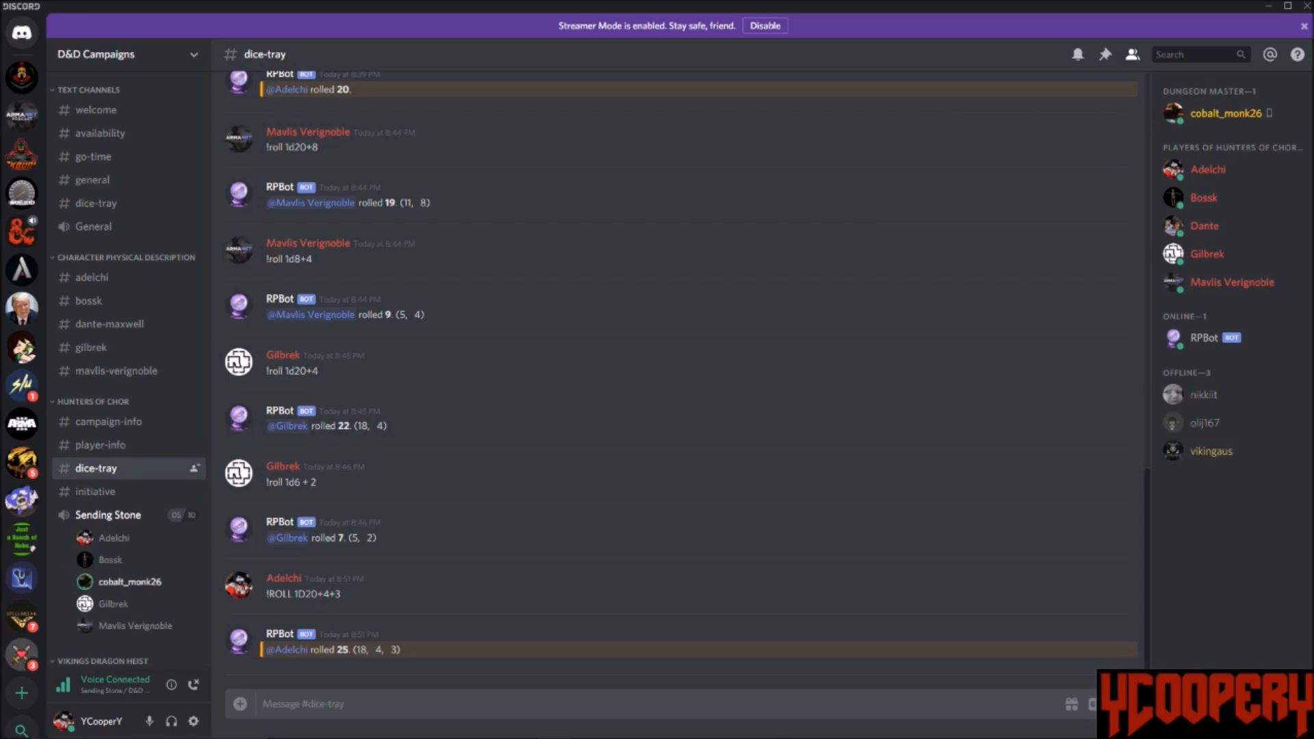
mouse_move(316, 725)
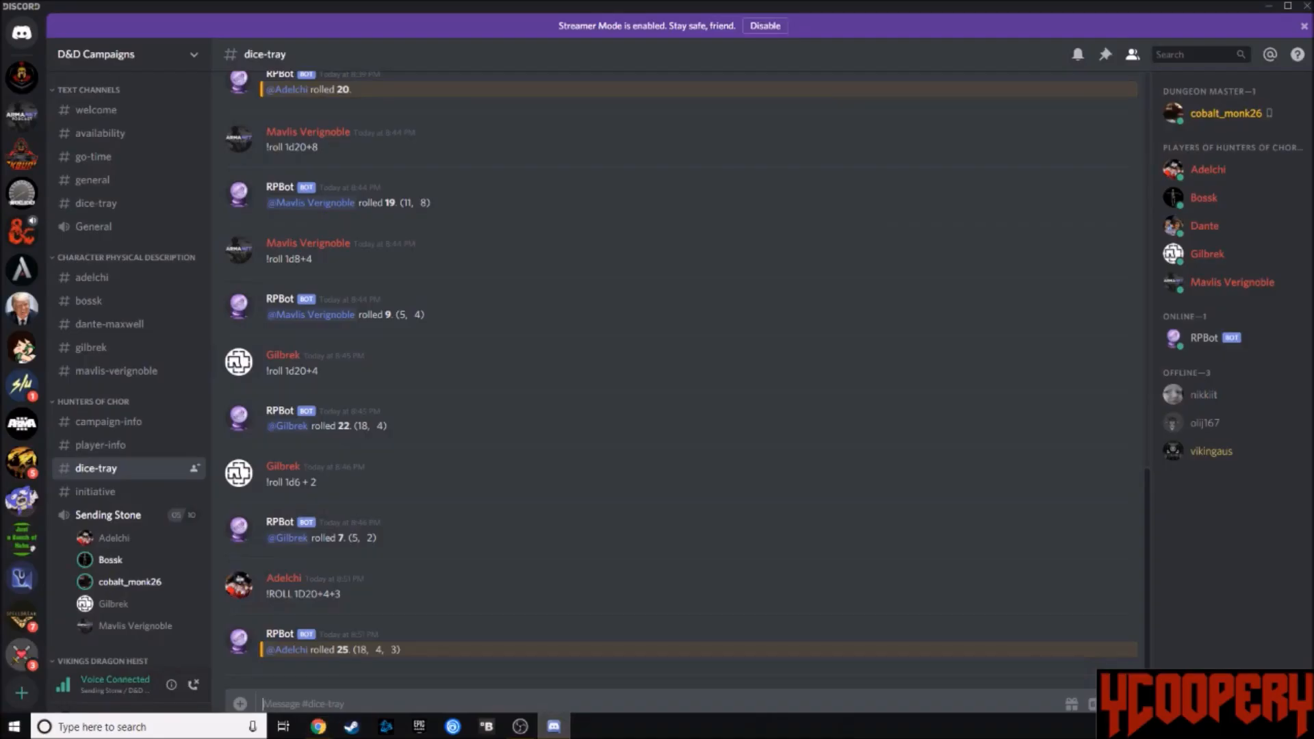
left_click(316, 727)
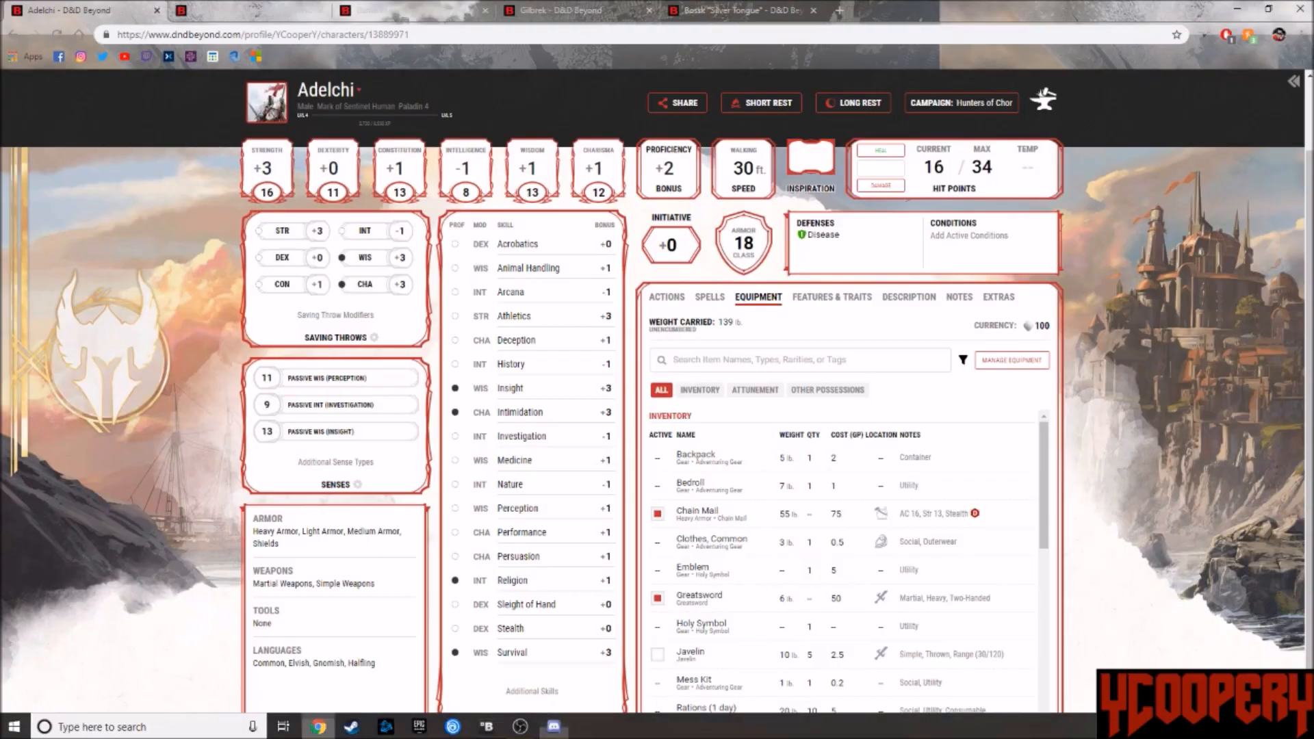
Step: Review Adelchi's Features & Traits and Actions list, then bring up the Discord dice channel
left_click(831, 298)
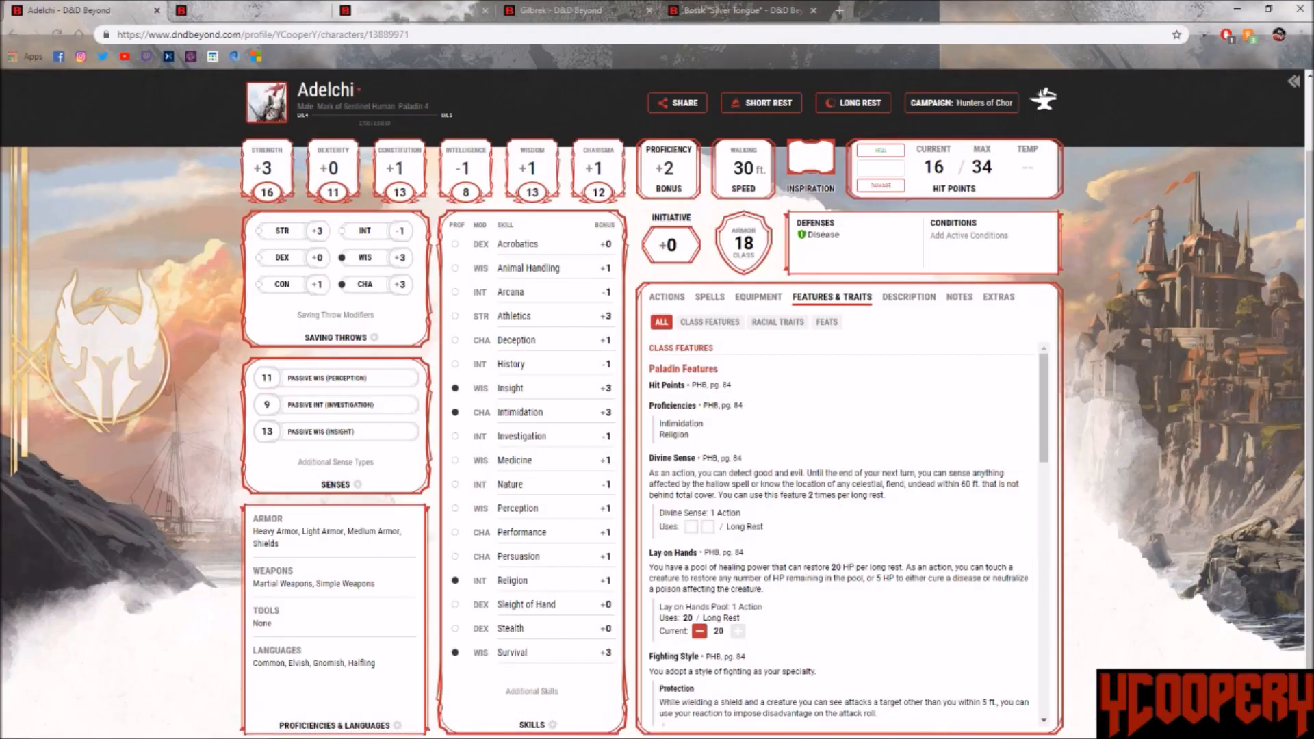
left_click(778, 322)
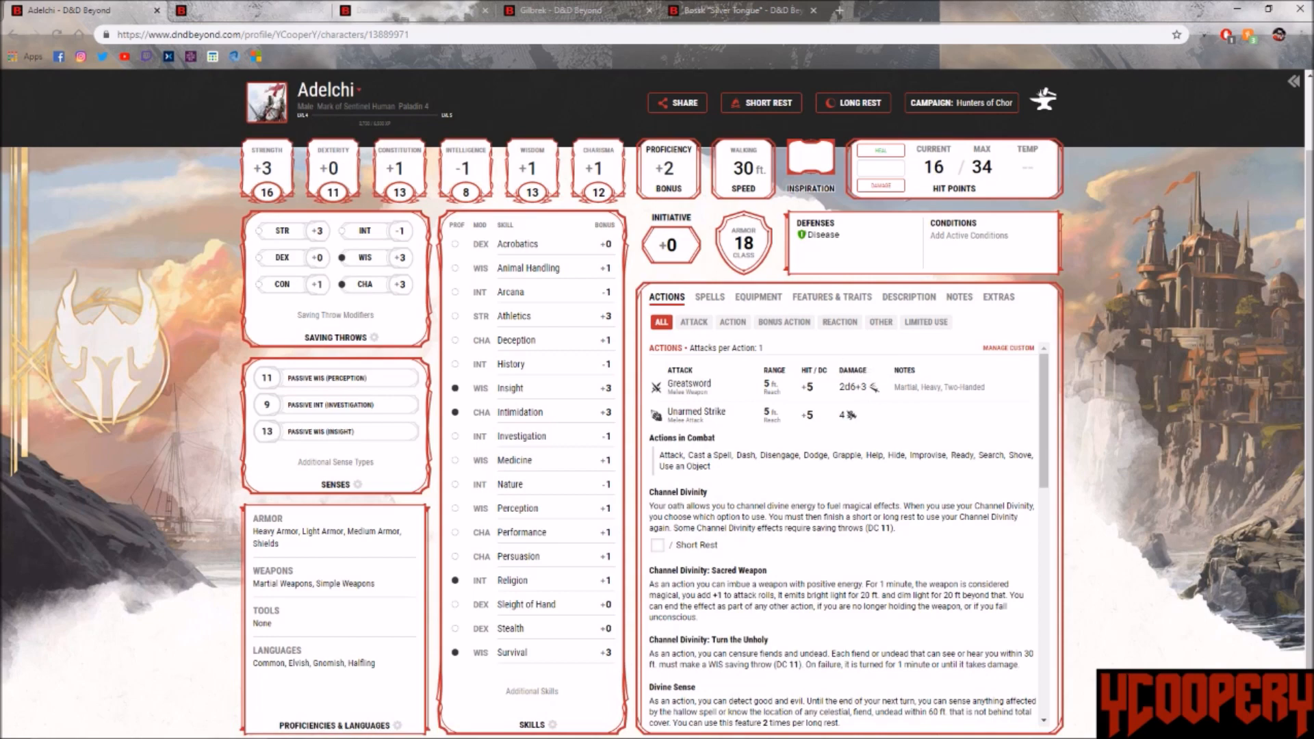
left_click(839, 321)
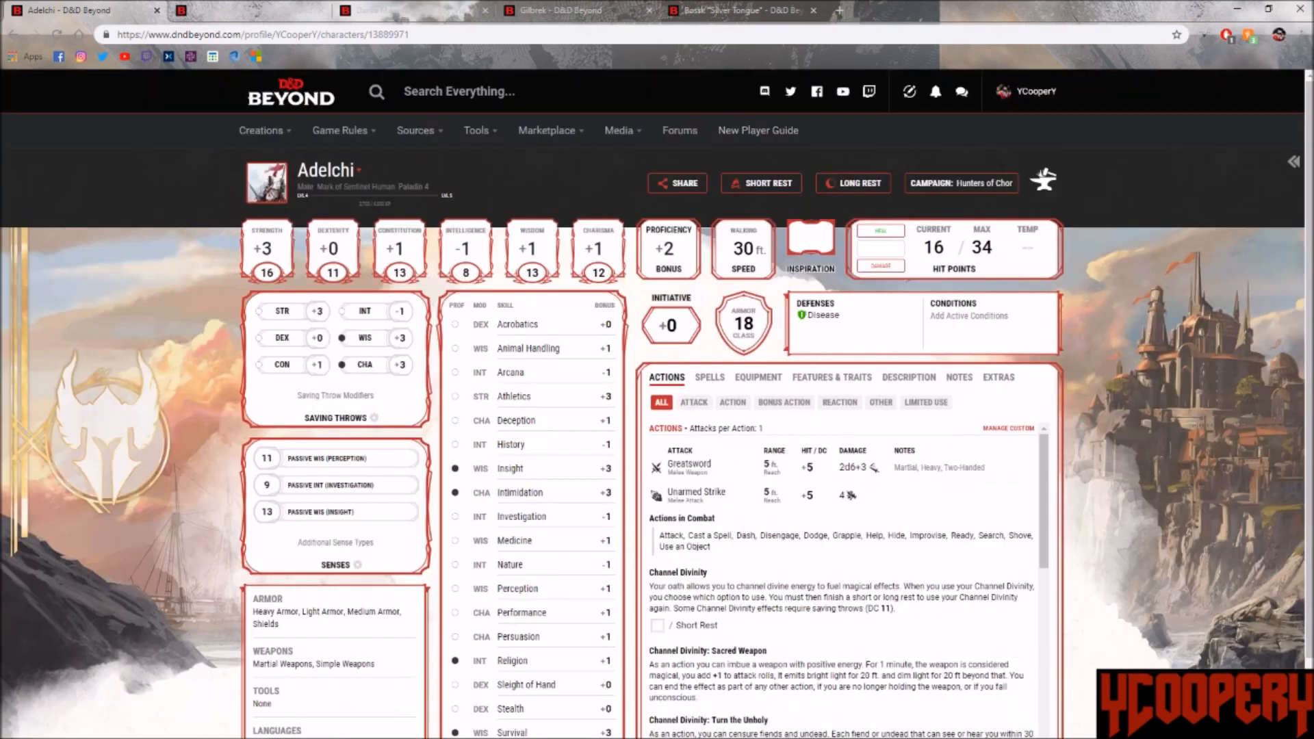
left_click(879, 403)
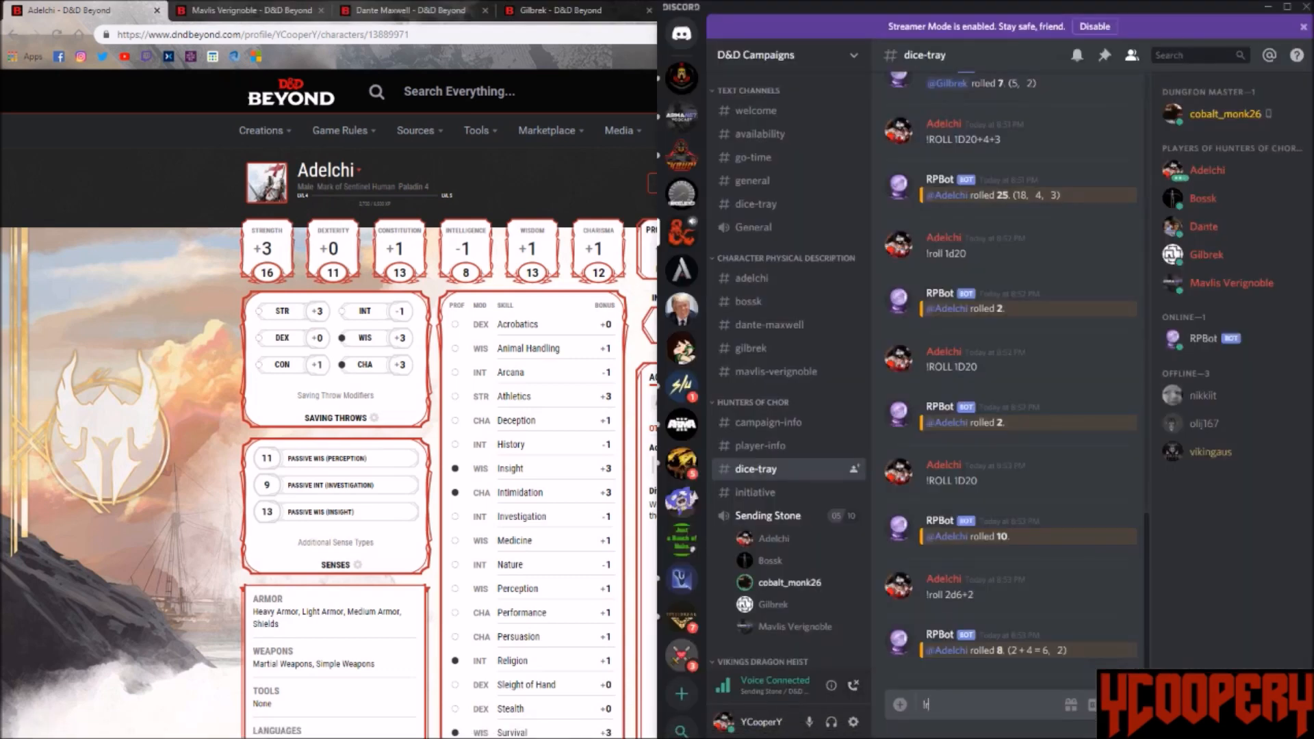
Step: Start a '!roll 3d' command, then filter Adelchi's Bonus and Other actions and show his spells
type("!roll 3d")
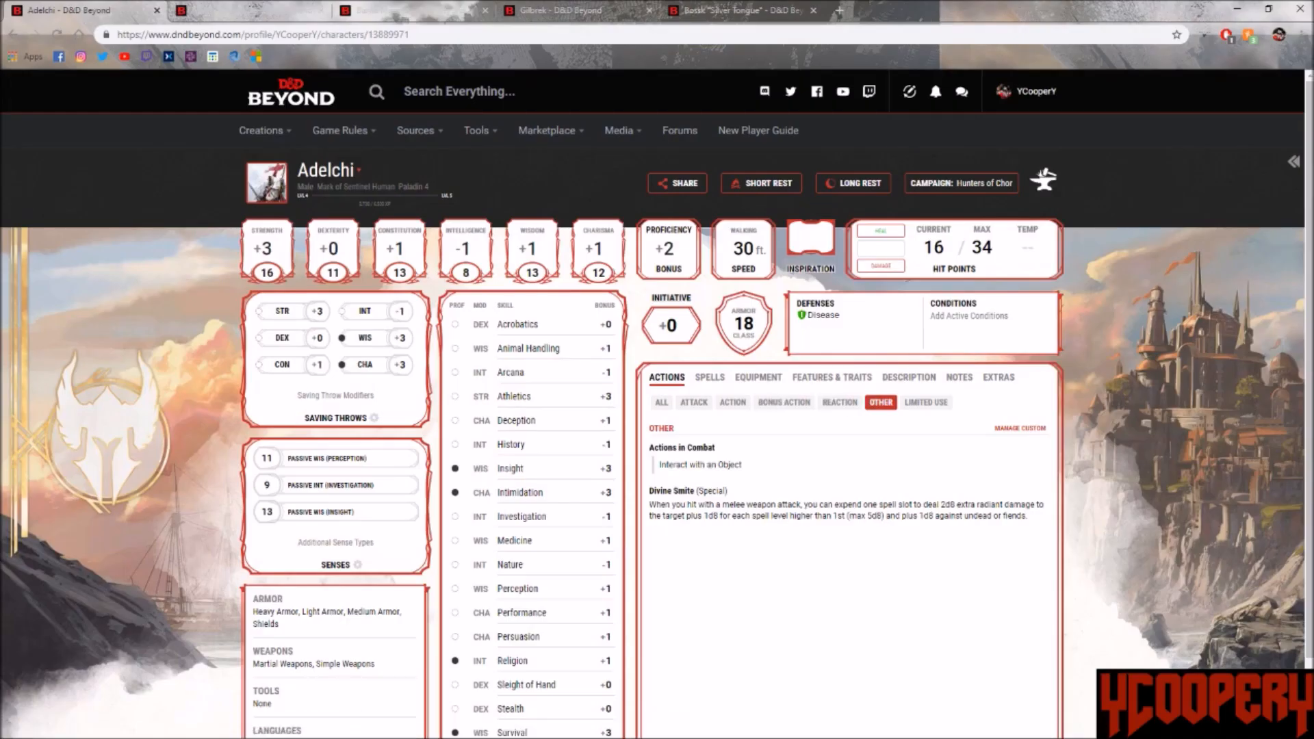
left_click(783, 403)
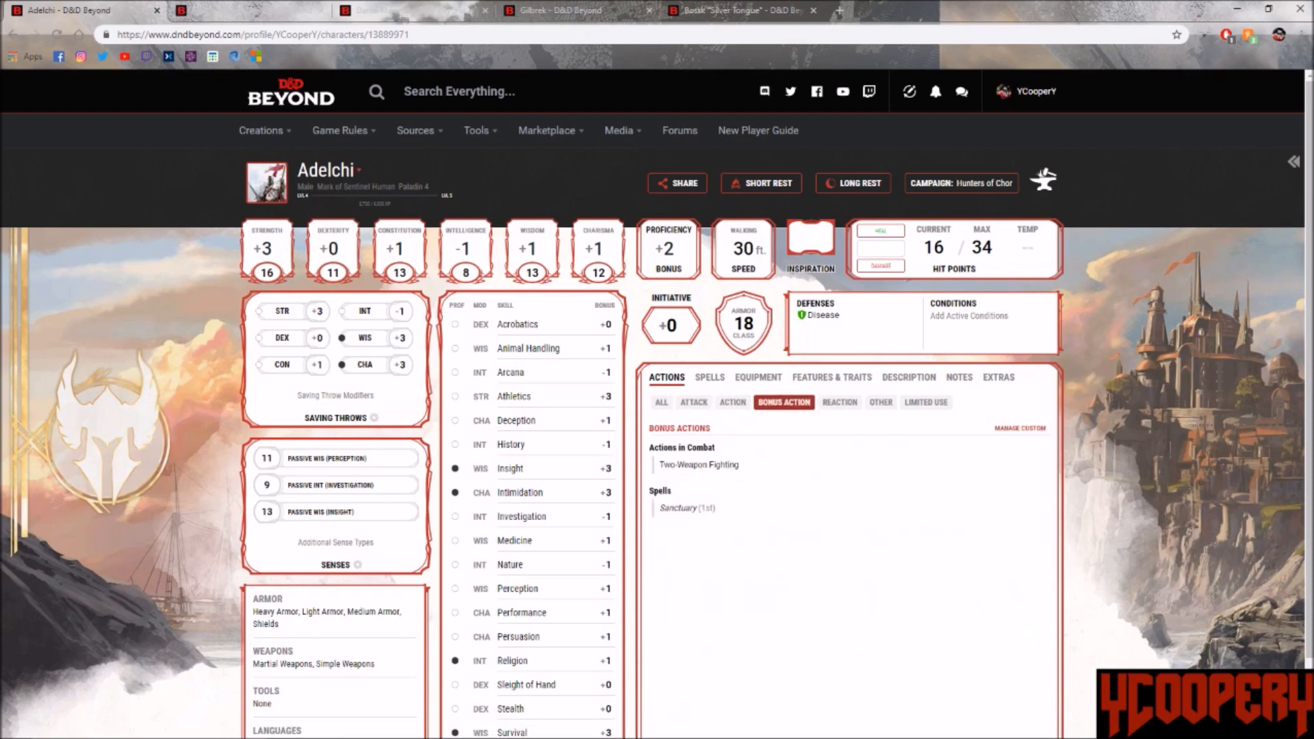
left_click(879, 403)
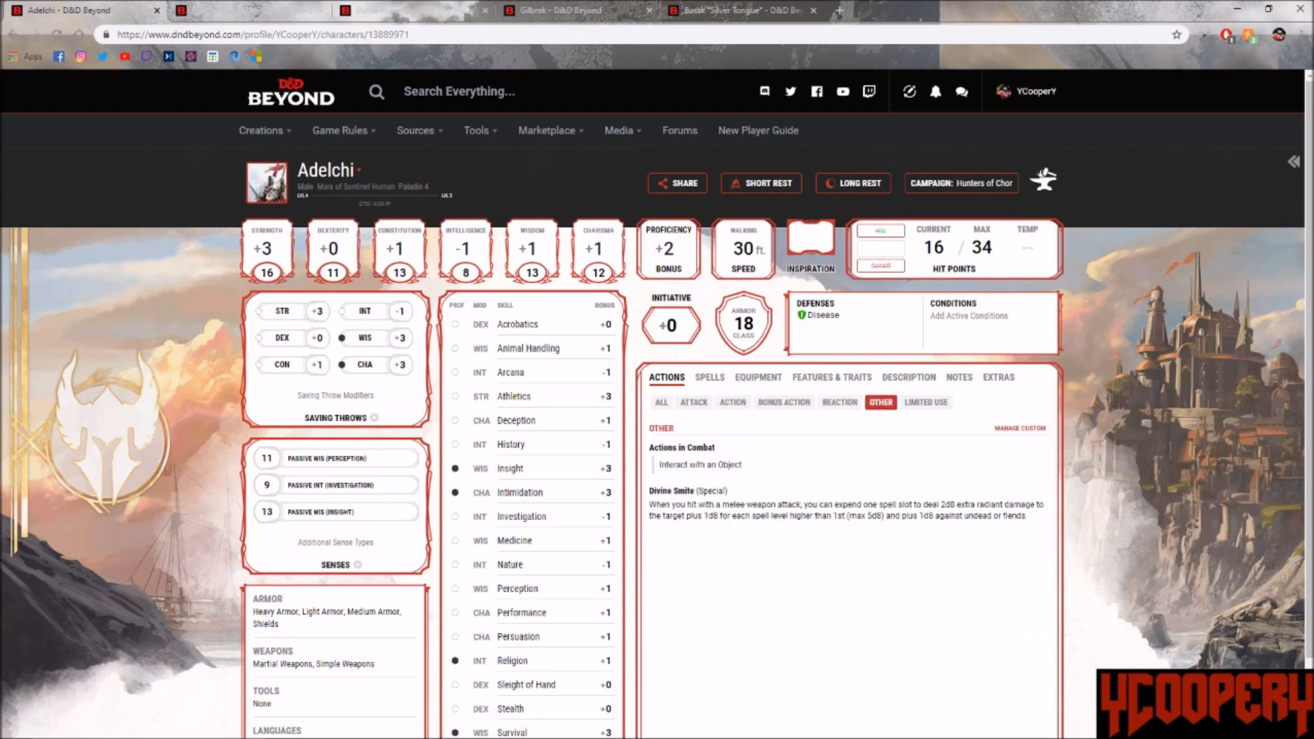
left_click(709, 378)
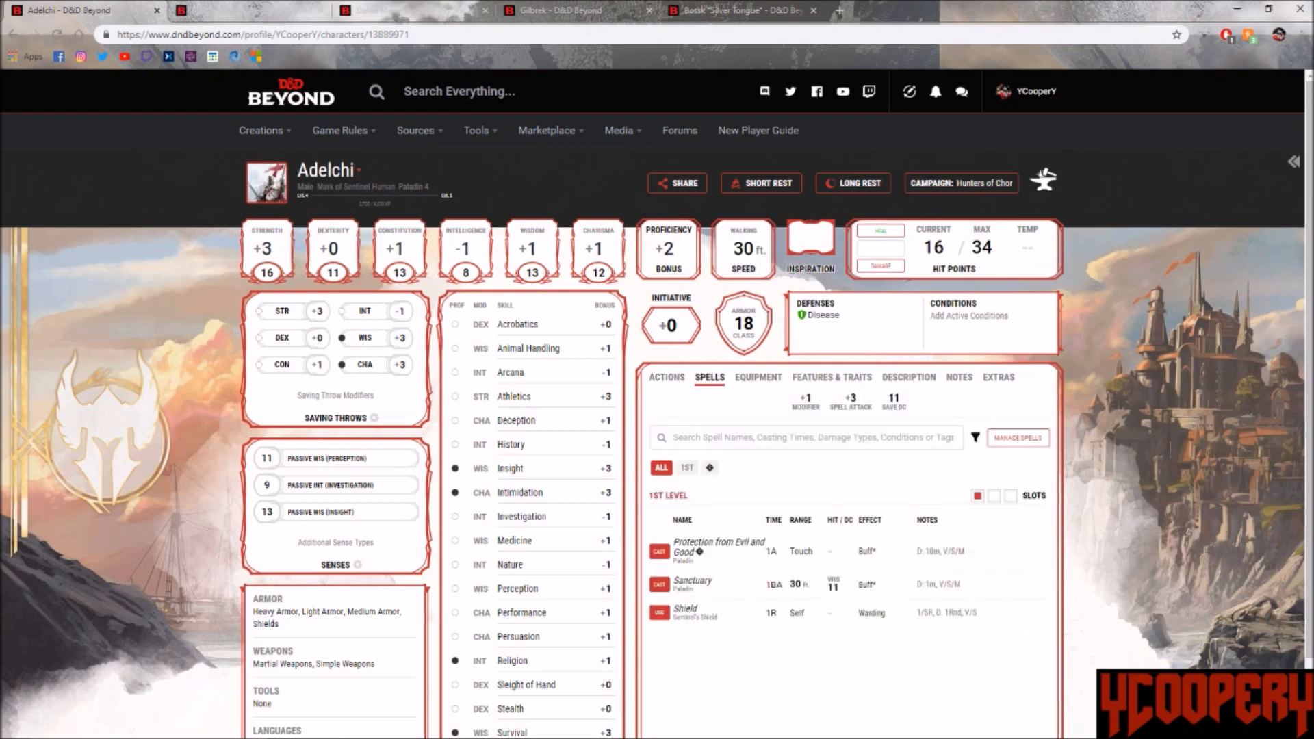
Step: Toggle the 1st-level spell filter, view the inventory, then show Features & Traits
left_click(686, 468)
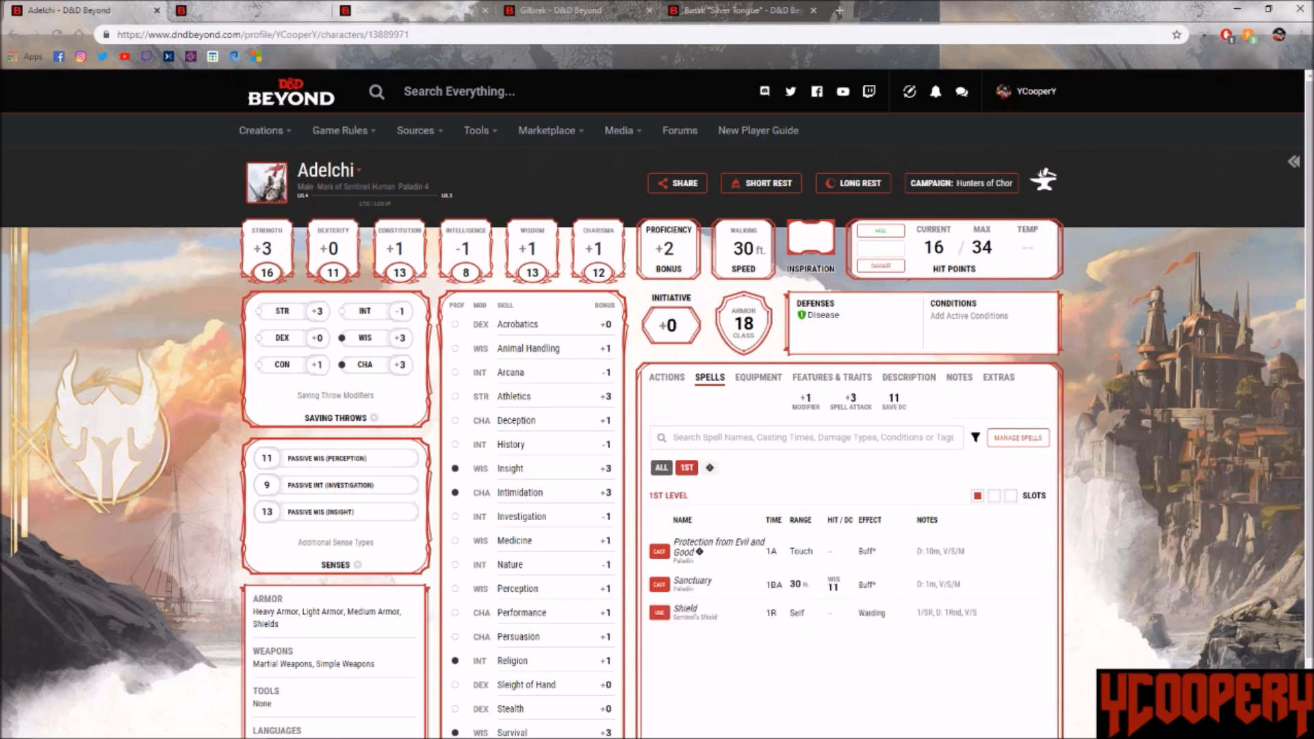
left_click(660, 468)
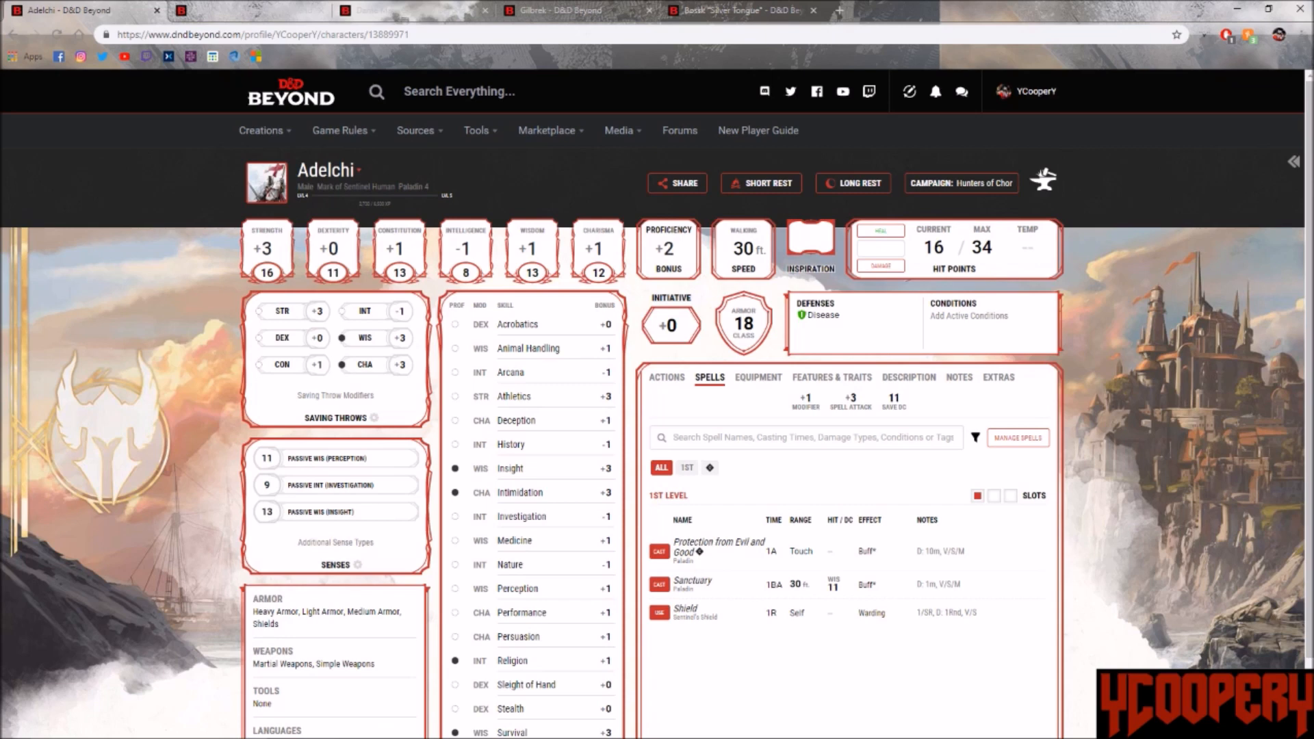
left_click(757, 378)
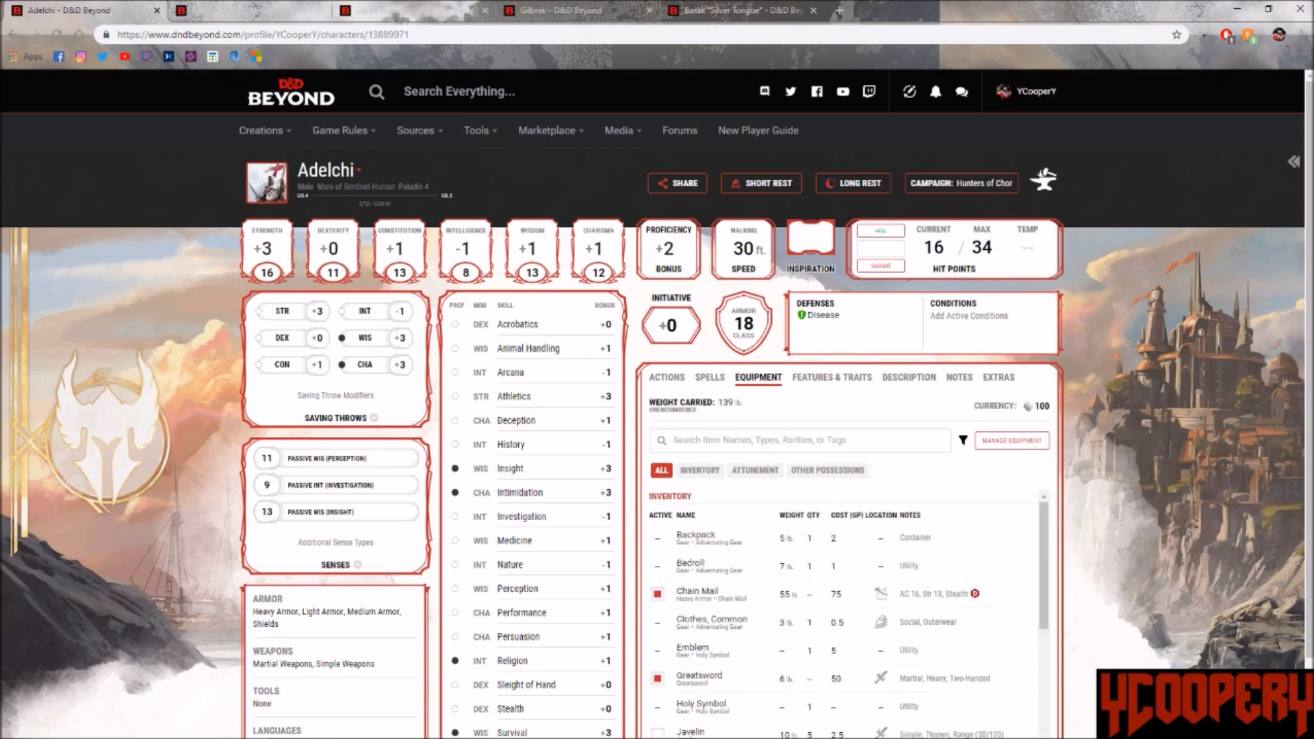
left_click(831, 378)
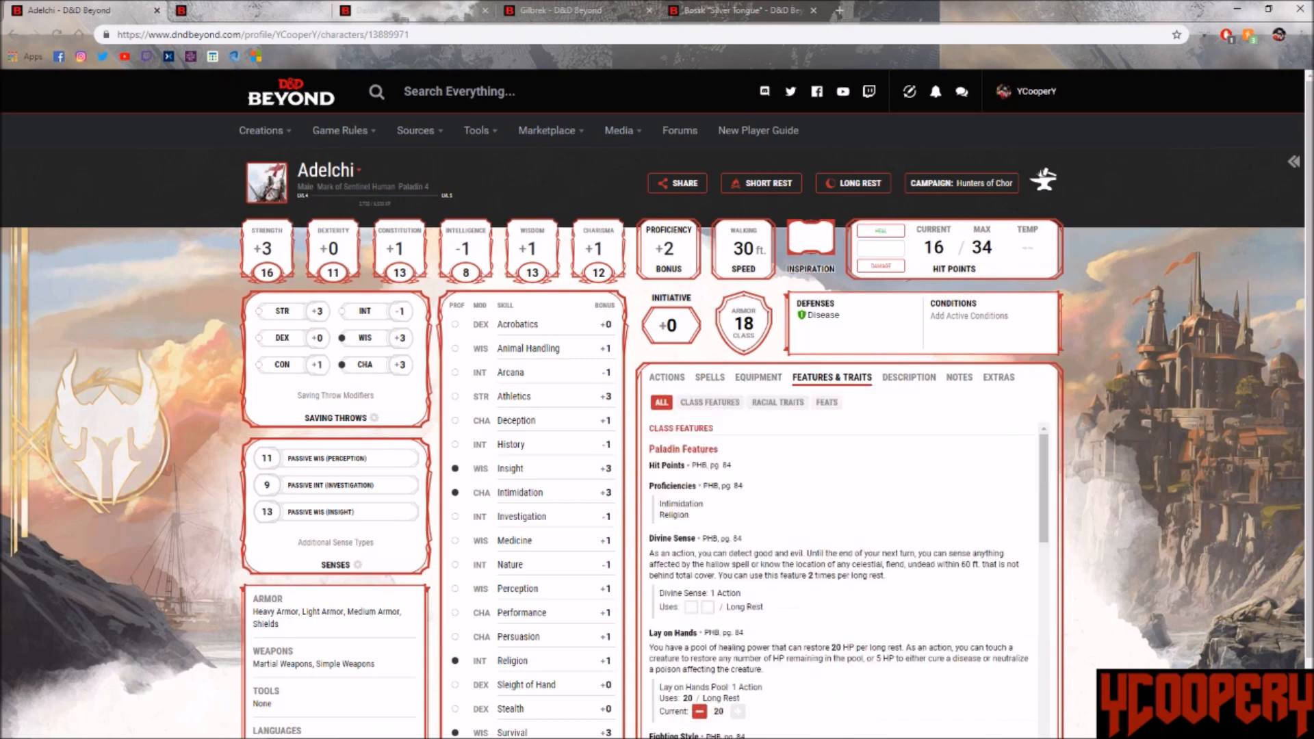
Step: View the full Divine Sense details and scroll the features down to the racial traits
left_click(670, 538)
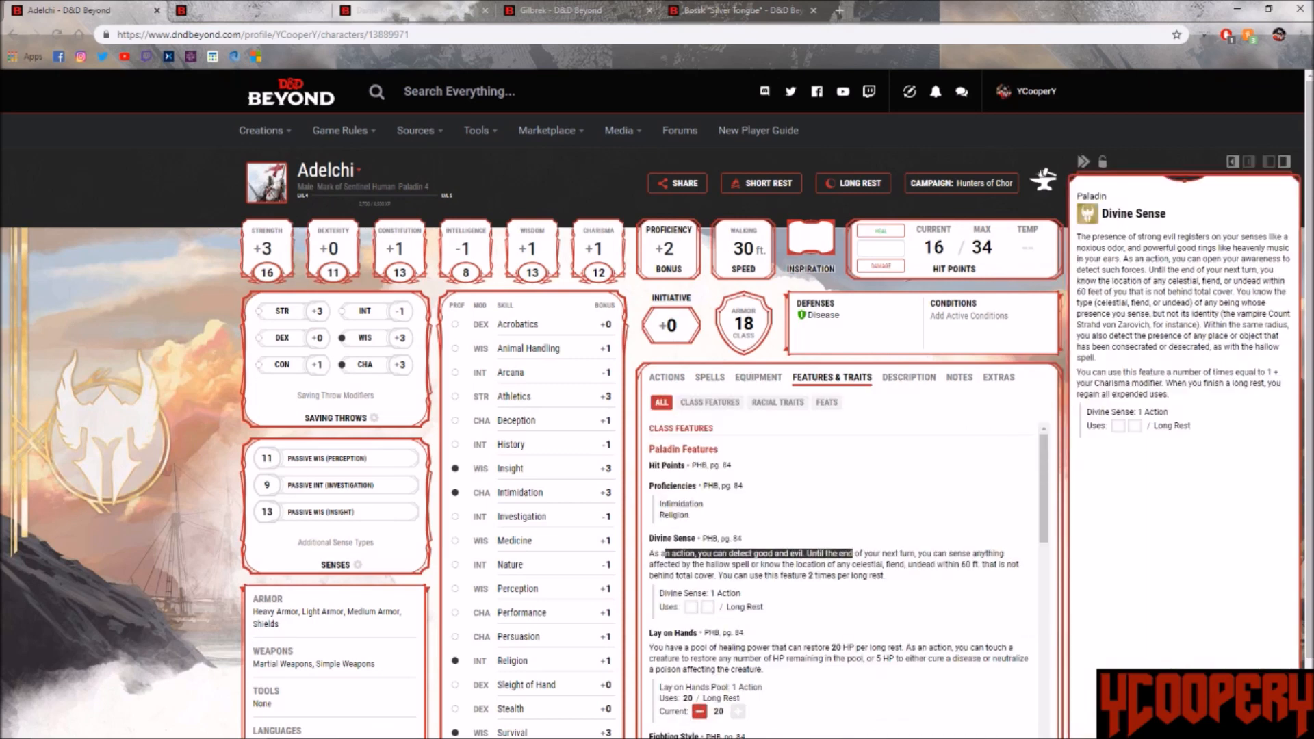
scroll("down", 3)
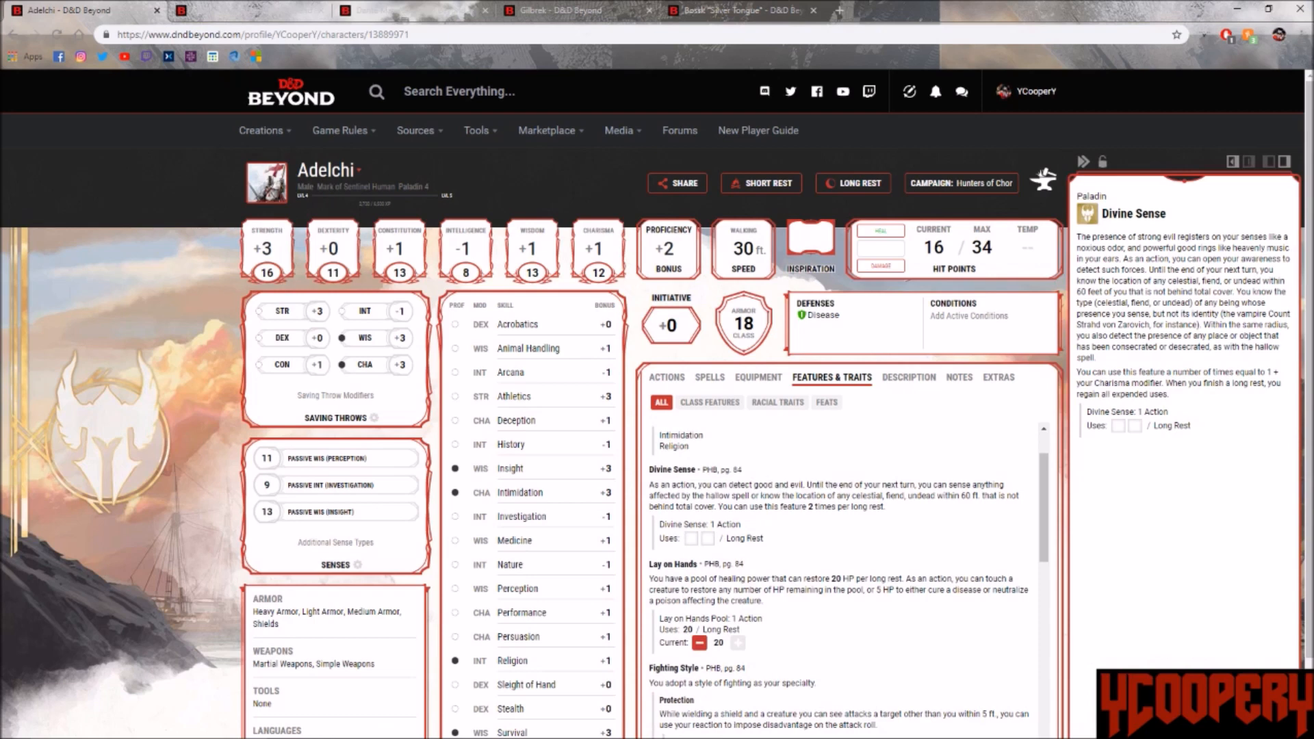
scroll("down", 3)
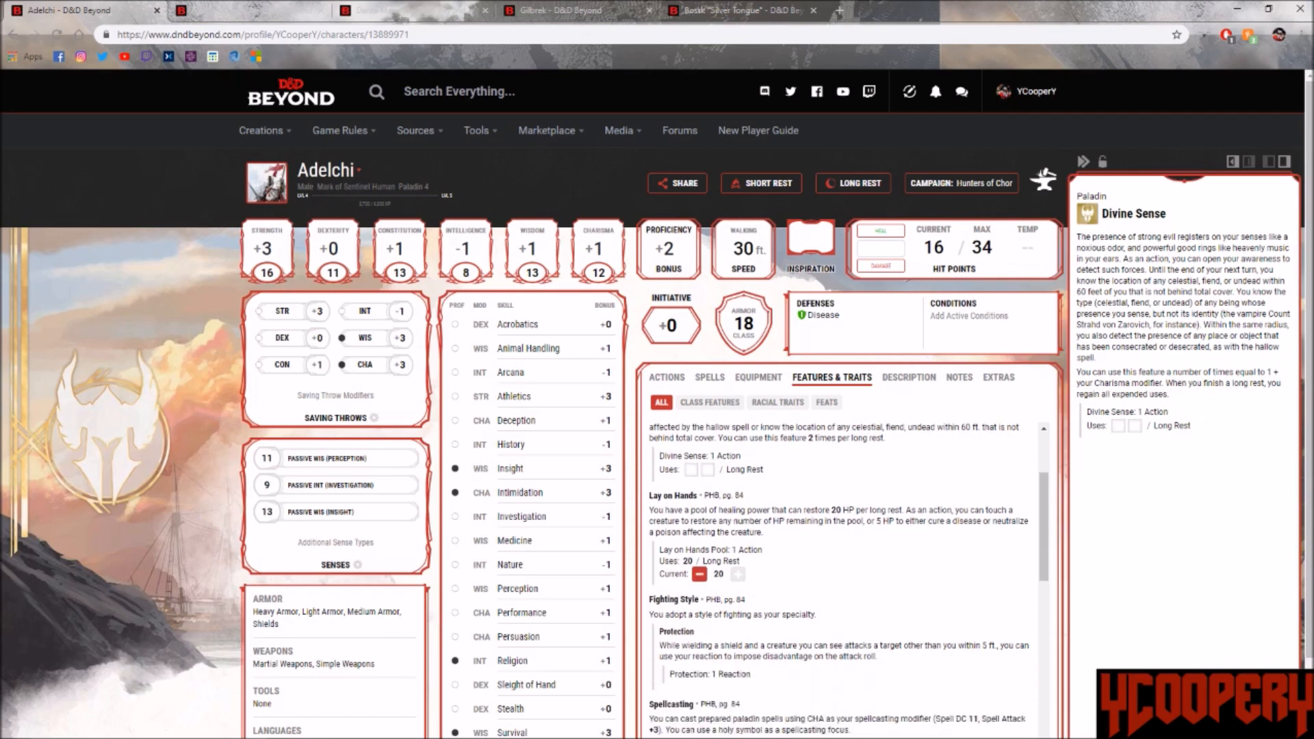
scroll("down", 3)
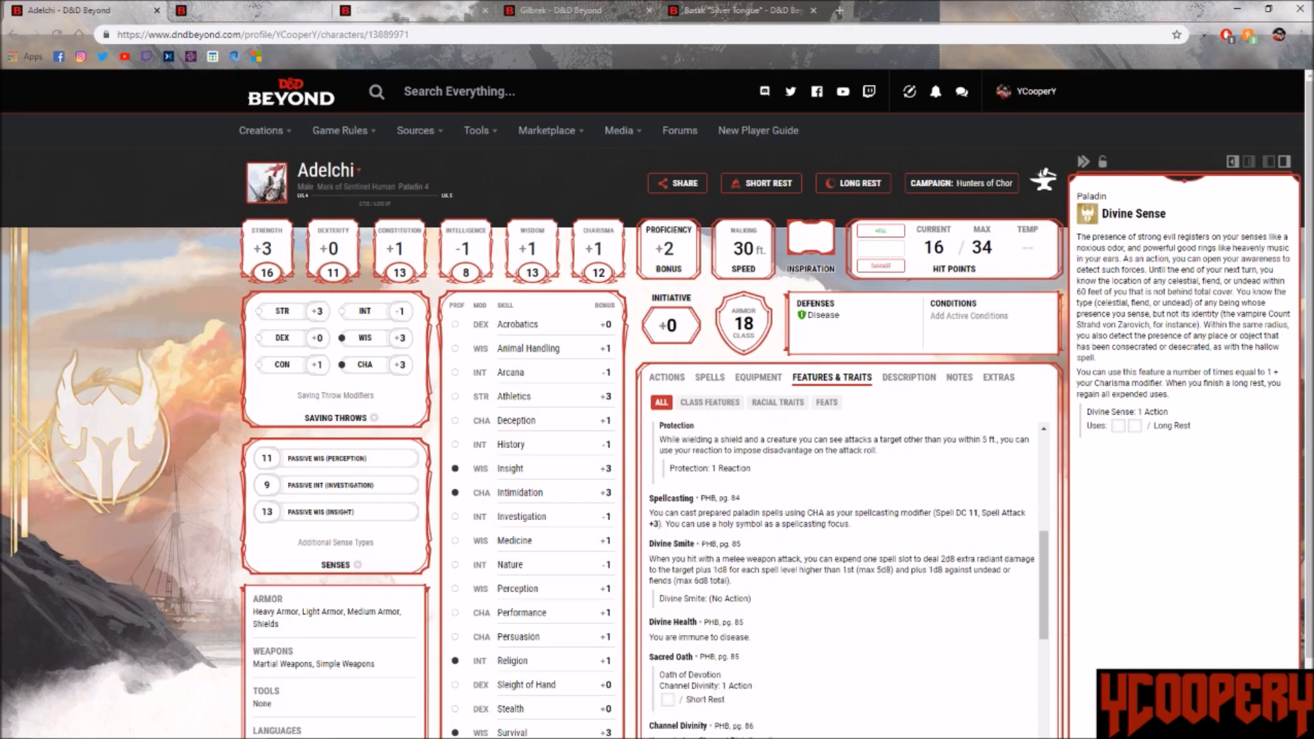
scroll("down", 3)
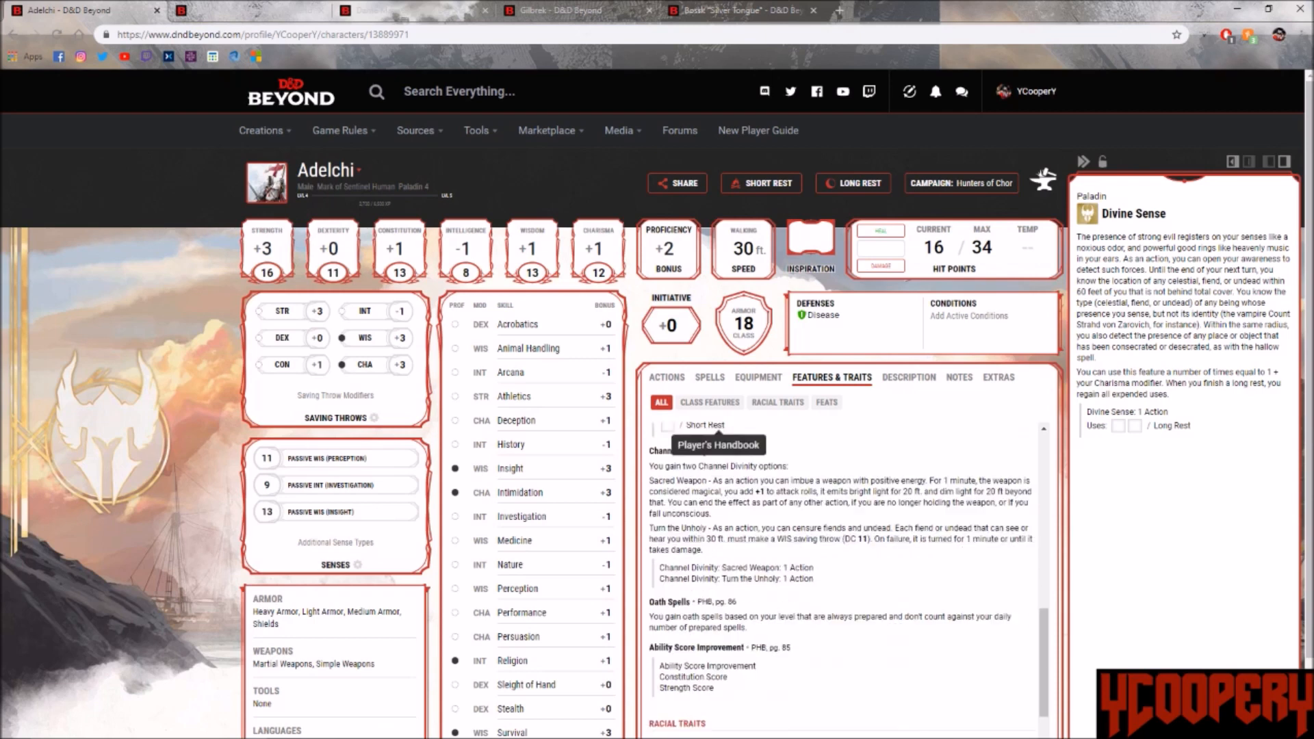
mouse_move(715, 445)
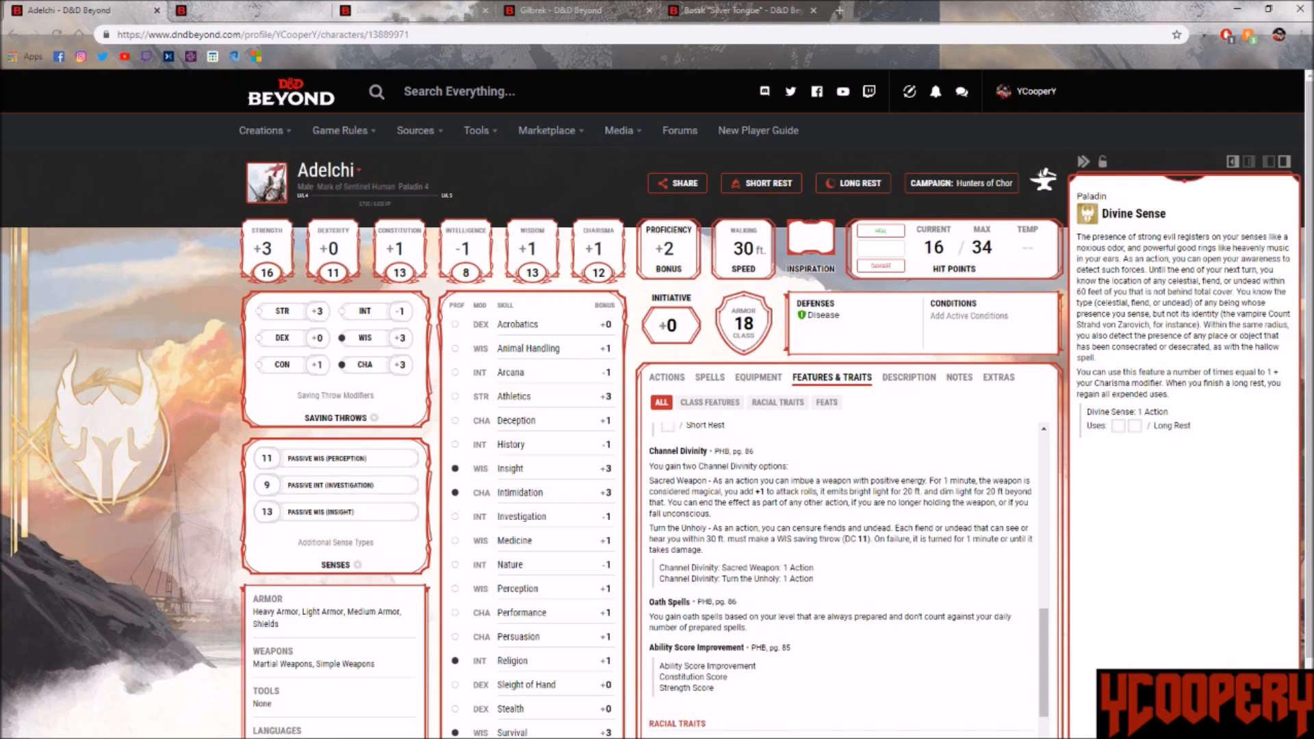
scroll("down", 3)
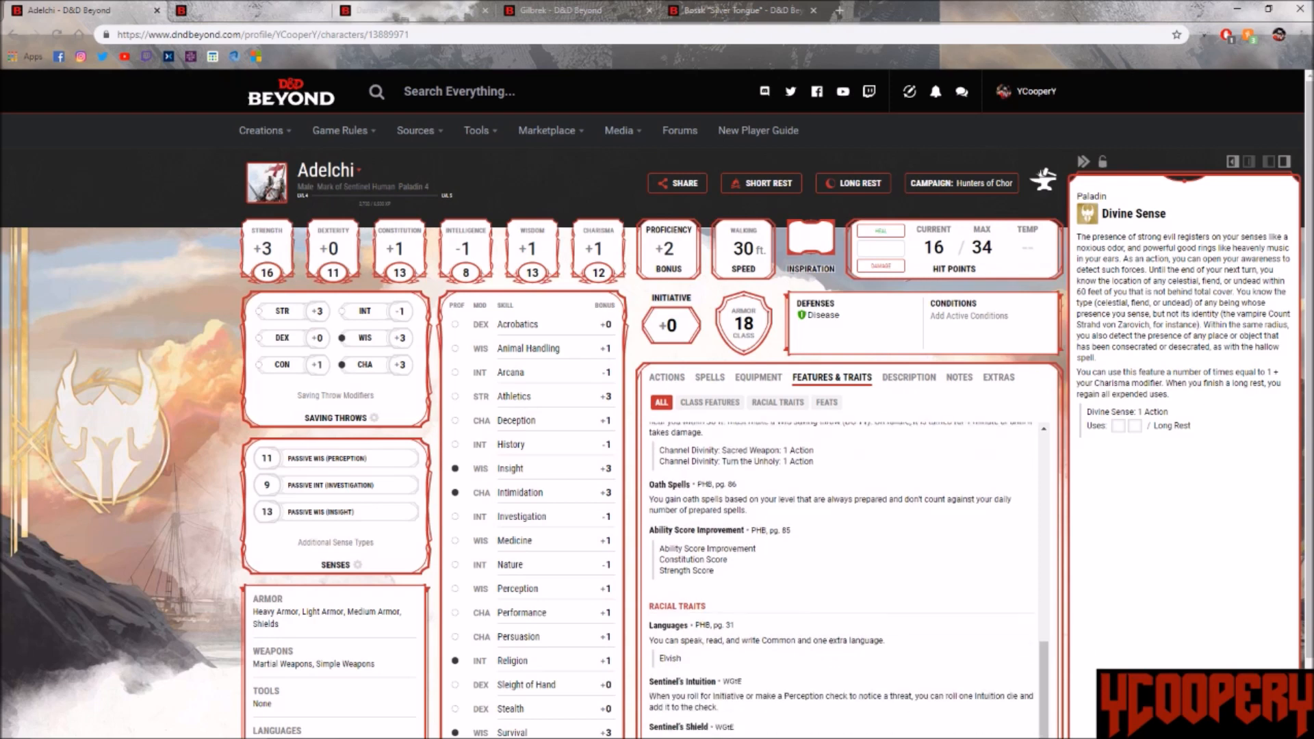
scroll("down", 3)
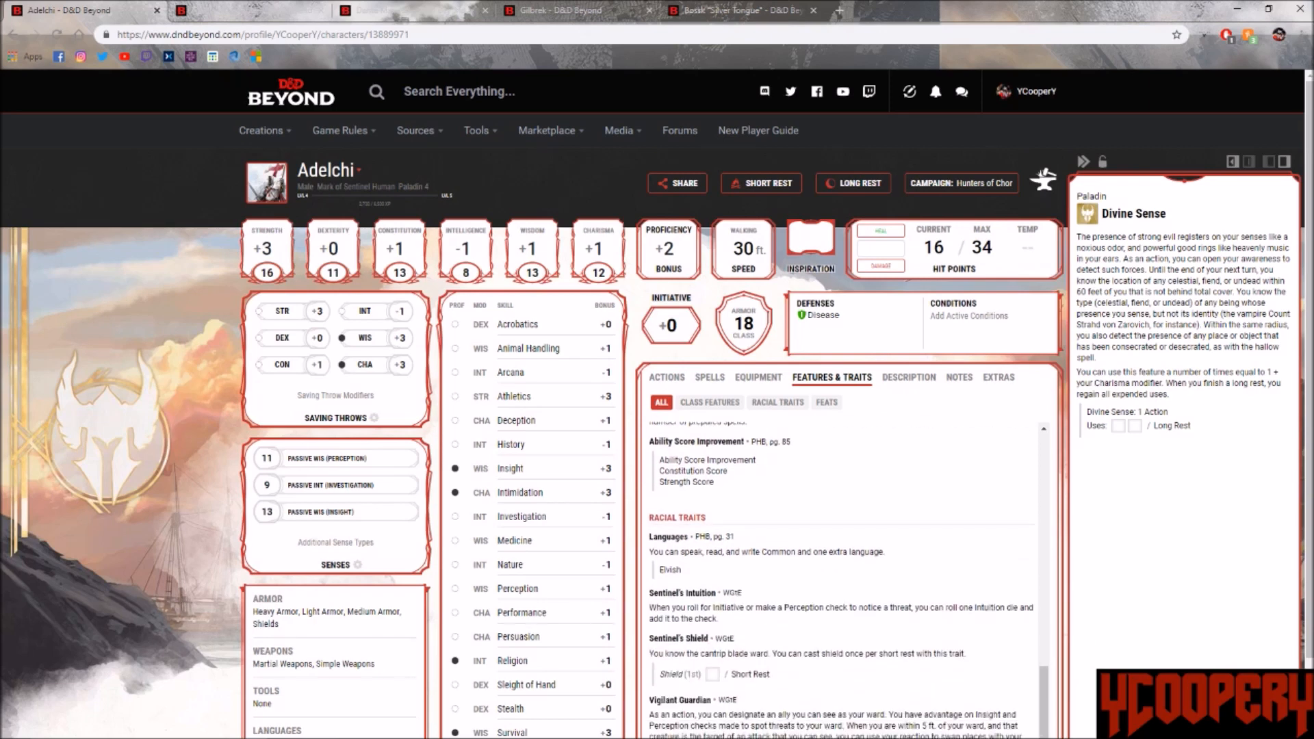
scroll("down", 3)
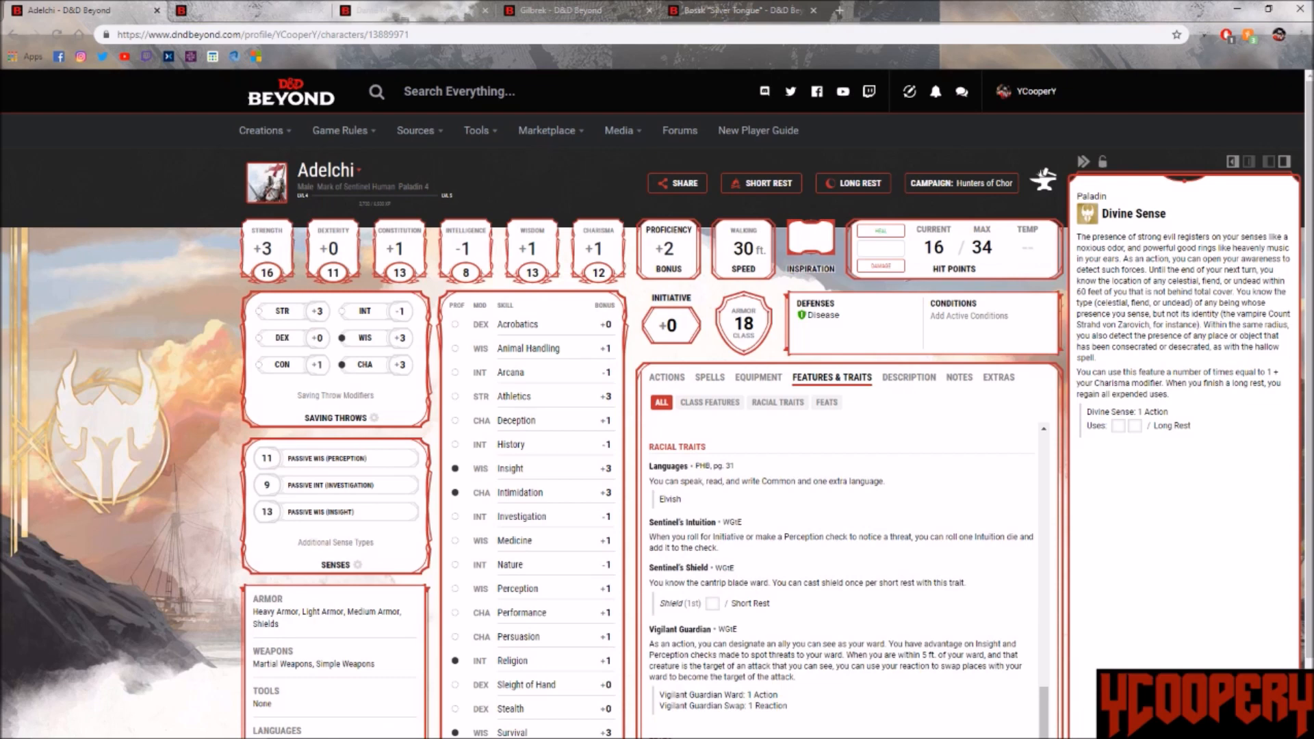
scroll("down", 3)
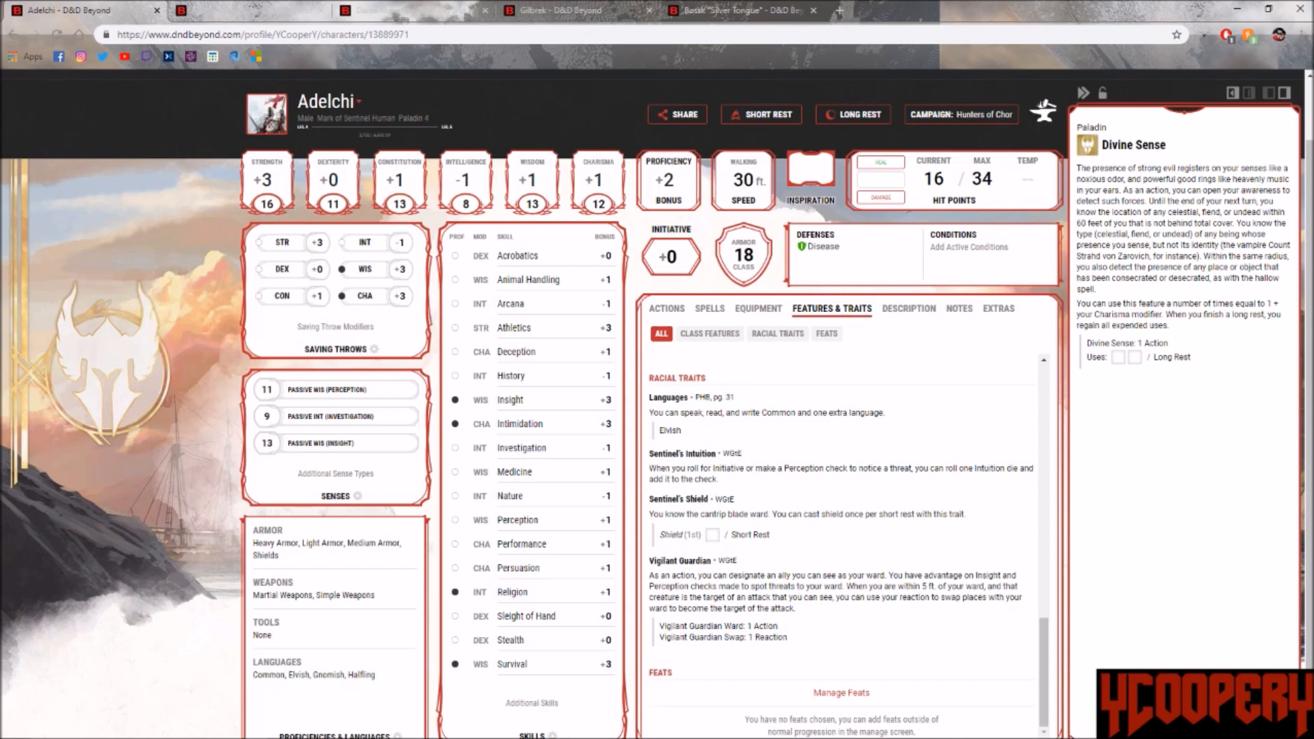
left_click(710, 334)
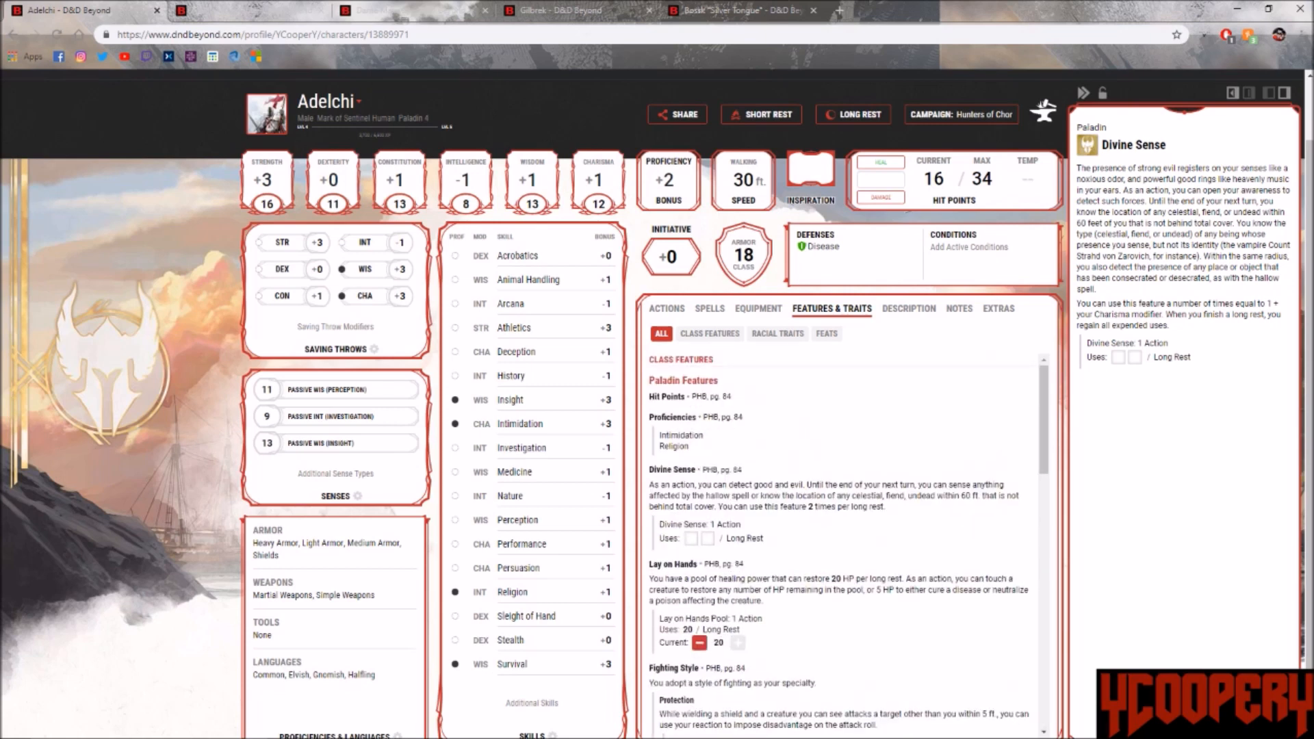
Step: Filter to class features and feats, view Adelchi's Acolyte description, then his limited-use actions
left_click(709, 333)
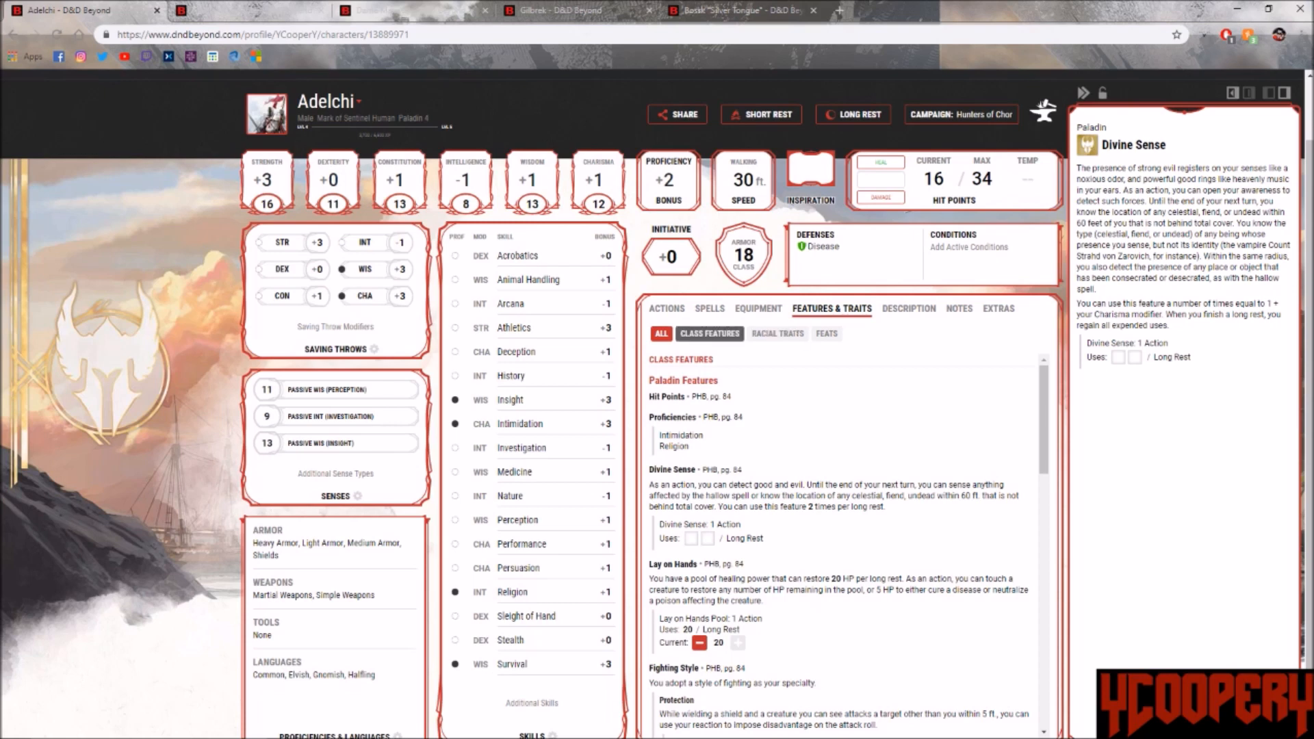
left_click(826, 334)
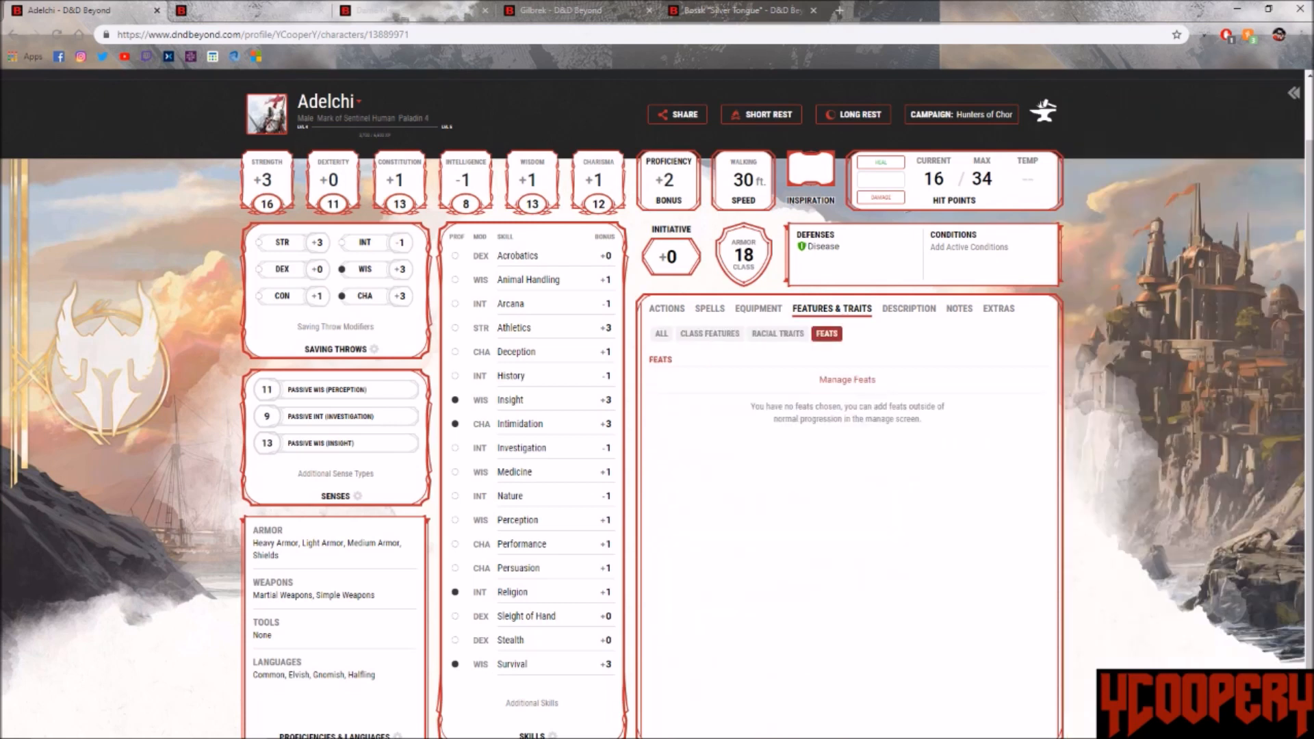
left_click(909, 308)
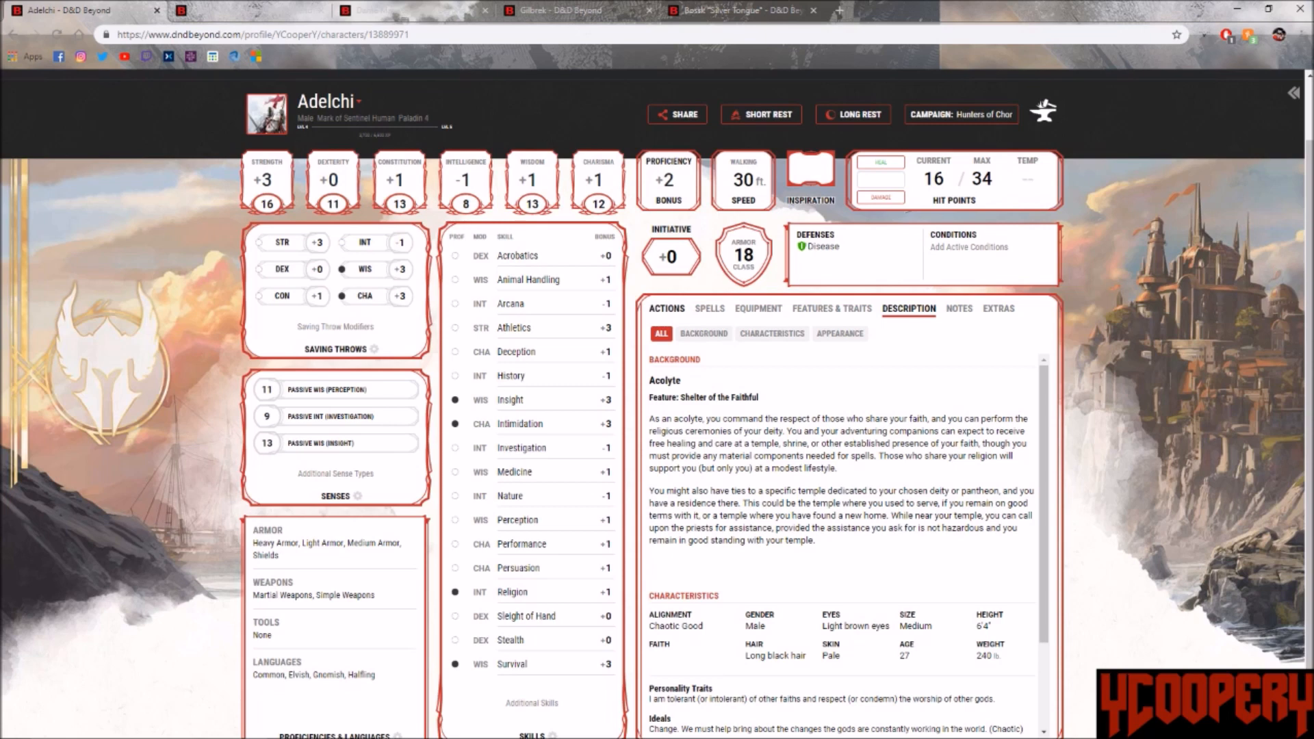
left_click(667, 308)
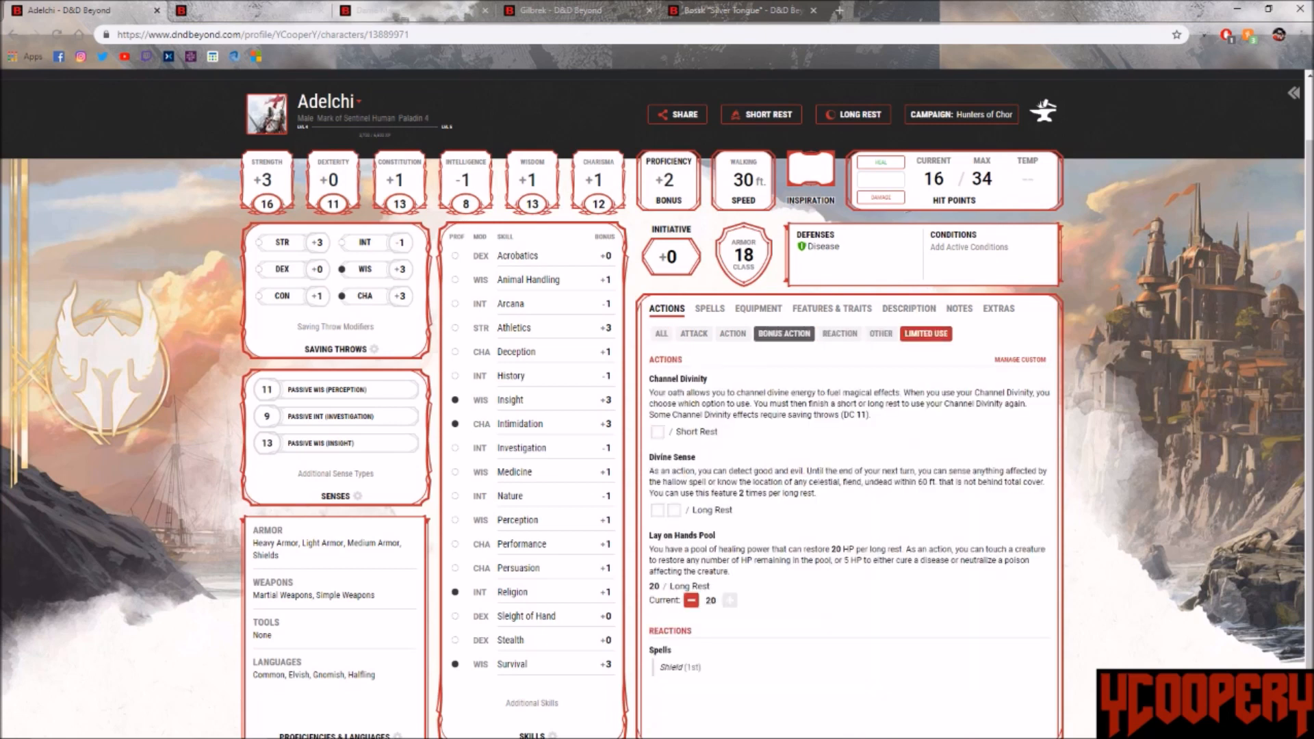
Step: Filter Adelchi's actions to reactions: Opportunity Attack, Shield, Protection and Vigilant Guardian Swap
left_click_drag(771, 391, 978, 391)
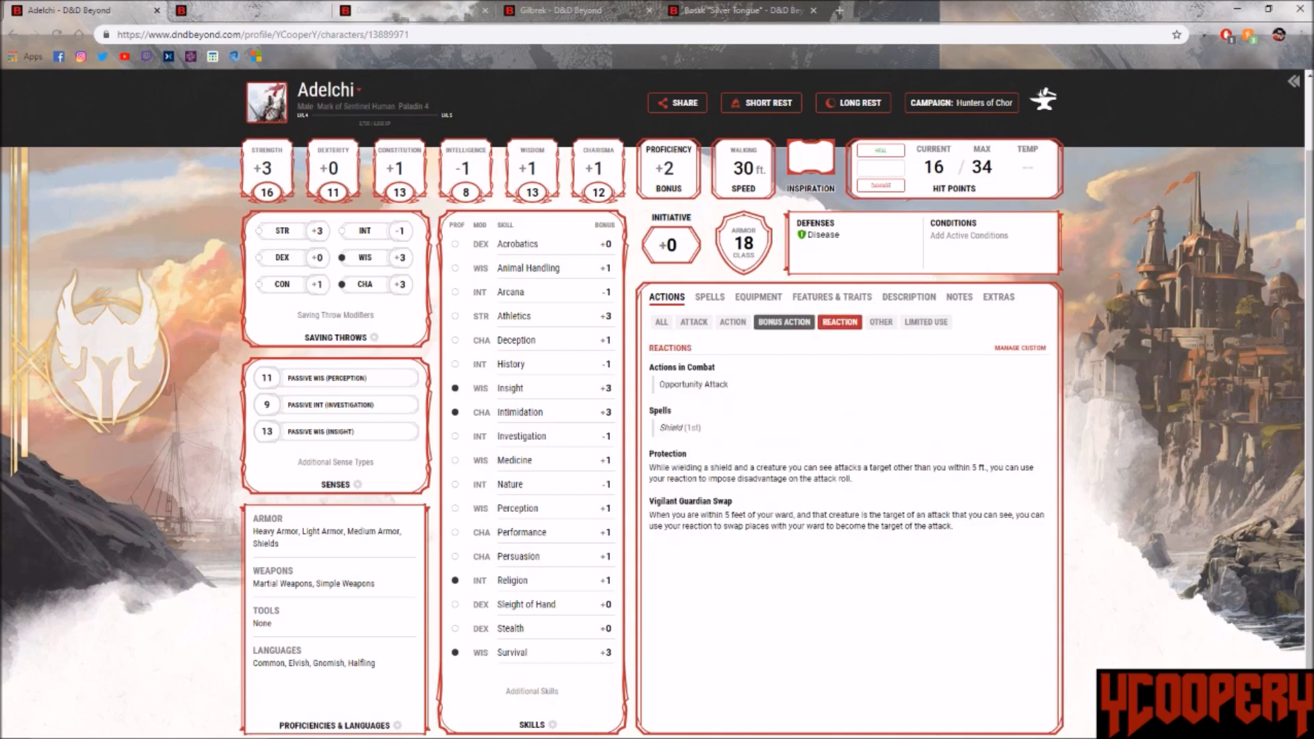
Step: Cycle the action filters through Bonus Action, Action, Reaction, Other and Limited Use
left_click(781, 322)
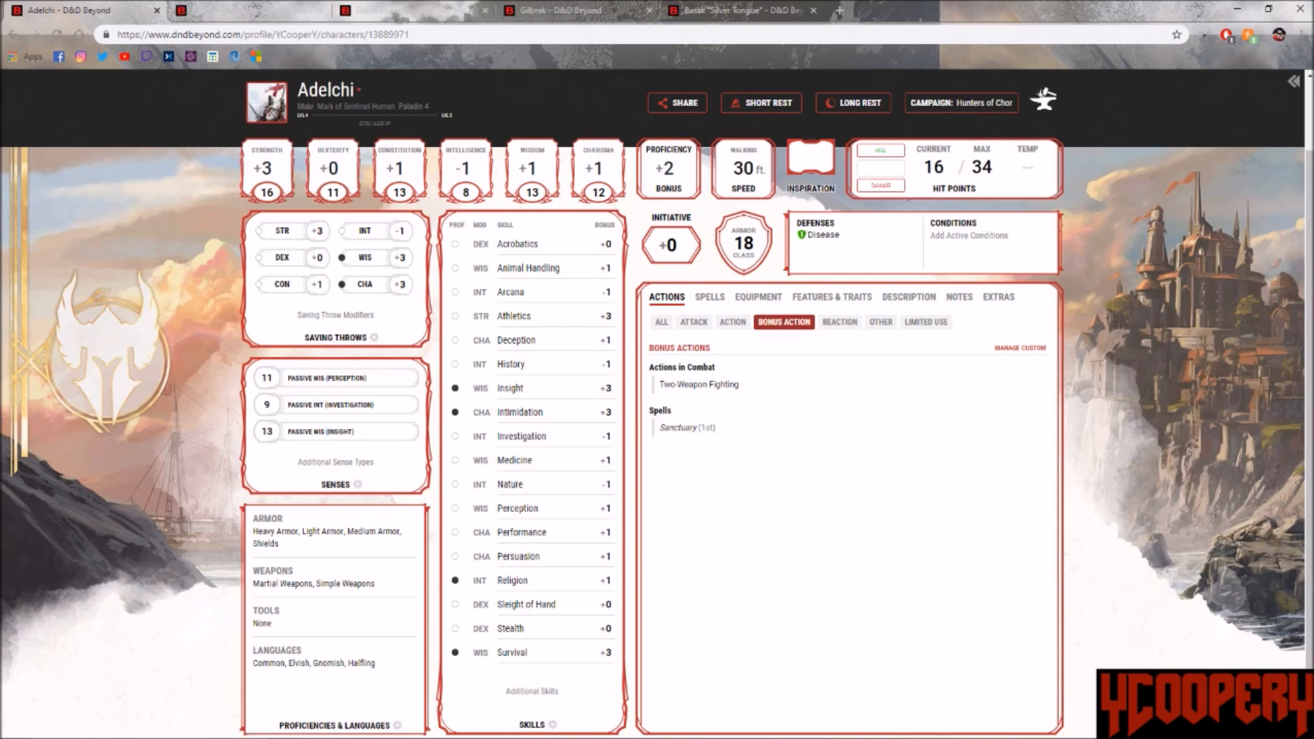
left_click(731, 322)
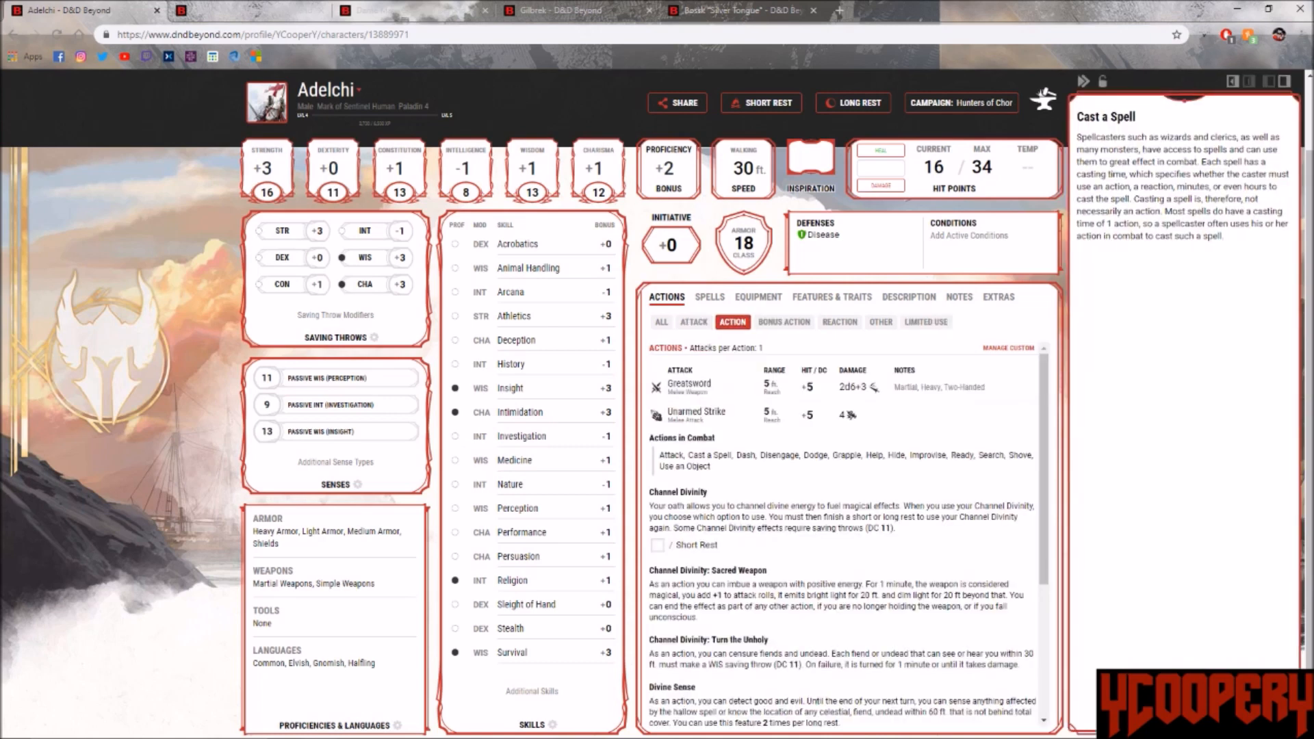
left_click(839, 322)
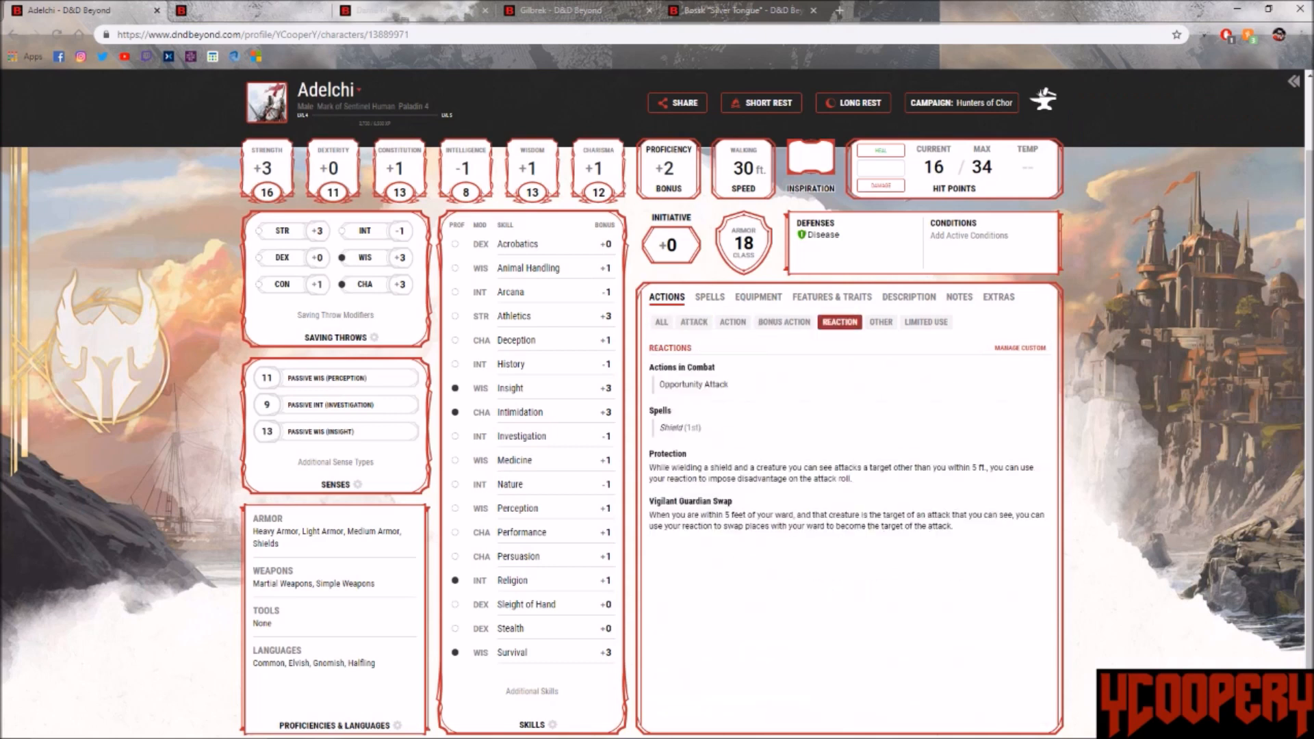
left_click(880, 321)
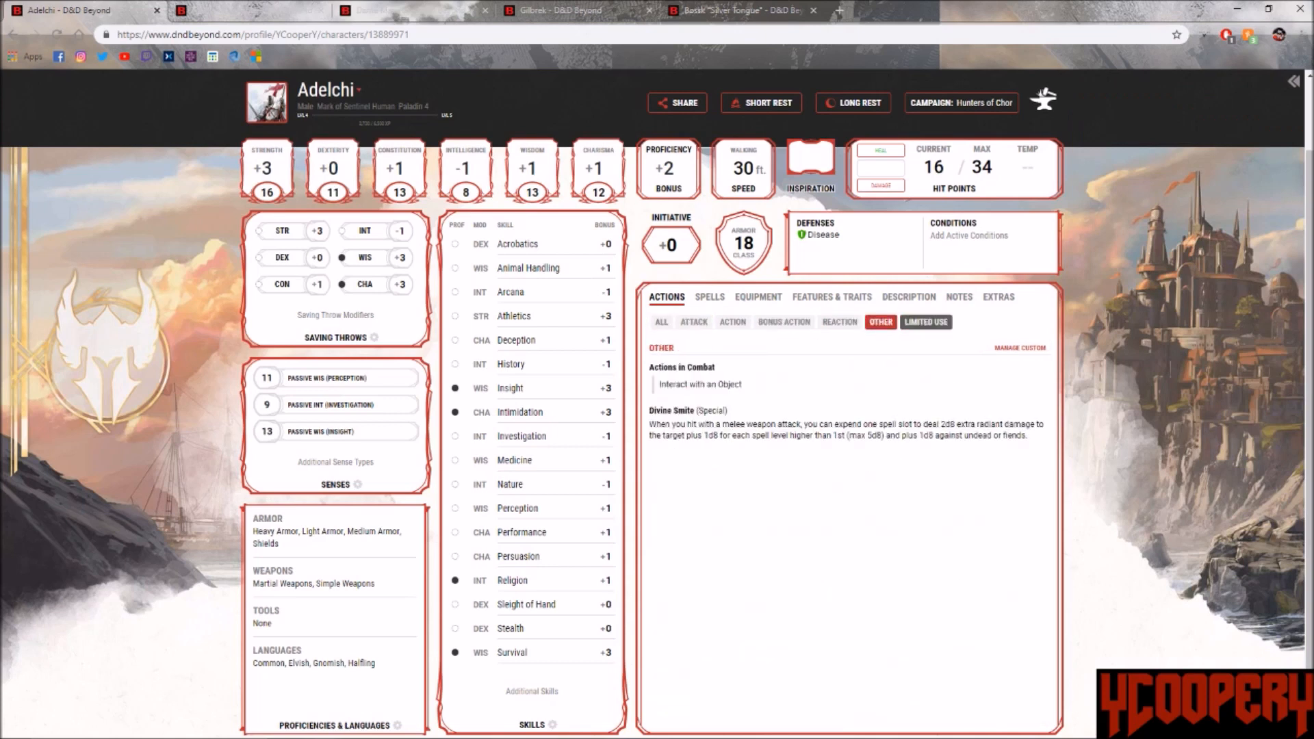
left_click(782, 322)
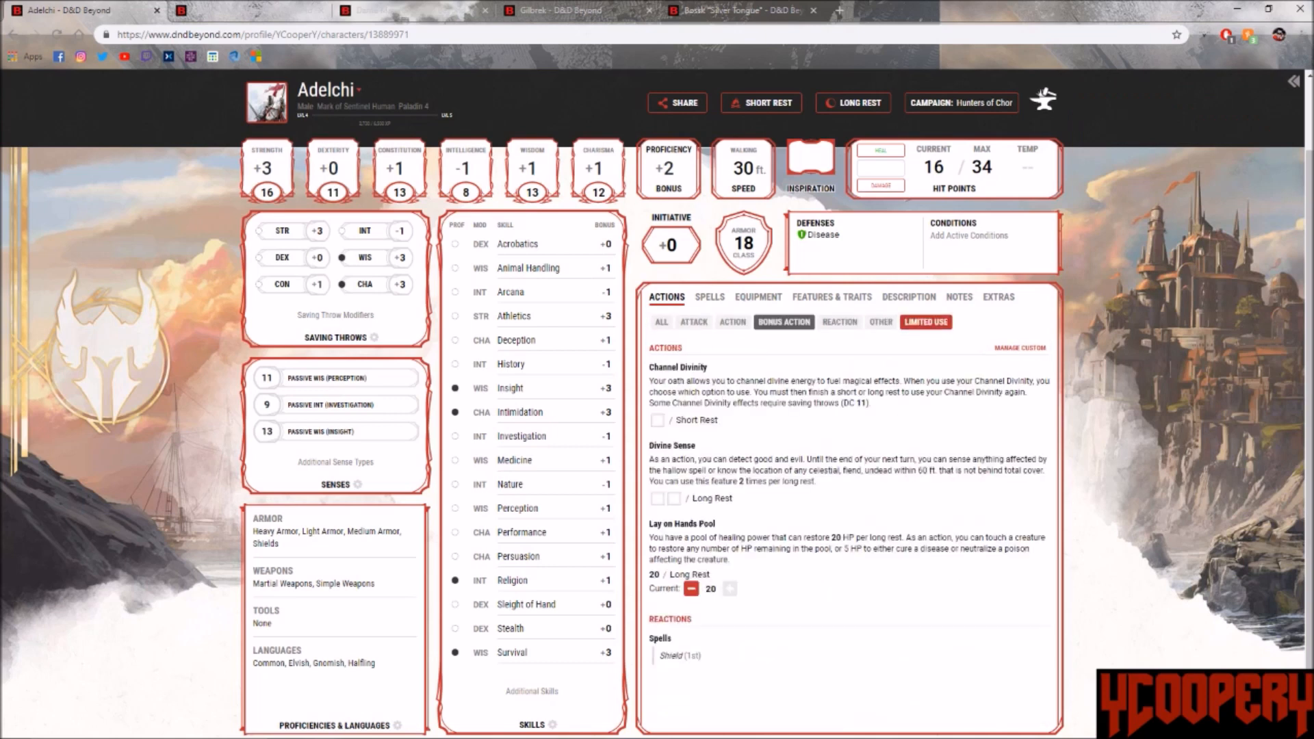
Step: Move from Equipment to Features & Traits, then to the Acolyte background article
left_click(757, 297)
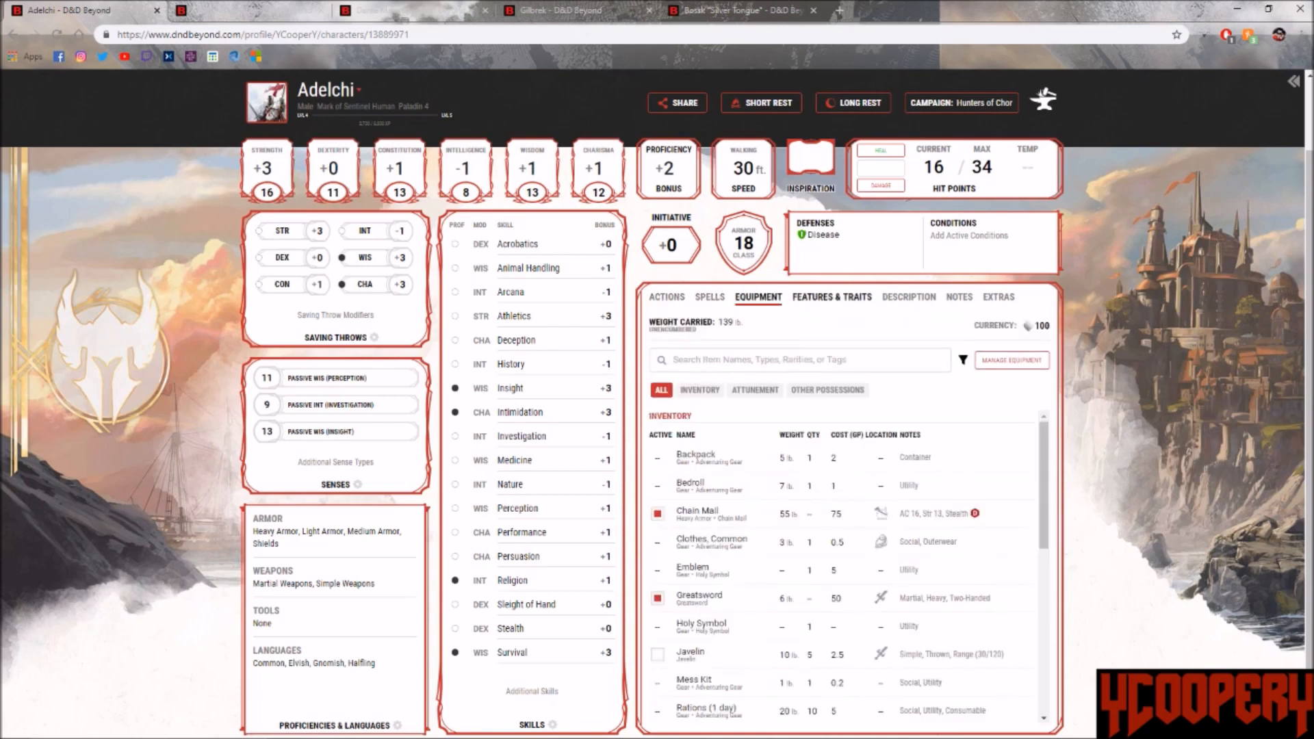
left_click(831, 298)
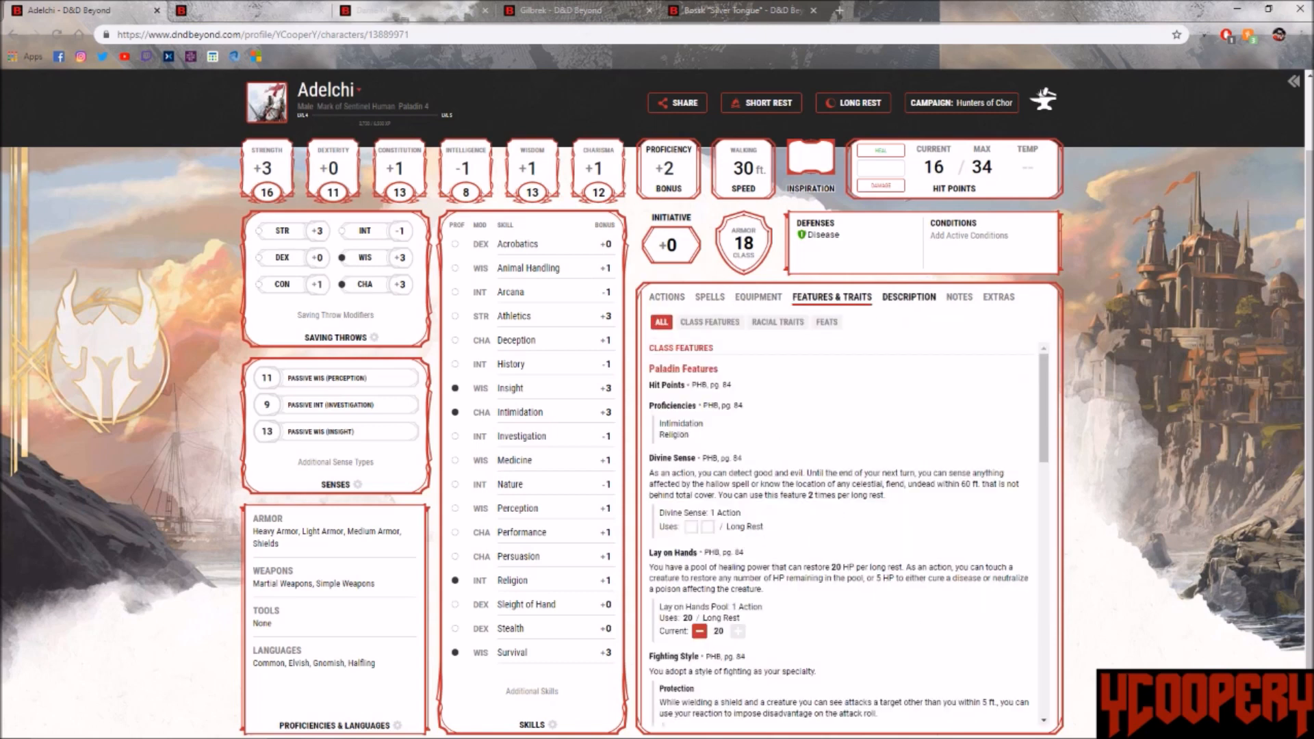
left_click(909, 297)
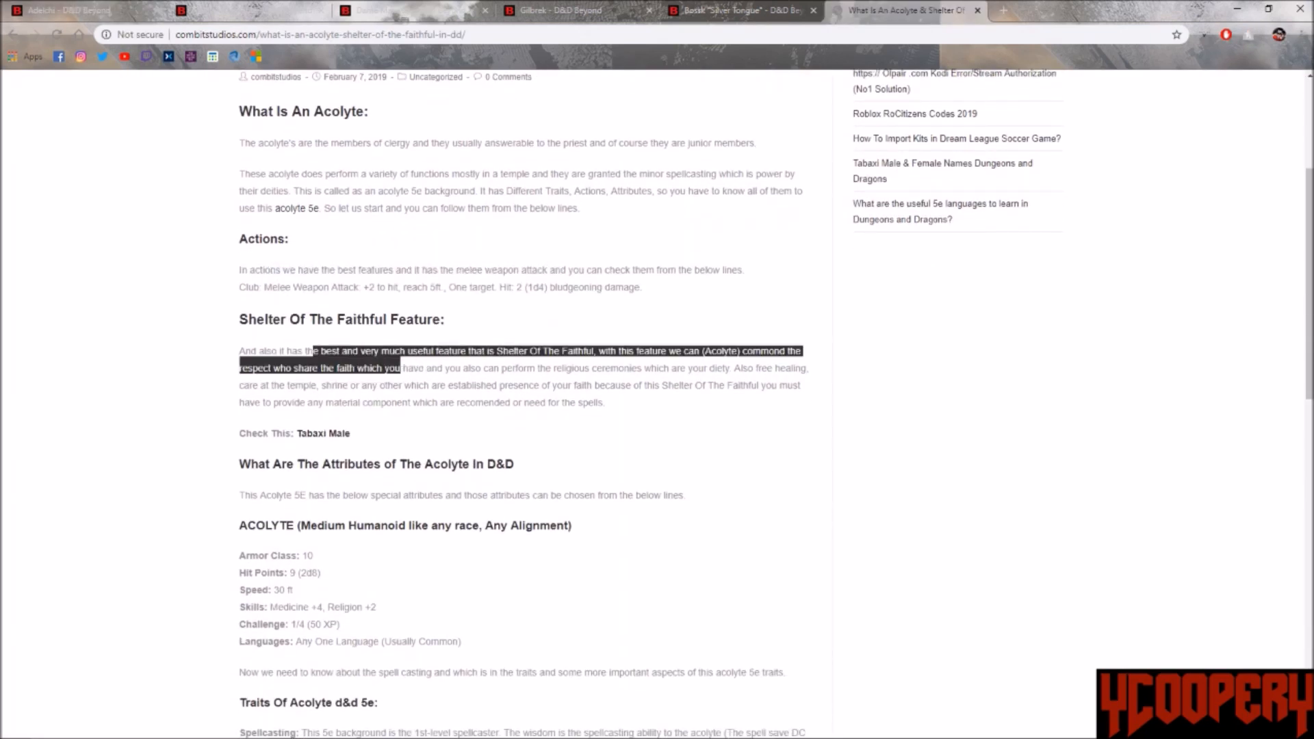
left_click_drag(401, 367, 754, 367)
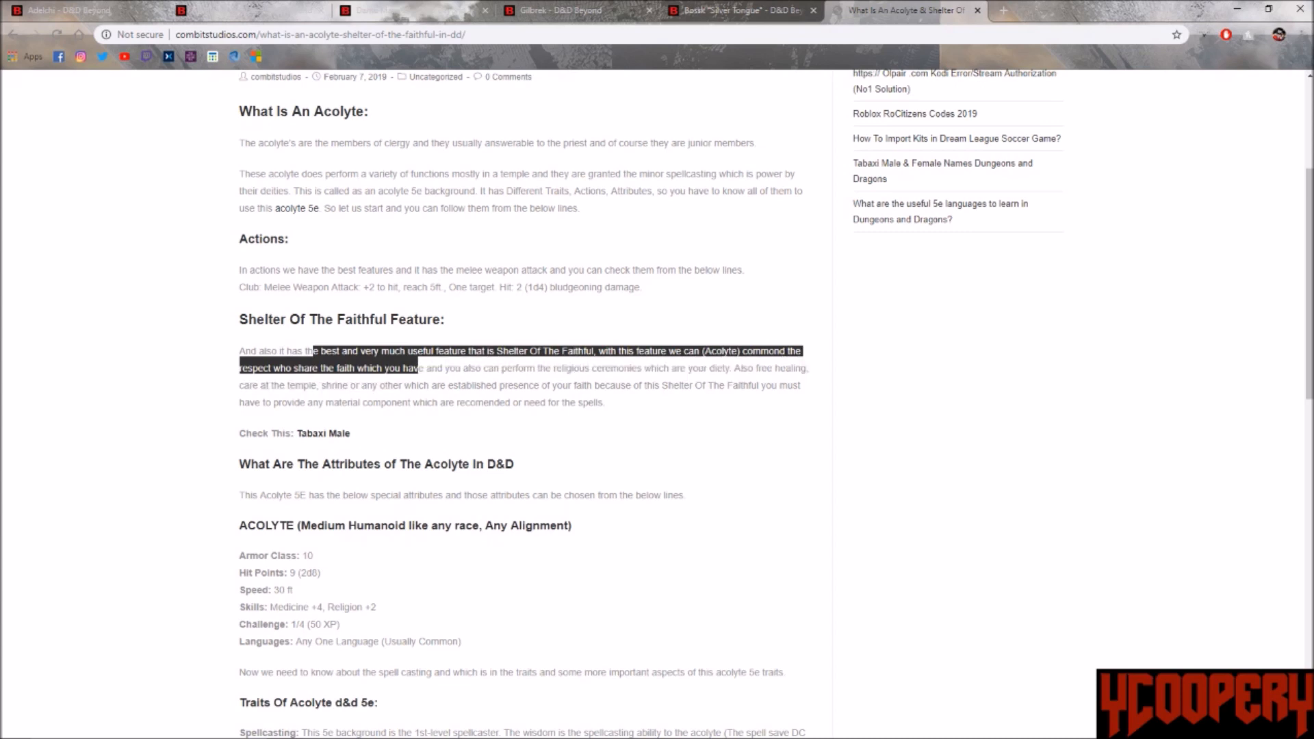
left_click_drag(413, 366, 683, 386)
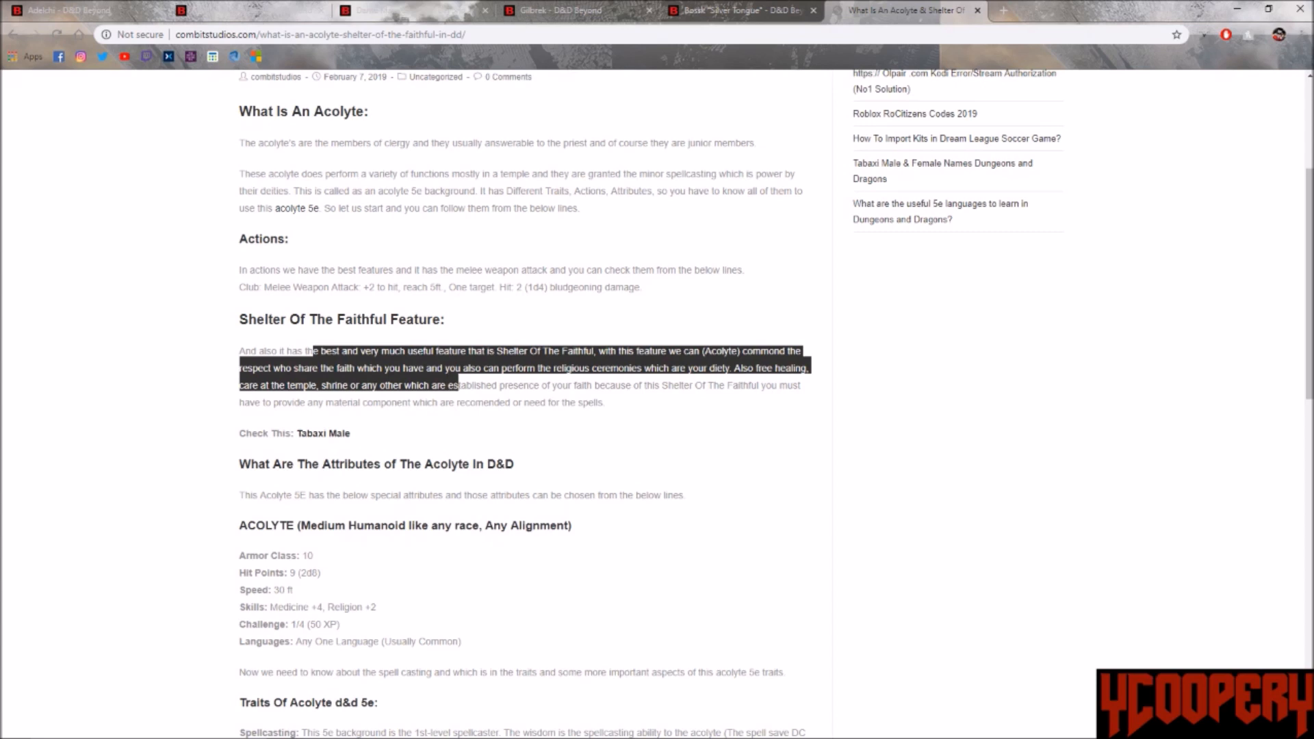
left_click_drag(457, 385, 530, 385)
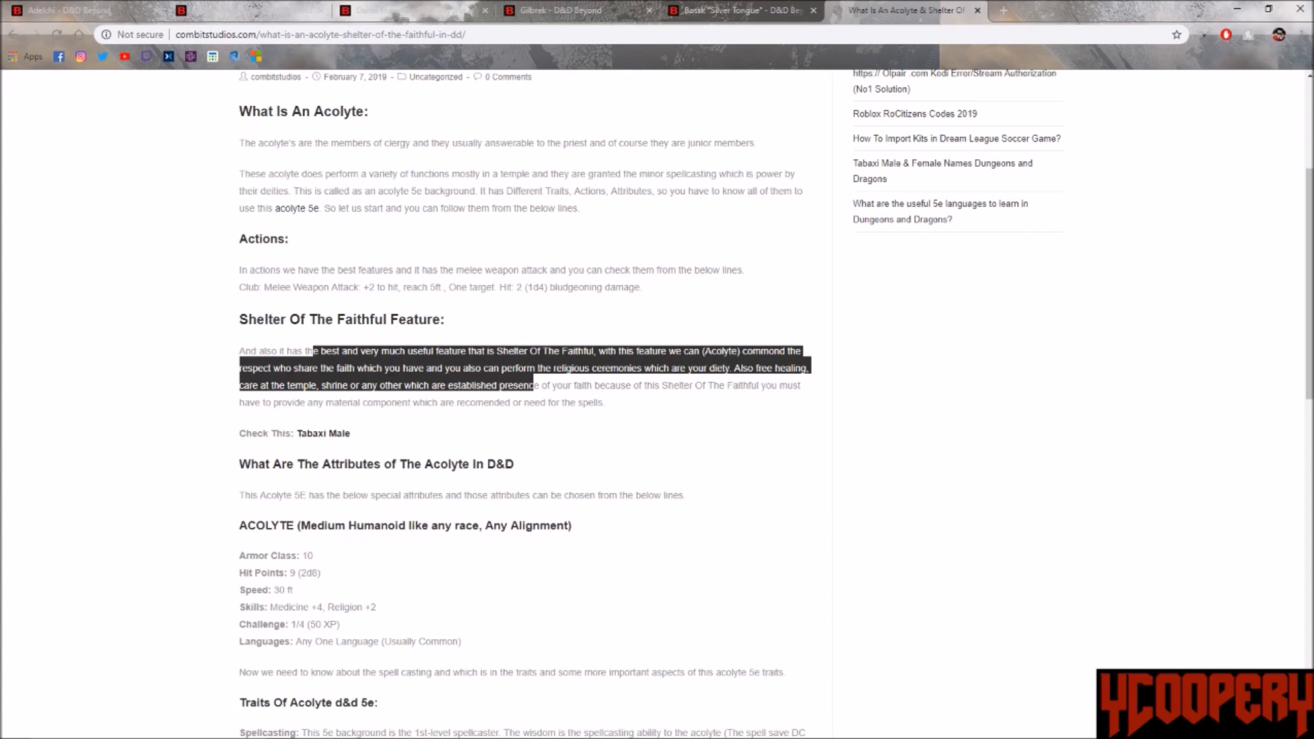
left_click_drag(529, 385, 603, 402)
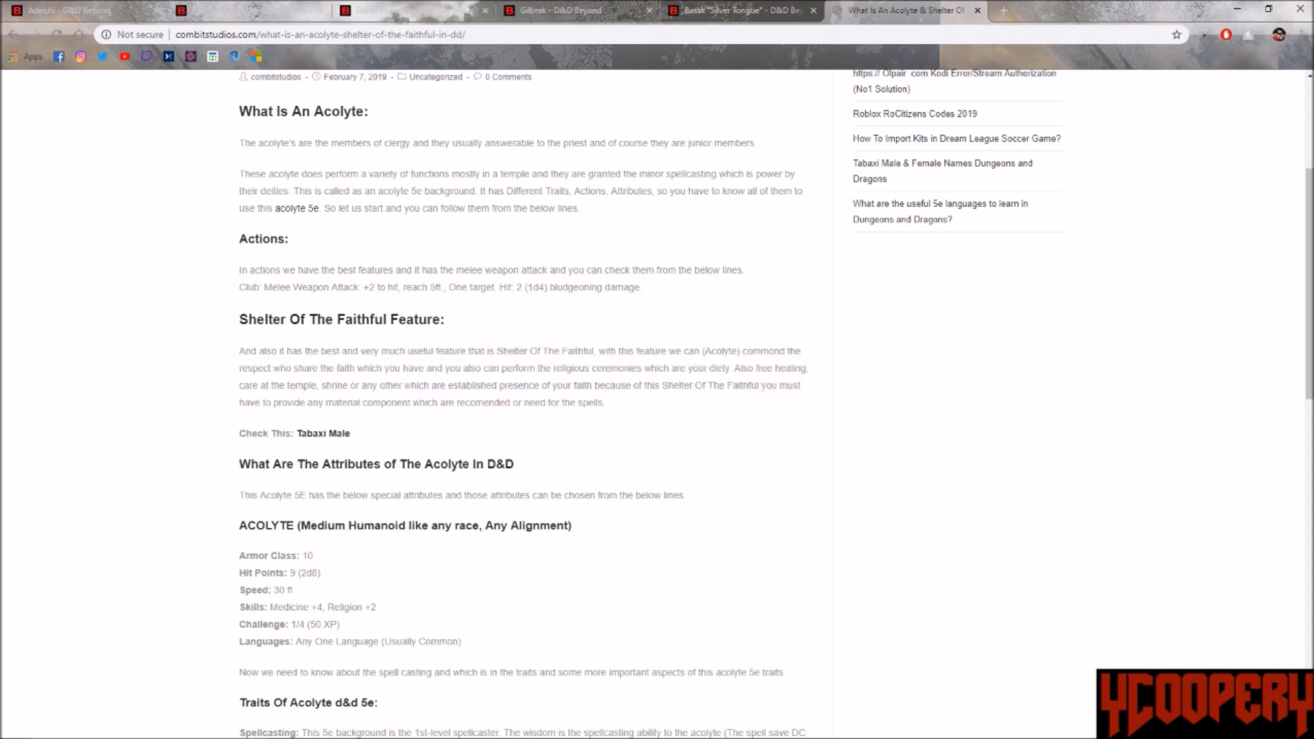
scroll("down", 3)
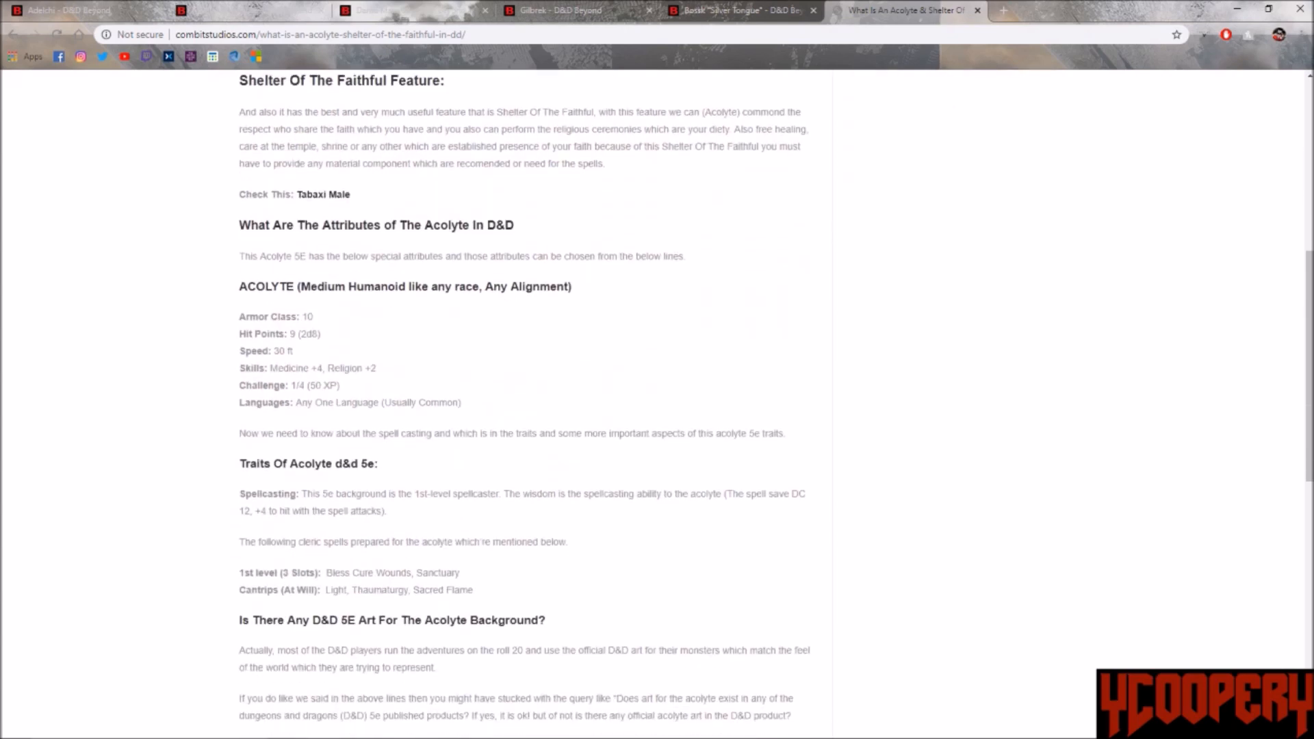
left_click(79, 10)
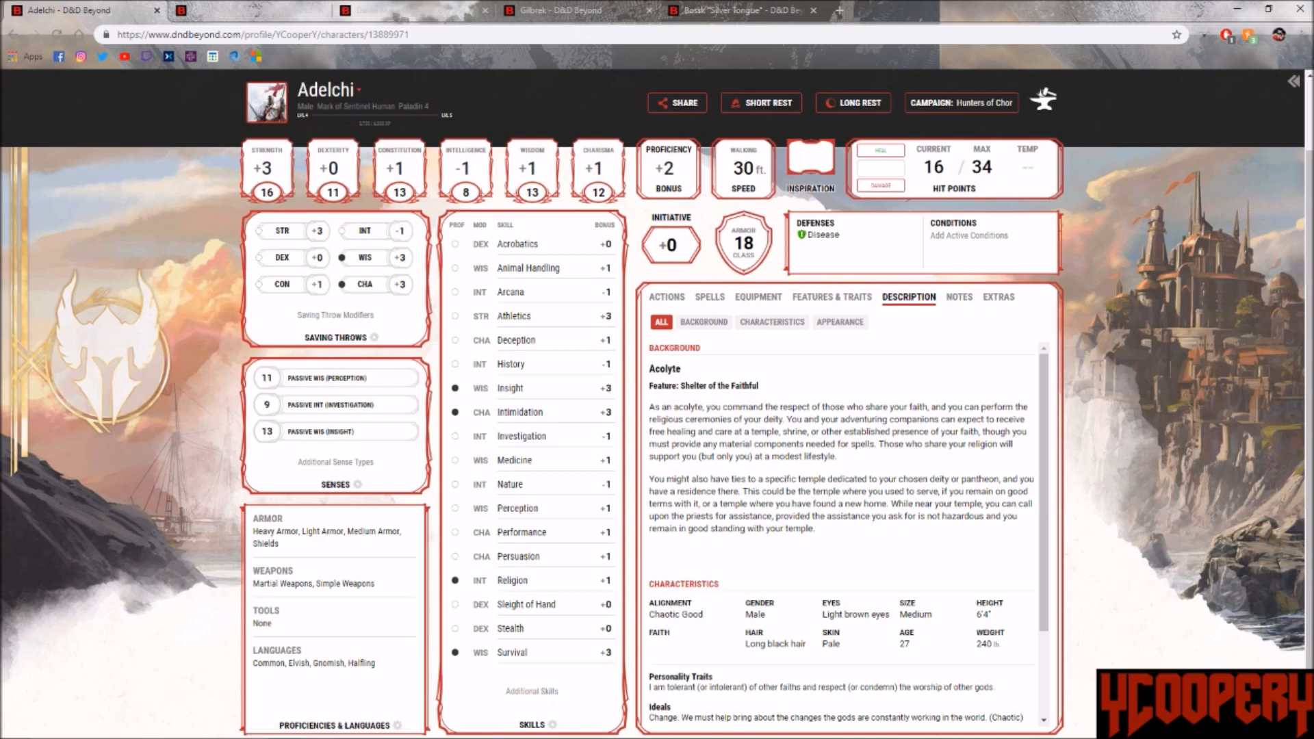
Step: Look through Adelchi's equipment inventory items, then return to his Greatsword and Unarmed Strike actions
left_click(757, 297)
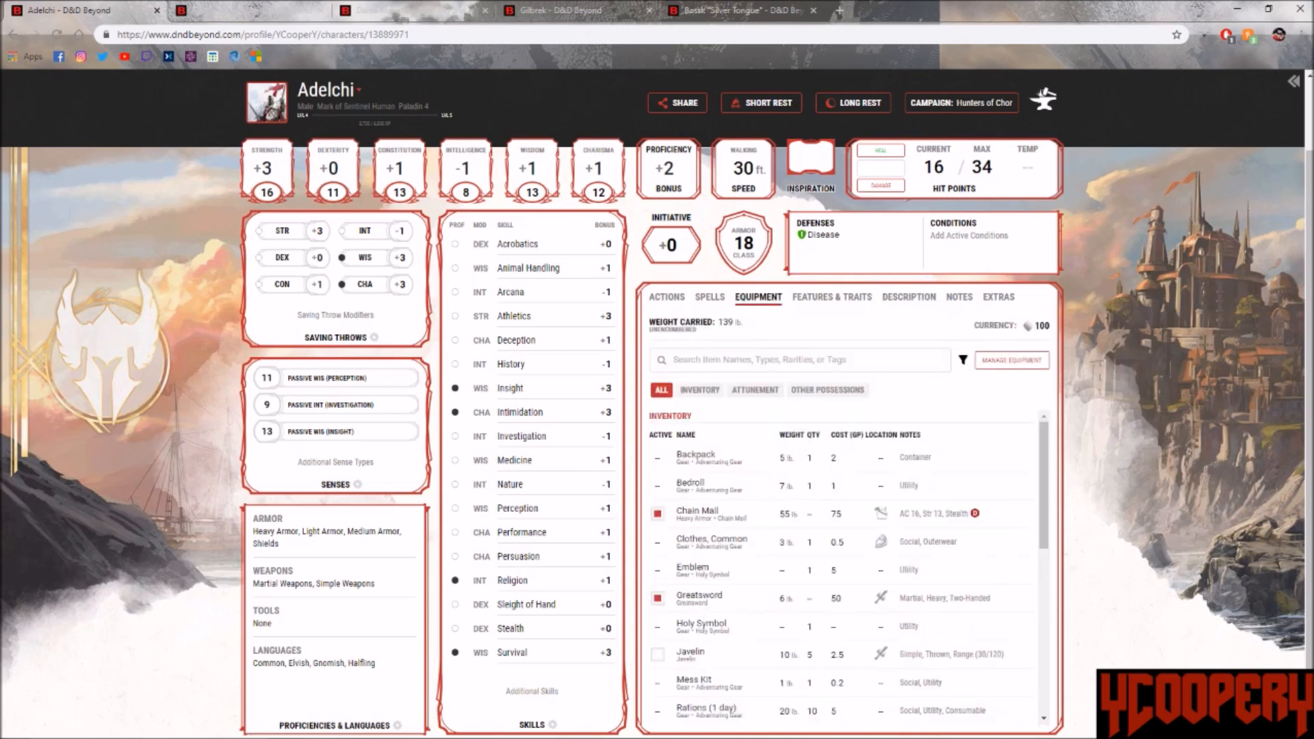
scroll("down", 3)
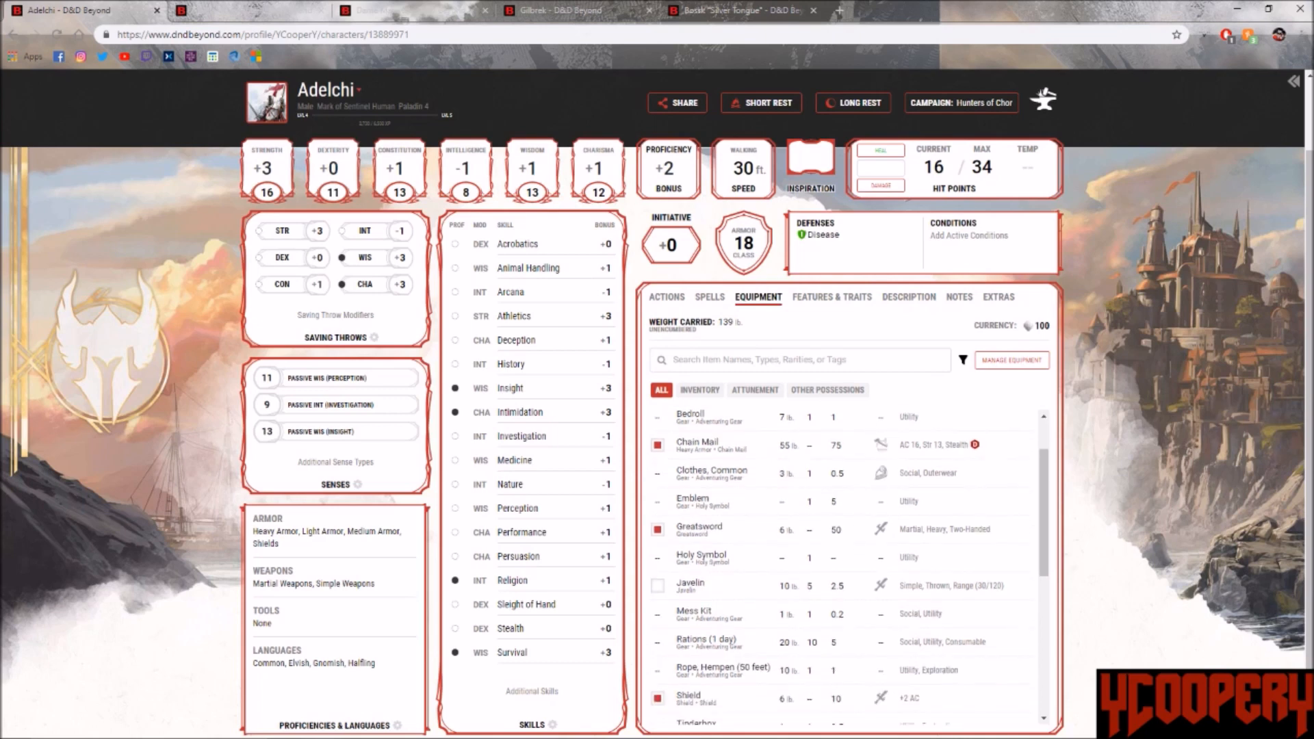
left_click(699, 391)
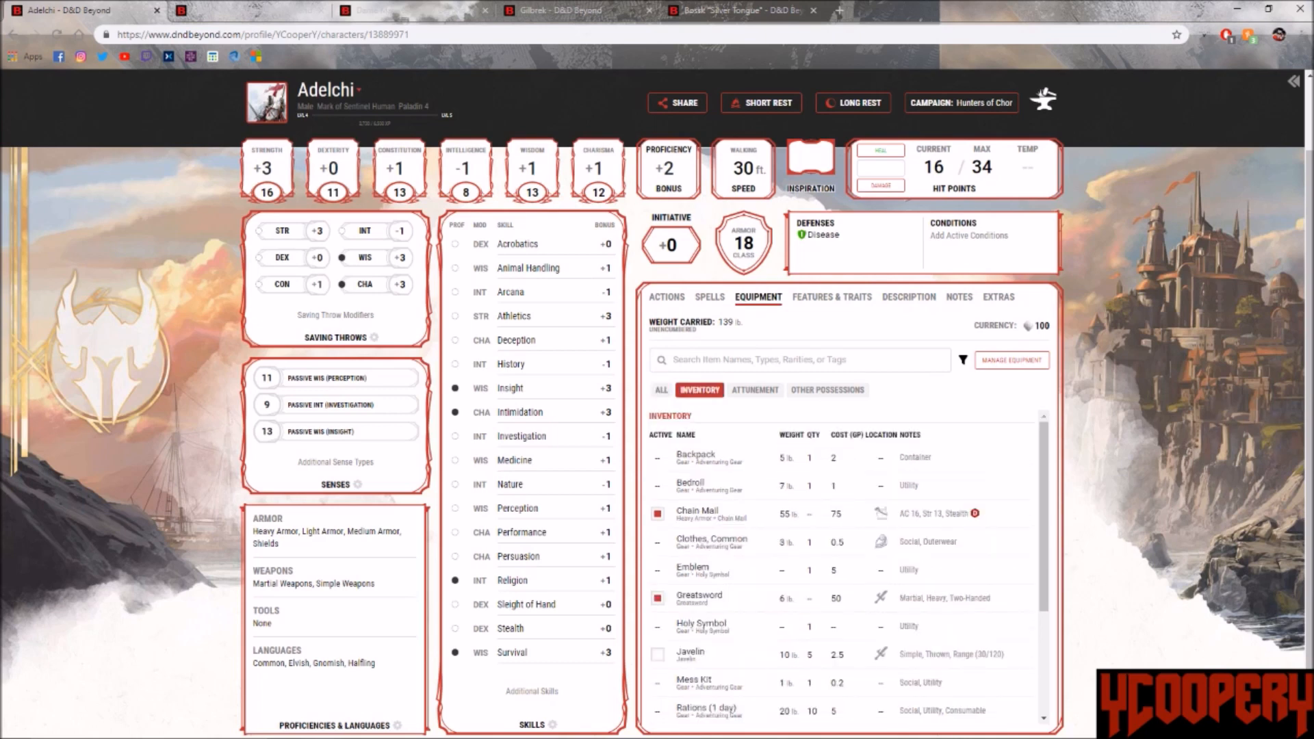
scroll("down", 3)
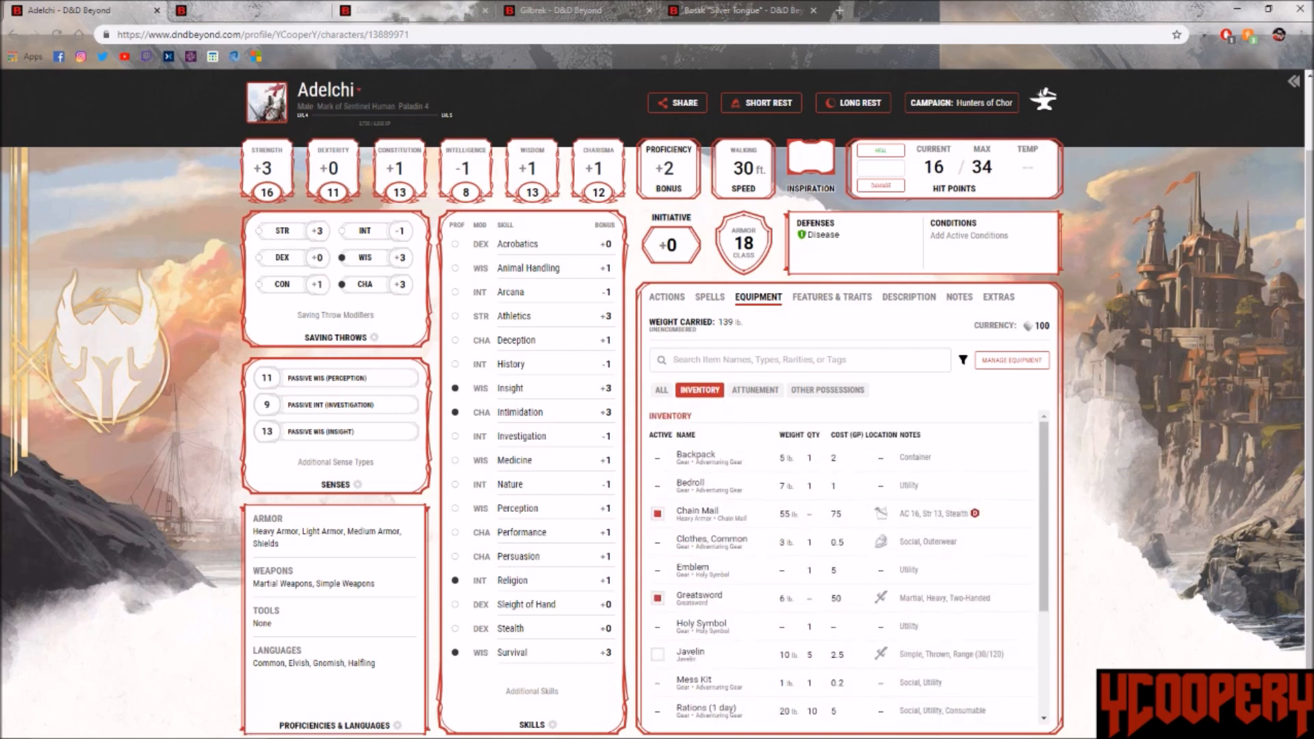
scroll("down", 3)
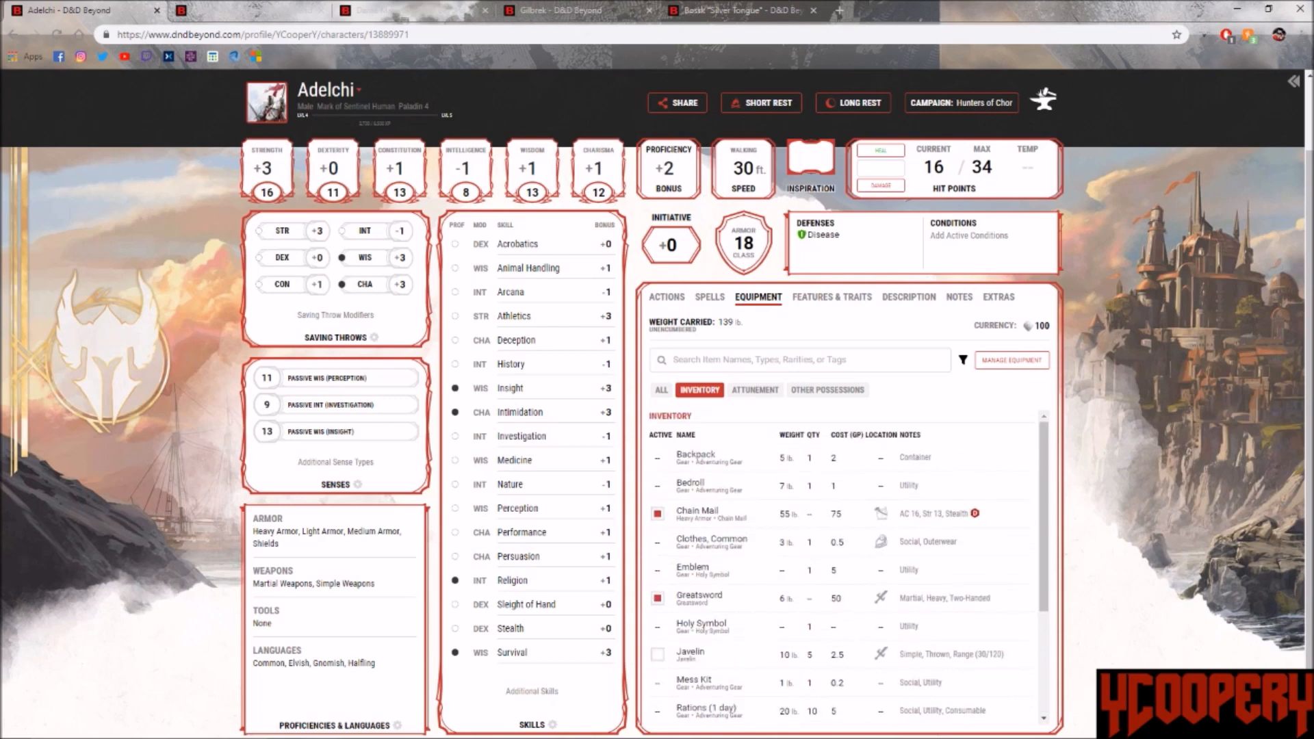
left_click(667, 298)
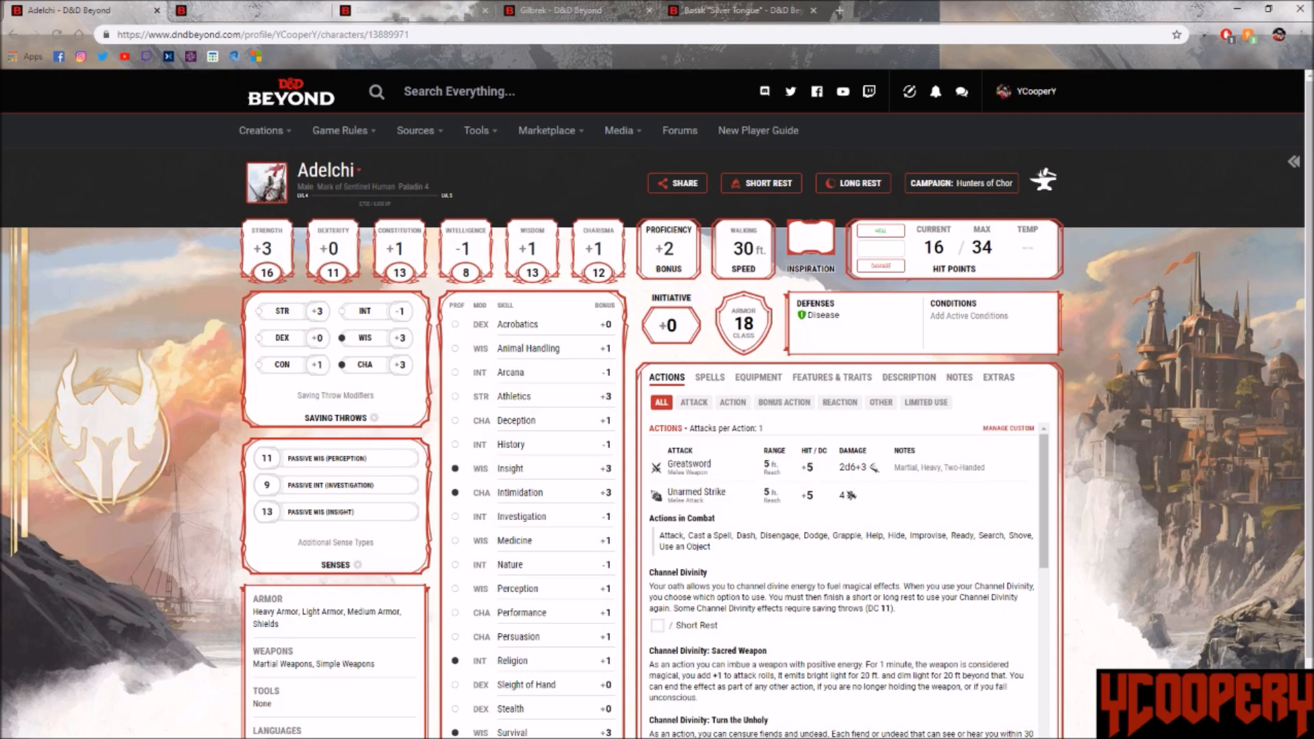
Step: Narrow Adelchi's actions to action-type features like Channel Divinity, Divine Sense and Lay on Hands
scroll("down", 3)
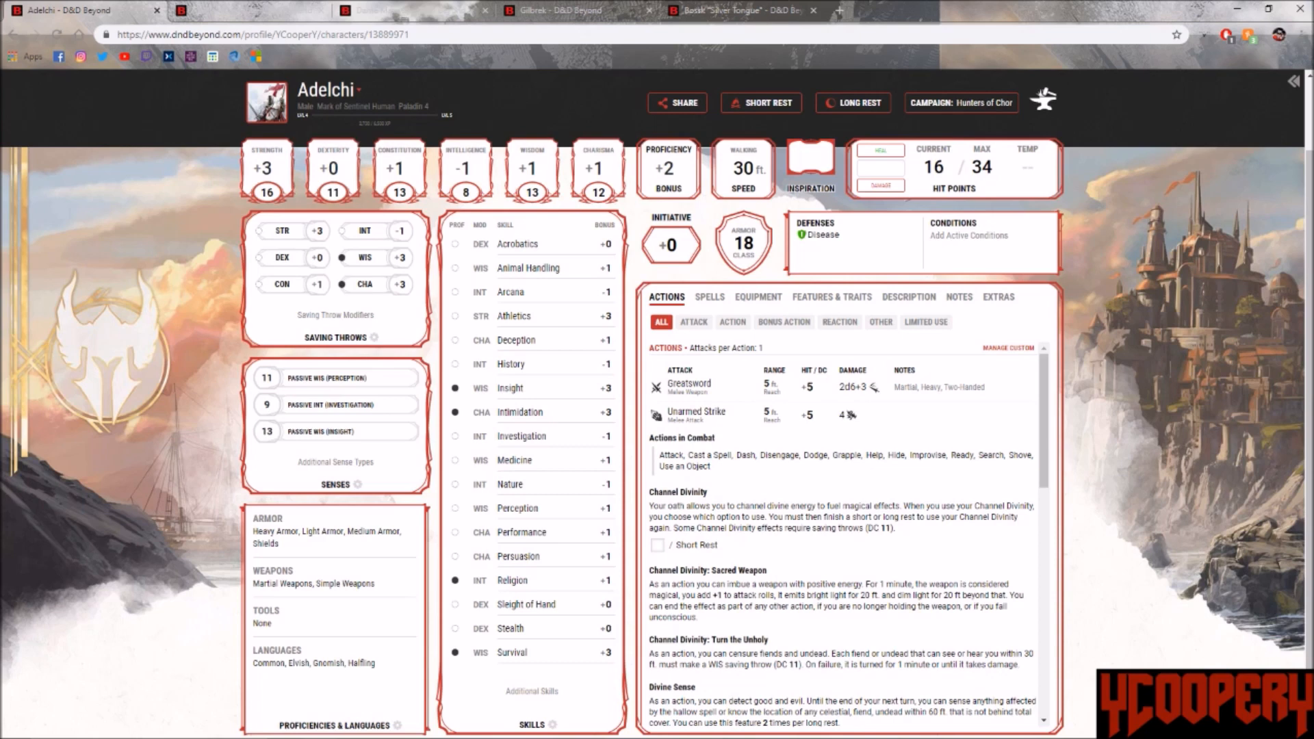
left_click(731, 322)
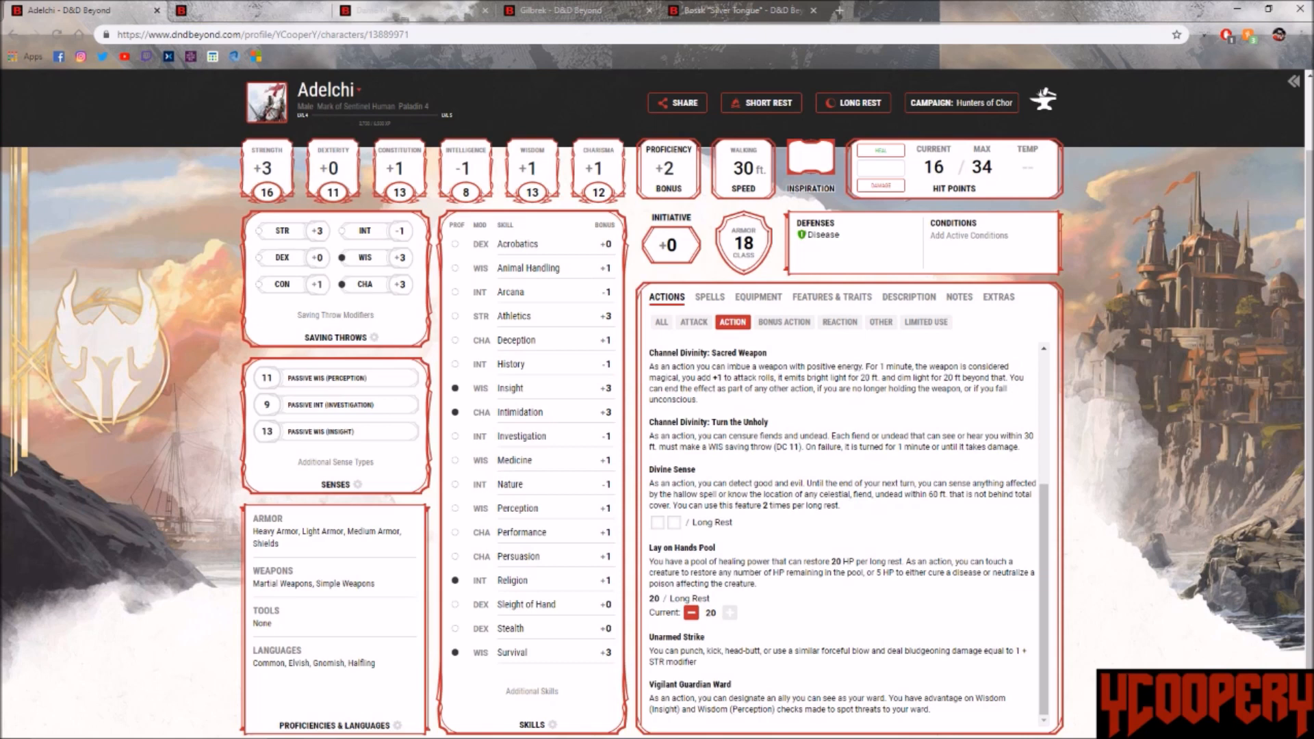
Step: Show all action types again, then switch to the party's Discord dice-tray channel
left_click(660, 322)
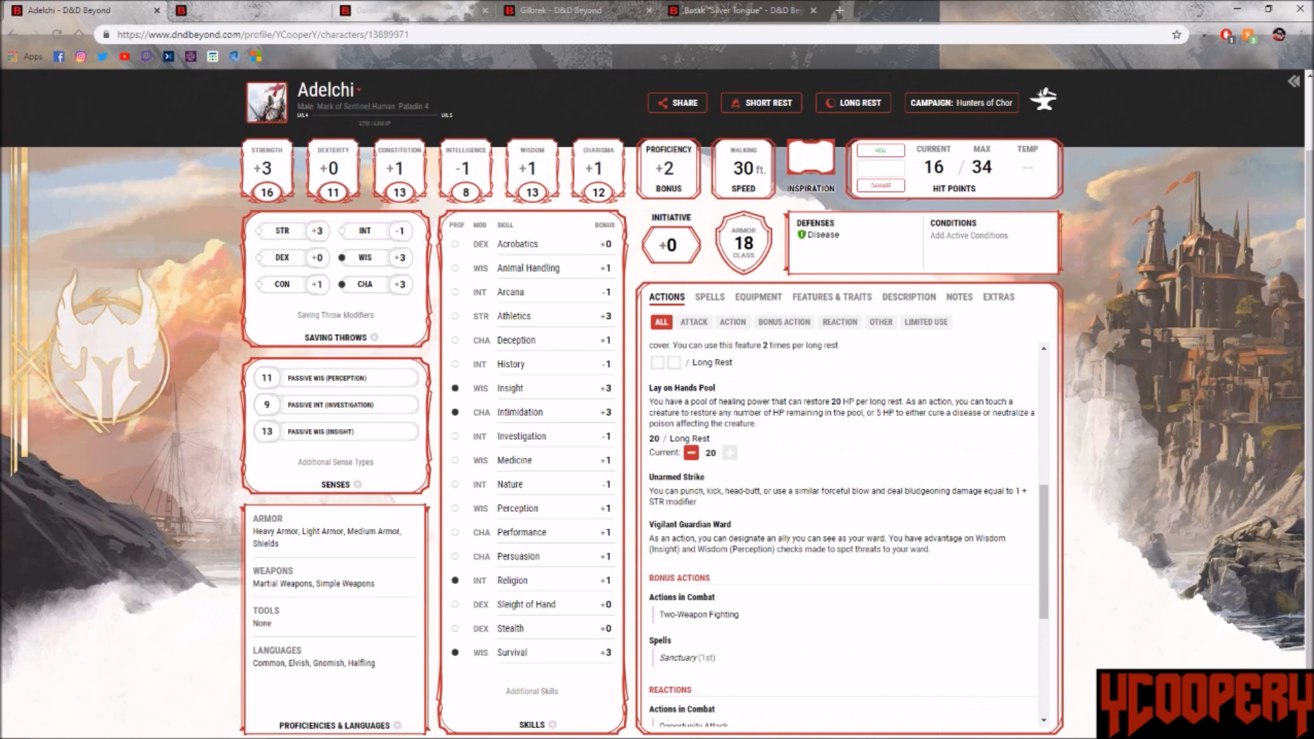
left_click(693, 322)
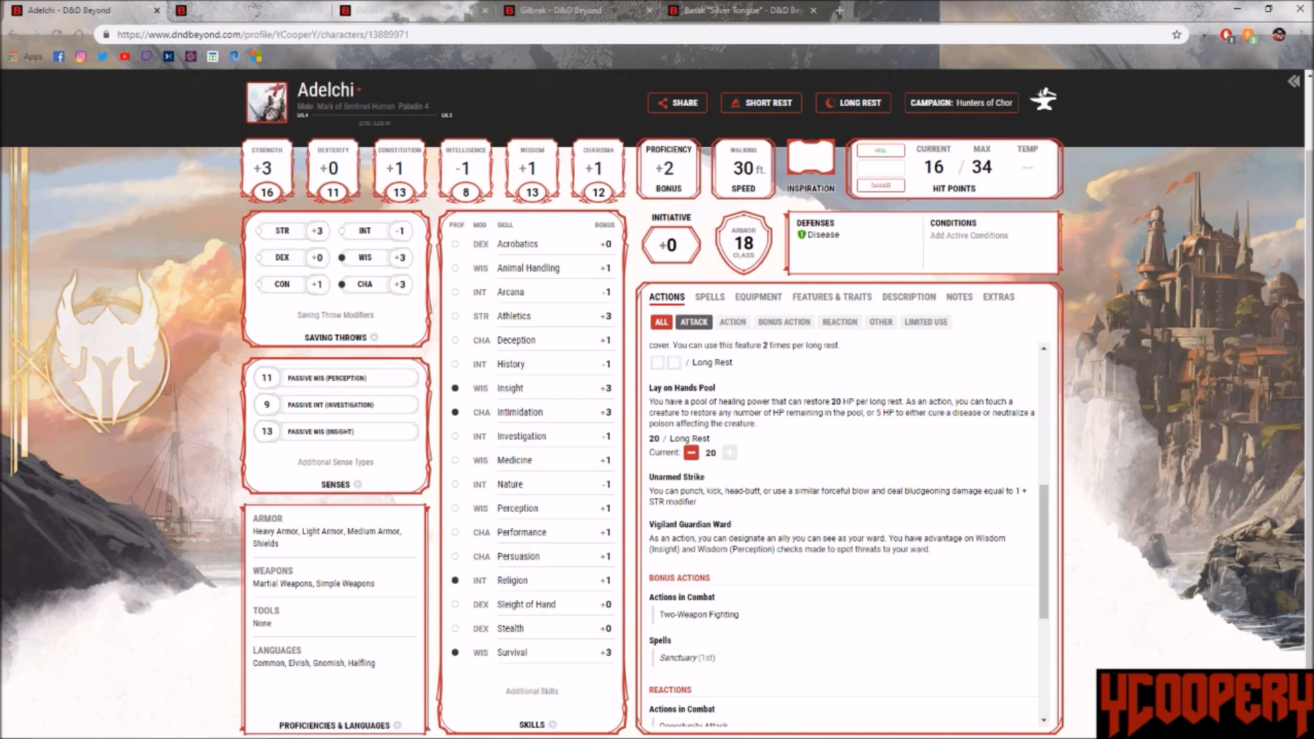
left_click(661, 322)
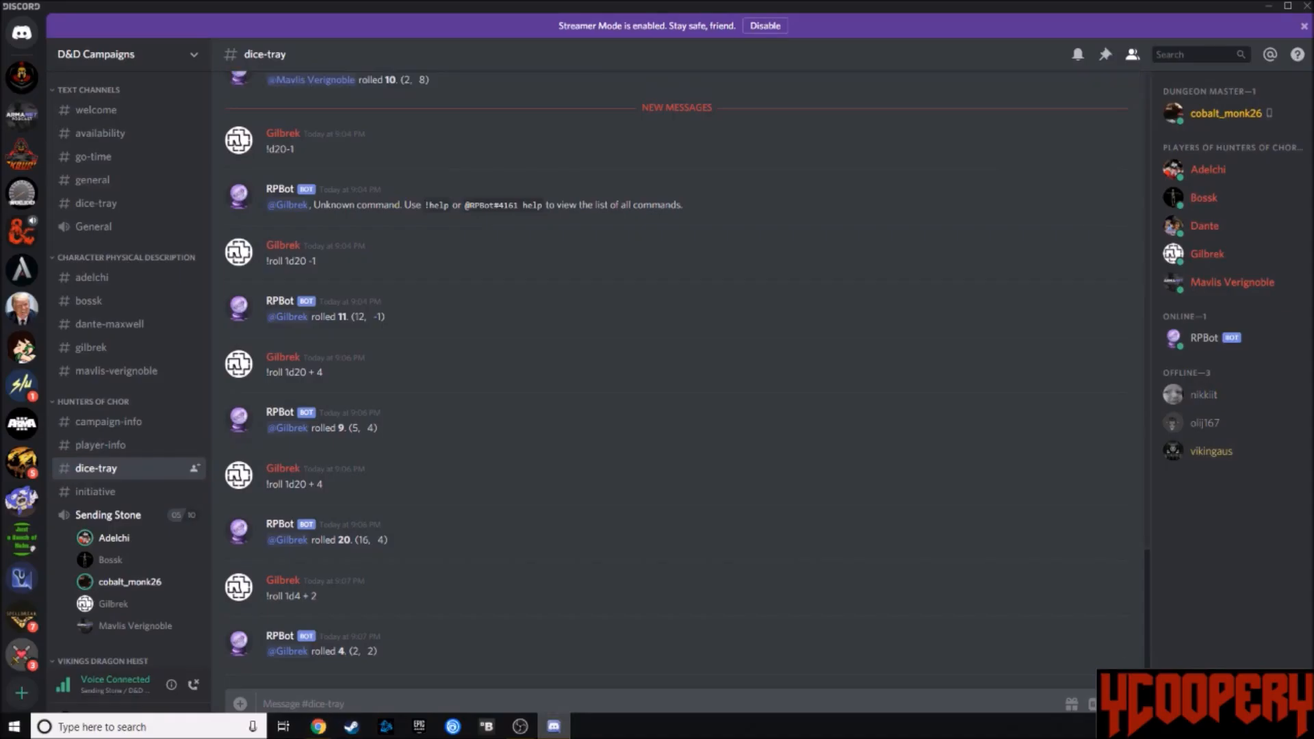
Step: Post a !roll 2d6 request in the dice-tray channel and return to the D&D Beyond sheet
type("!rol")
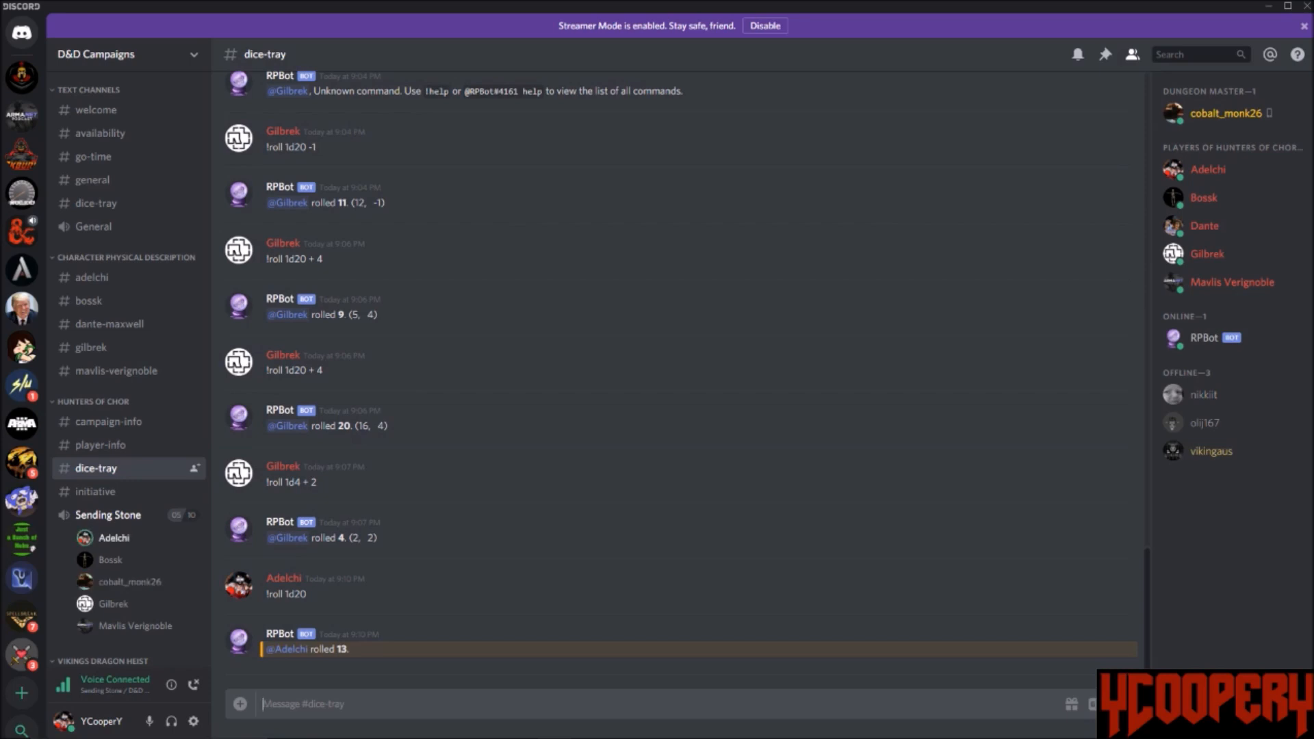
type("2")
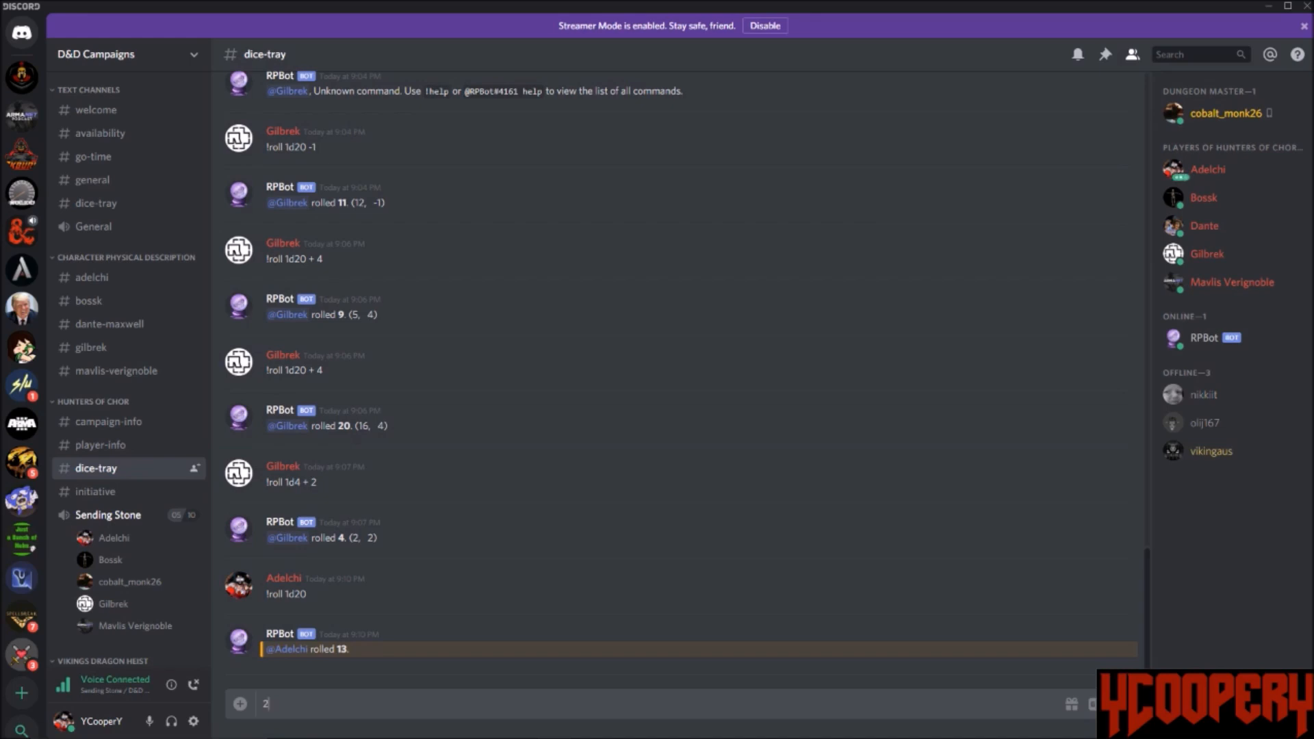
type("!roll 2d5")
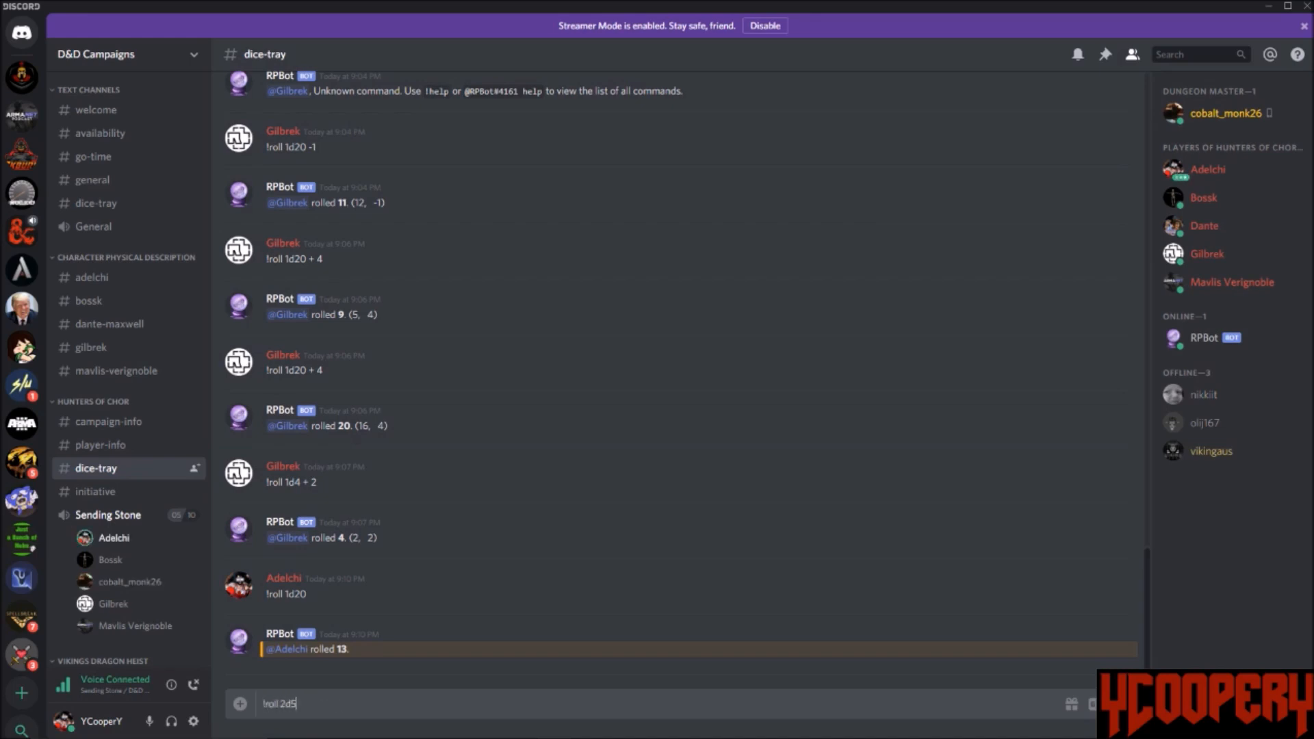
key("enter")
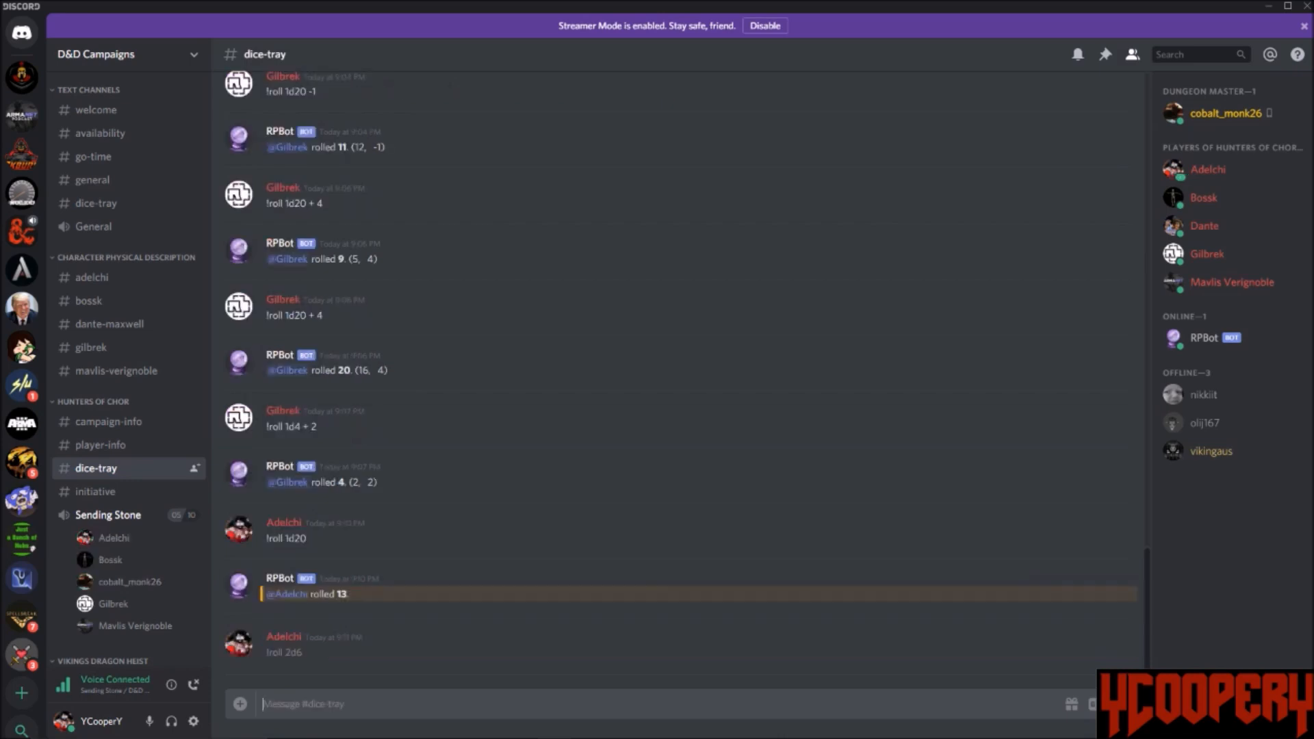
scroll("down", 3)
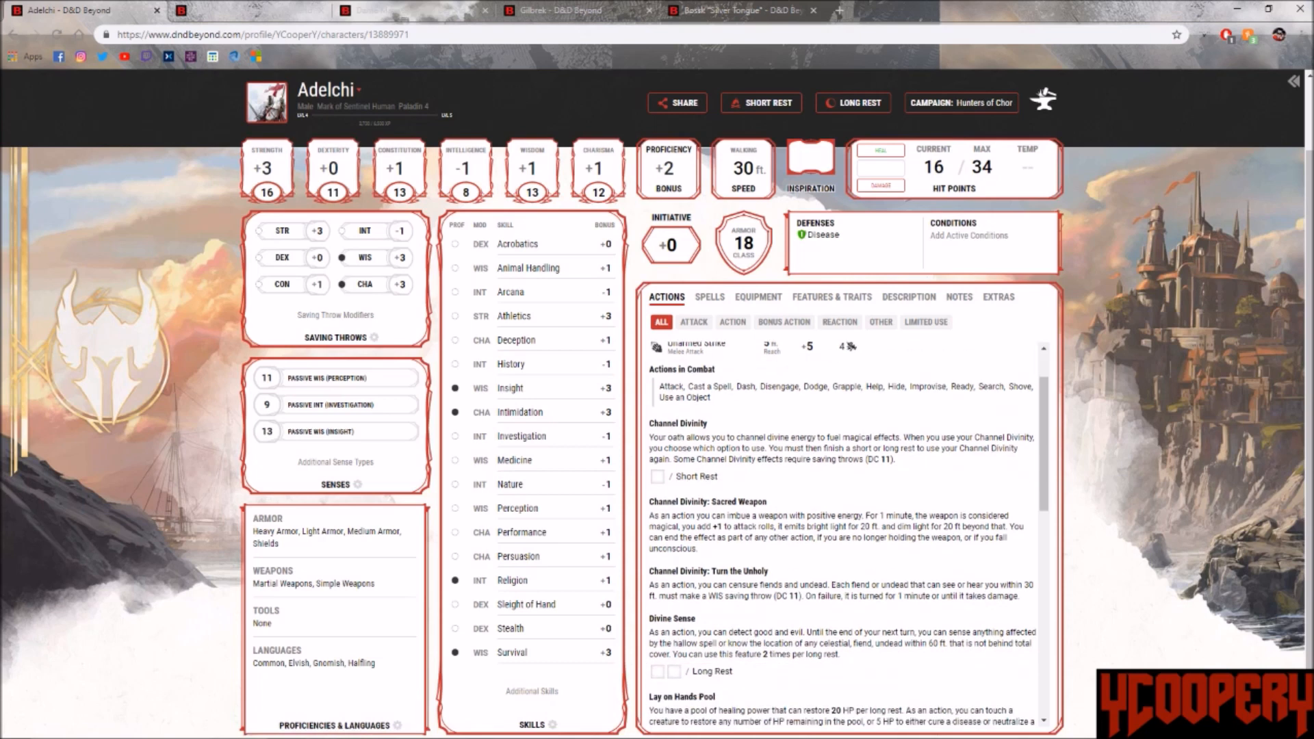
scroll("down", 3)
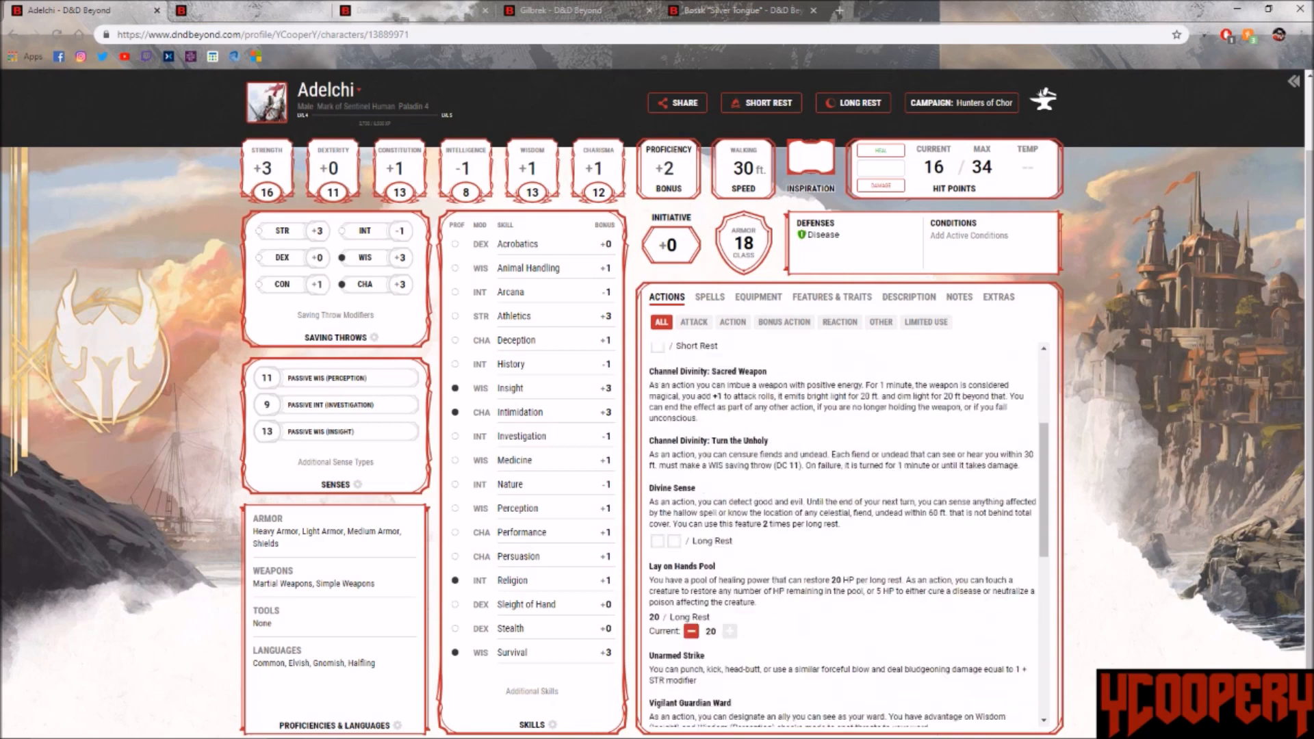
scroll("down", 3)
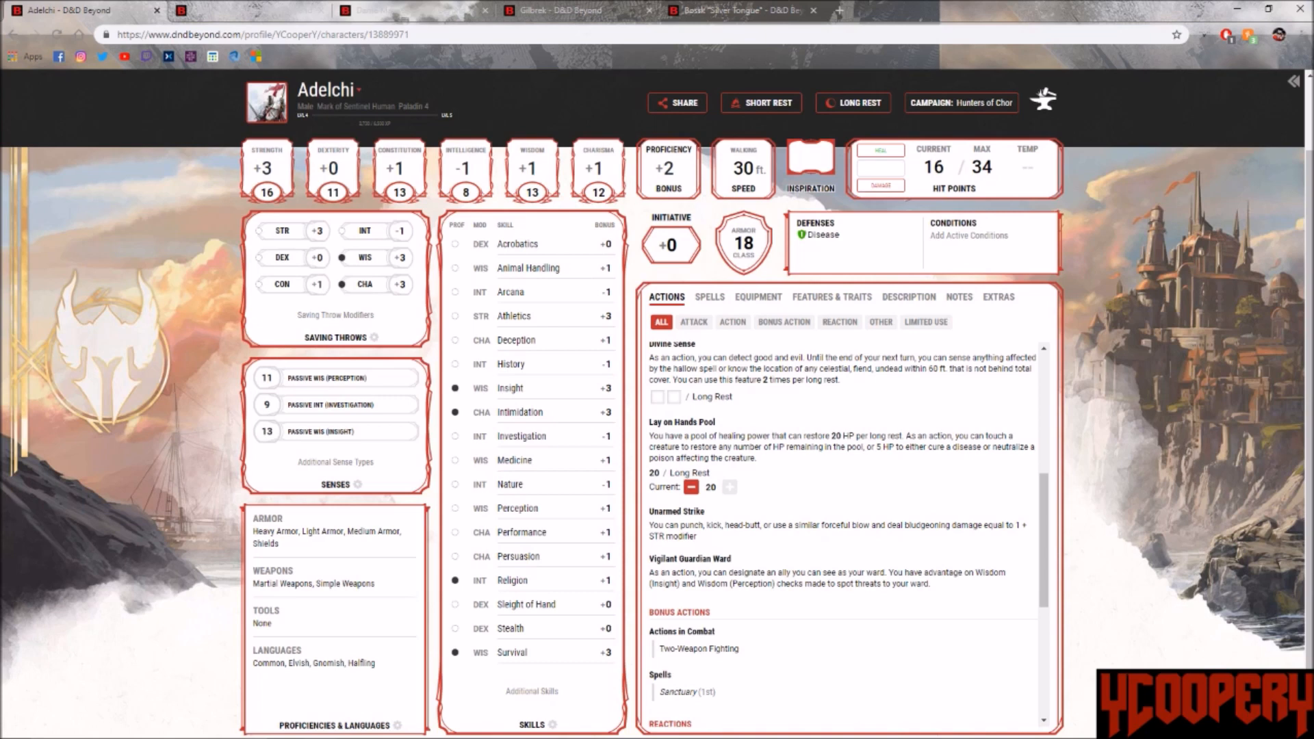
Step: Bring up Adelchi's HP Management panel showing 0 of 34 hit points and death saves
left_click(932, 167)
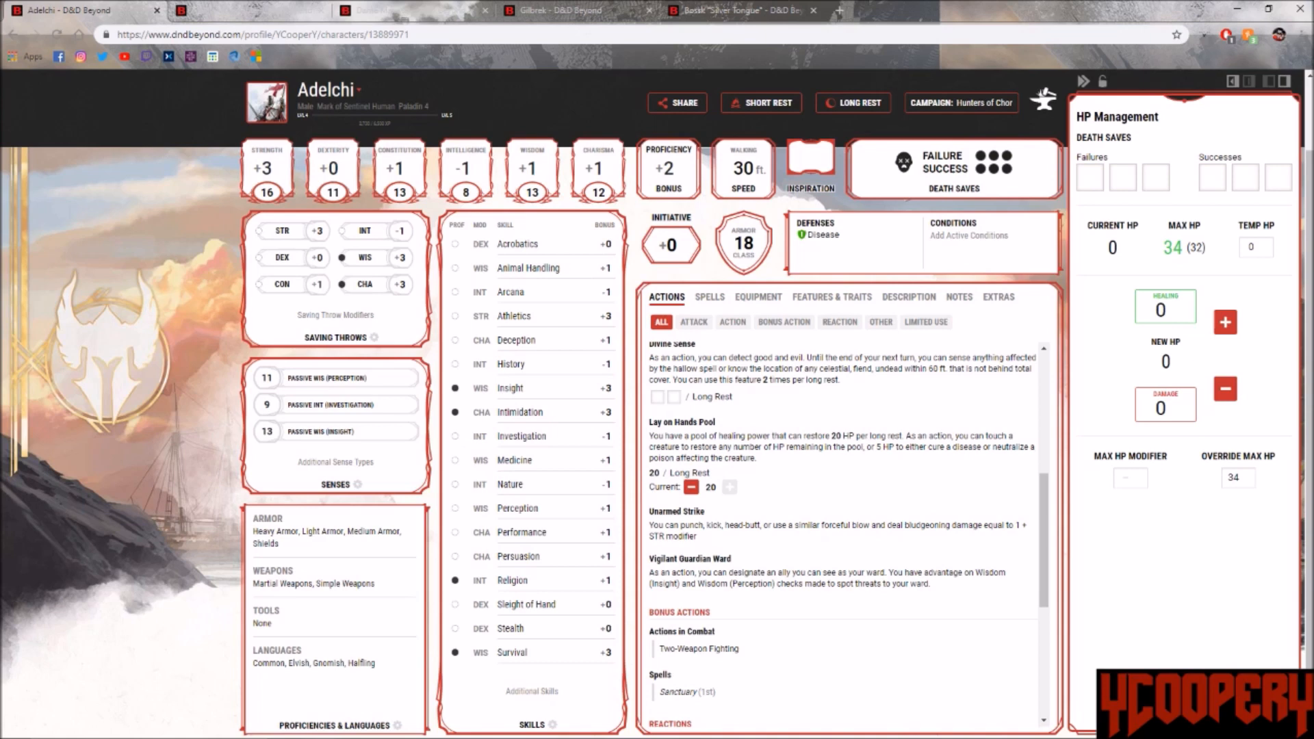
mouse_move(557, 10)
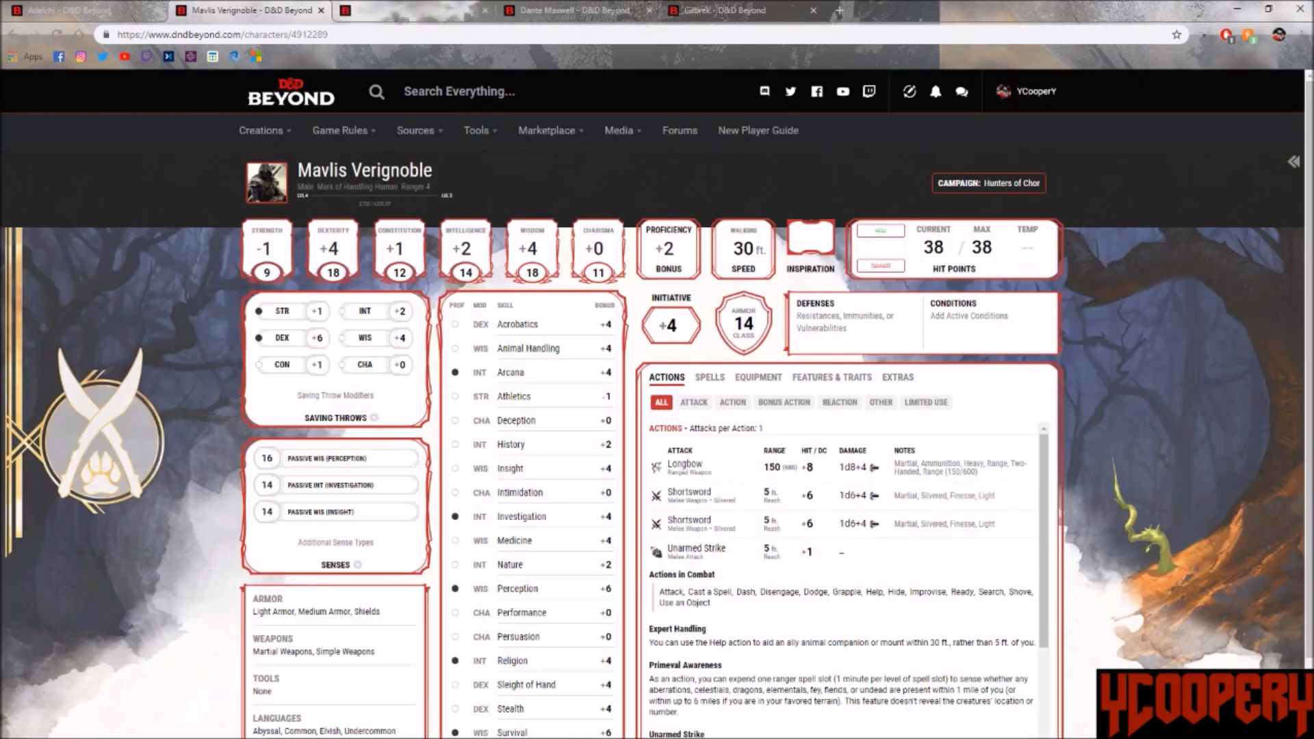
Step: Glance at Mavlis Verignoble's ranger sheet at 38 of 38 hit points
left_click(84, 9)
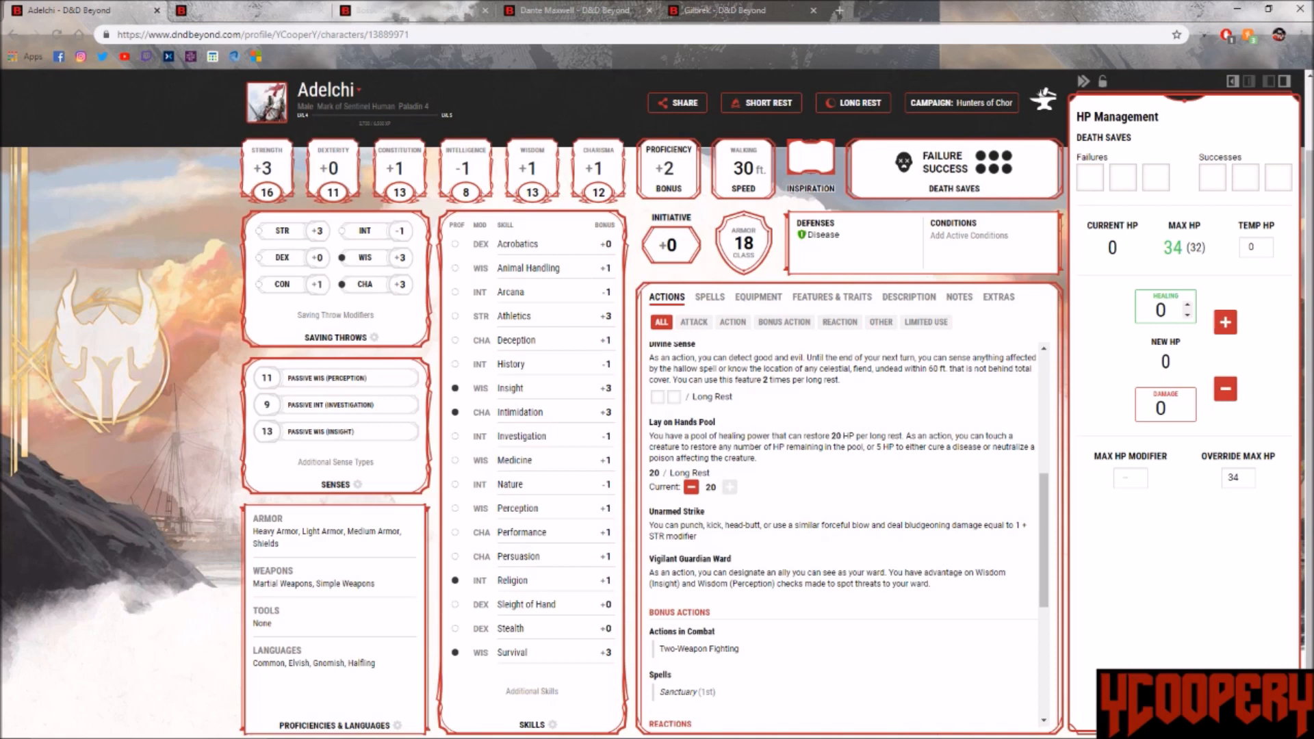
Step: Enter 3 healing for Adelchi, previewing his HP rising from 0 to 3
left_click(1224, 320)
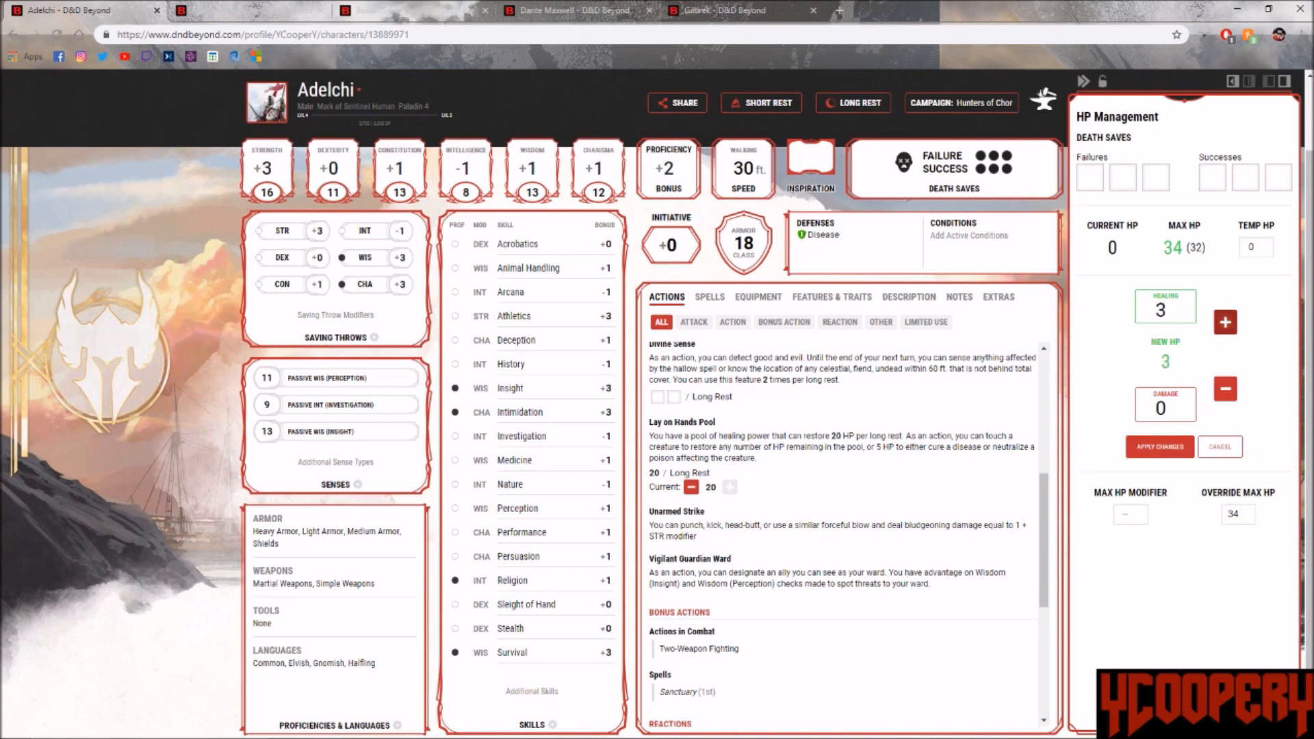
left_click(1159, 446)
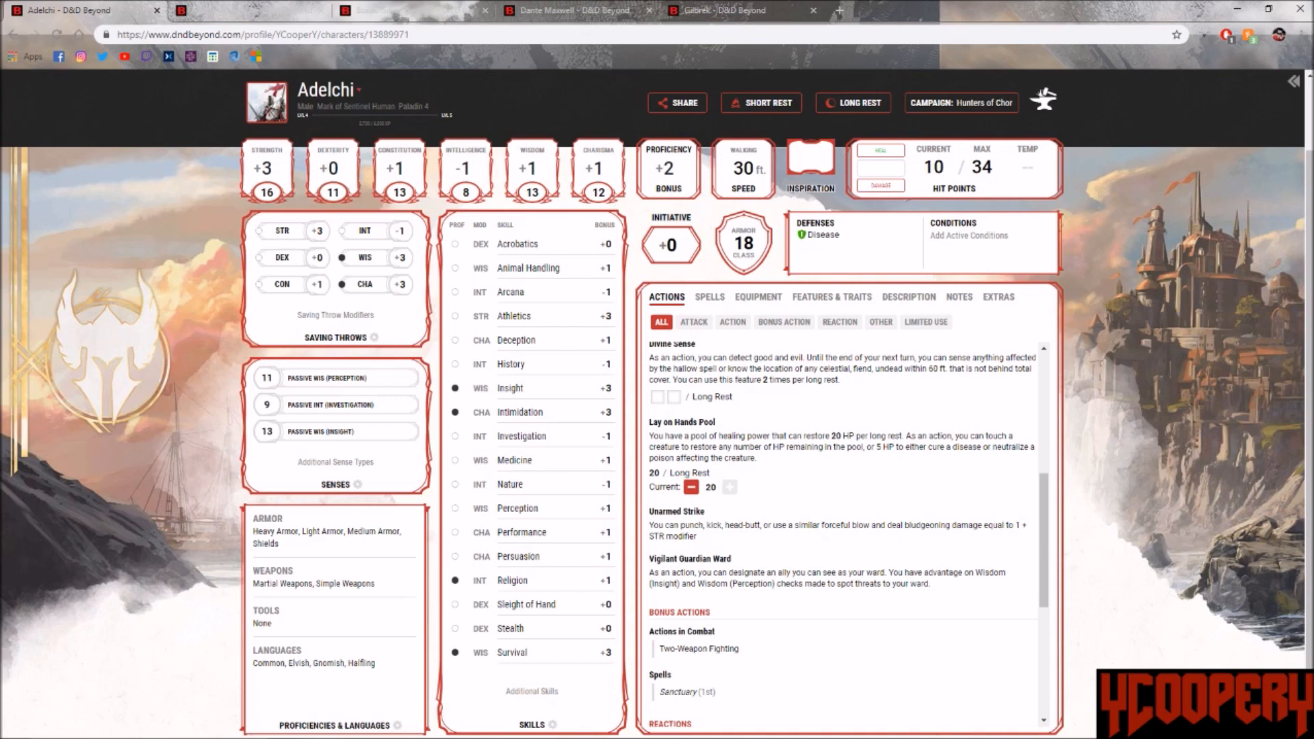
Step: Browse Adelchi's Equipment and Features & Traits, ending on his Acolyte background and characteristics
scroll("down", 3)
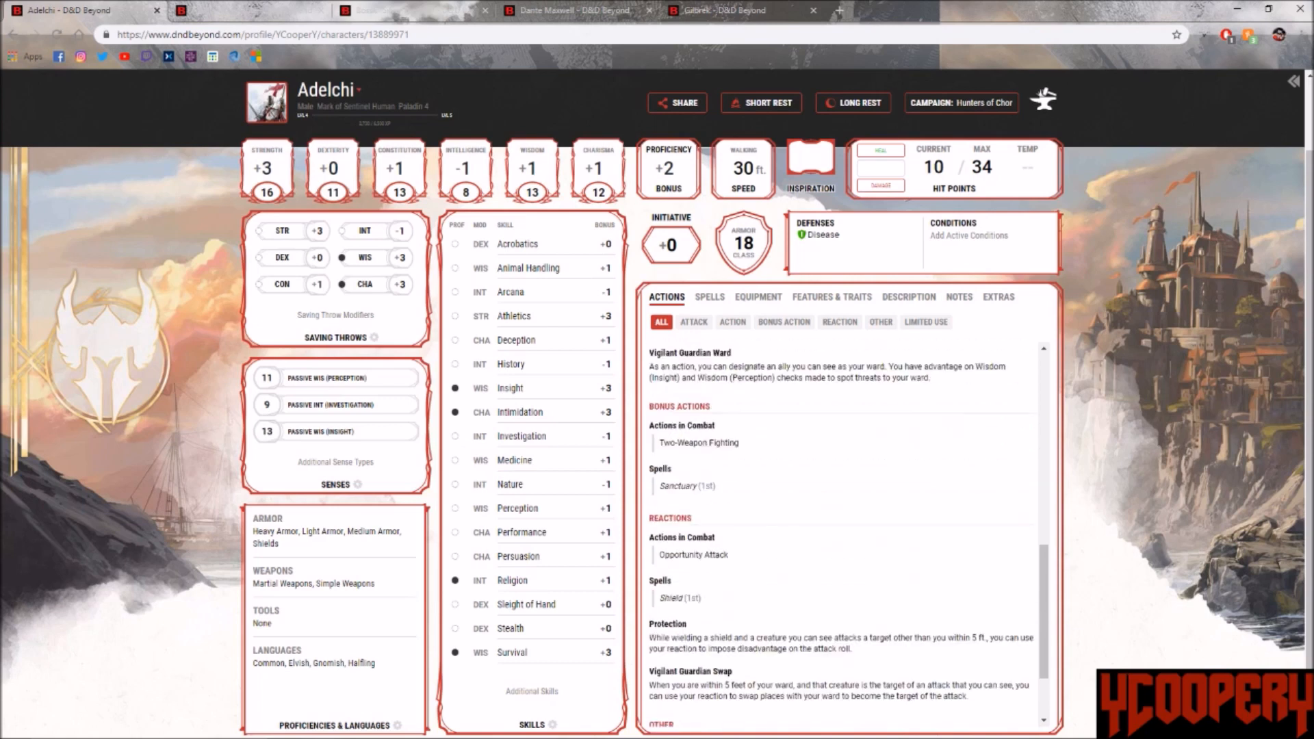
left_click(692, 322)
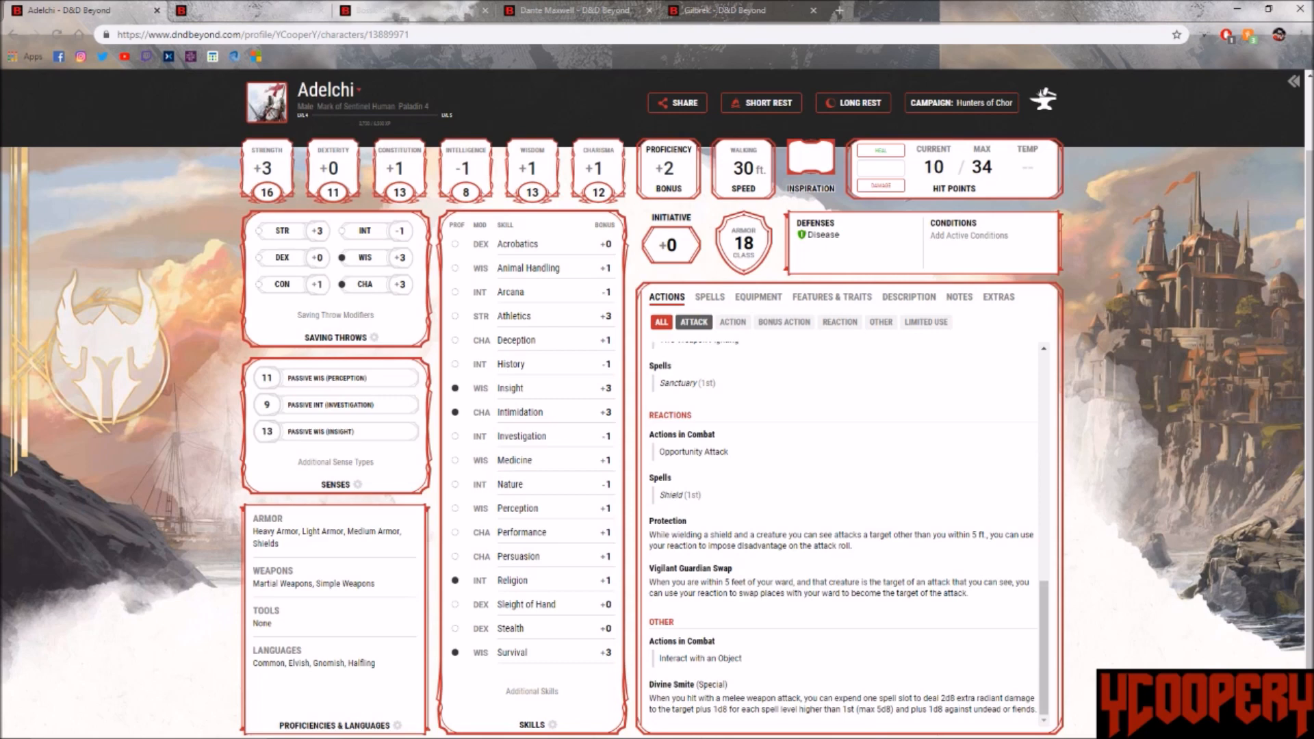
left_click(757, 297)
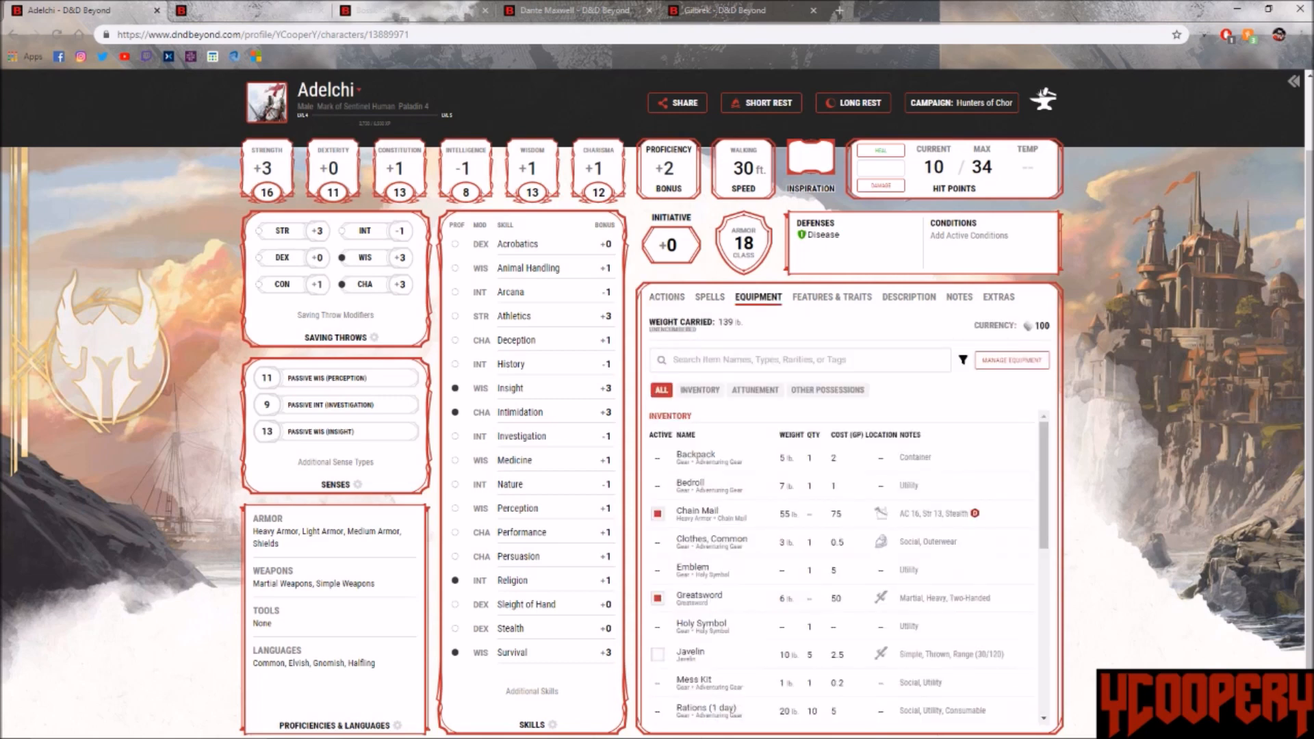
left_click(831, 297)
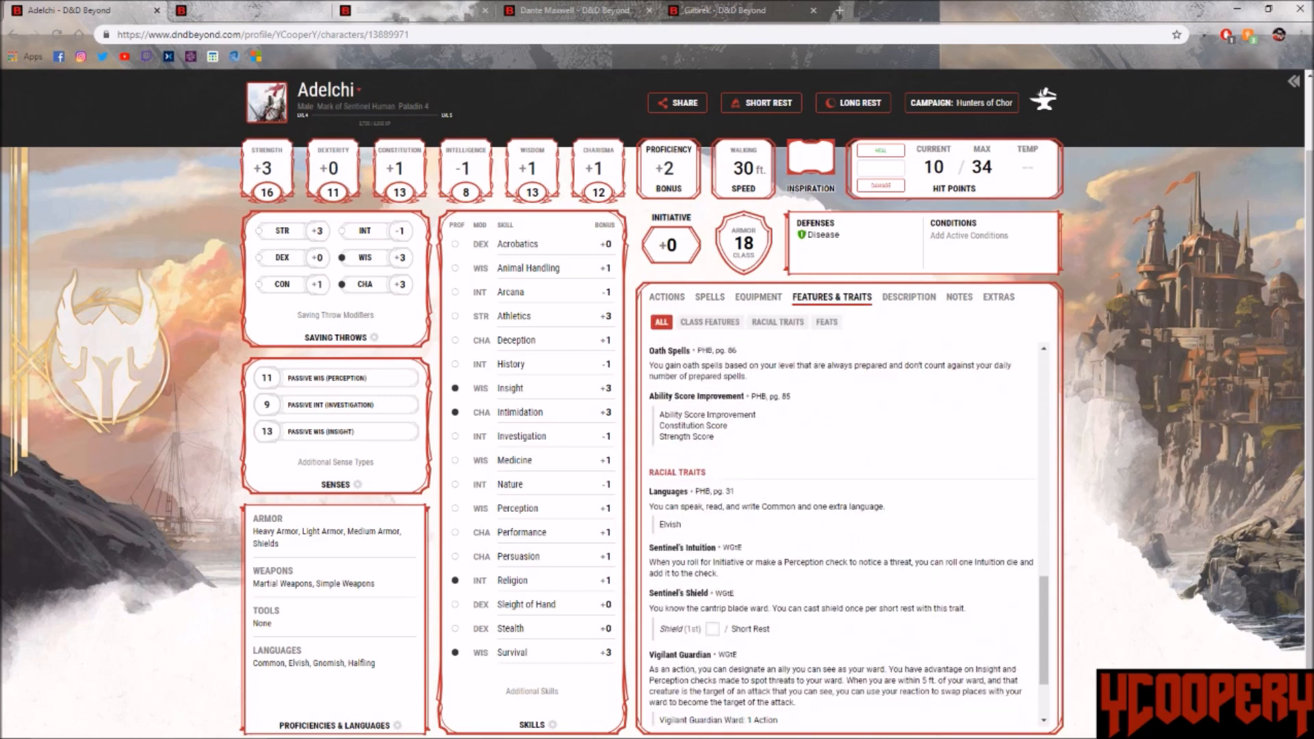
left_click(909, 297)
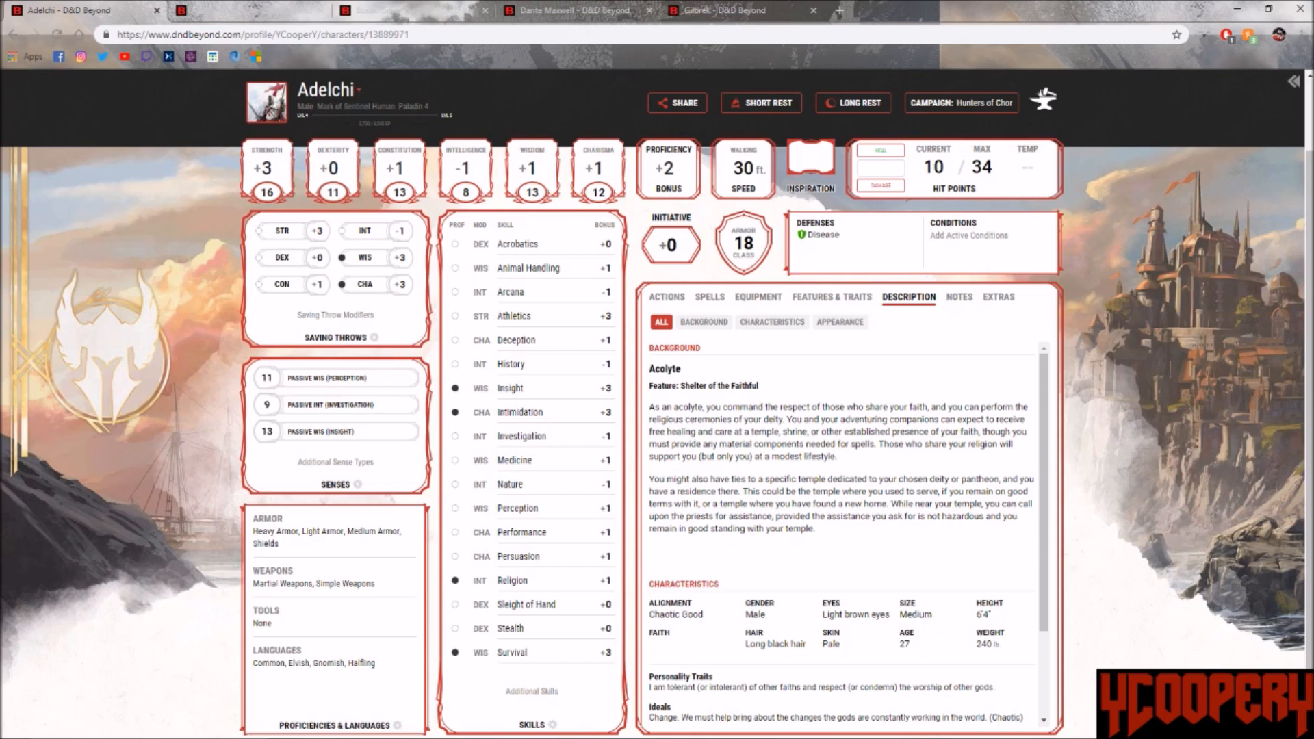
Step: Filter Adelchi's Actions list down to Other actions: Interact with an Object and Divine Smite
left_click(830, 297)
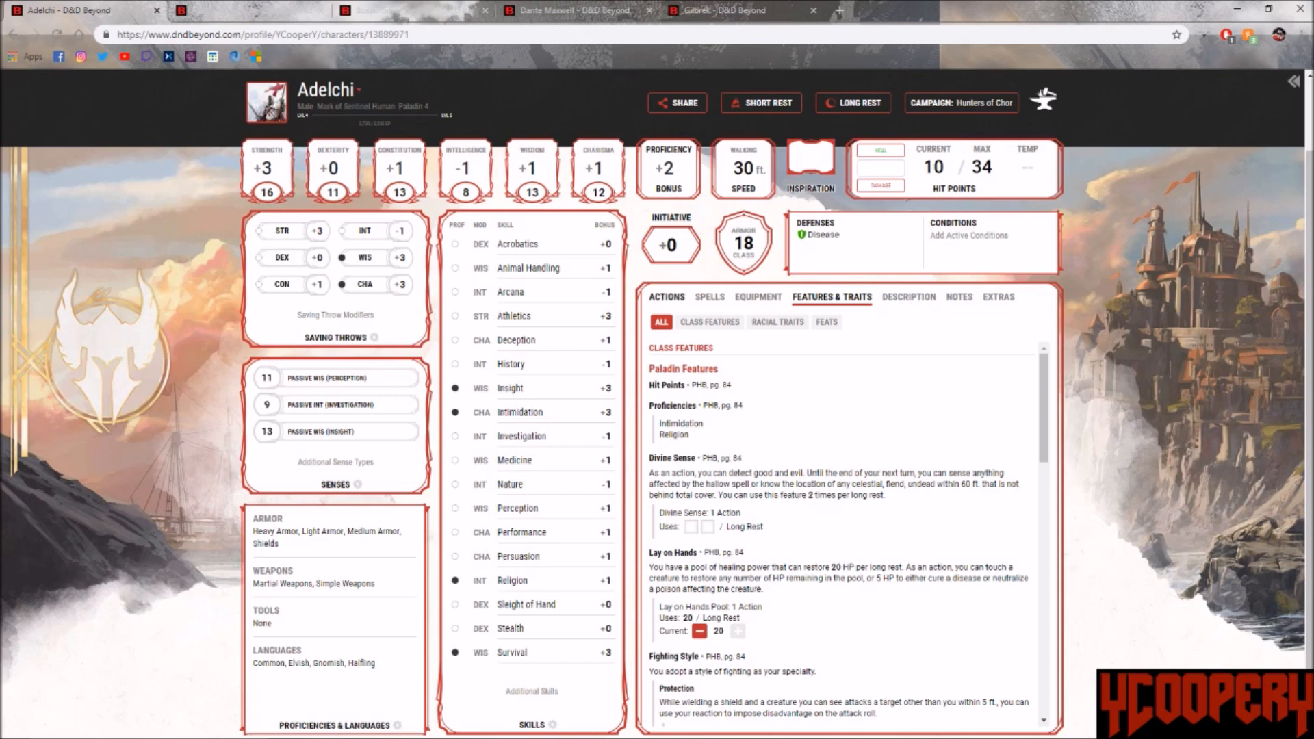
left_click(666, 297)
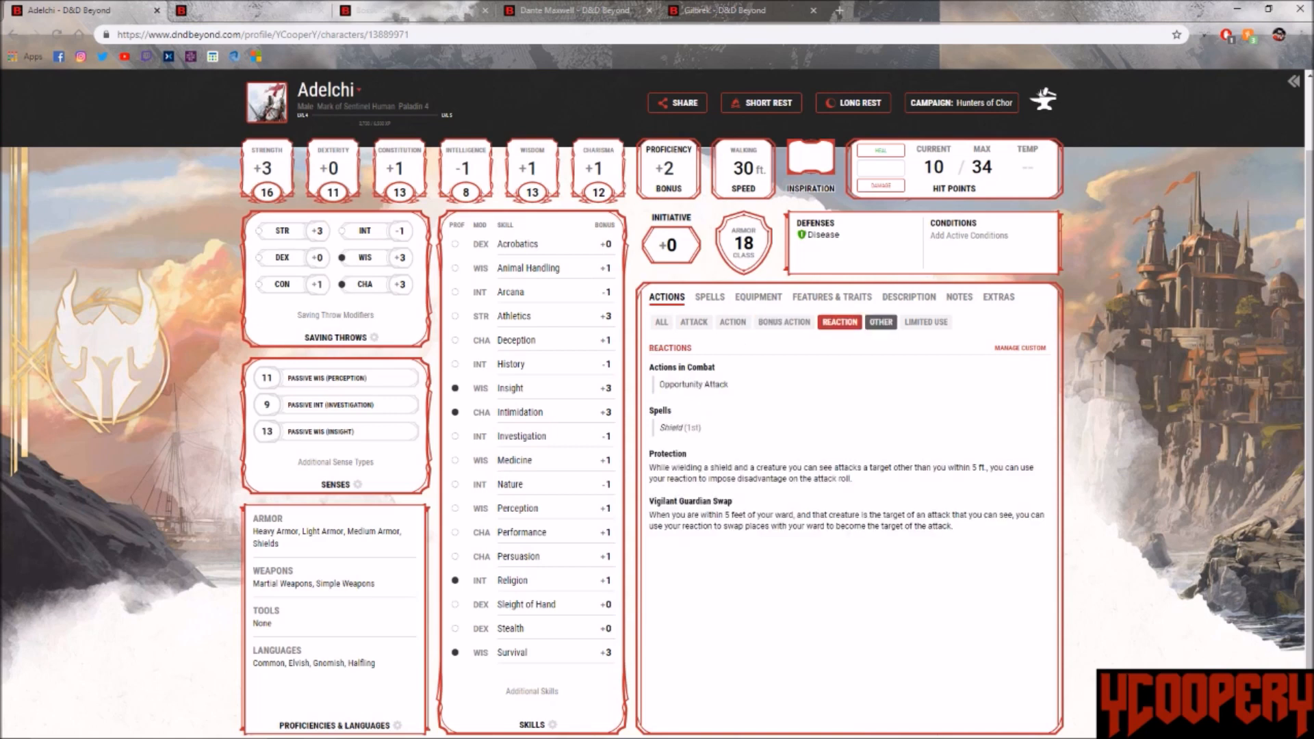
left_click(880, 321)
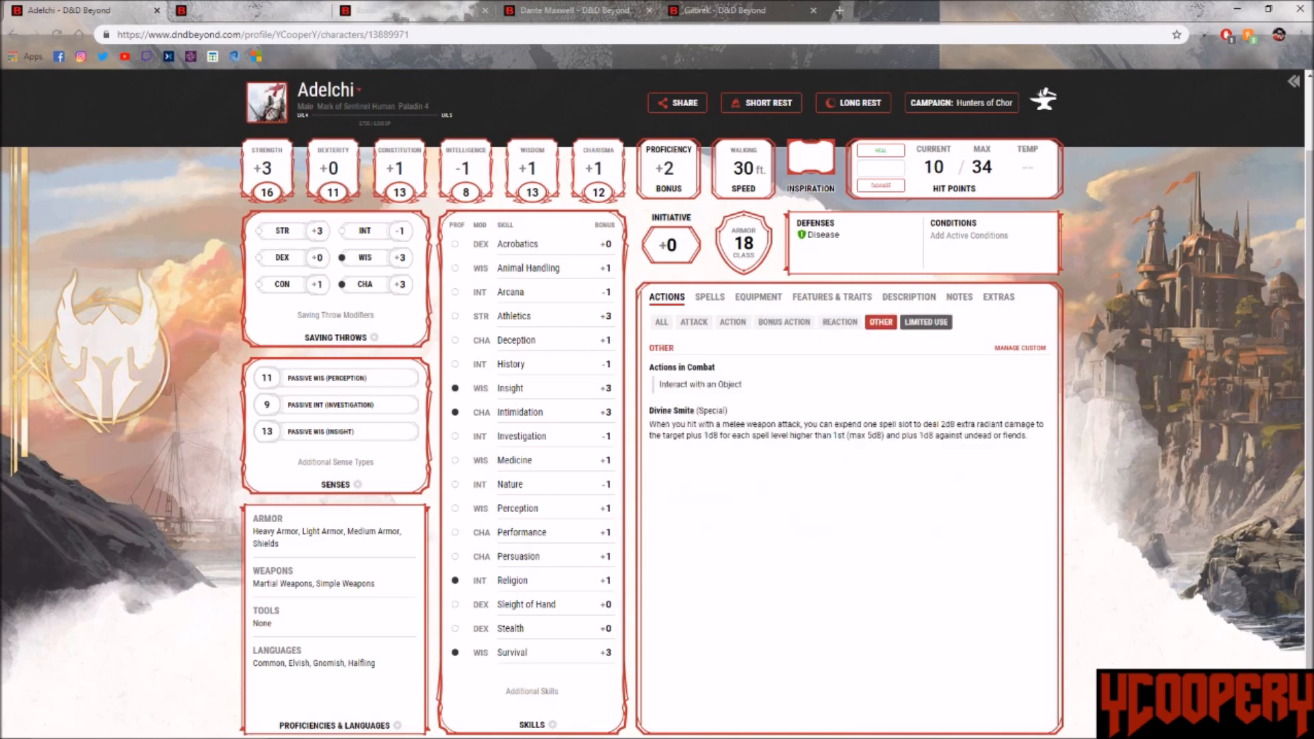
left_click(660, 322)
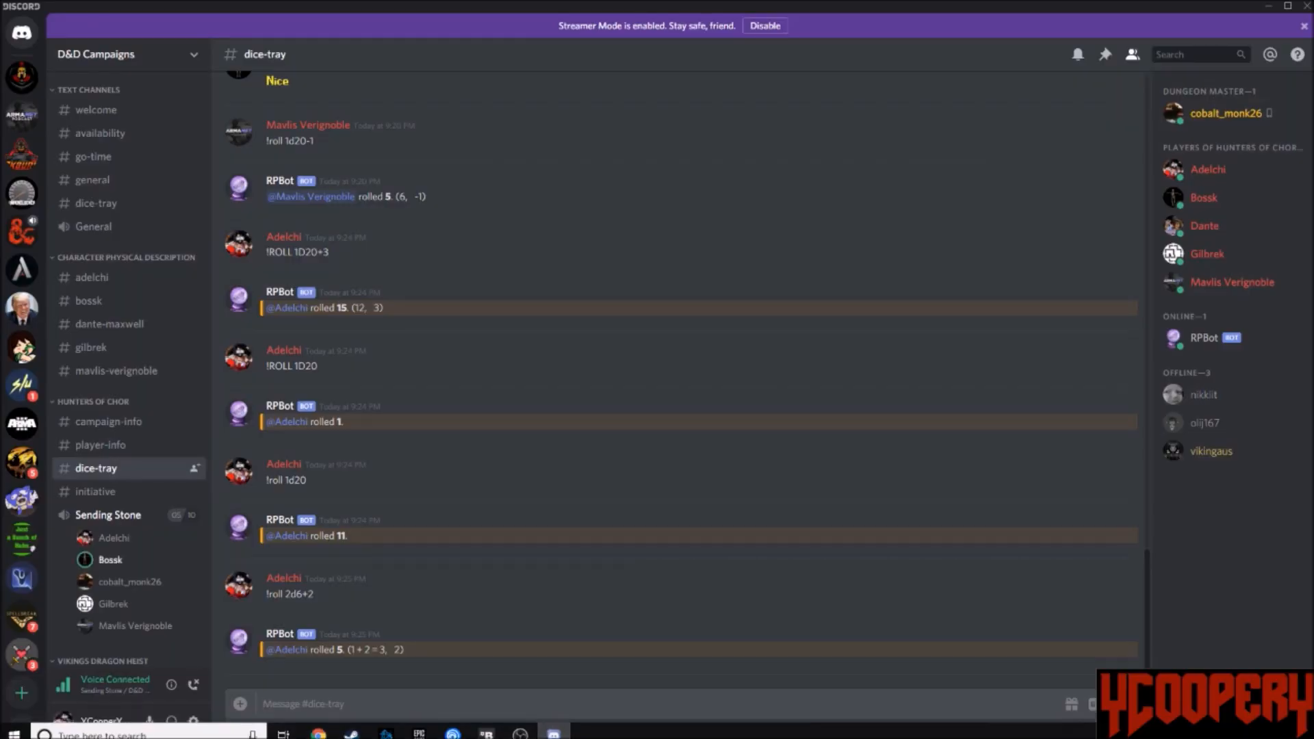
Step: Enter the !ROLL 3D8 command in the #dice-tray message box
type("!ROLL 3D")
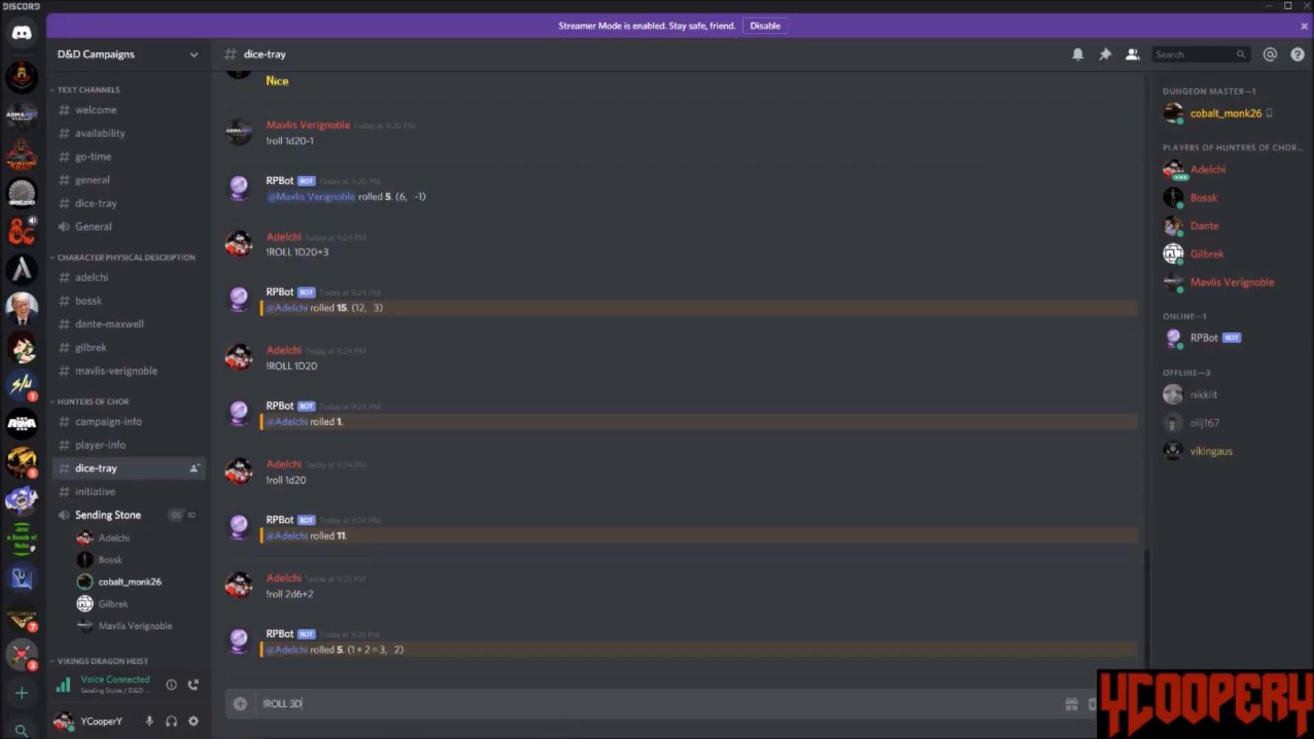
type("8")
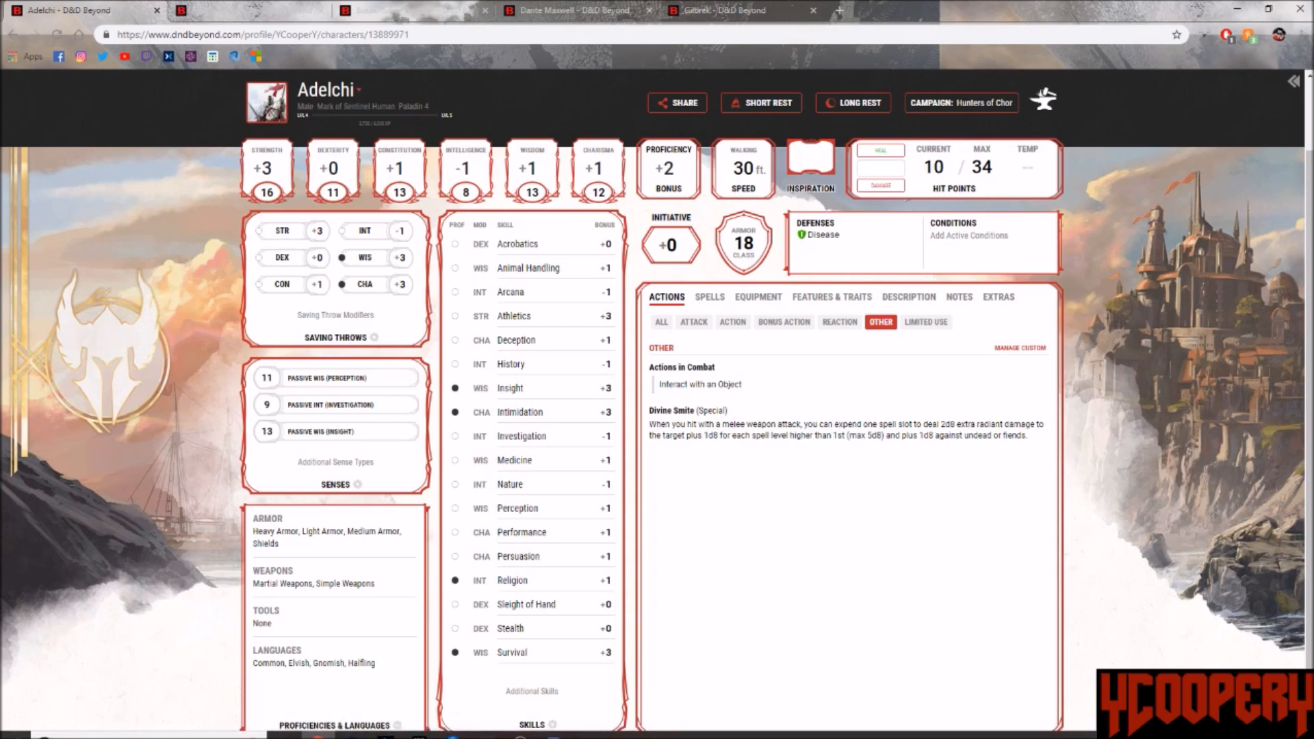
Step: Browse bonus actions and reactions, show all actions again, and view Vigilant Guardian Ward's details
left_click(661, 322)
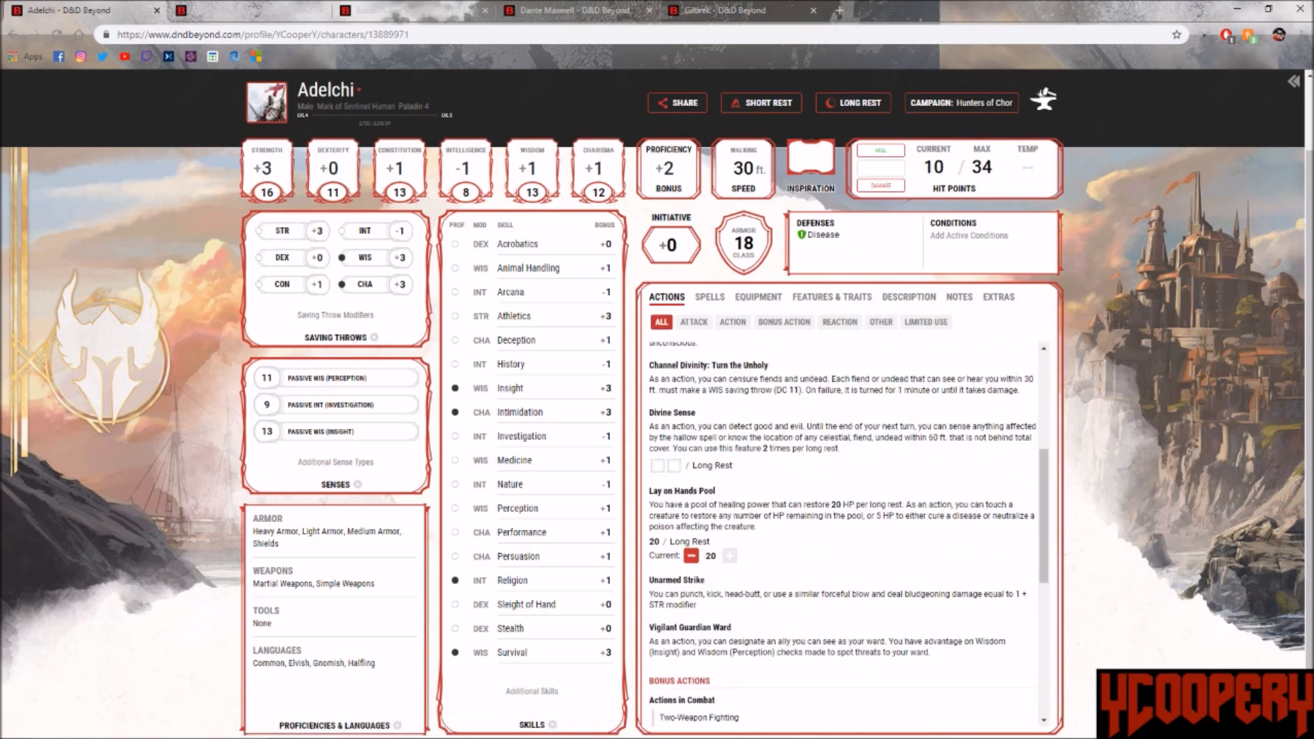
scroll("down", 3)
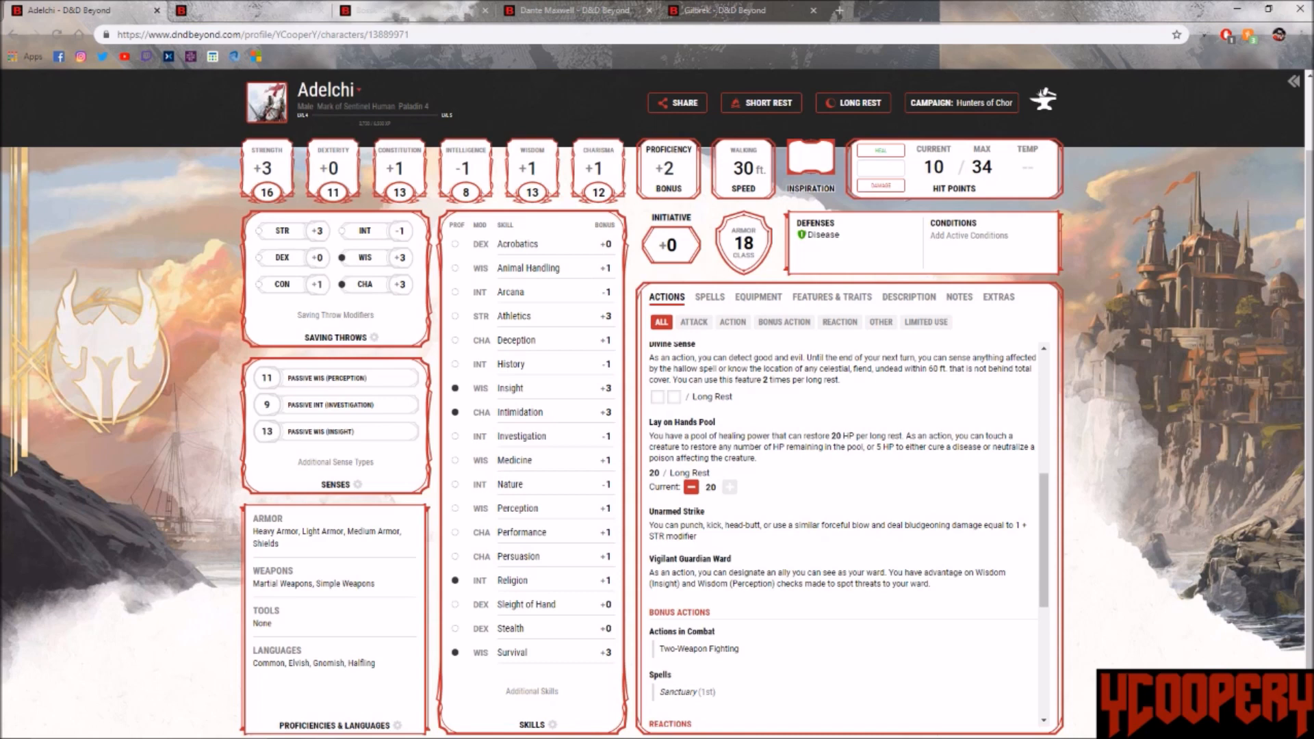
left_click(783, 322)
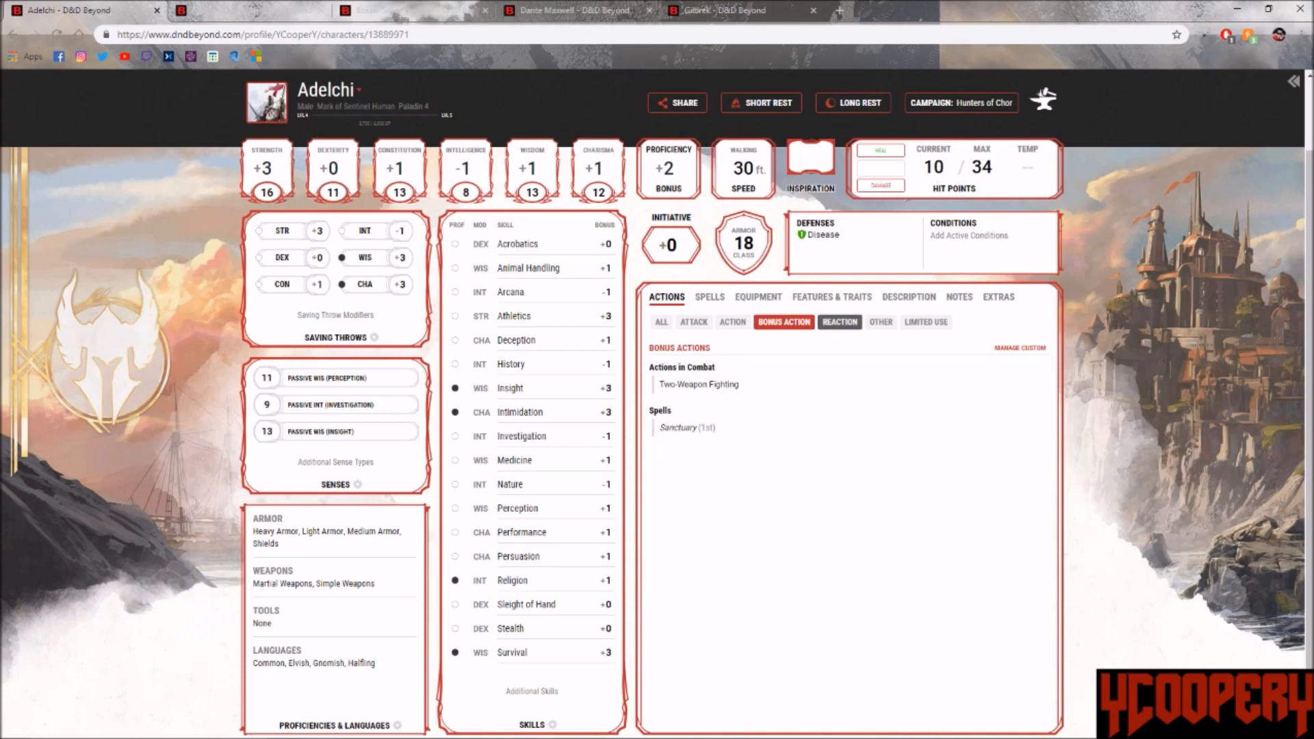
left_click(839, 322)
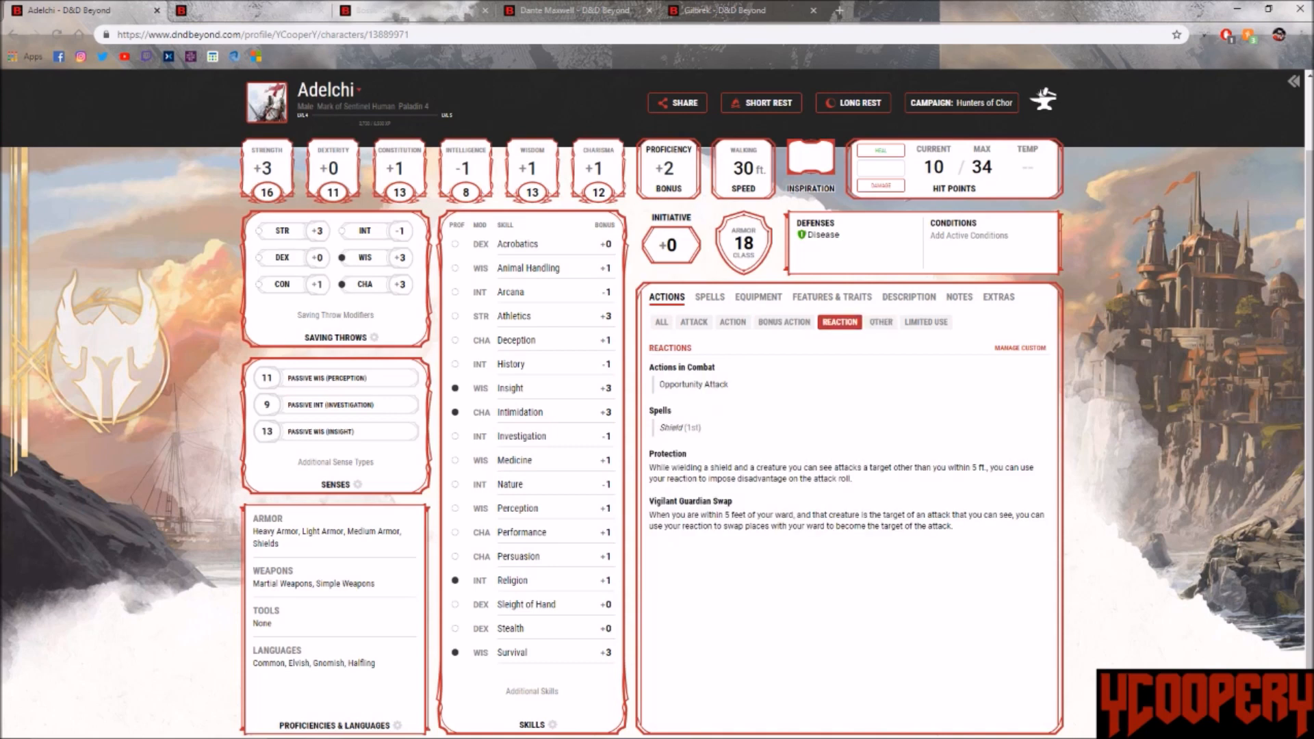
left_click(661, 321)
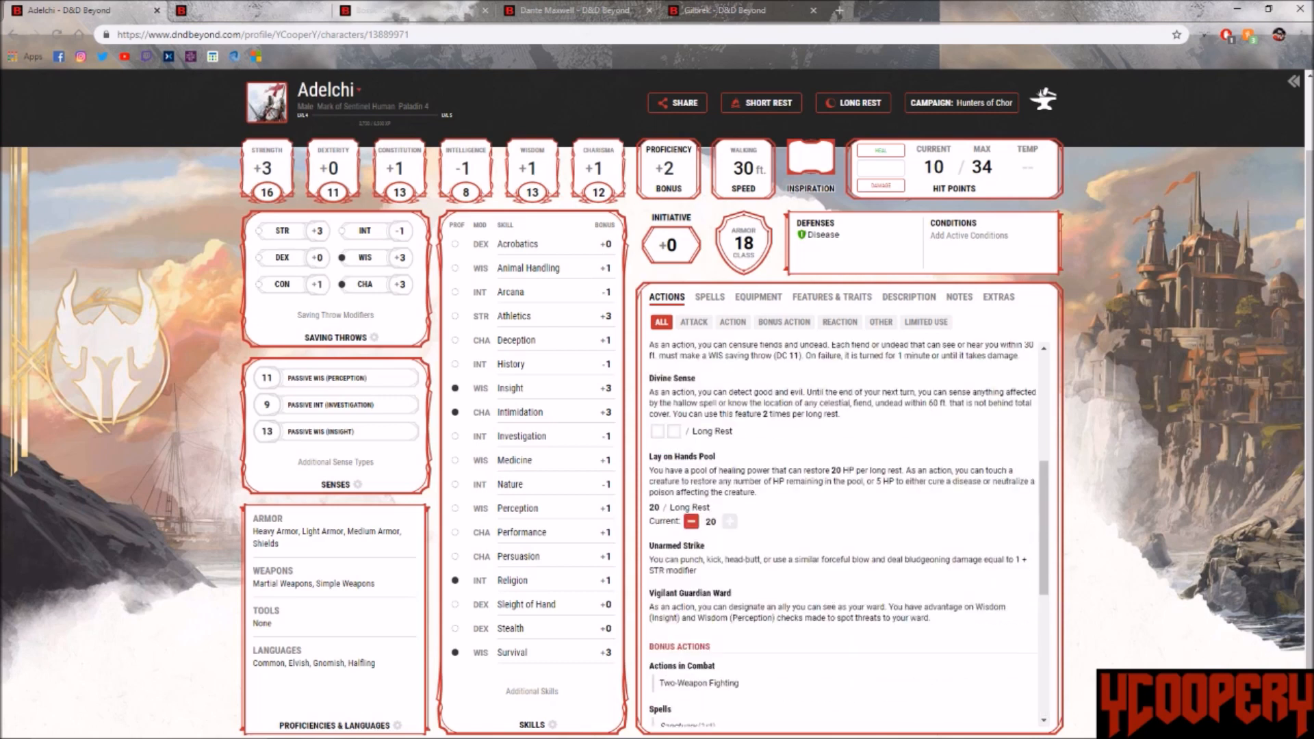
left_click(690, 593)
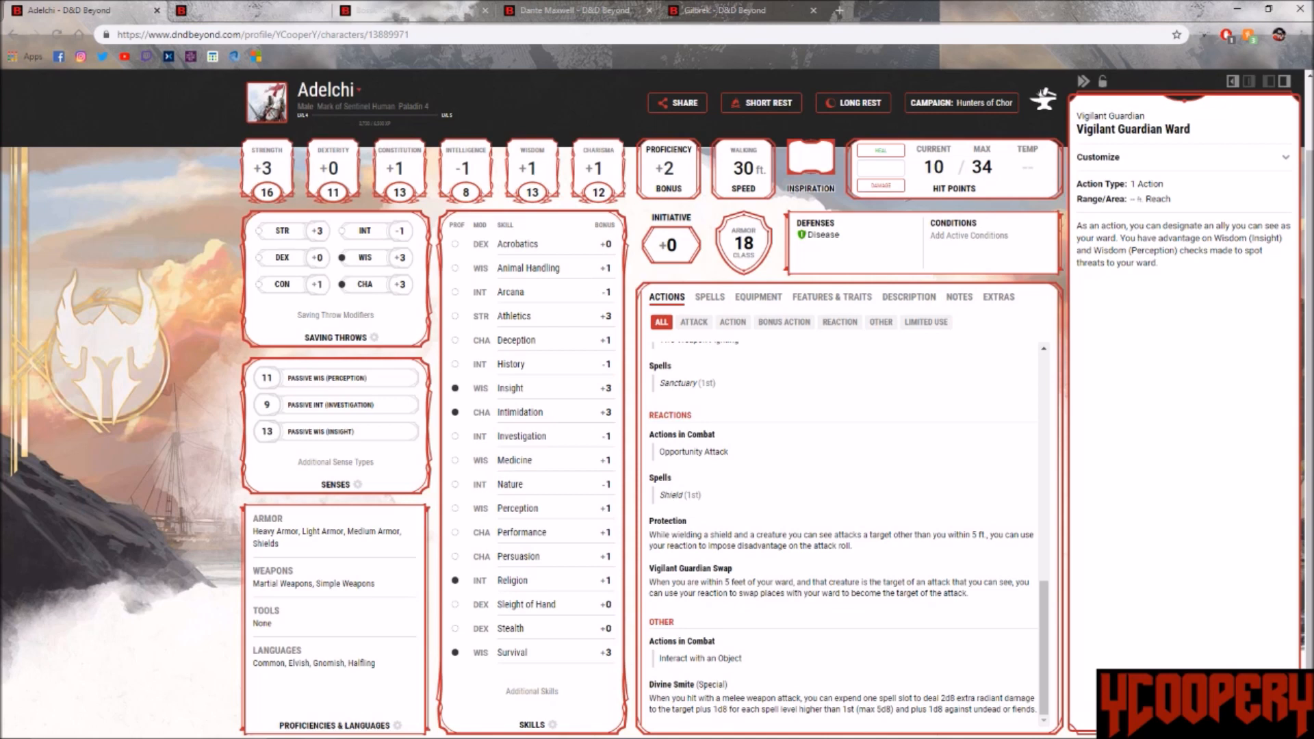
Step: Review Adelchi's first-level spells: Protection from Evil and Good, Sanctuary and Shield
left_click(1293, 80)
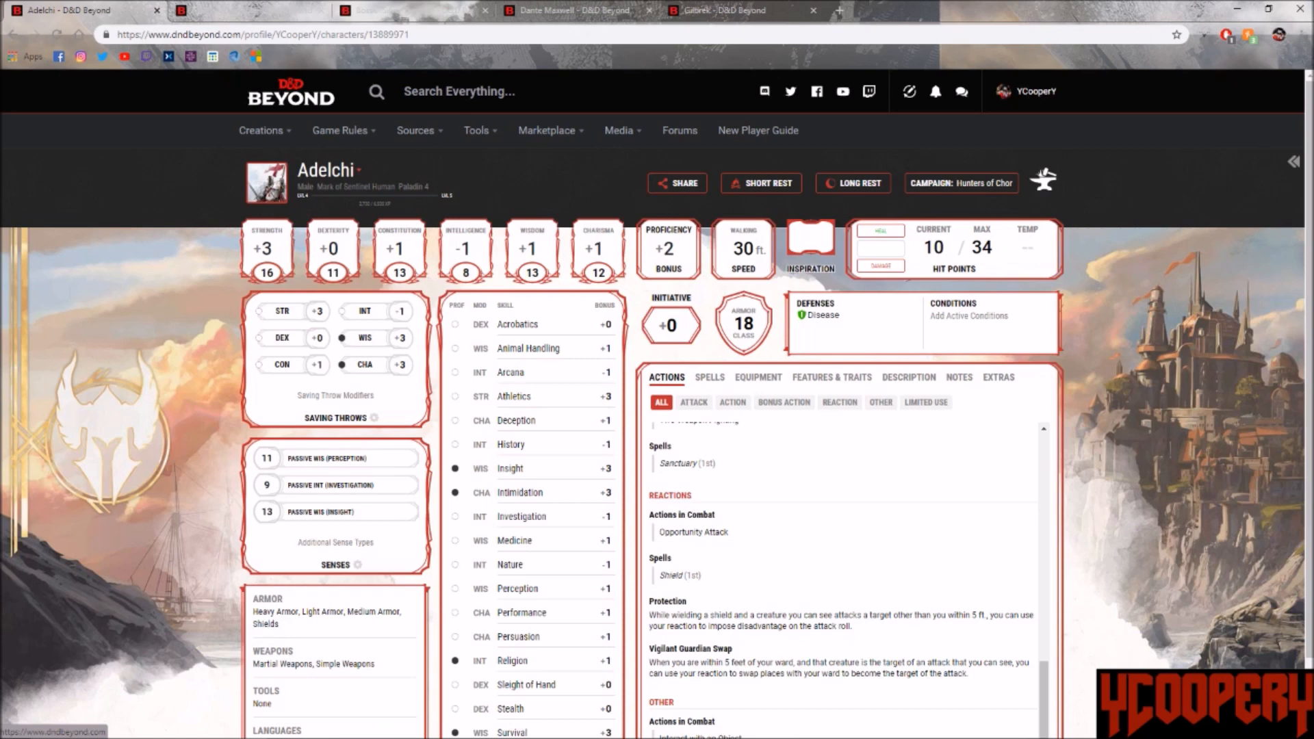
left_click(709, 378)
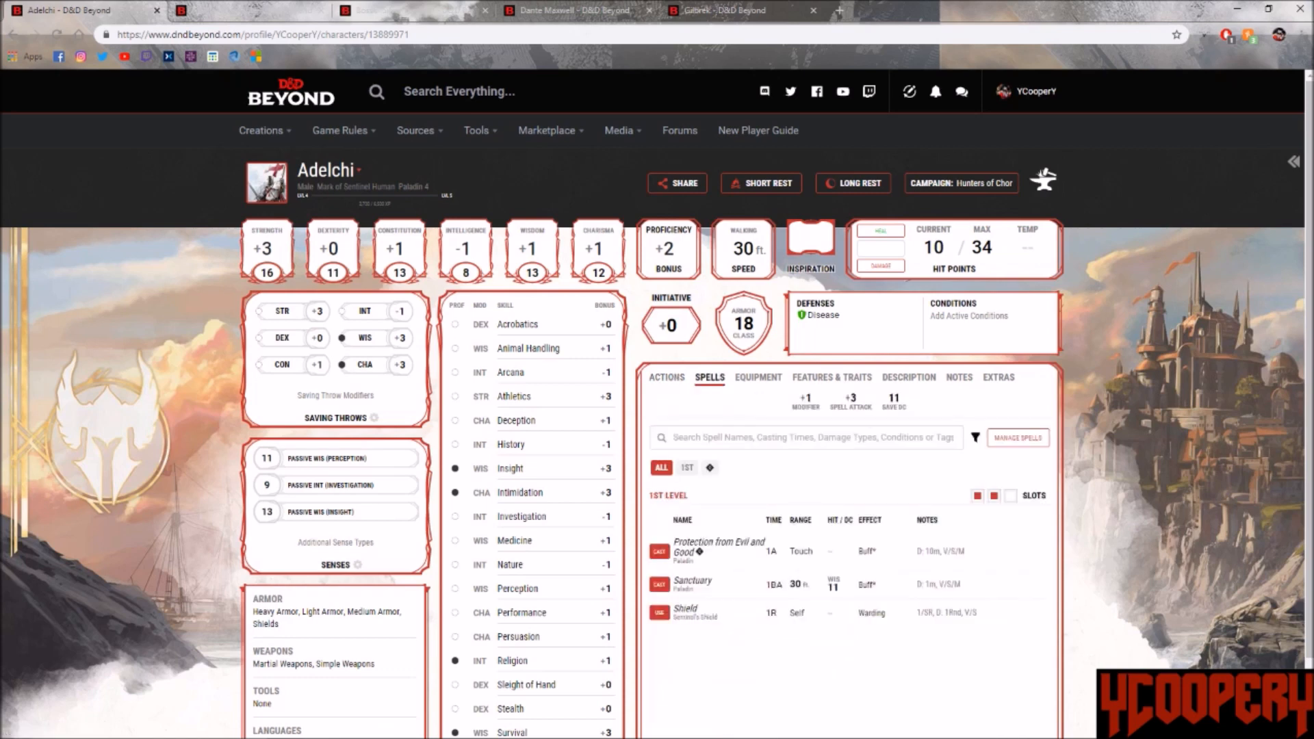
left_click(666, 377)
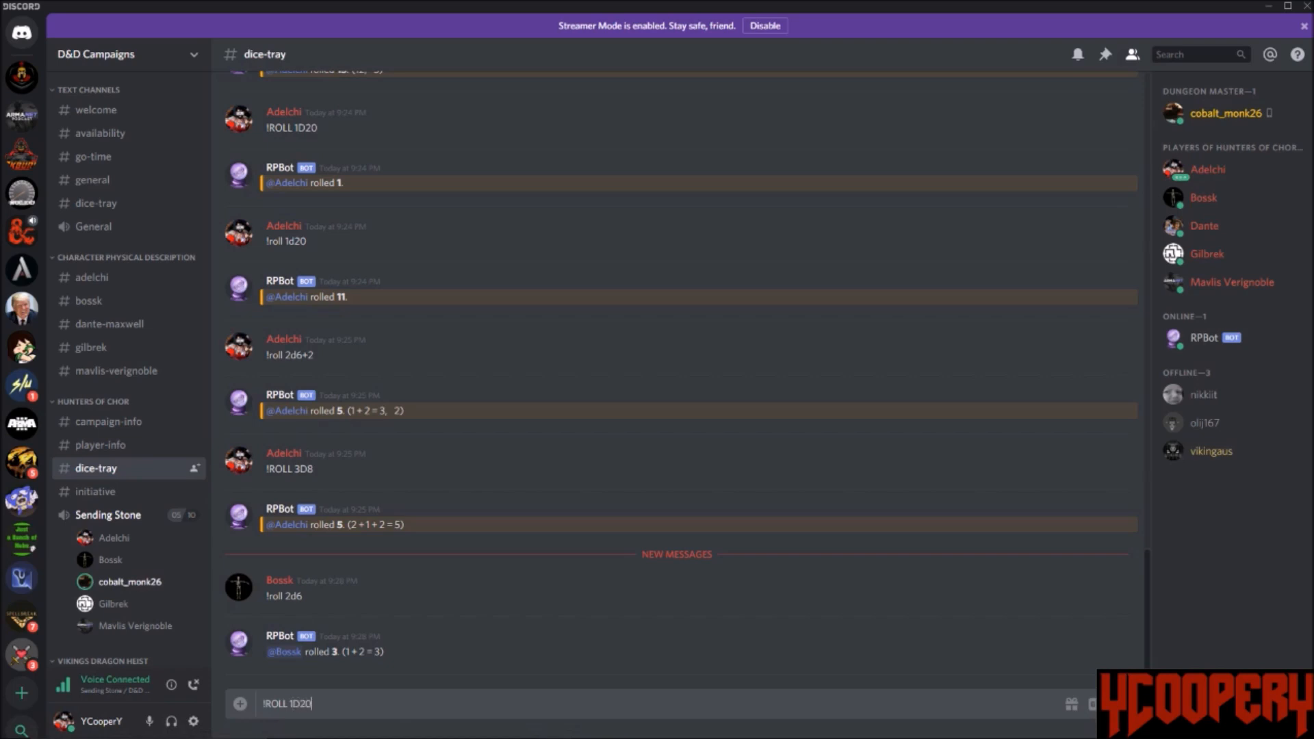
Step: Send the !ROLL 1D20 command and read RPBot's result of 15
key("enter")
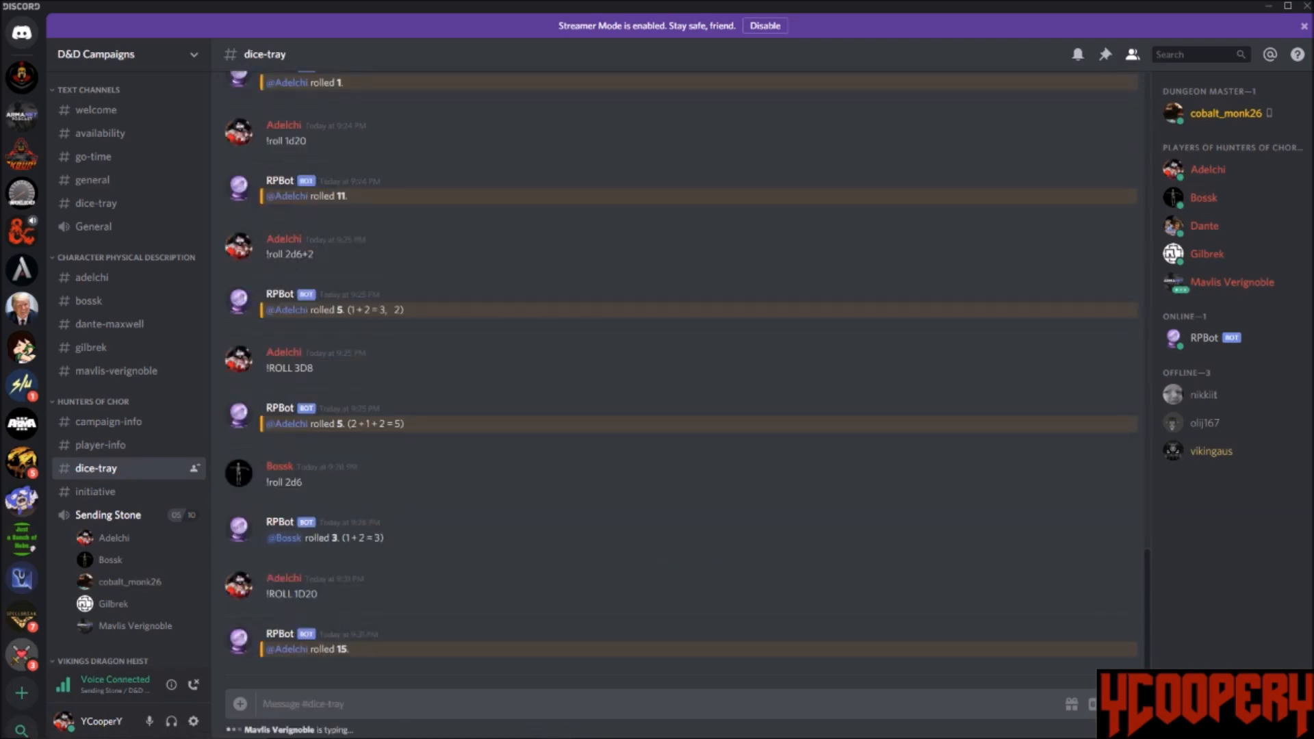
scroll("down", 3)
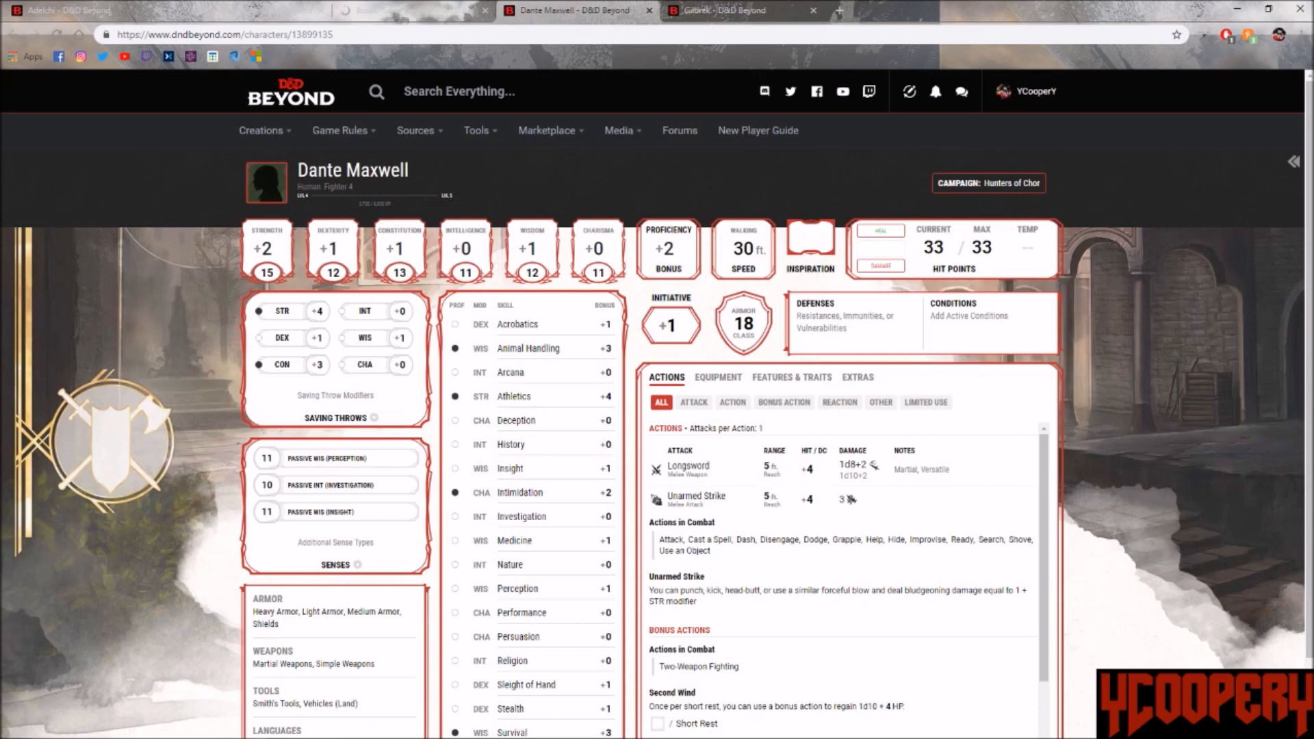
Step: Check Gilbrek's, Dante Maxwell's and Mavlis Verignoble's sheets, seeing Gilbrek at 16 of 35 hit points
left_click(742, 9)
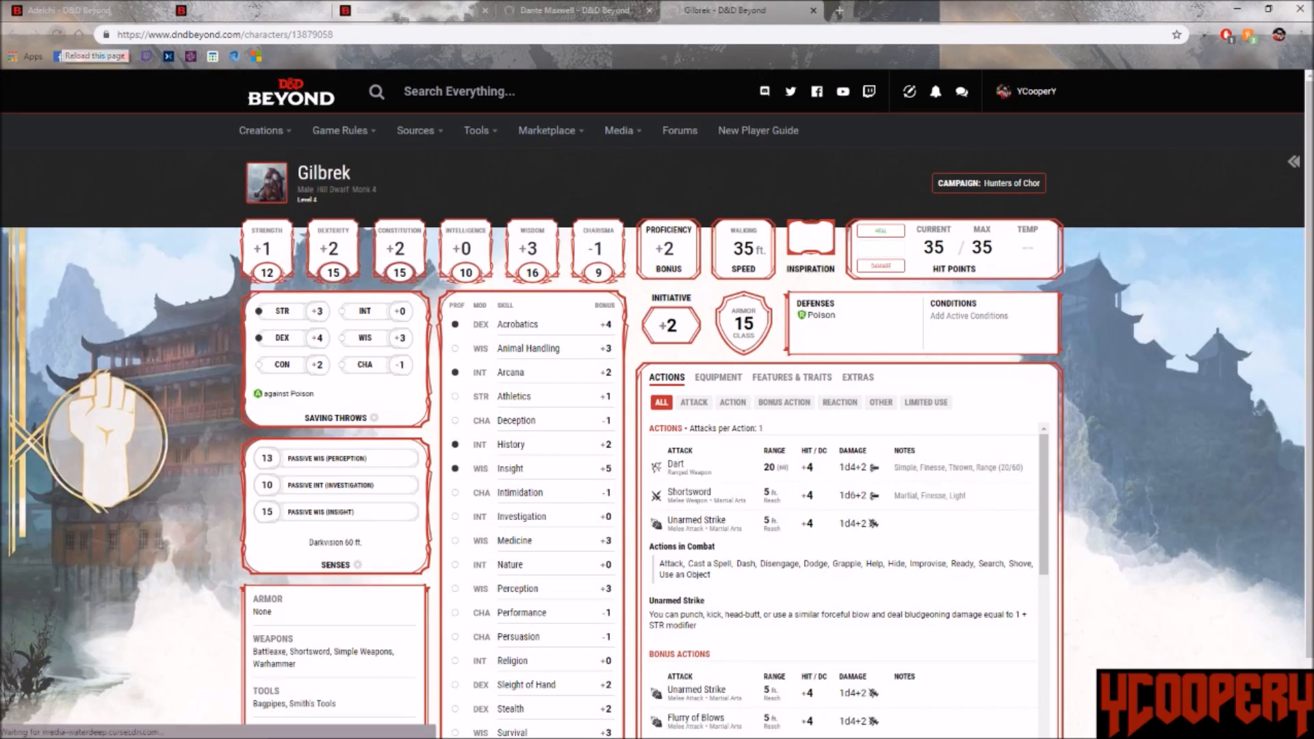
left_click(577, 10)
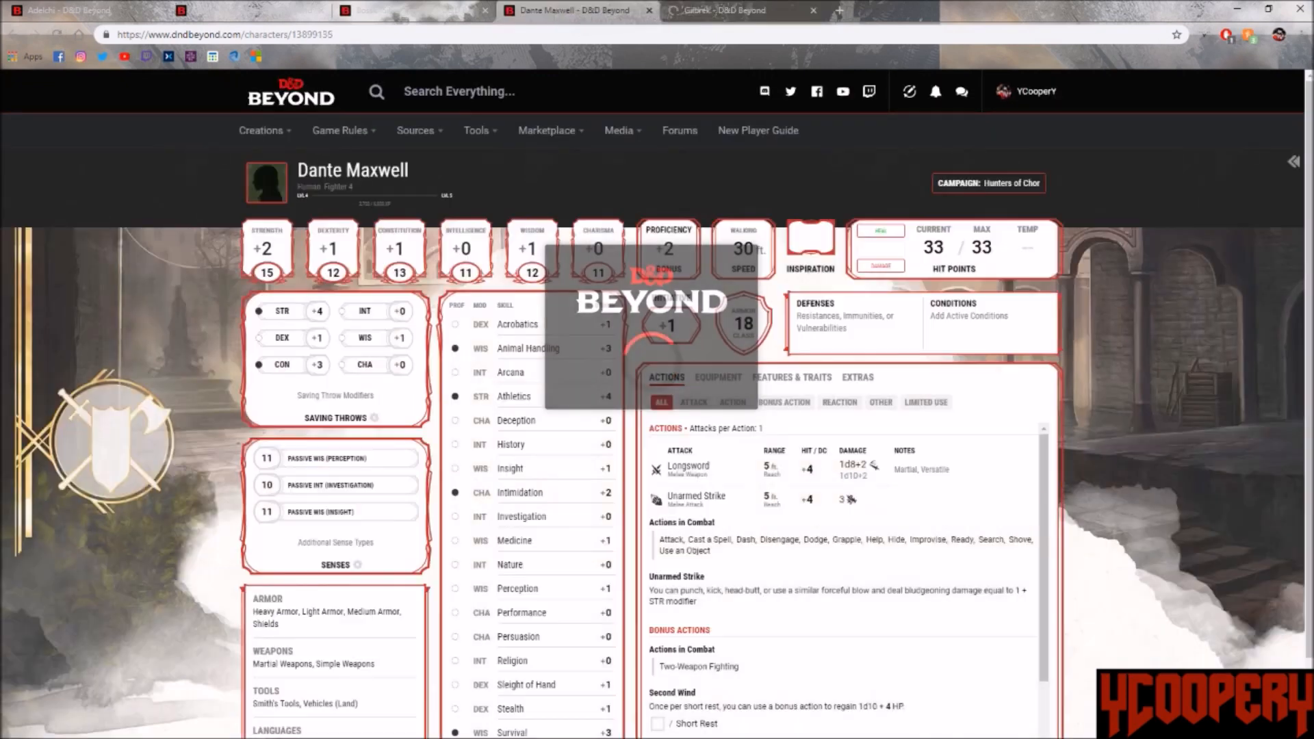
left_click(243, 10)
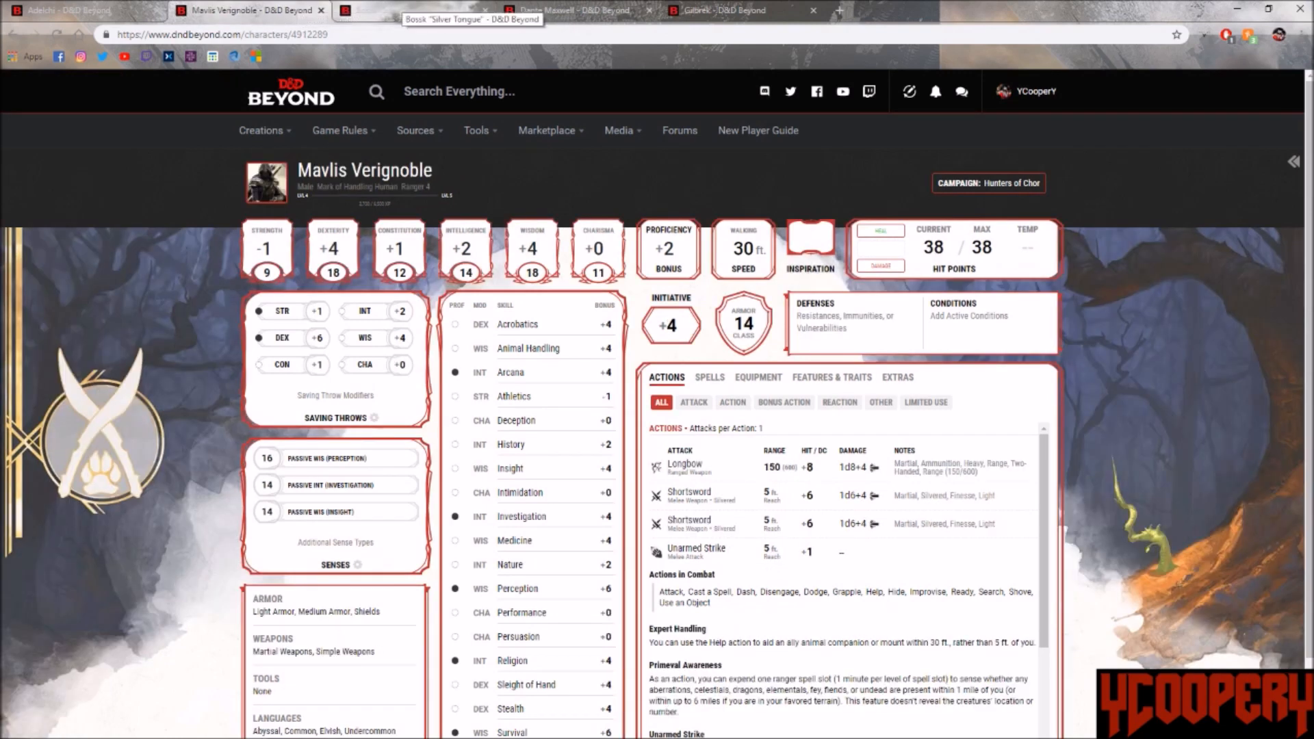
left_click(410, 10)
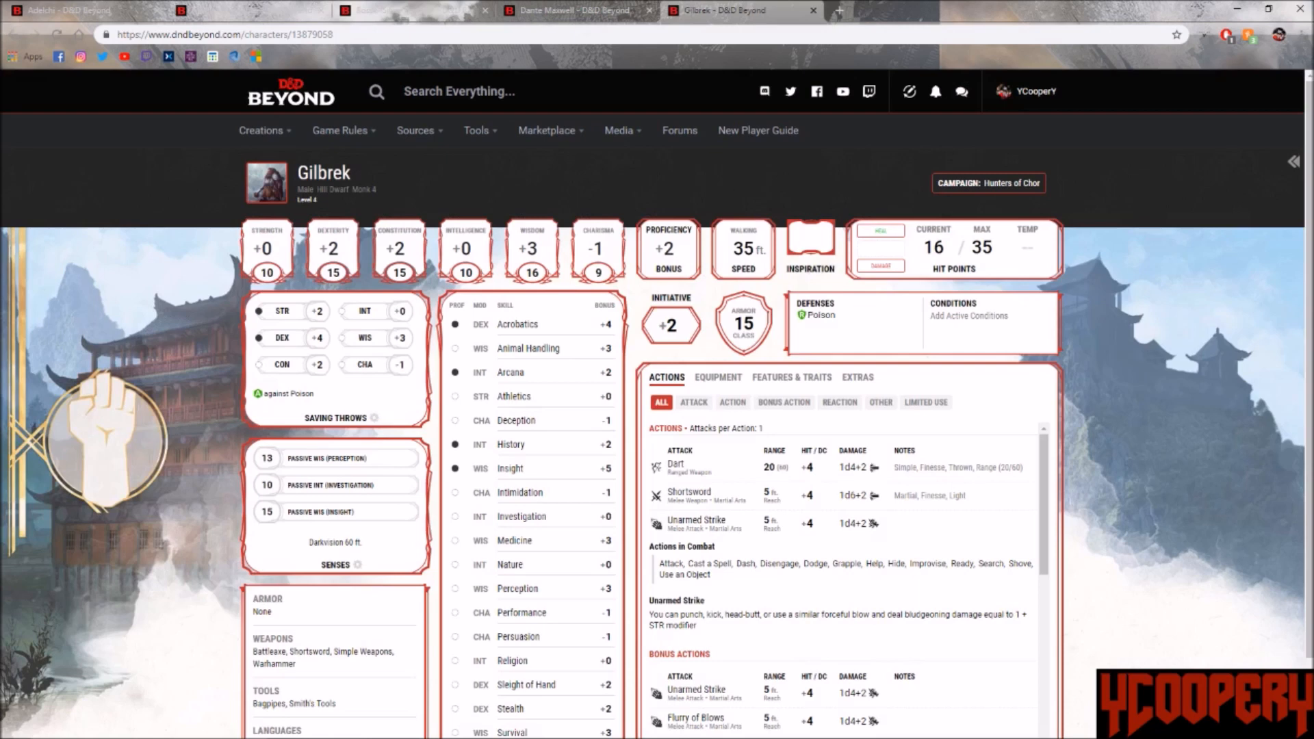
left_click(247, 10)
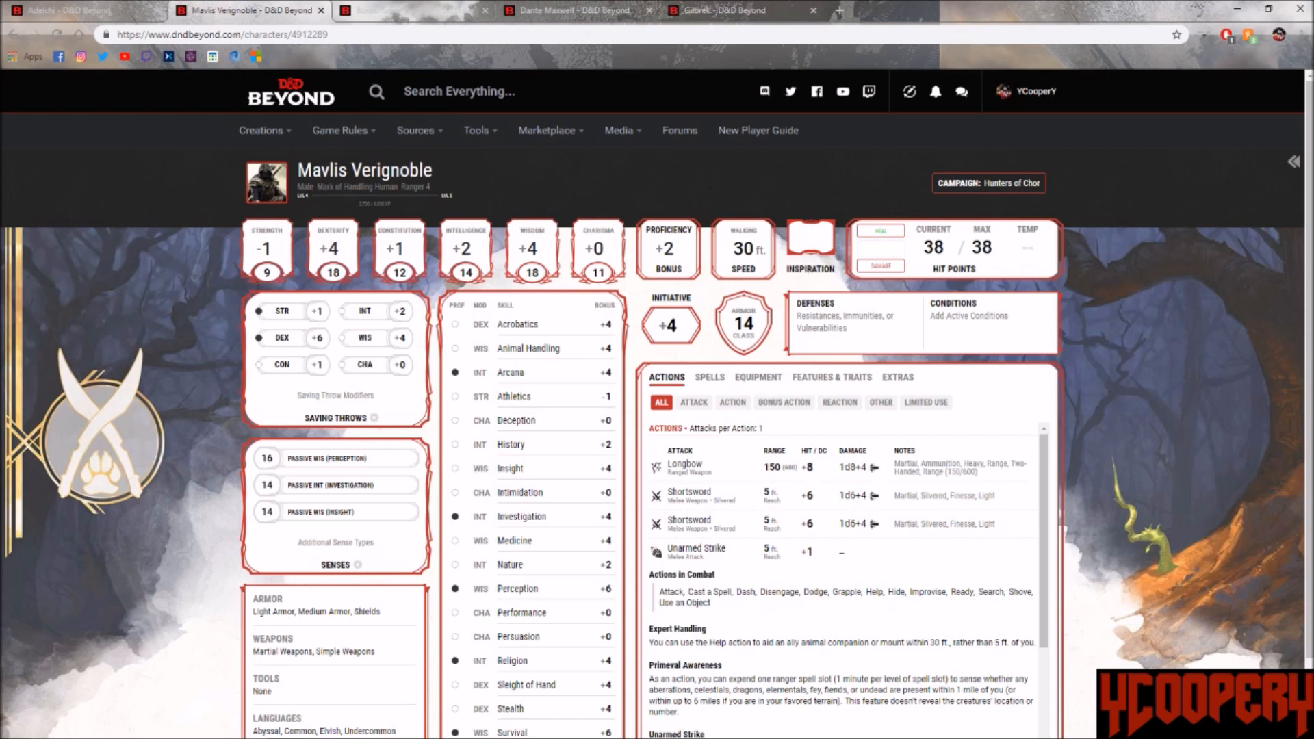
left_click(569, 10)
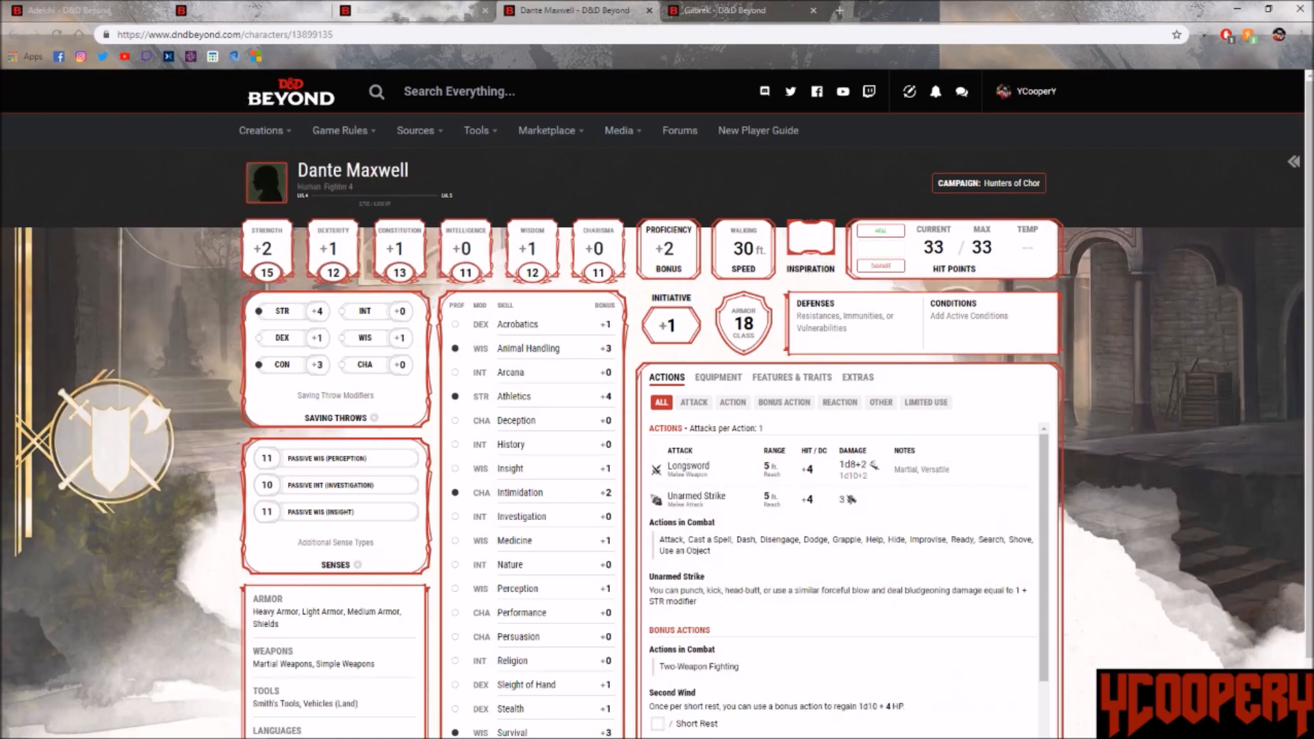
left_click(411, 9)
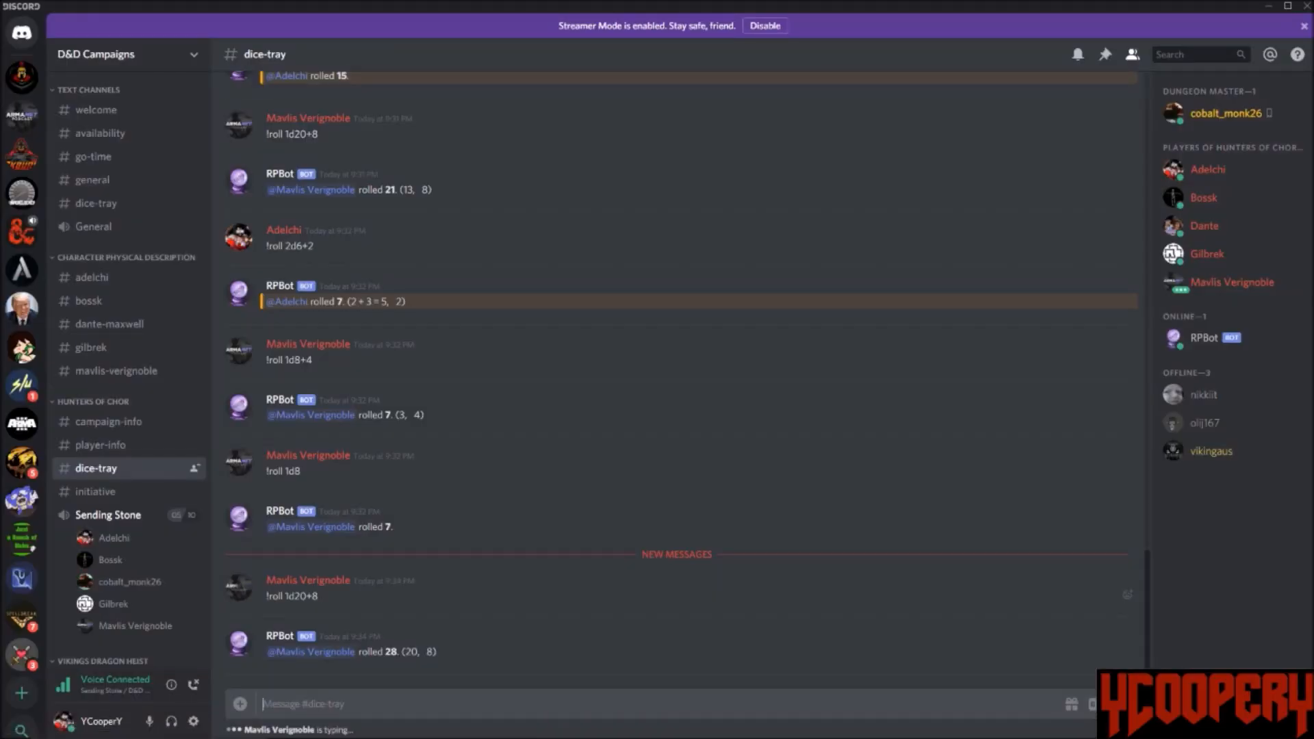
scroll("down", 3)
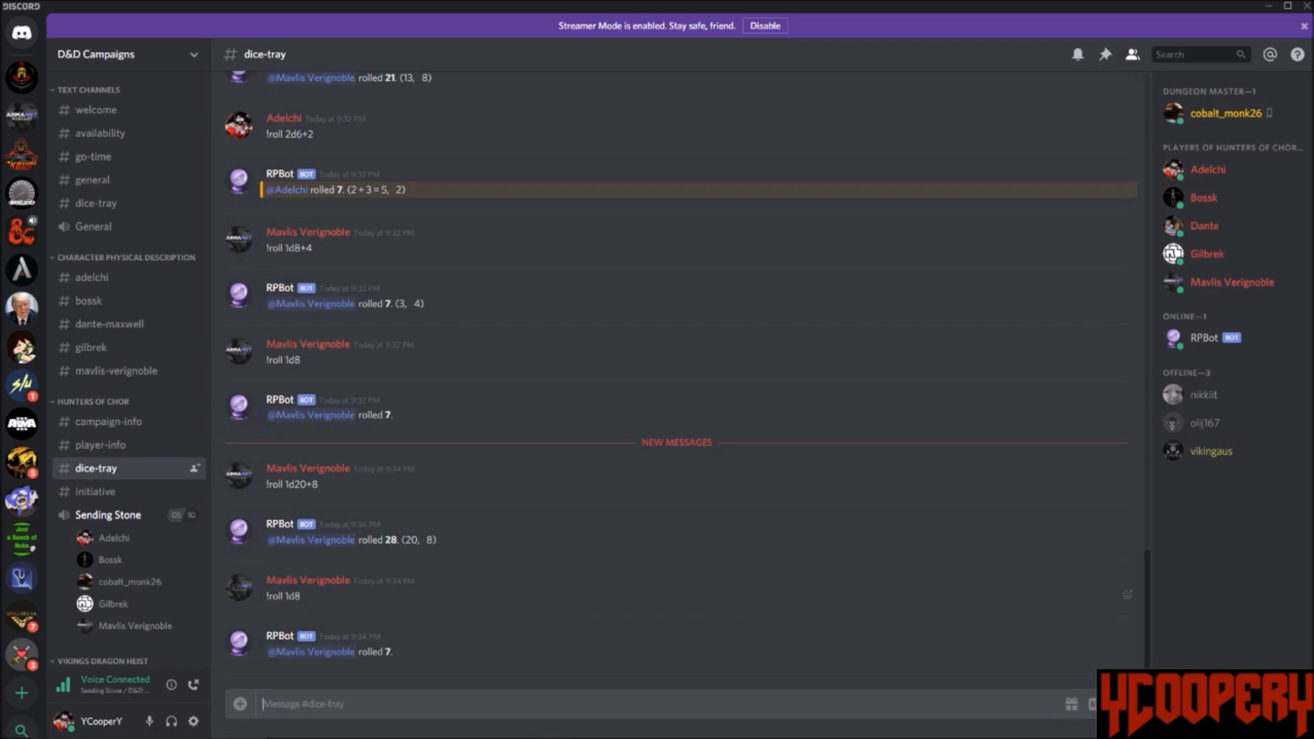
scroll("down", 3)
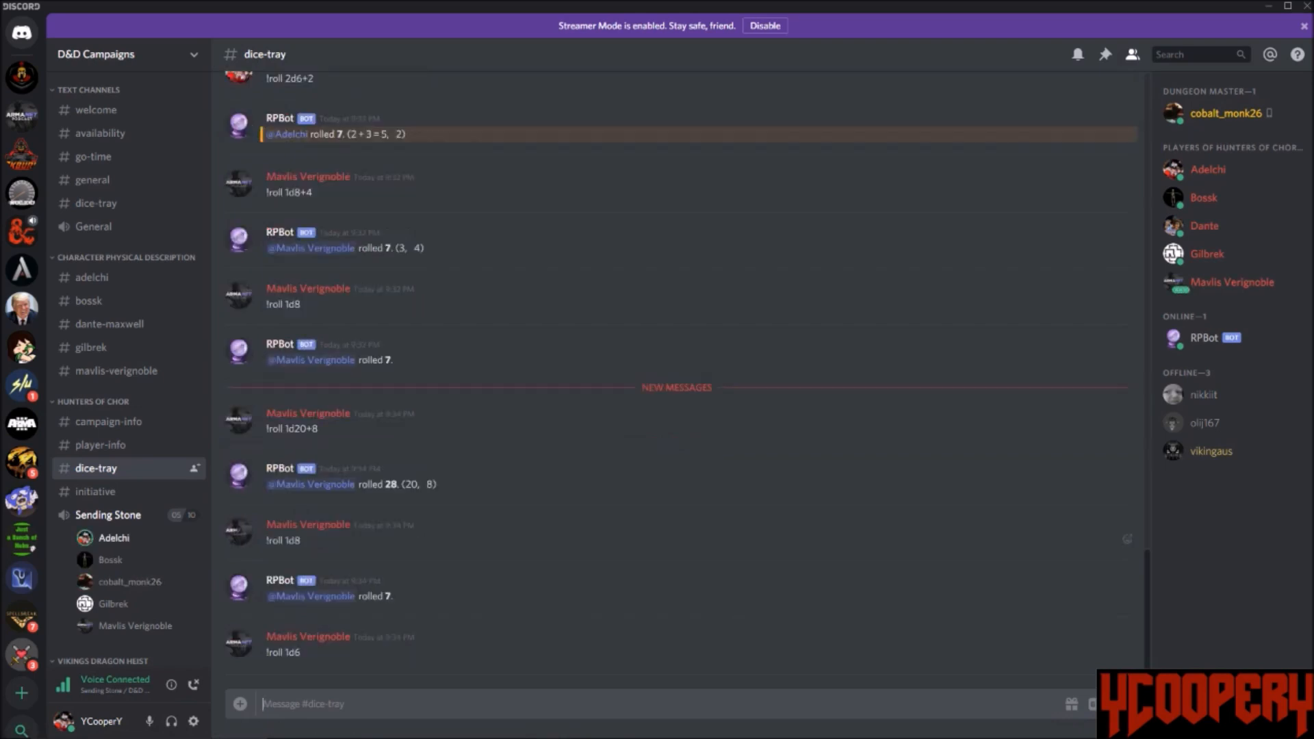
scroll("down", 3)
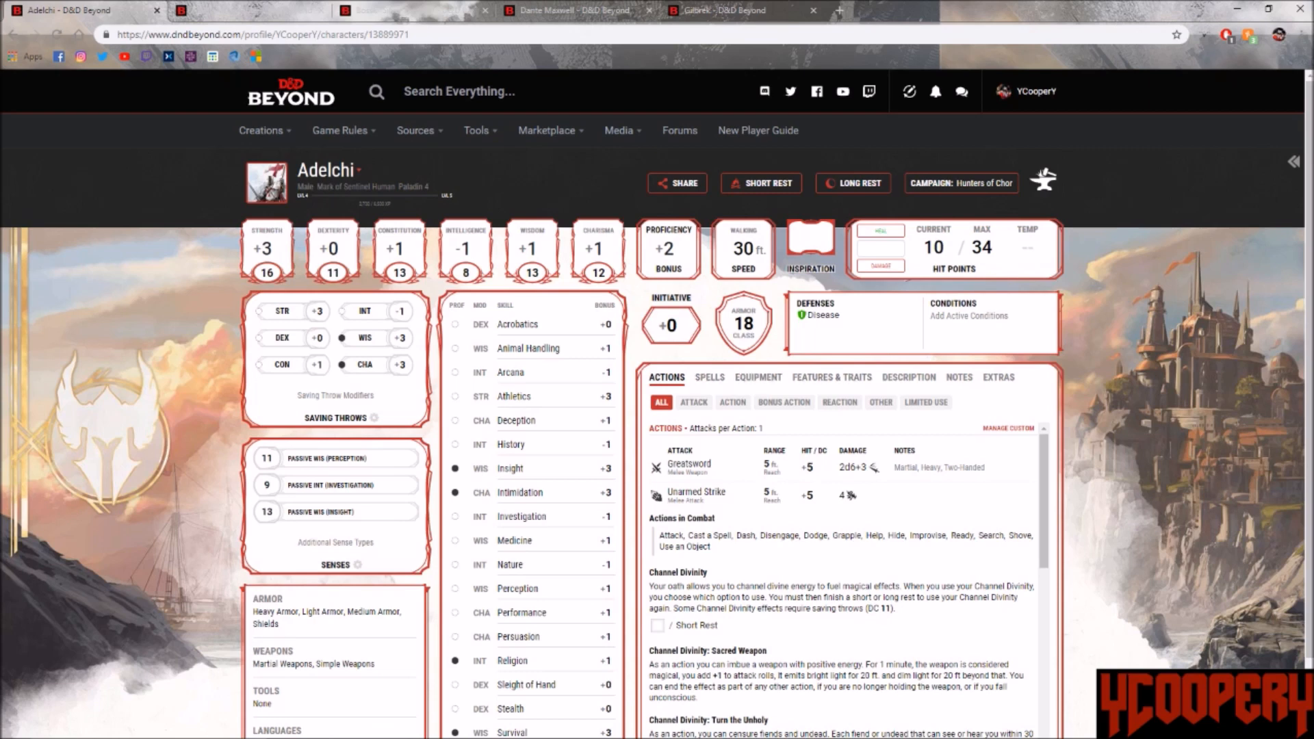
Step: View Adelchi's inventory down to the rope, shield, torch and waterskin
left_click(757, 378)
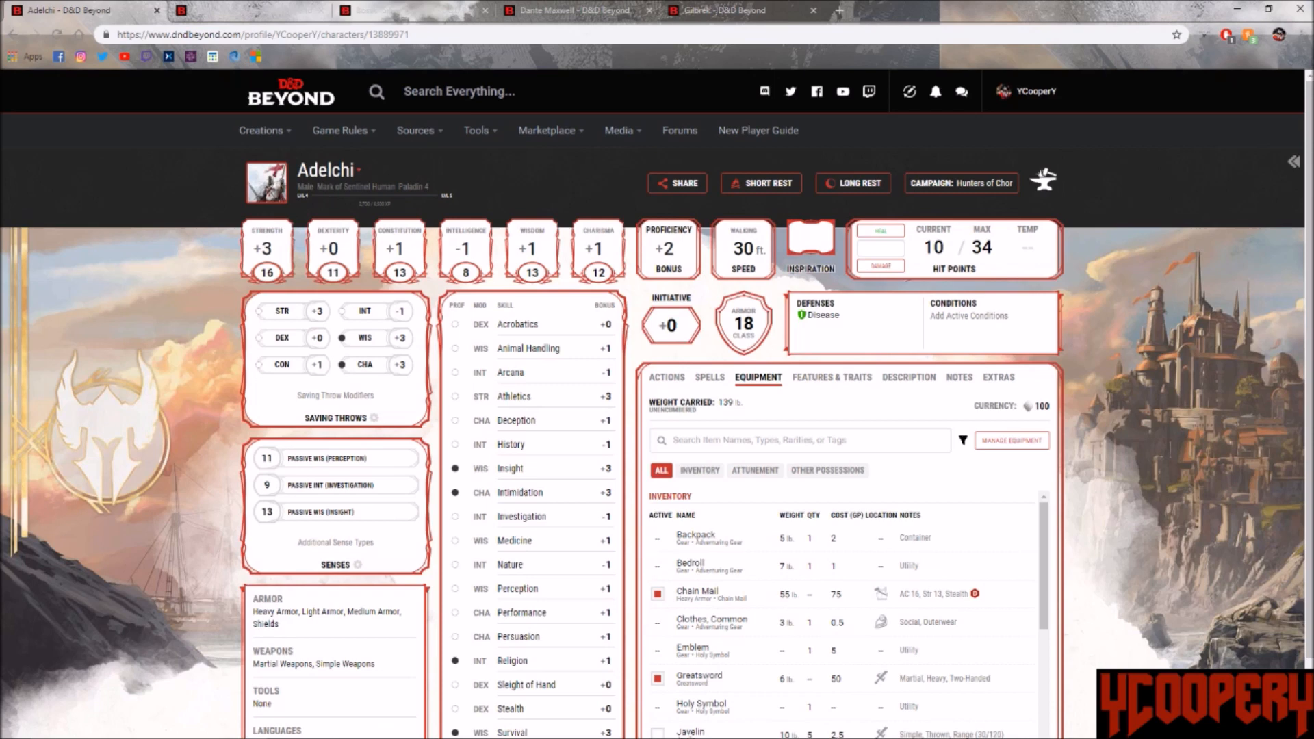
scroll("down", 3)
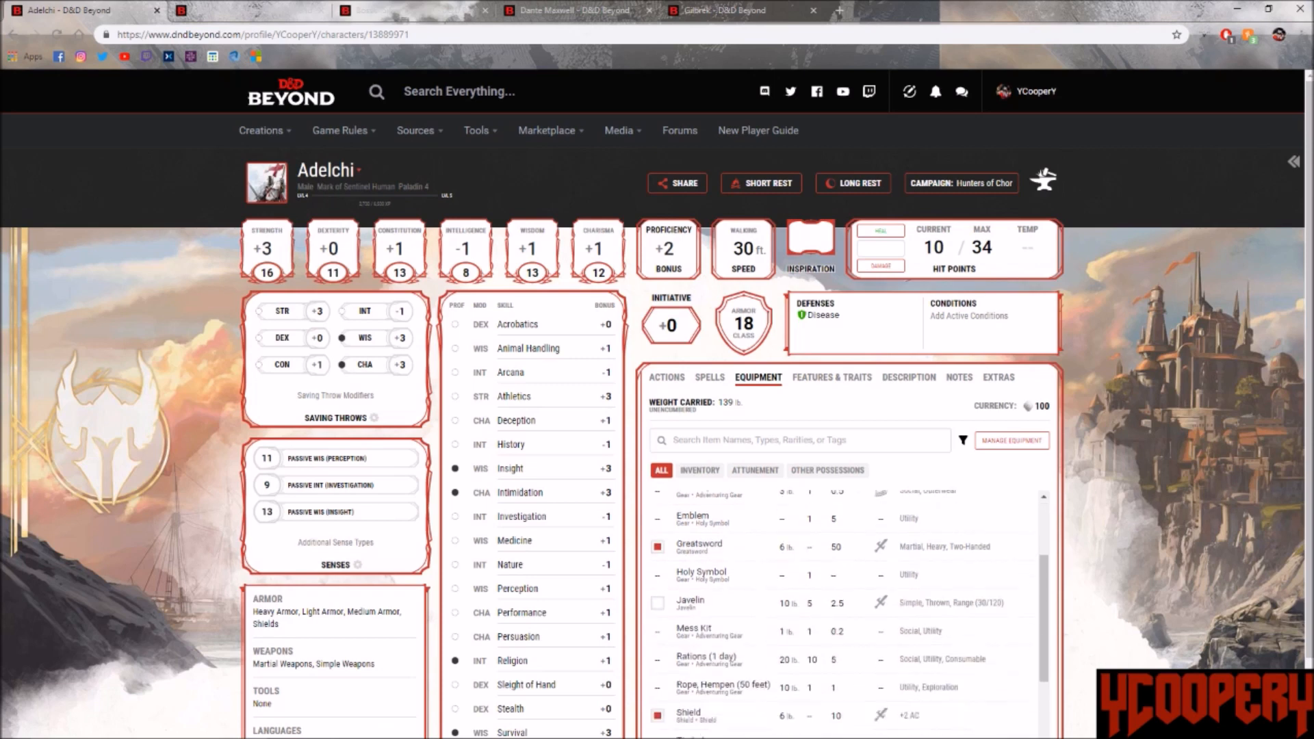
scroll("down", 3)
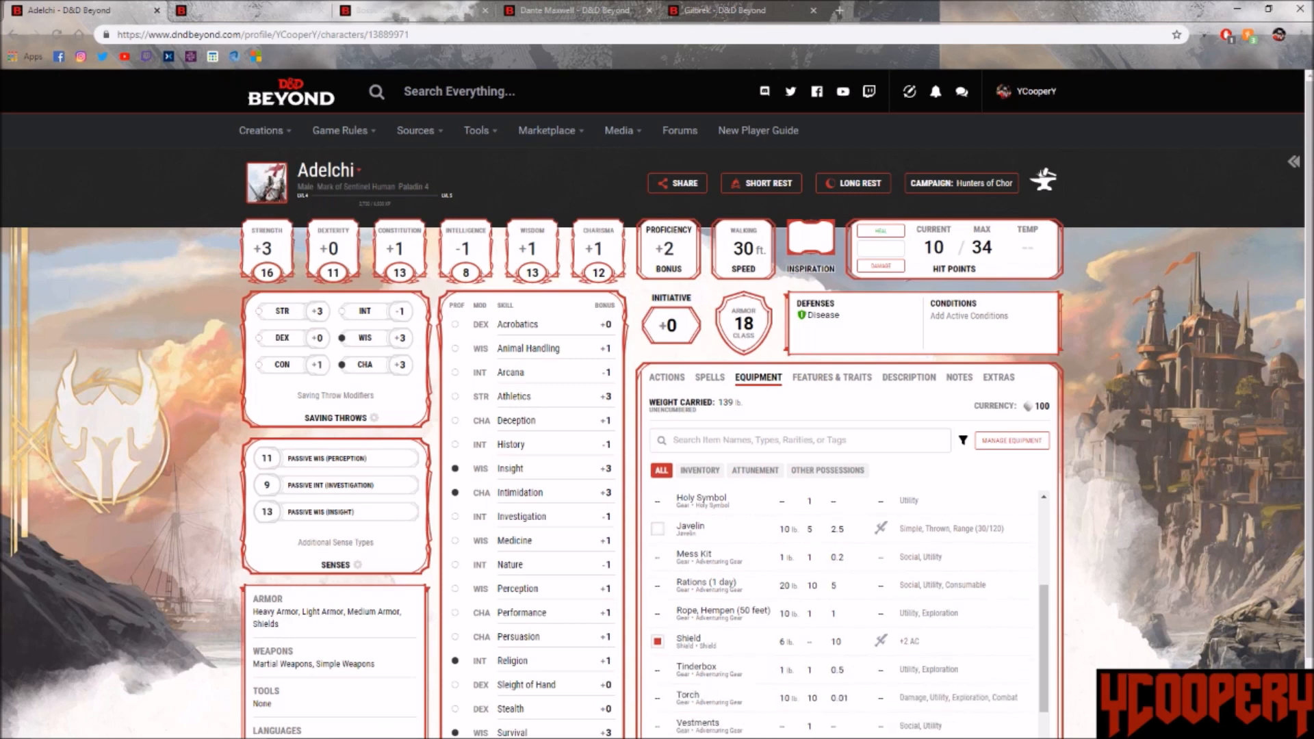
scroll("down", 3)
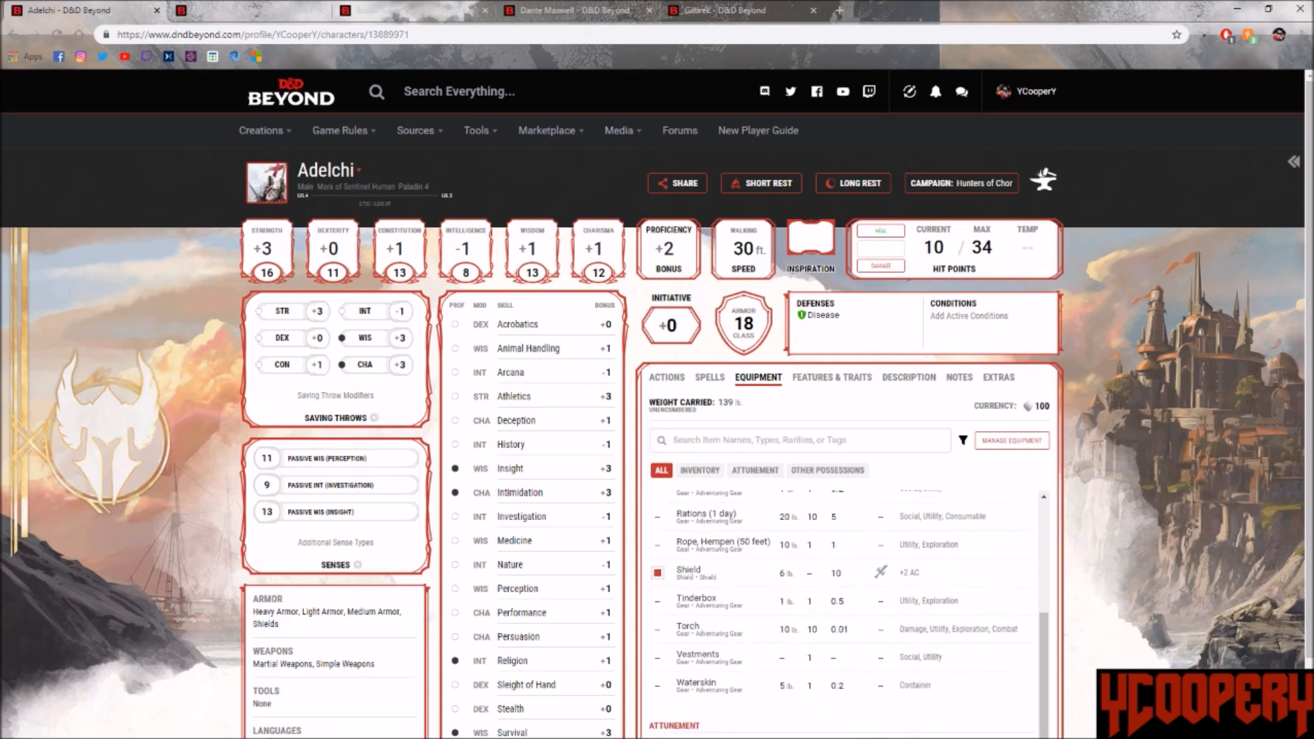
double_click(717, 542)
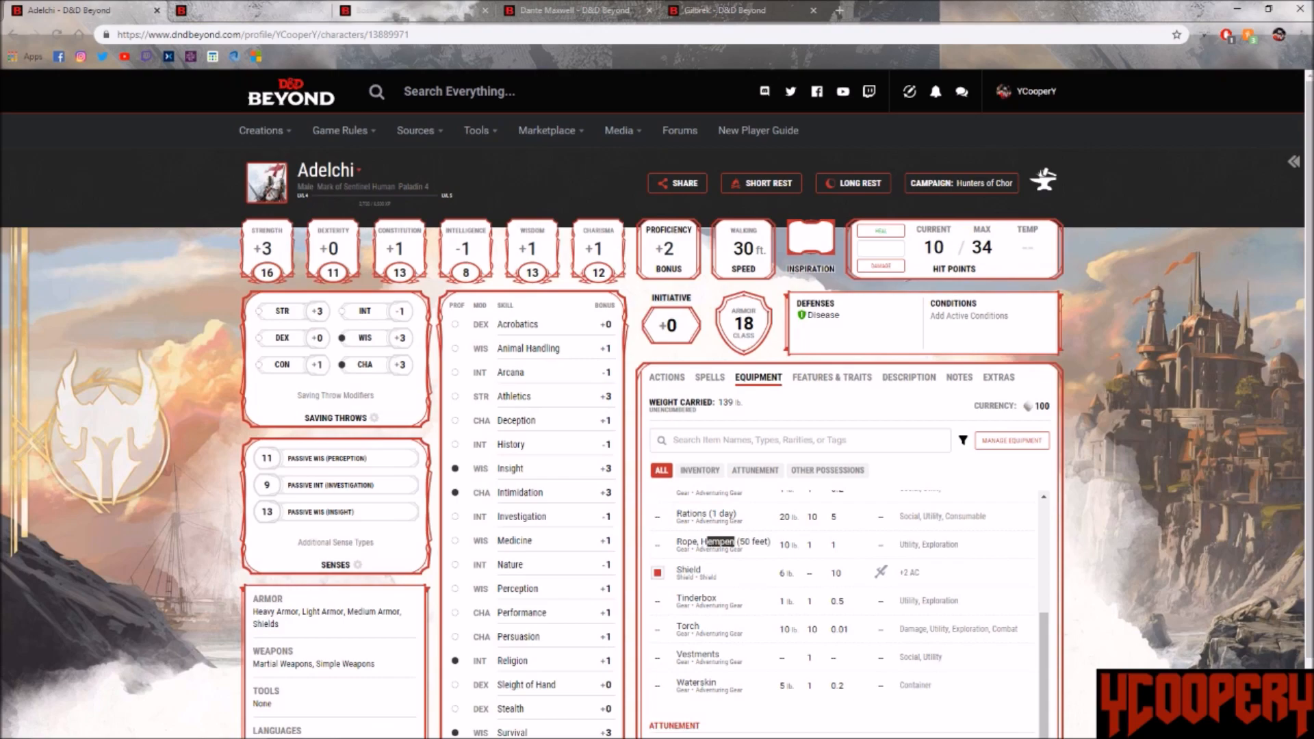